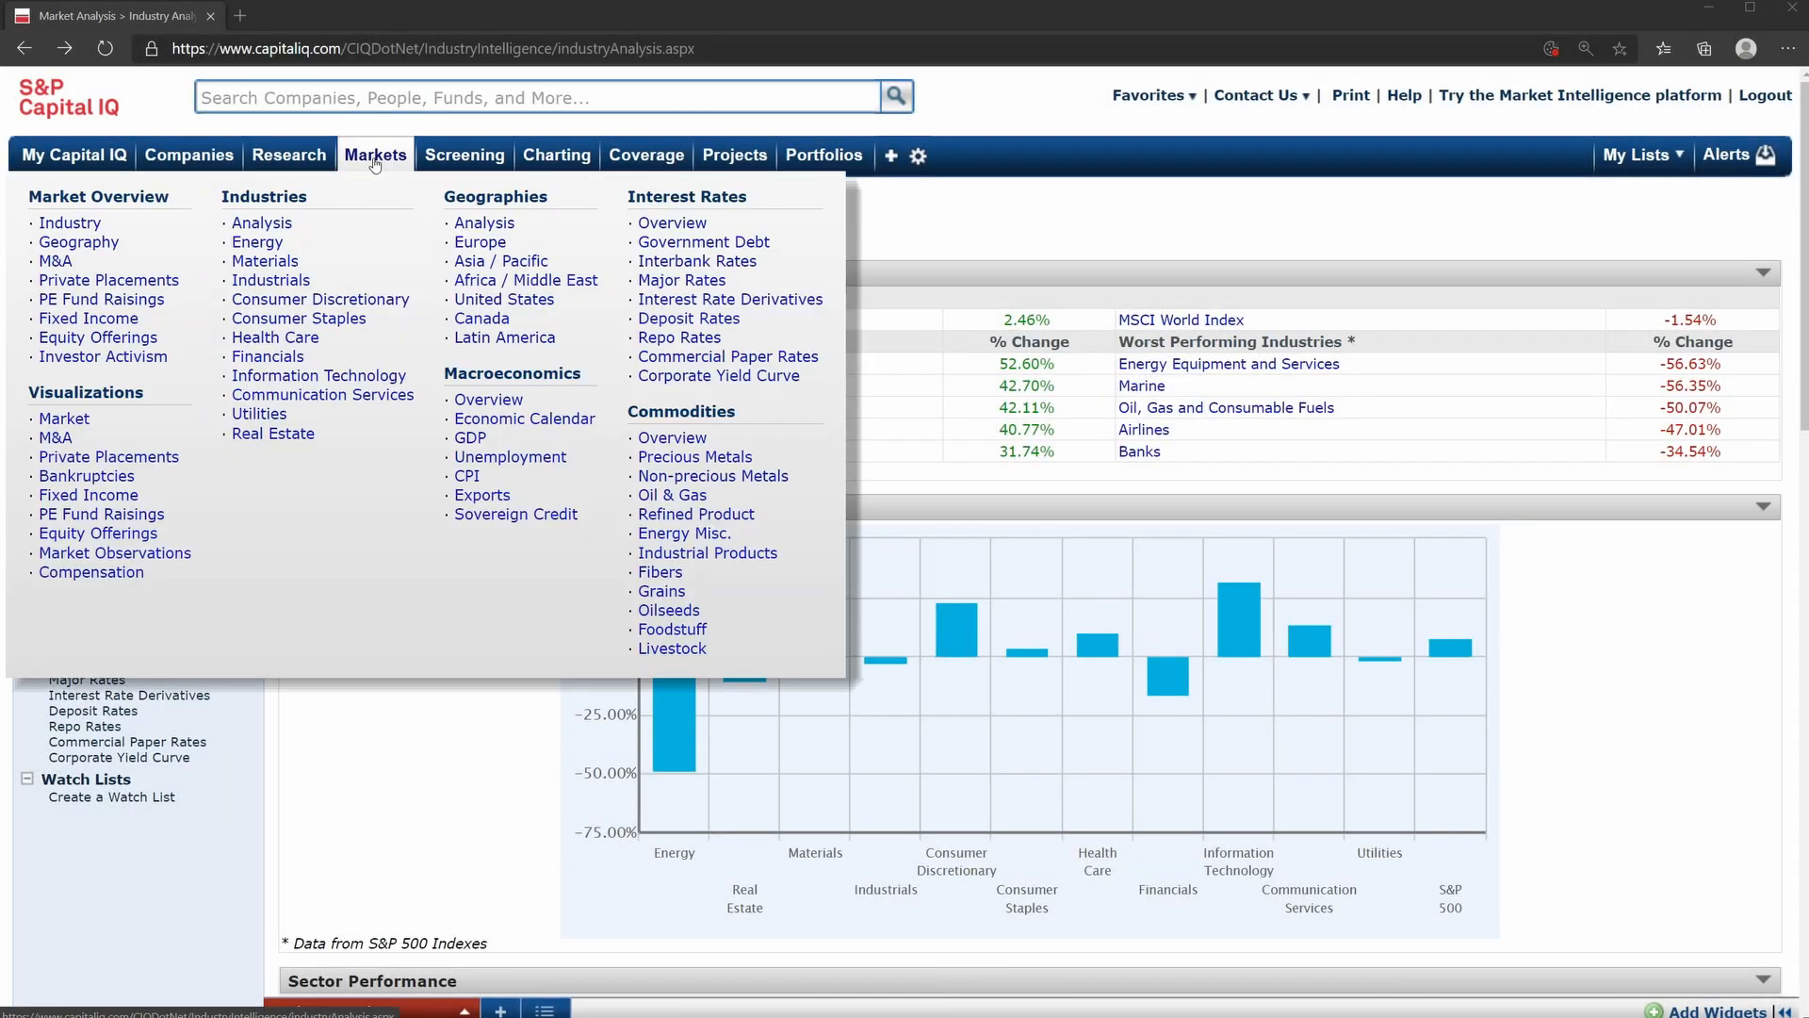
# Open the Industry Analysis market overview, scroll through it, and export it to Excel.
pyautogui.click(261, 222)
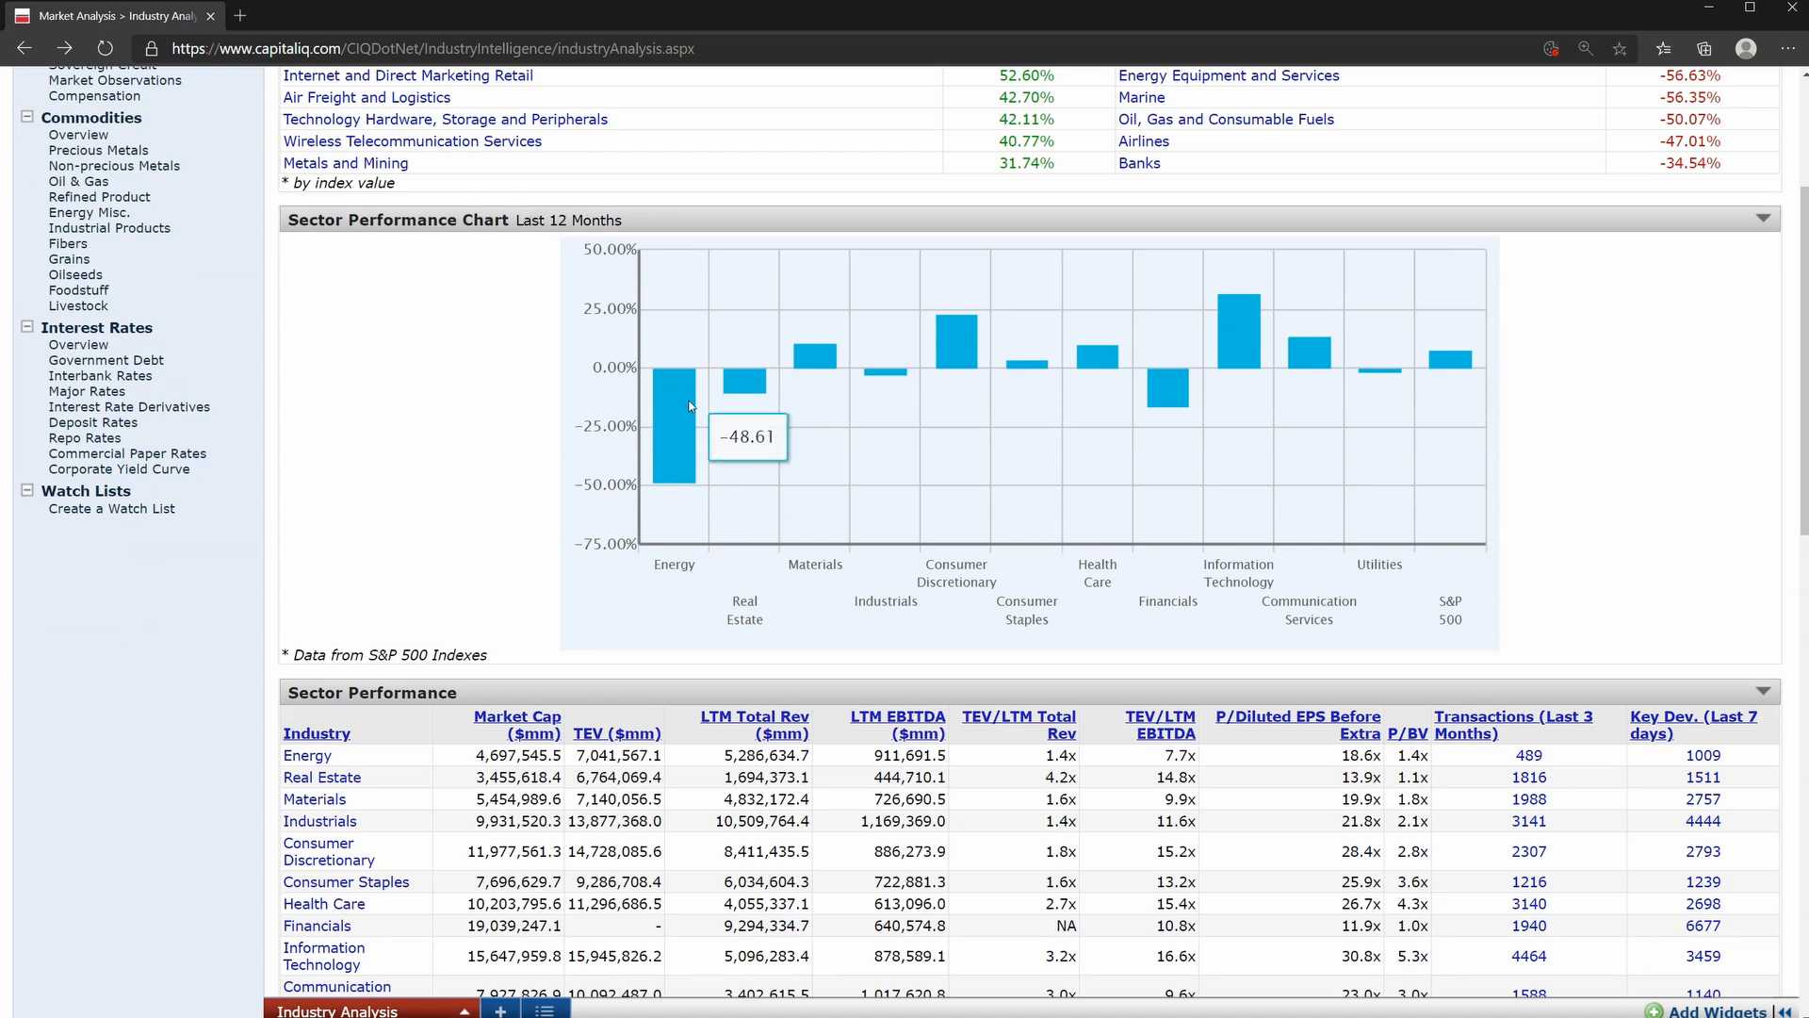
pyautogui.scroll(-3)
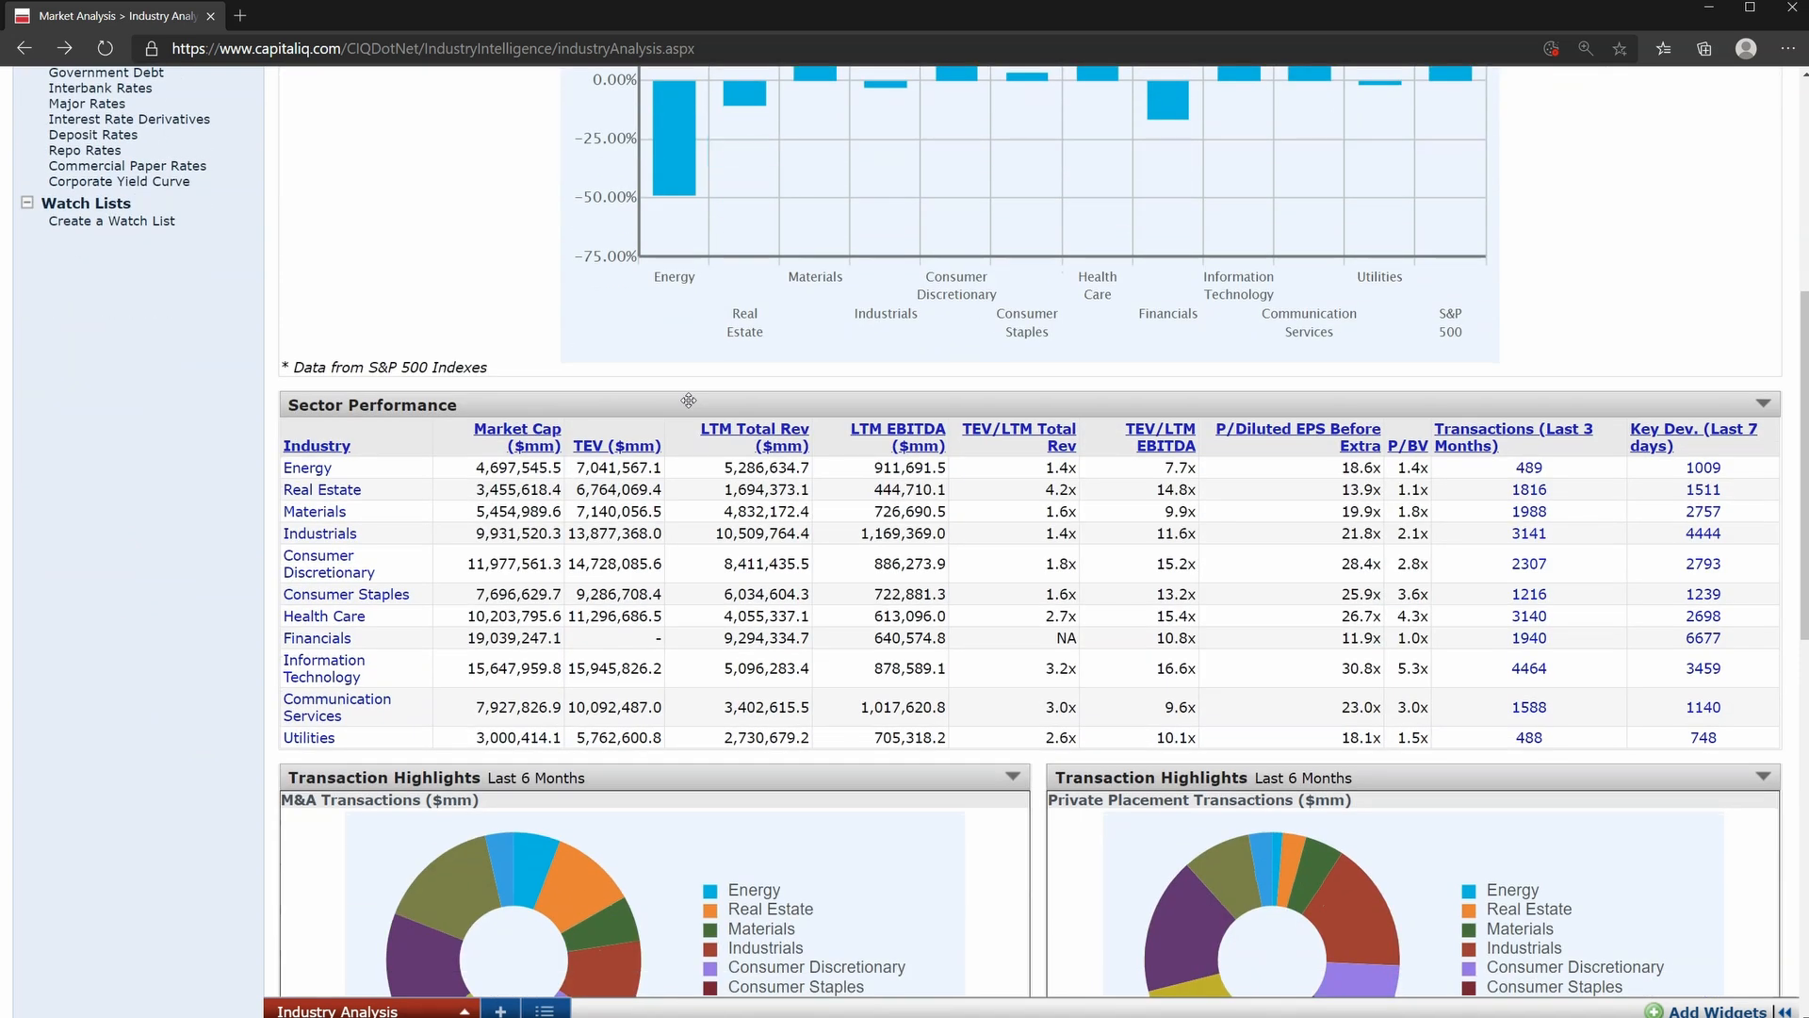
pyautogui.scroll(-3)
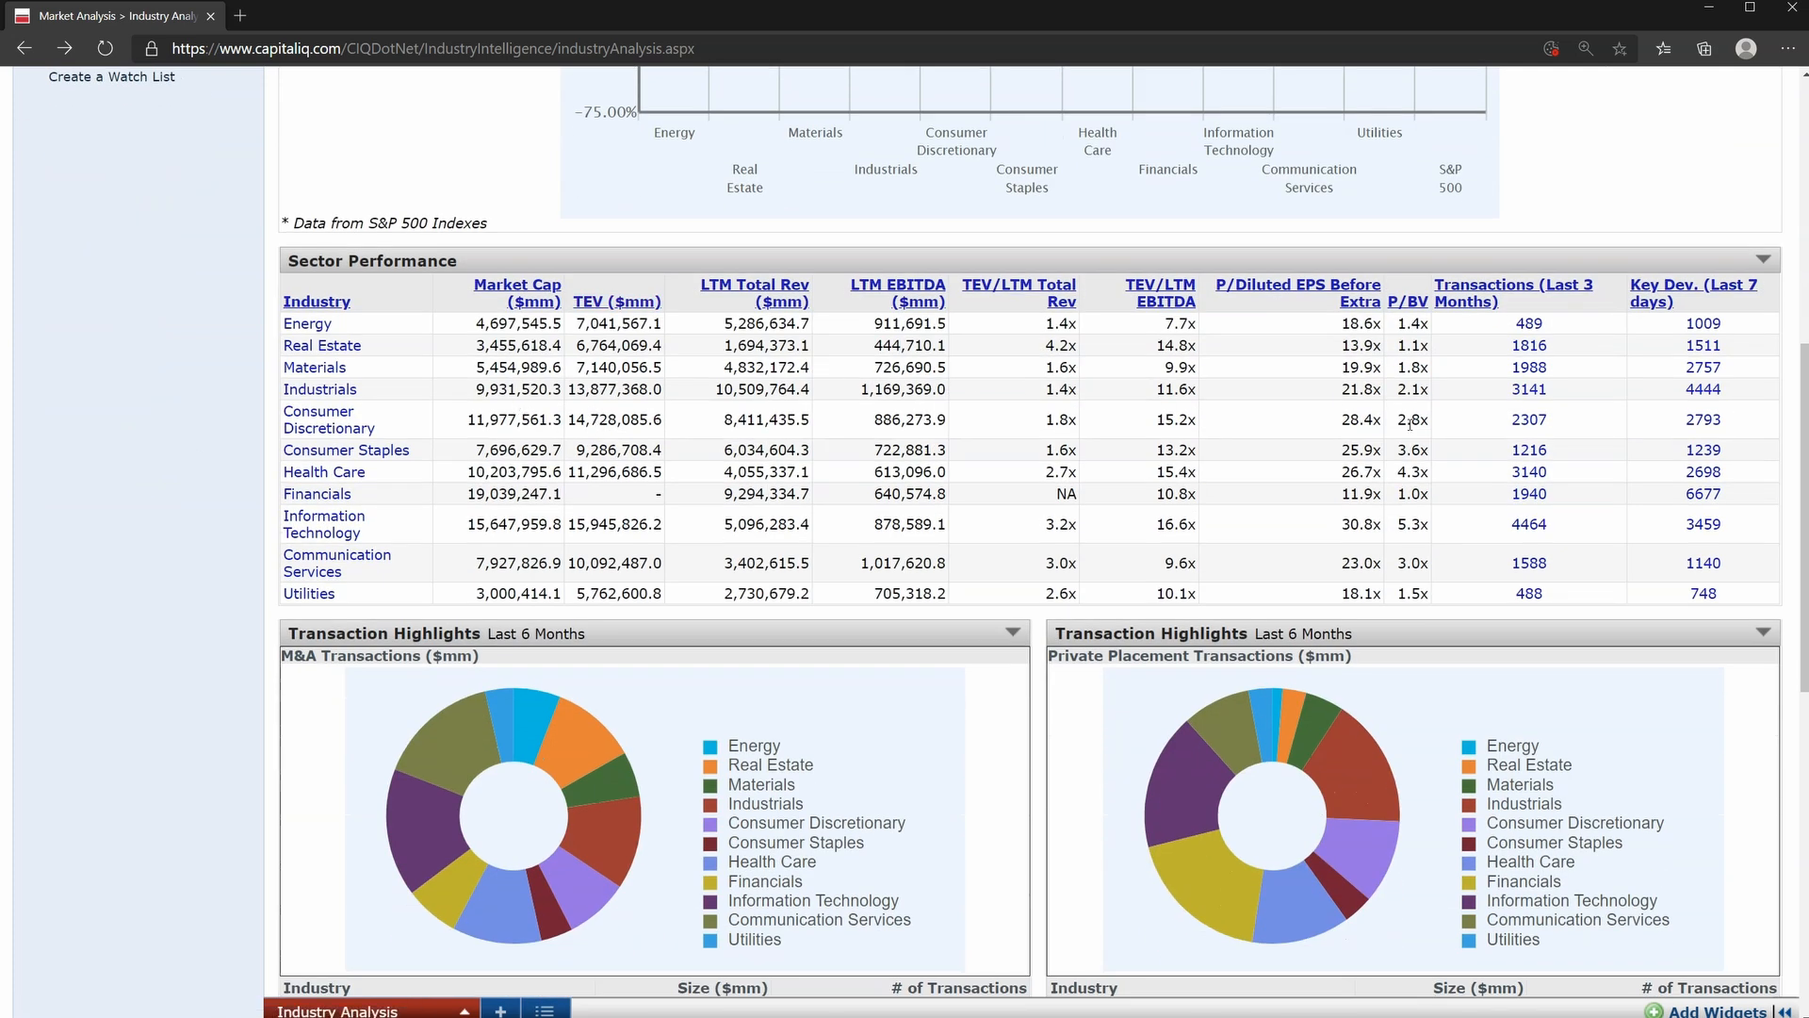
pyautogui.scroll(-3)
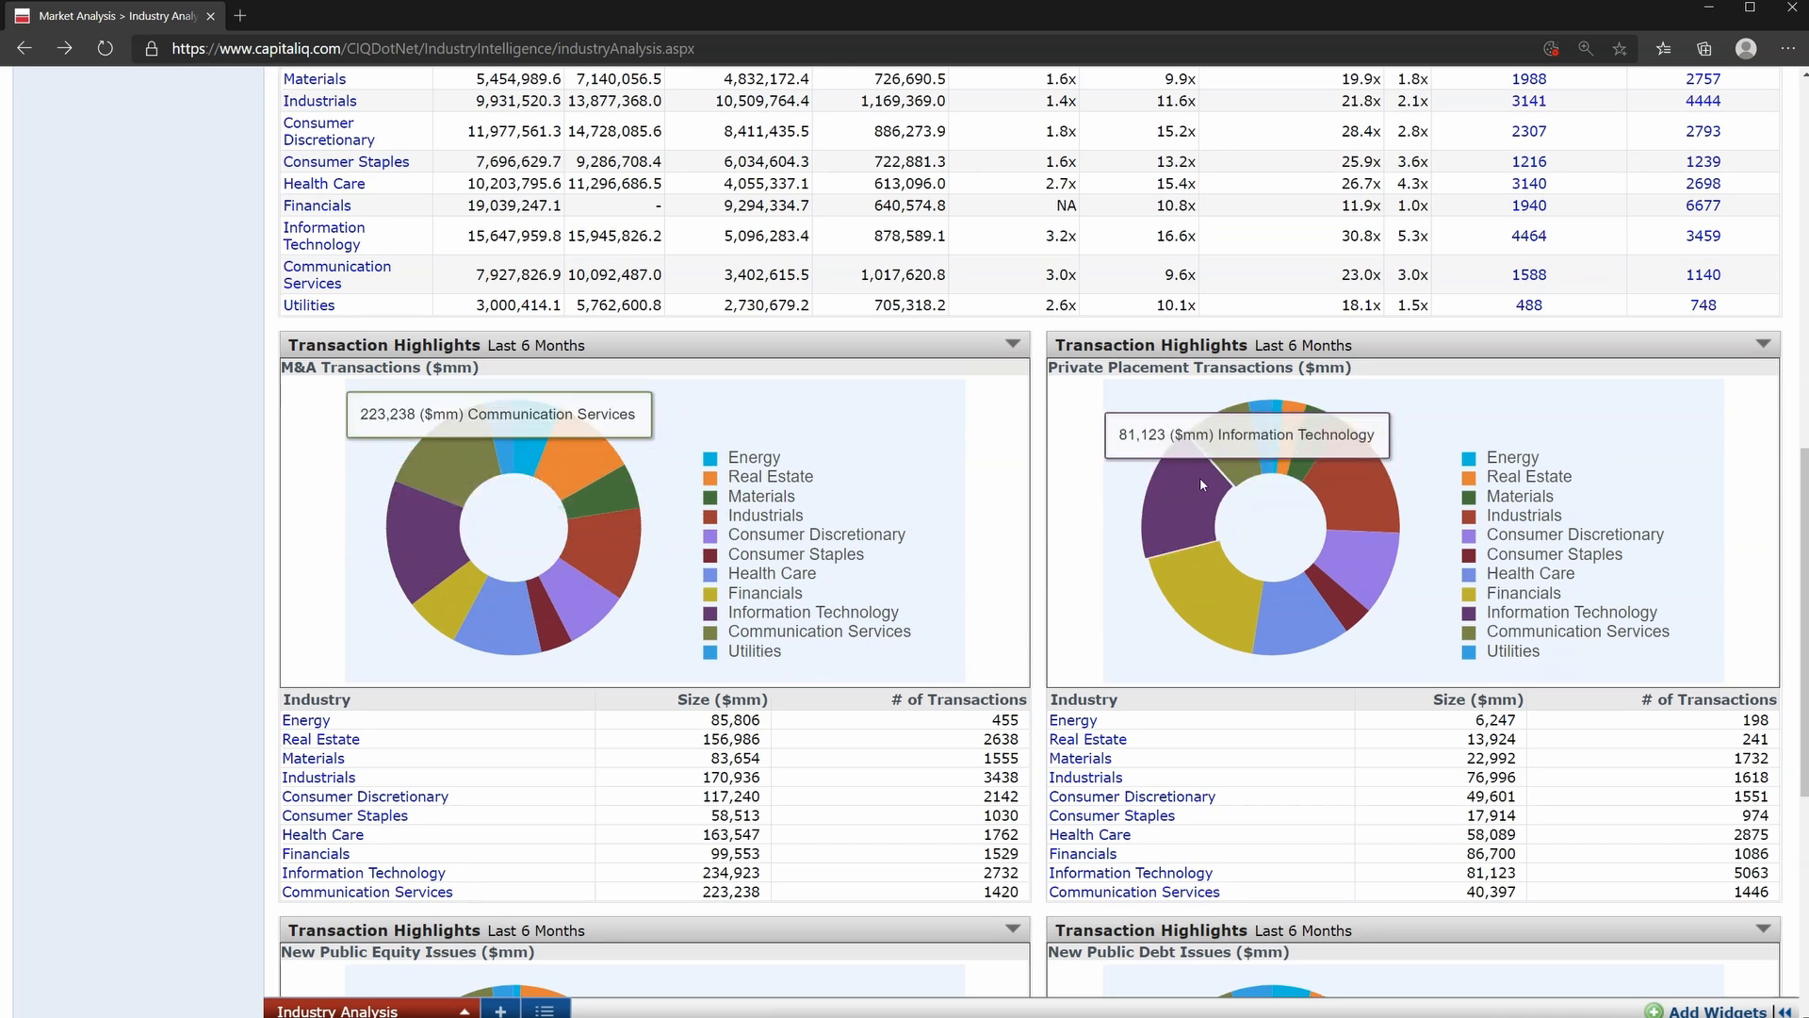
pyautogui.scroll(-3)
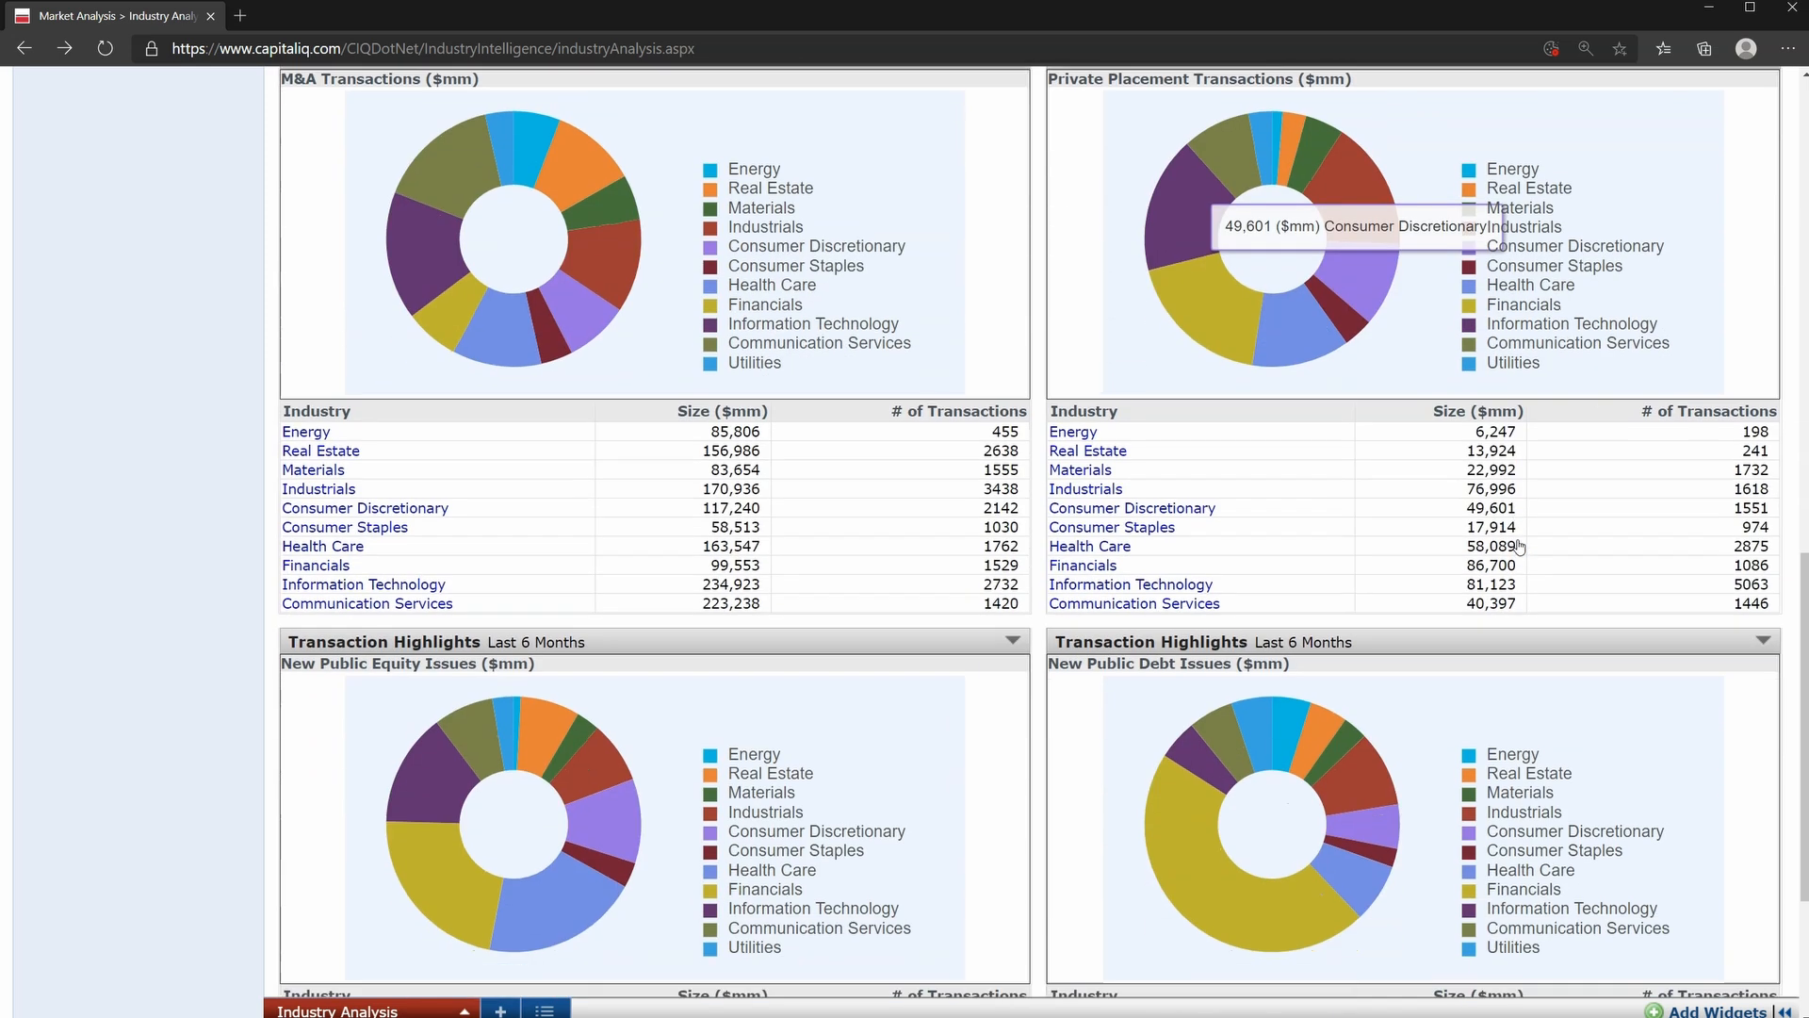
pyautogui.moveTo(1517, 542)
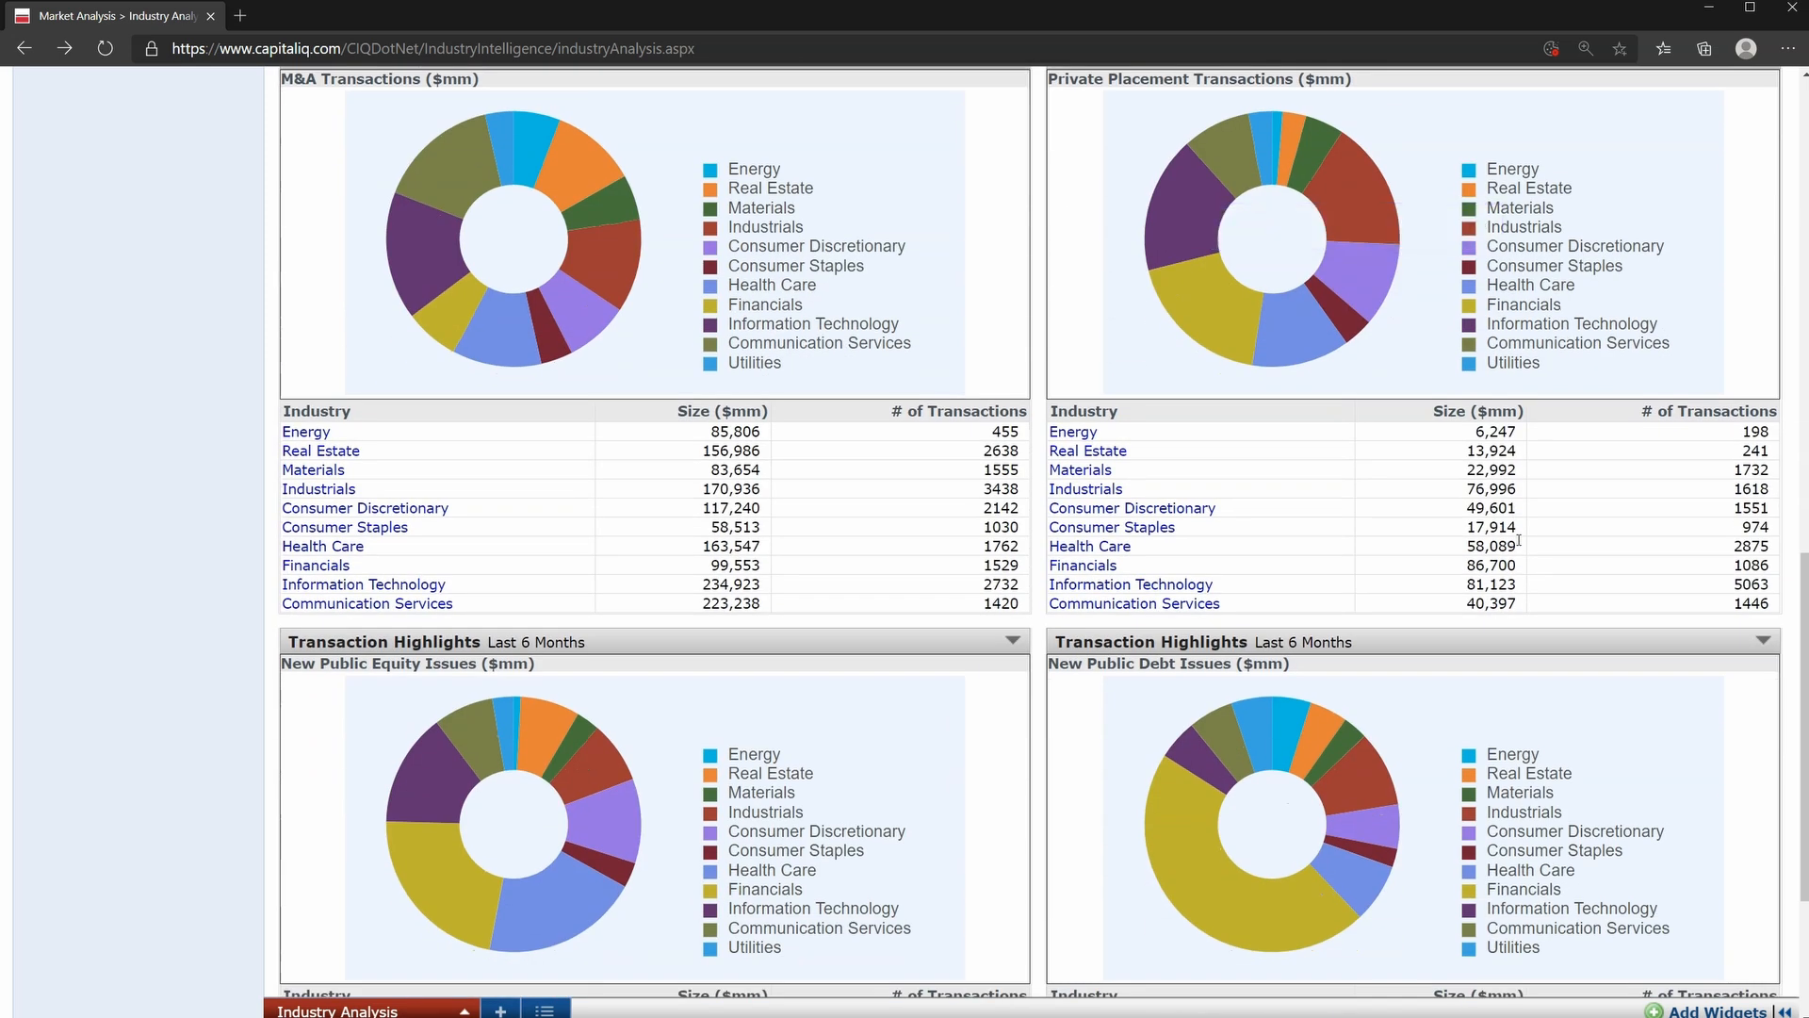
pyautogui.scroll(-3)
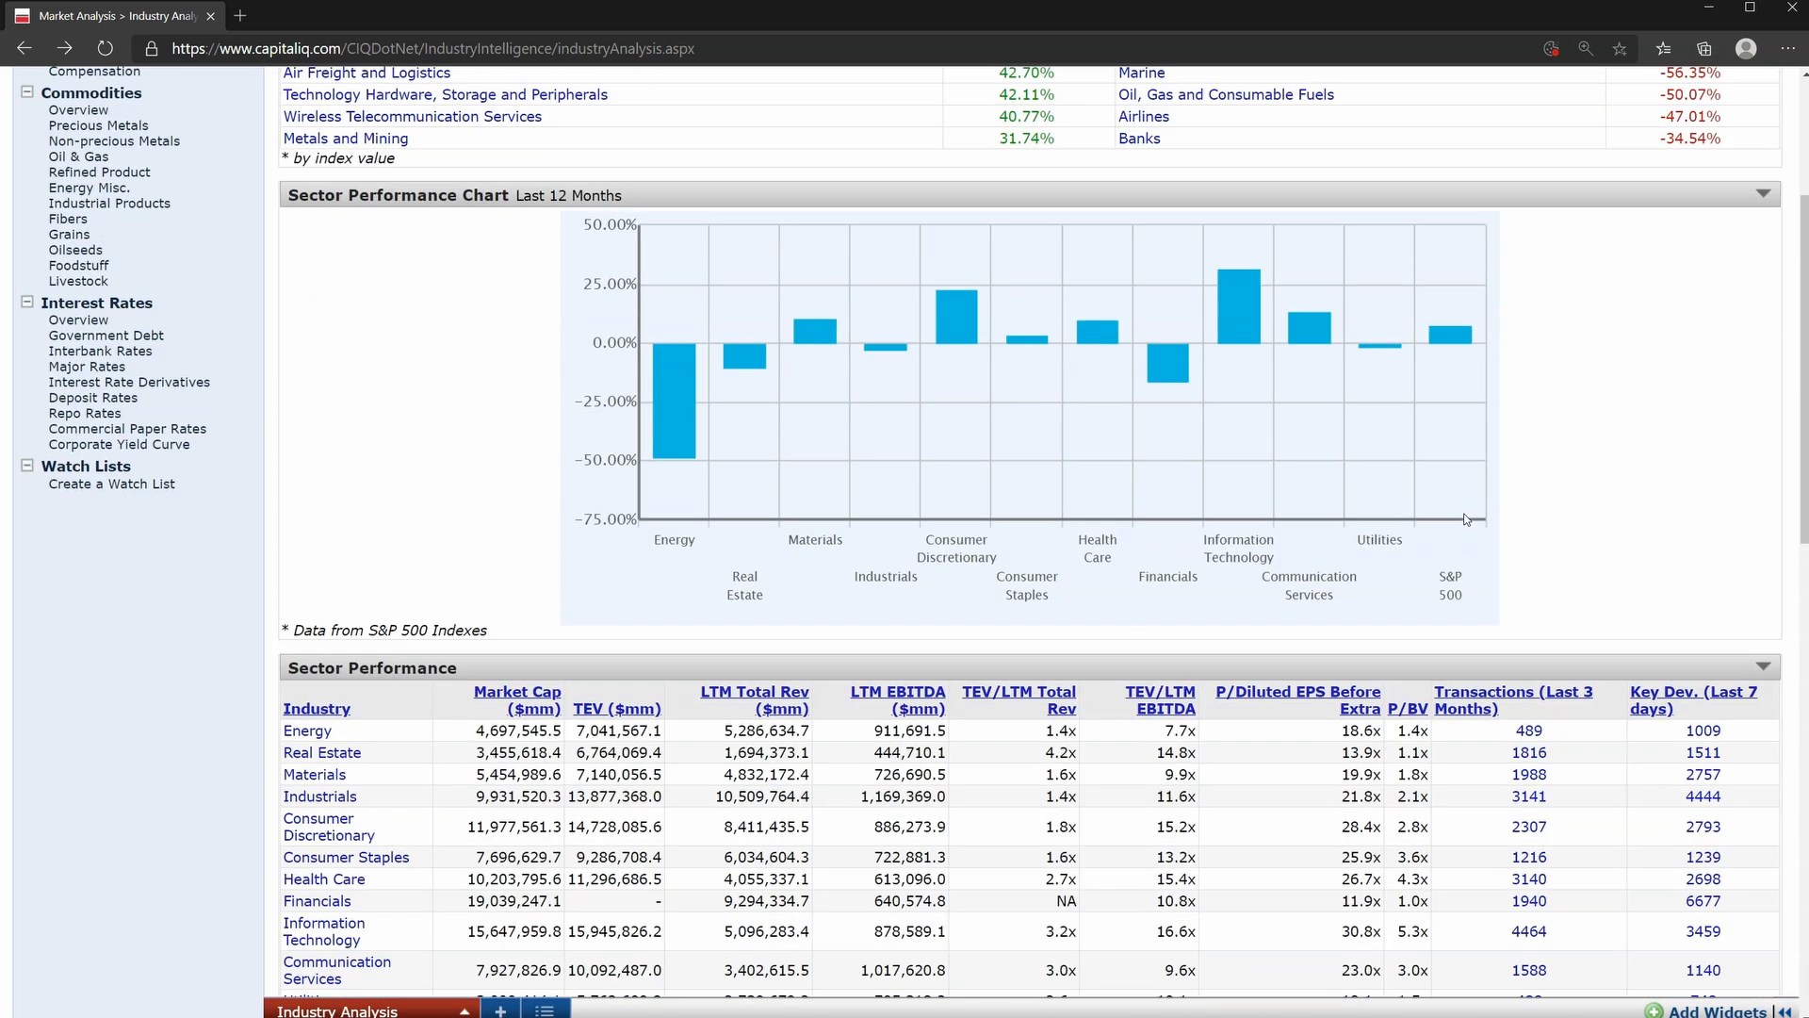
pyautogui.scroll(3)
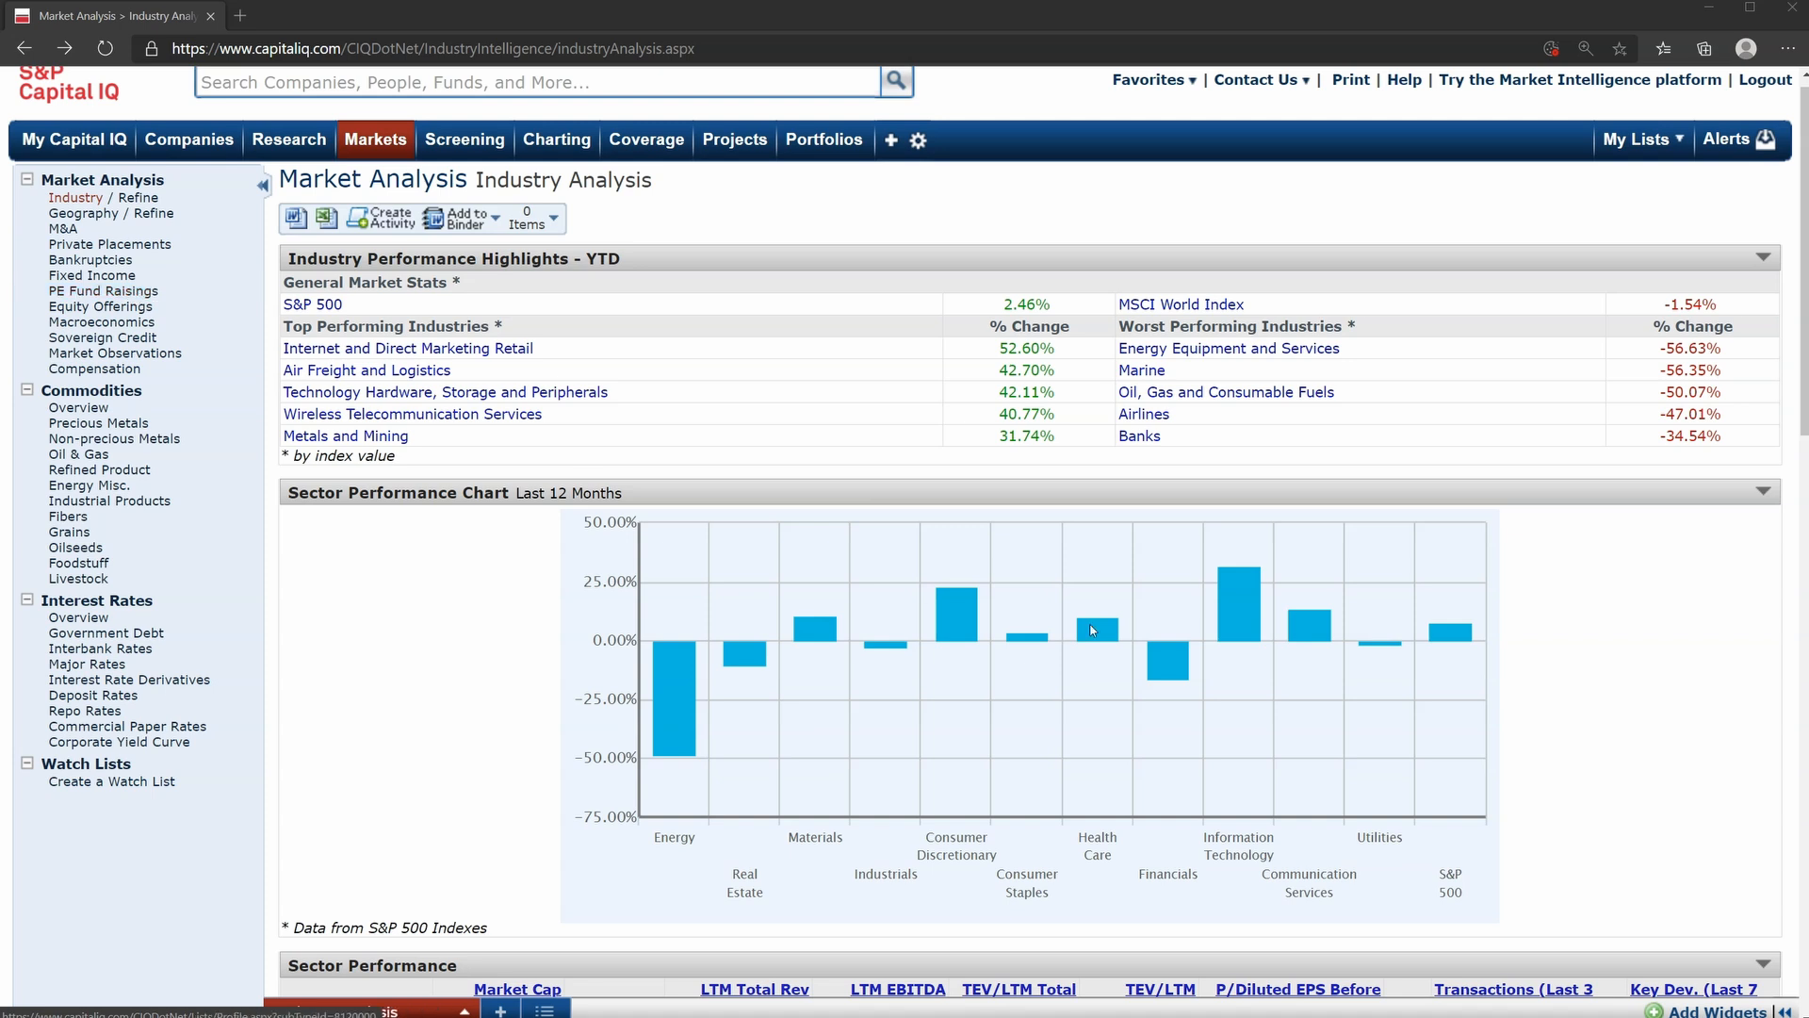
pyautogui.scroll(-3)
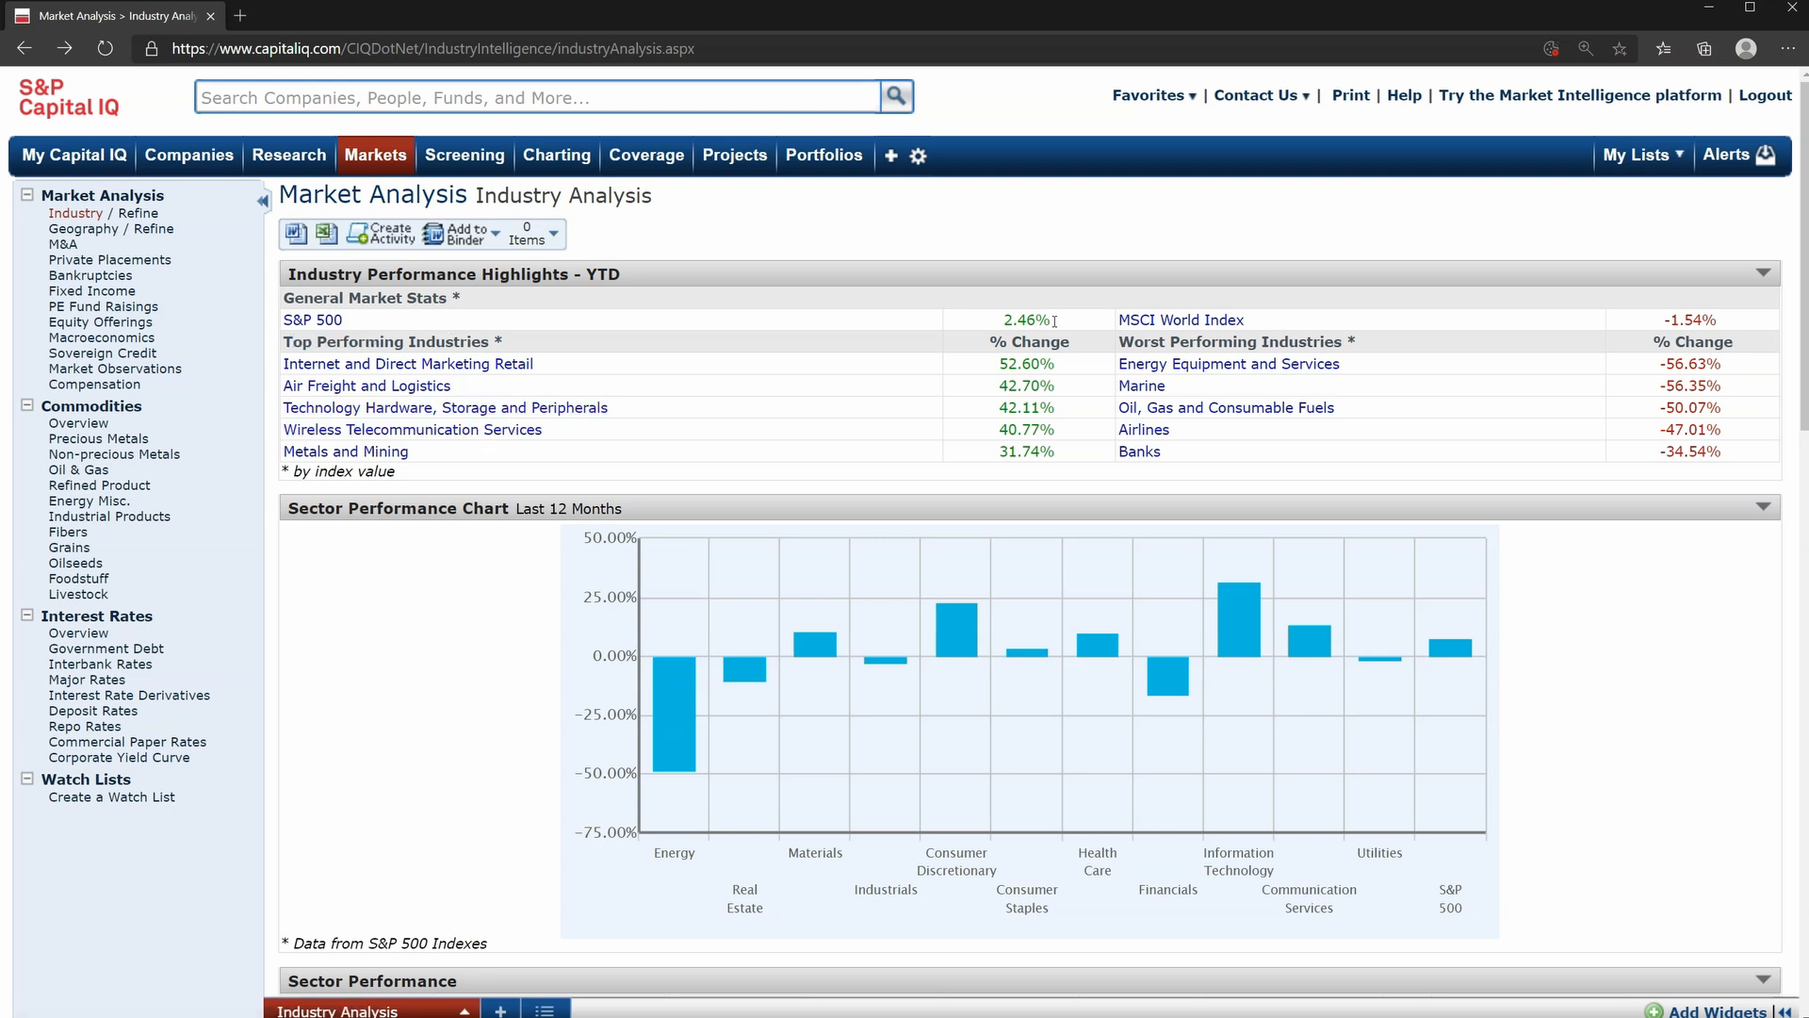
pyautogui.moveTo(1376, 327)
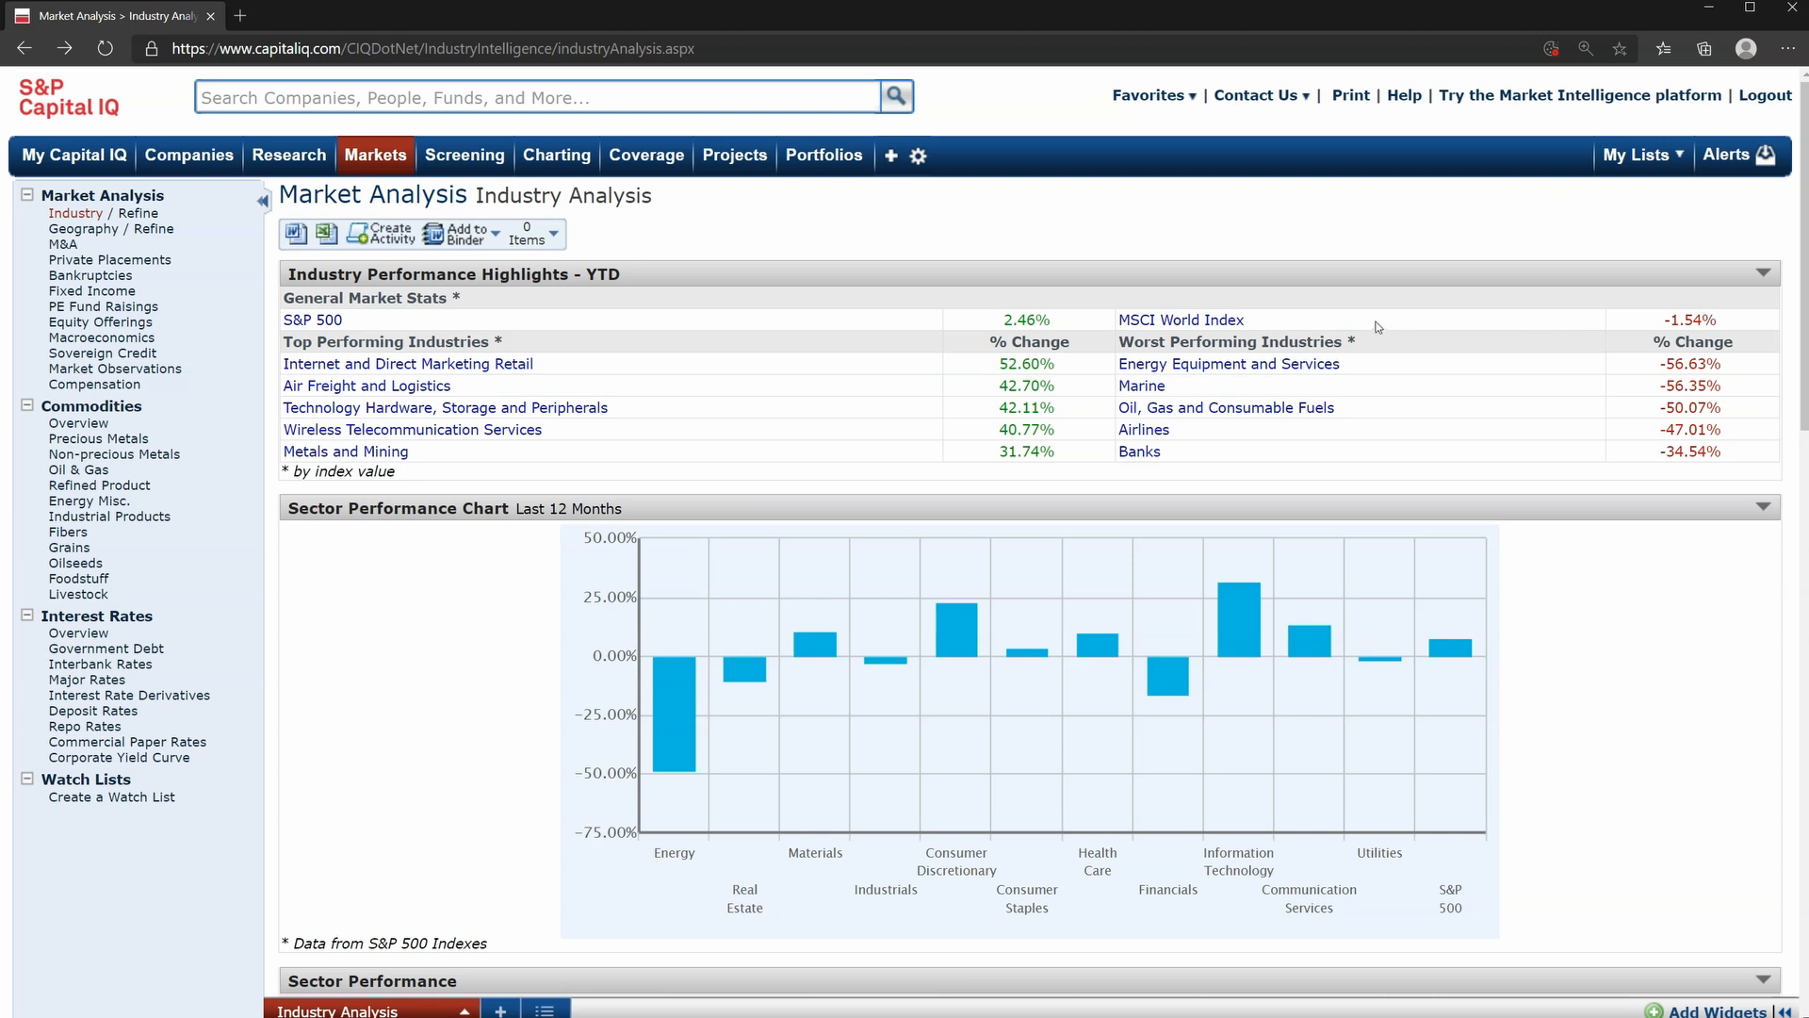
pyautogui.moveTo(1545, 337)
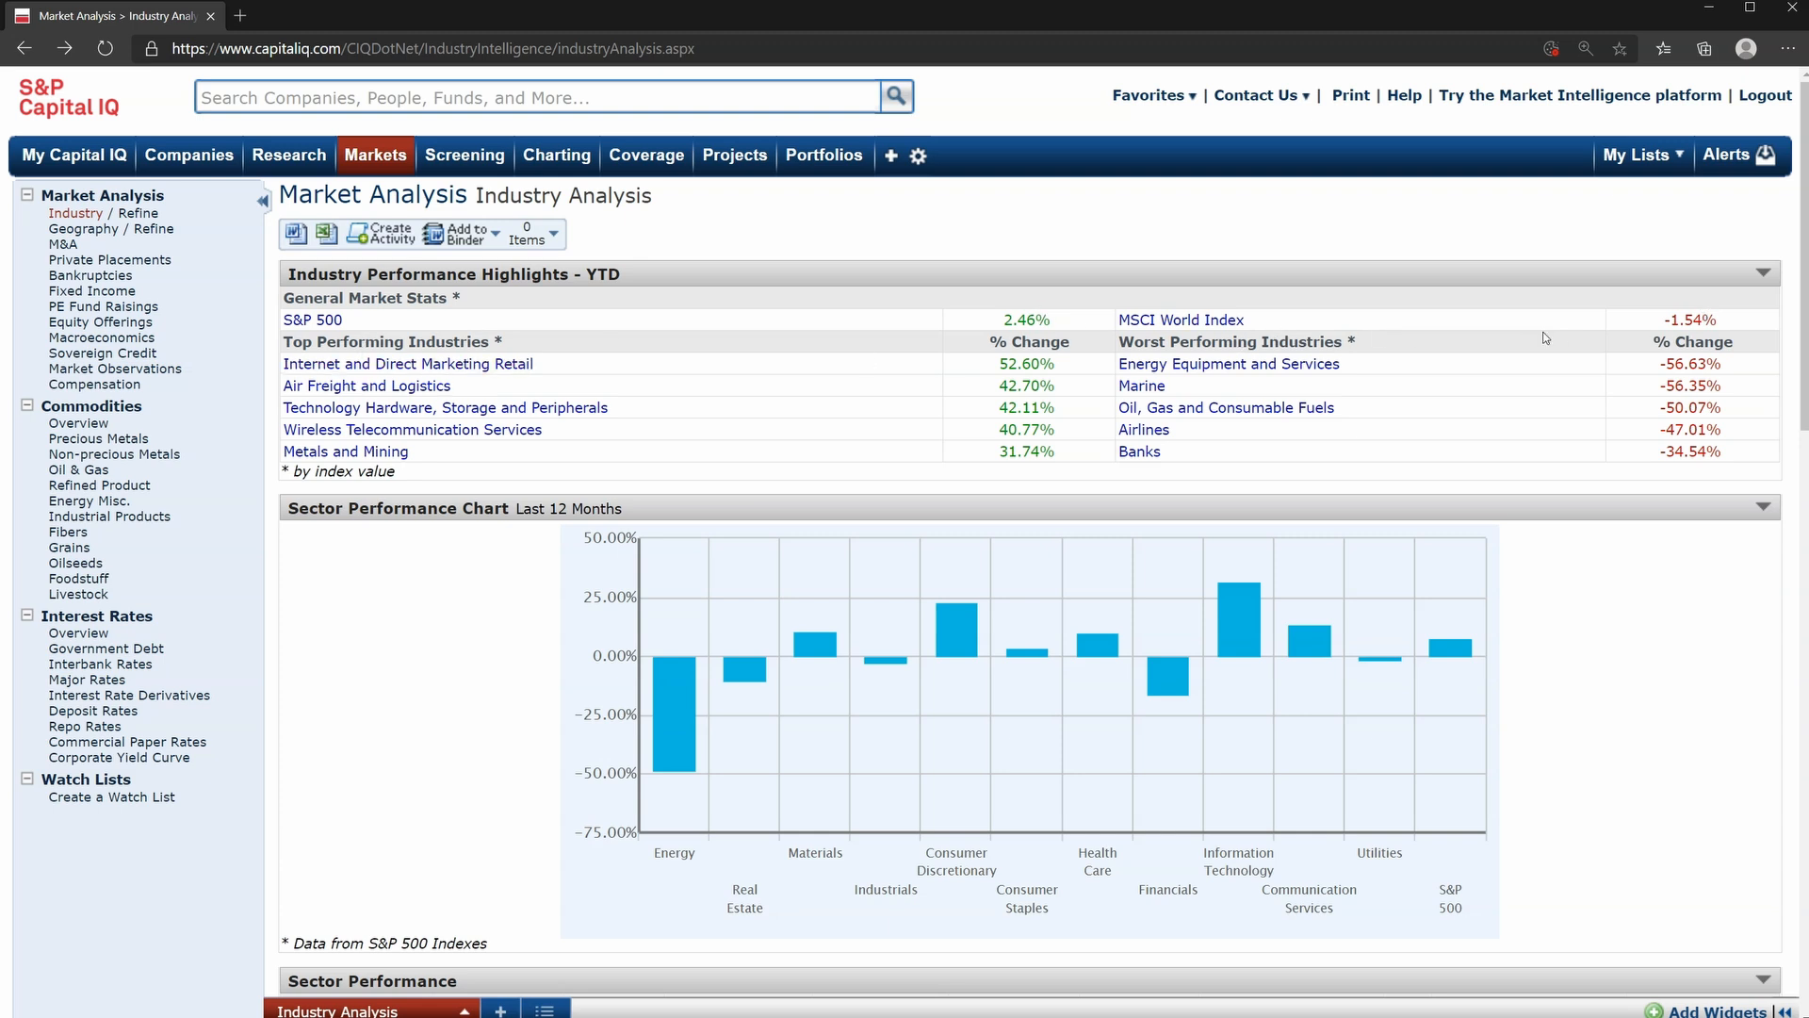
pyautogui.moveTo(860, 715)
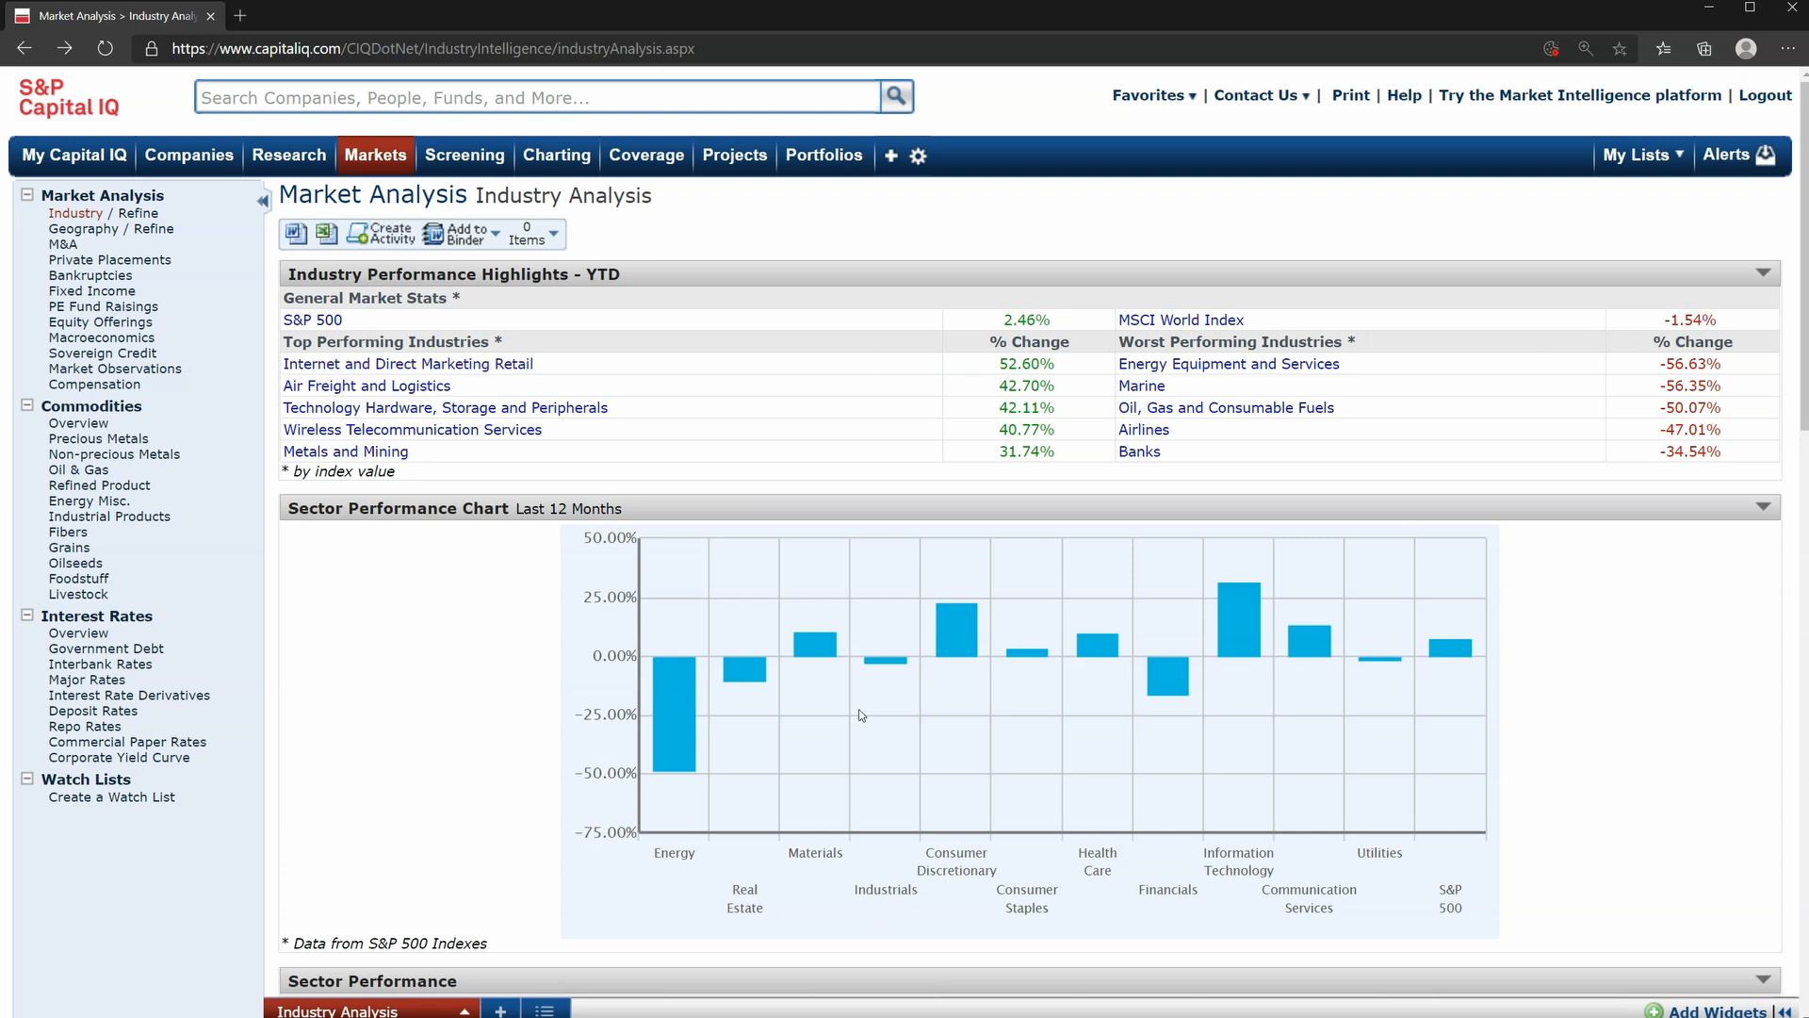
pyautogui.moveTo(416, 677)
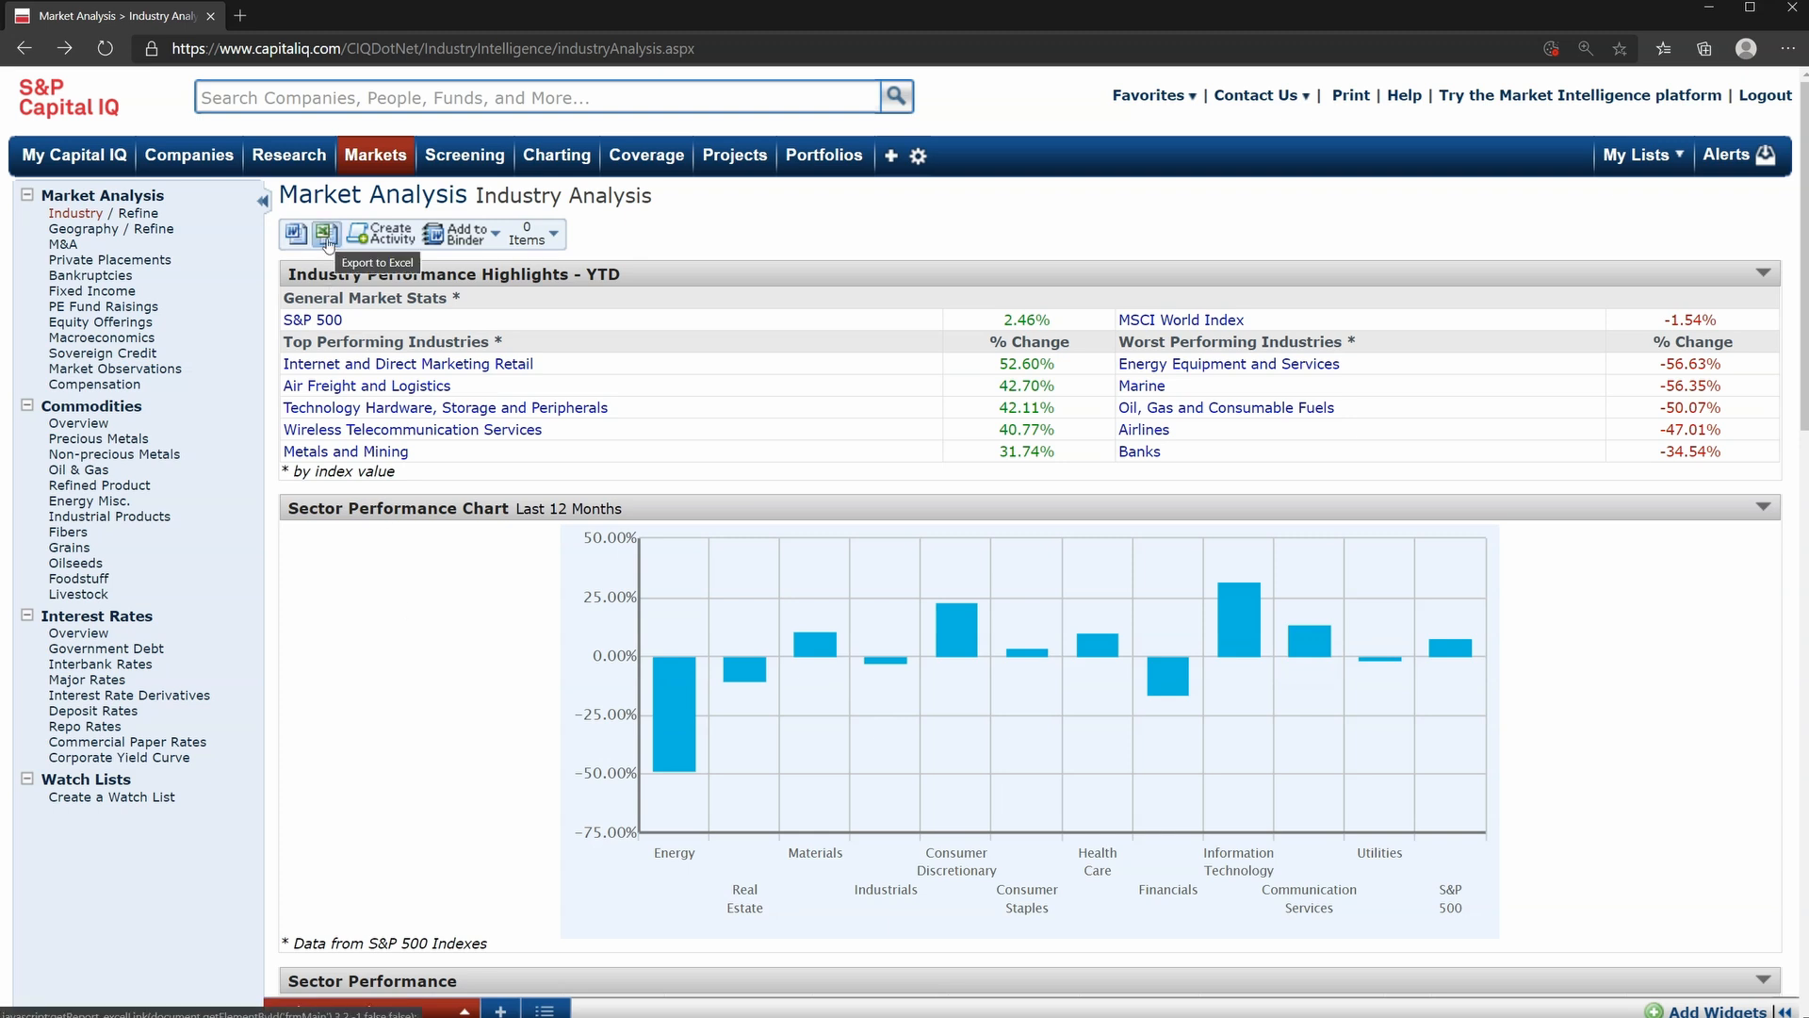
pyautogui.click(327, 235)
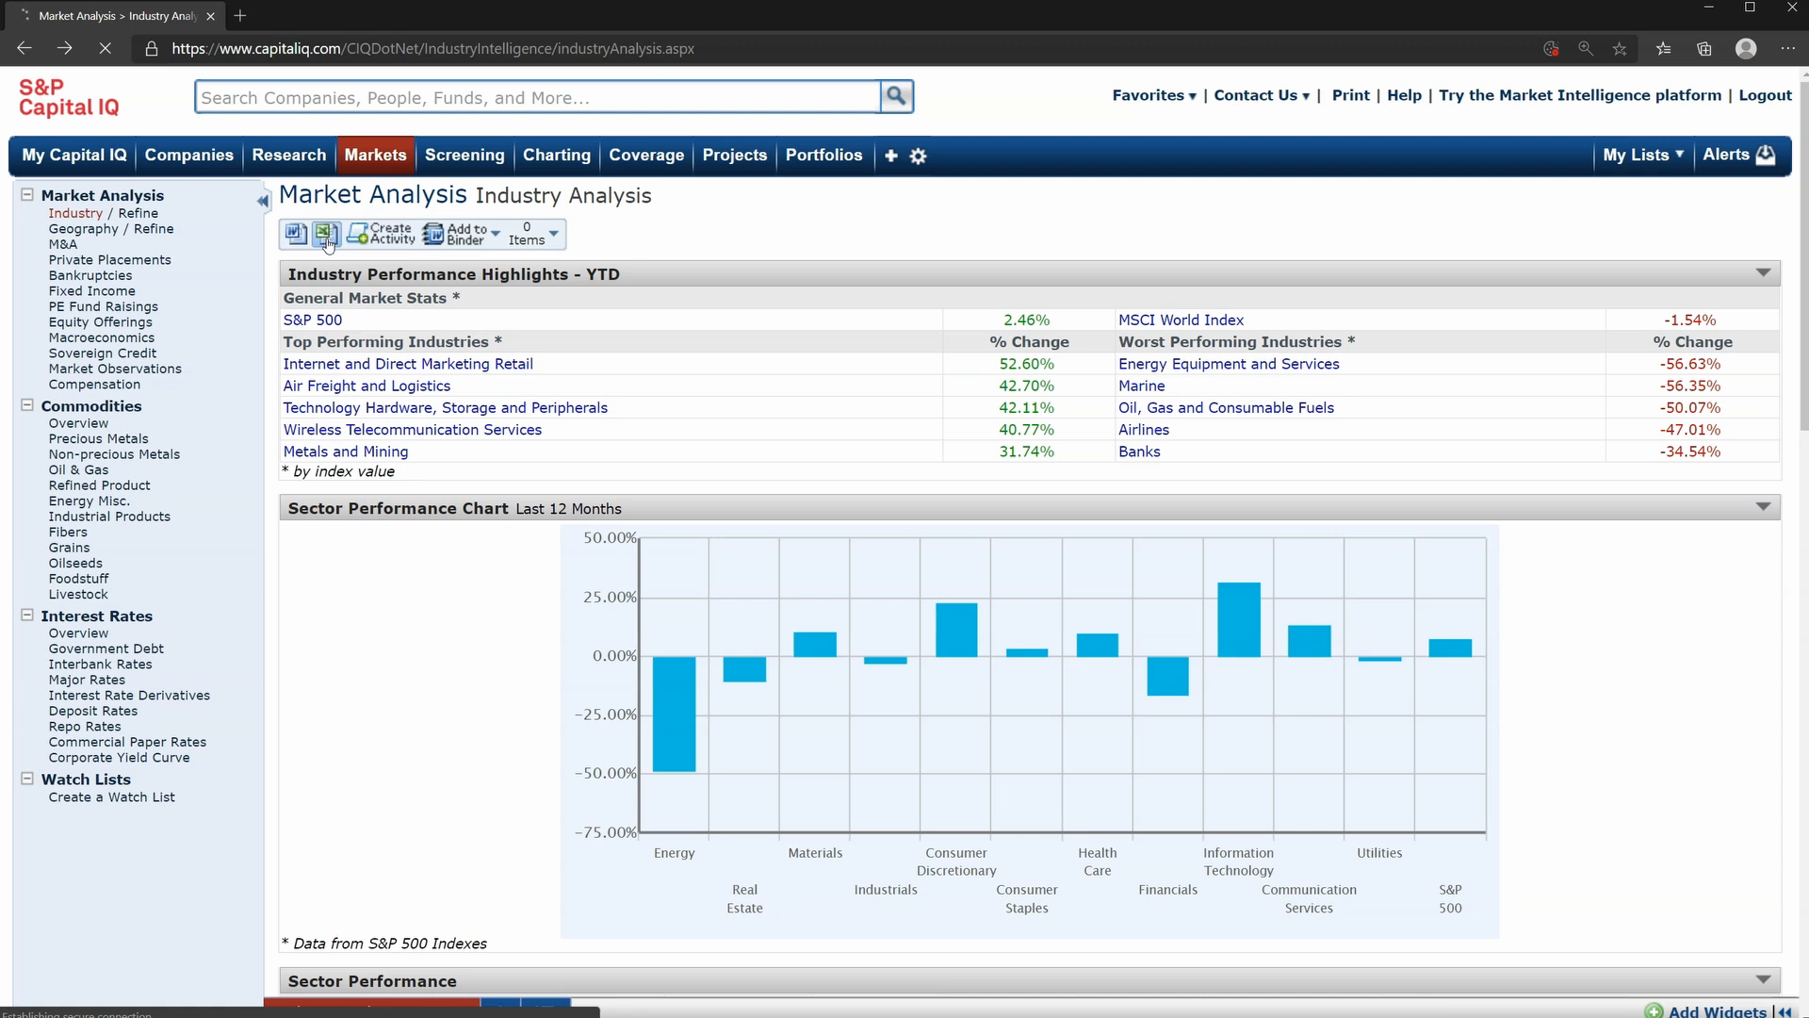
# Open the exported workbook and browse its Industry Performance, Sector Performance and Transaction Highlights sheets.
pyautogui.click(325, 235)
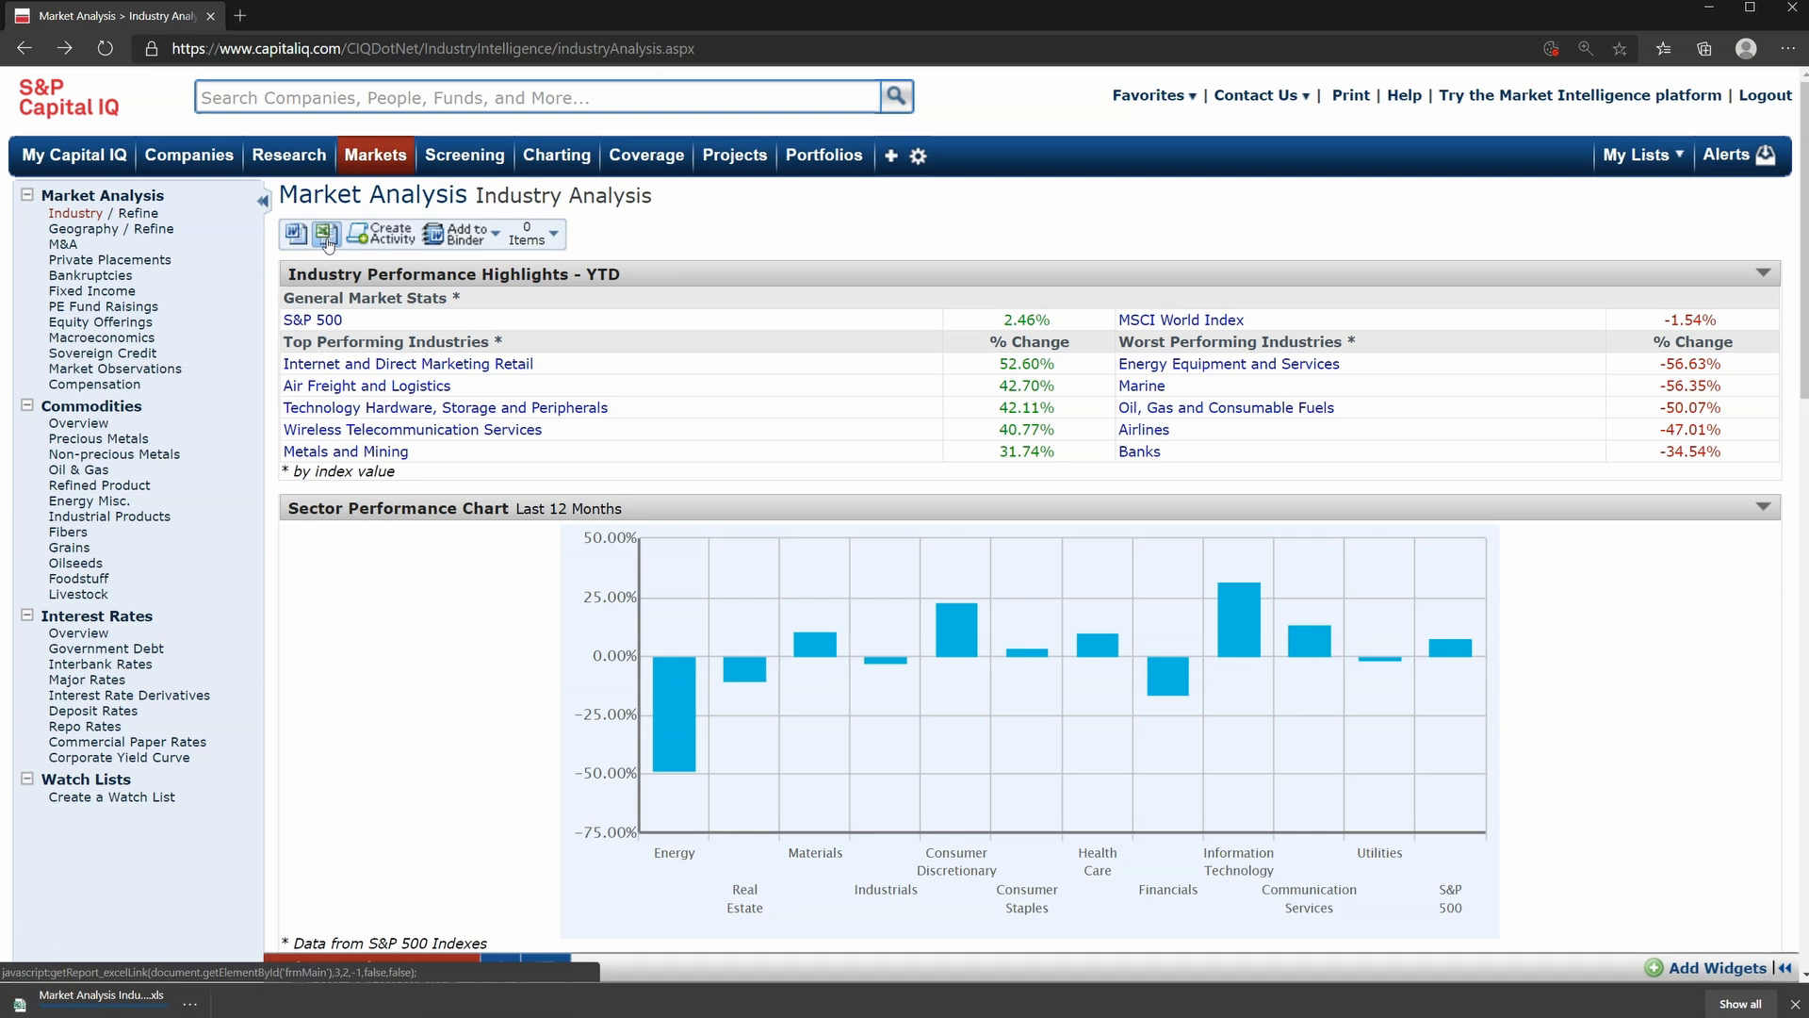
pyautogui.click(327, 235)
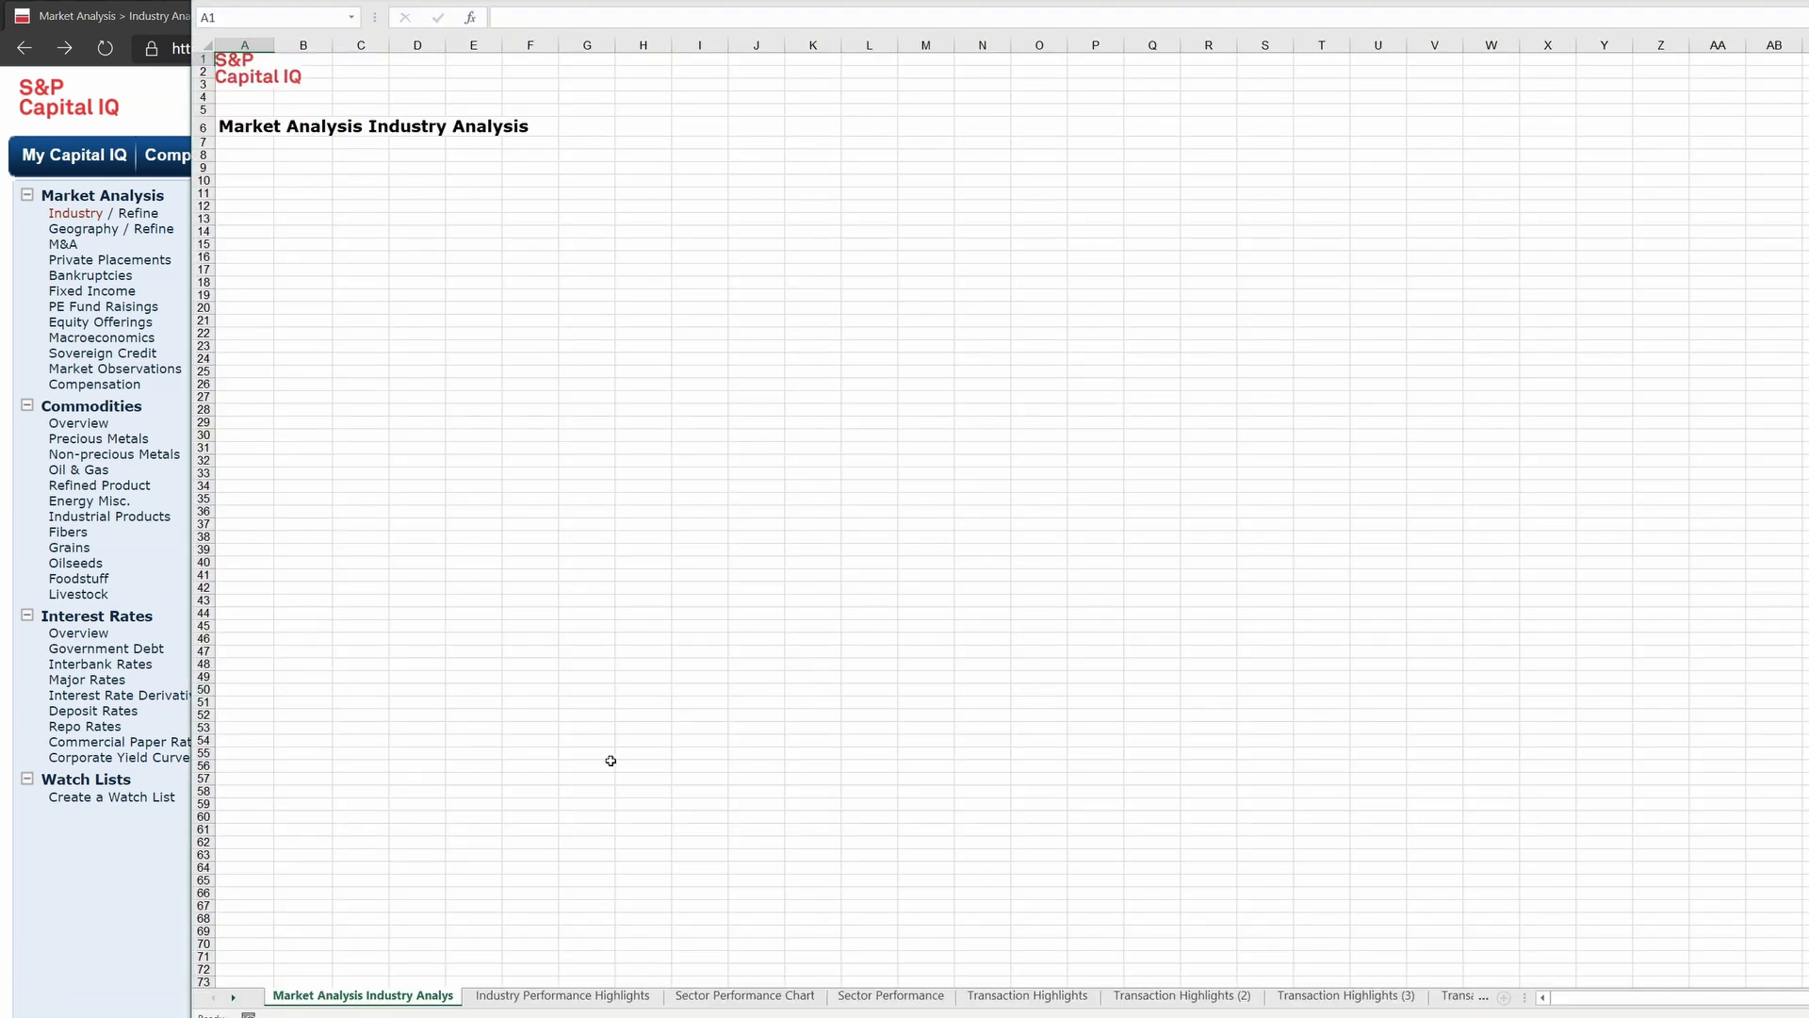
pyautogui.click(561, 995)
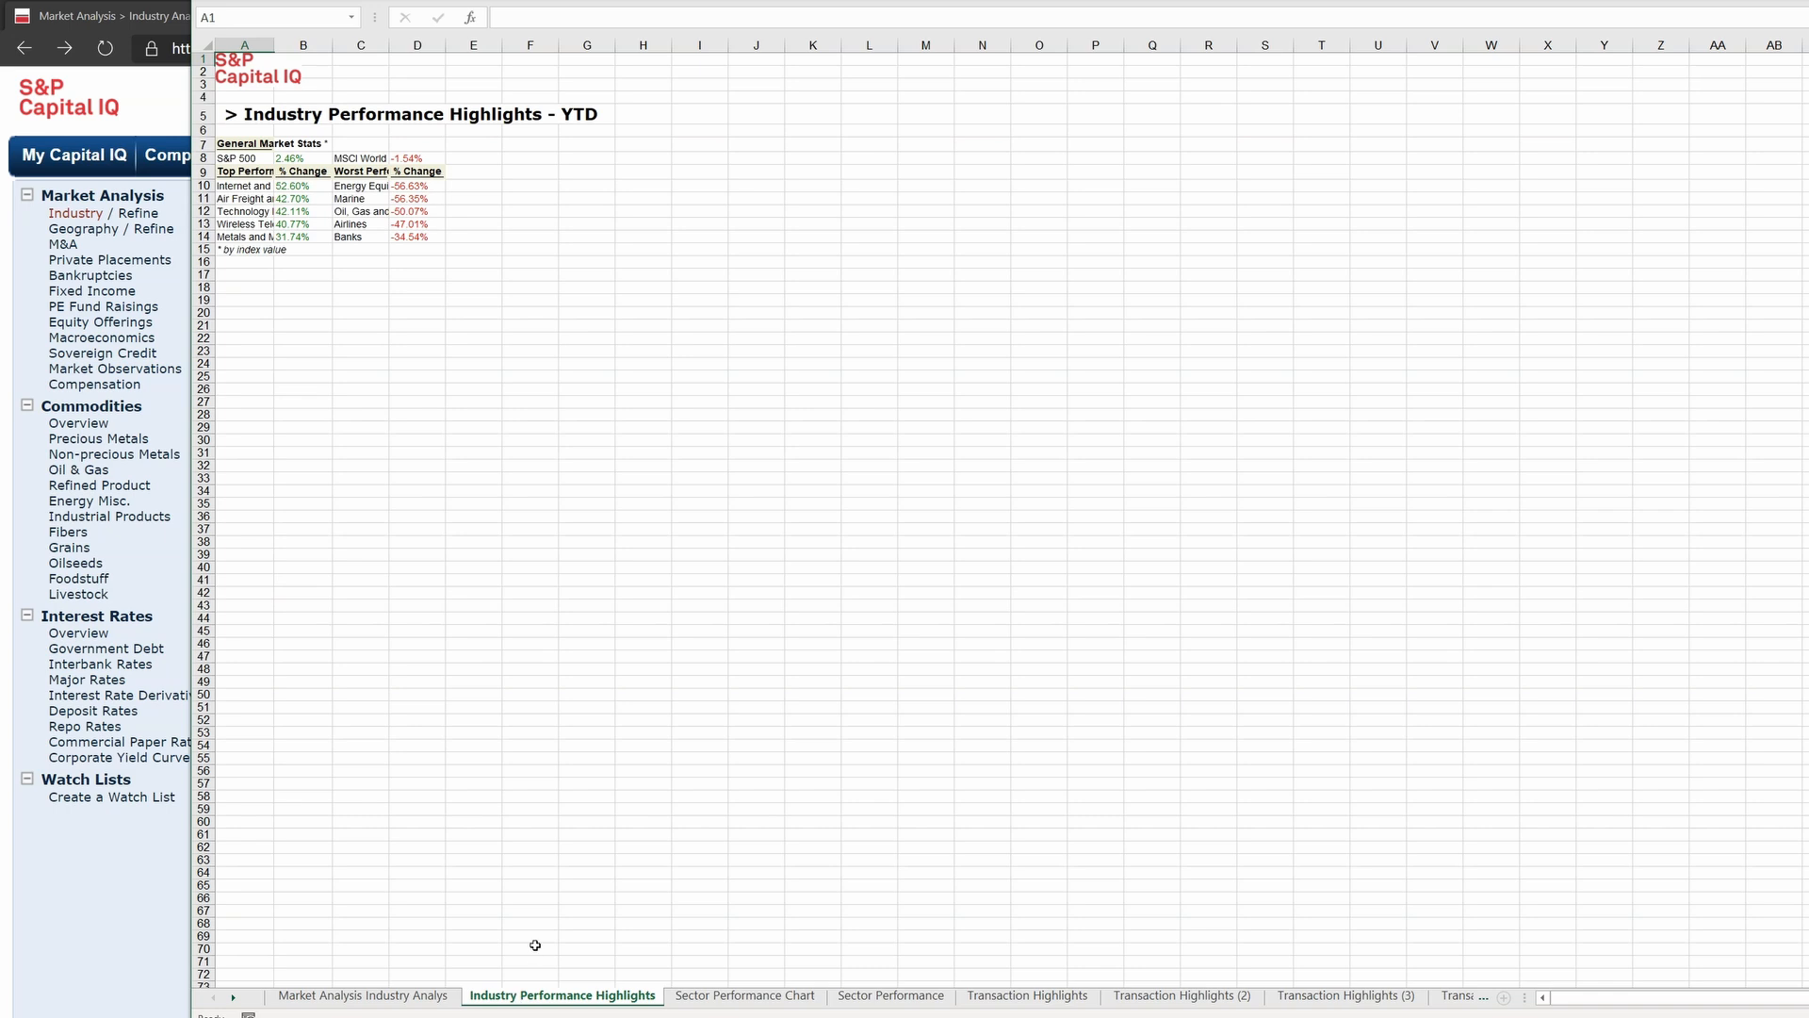
pyautogui.click(744, 995)
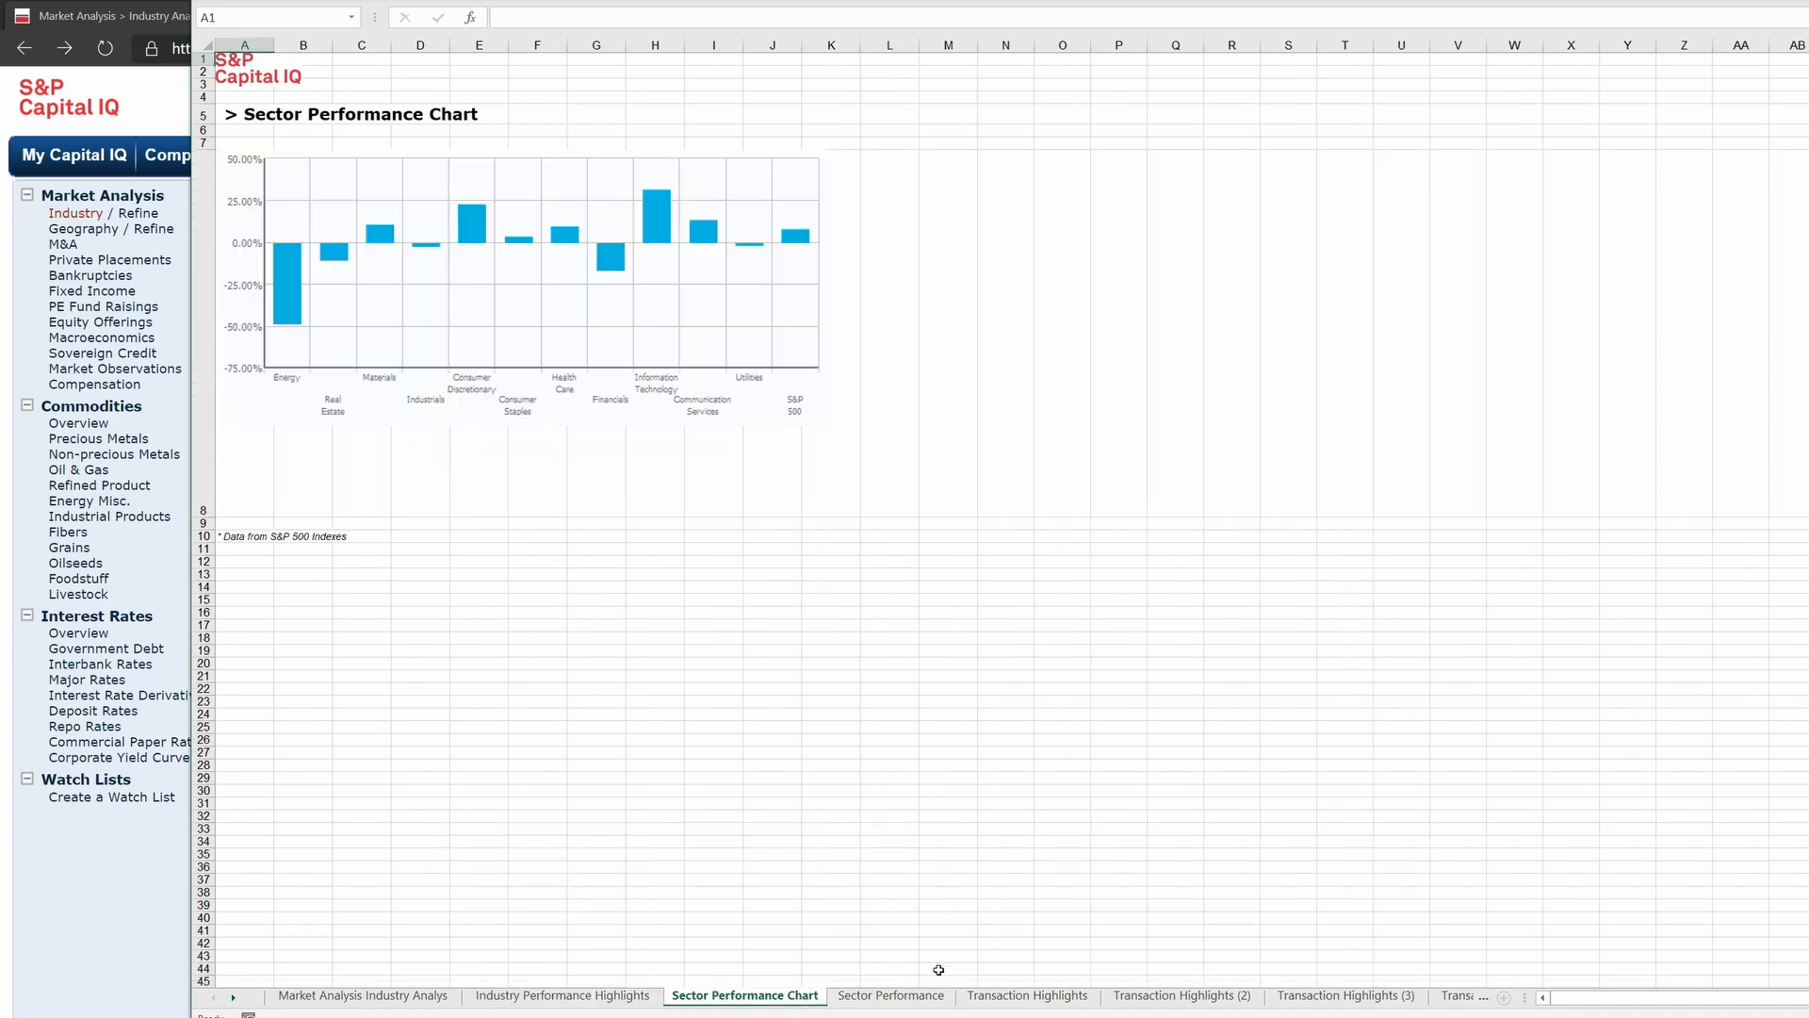
pyautogui.click(891, 995)
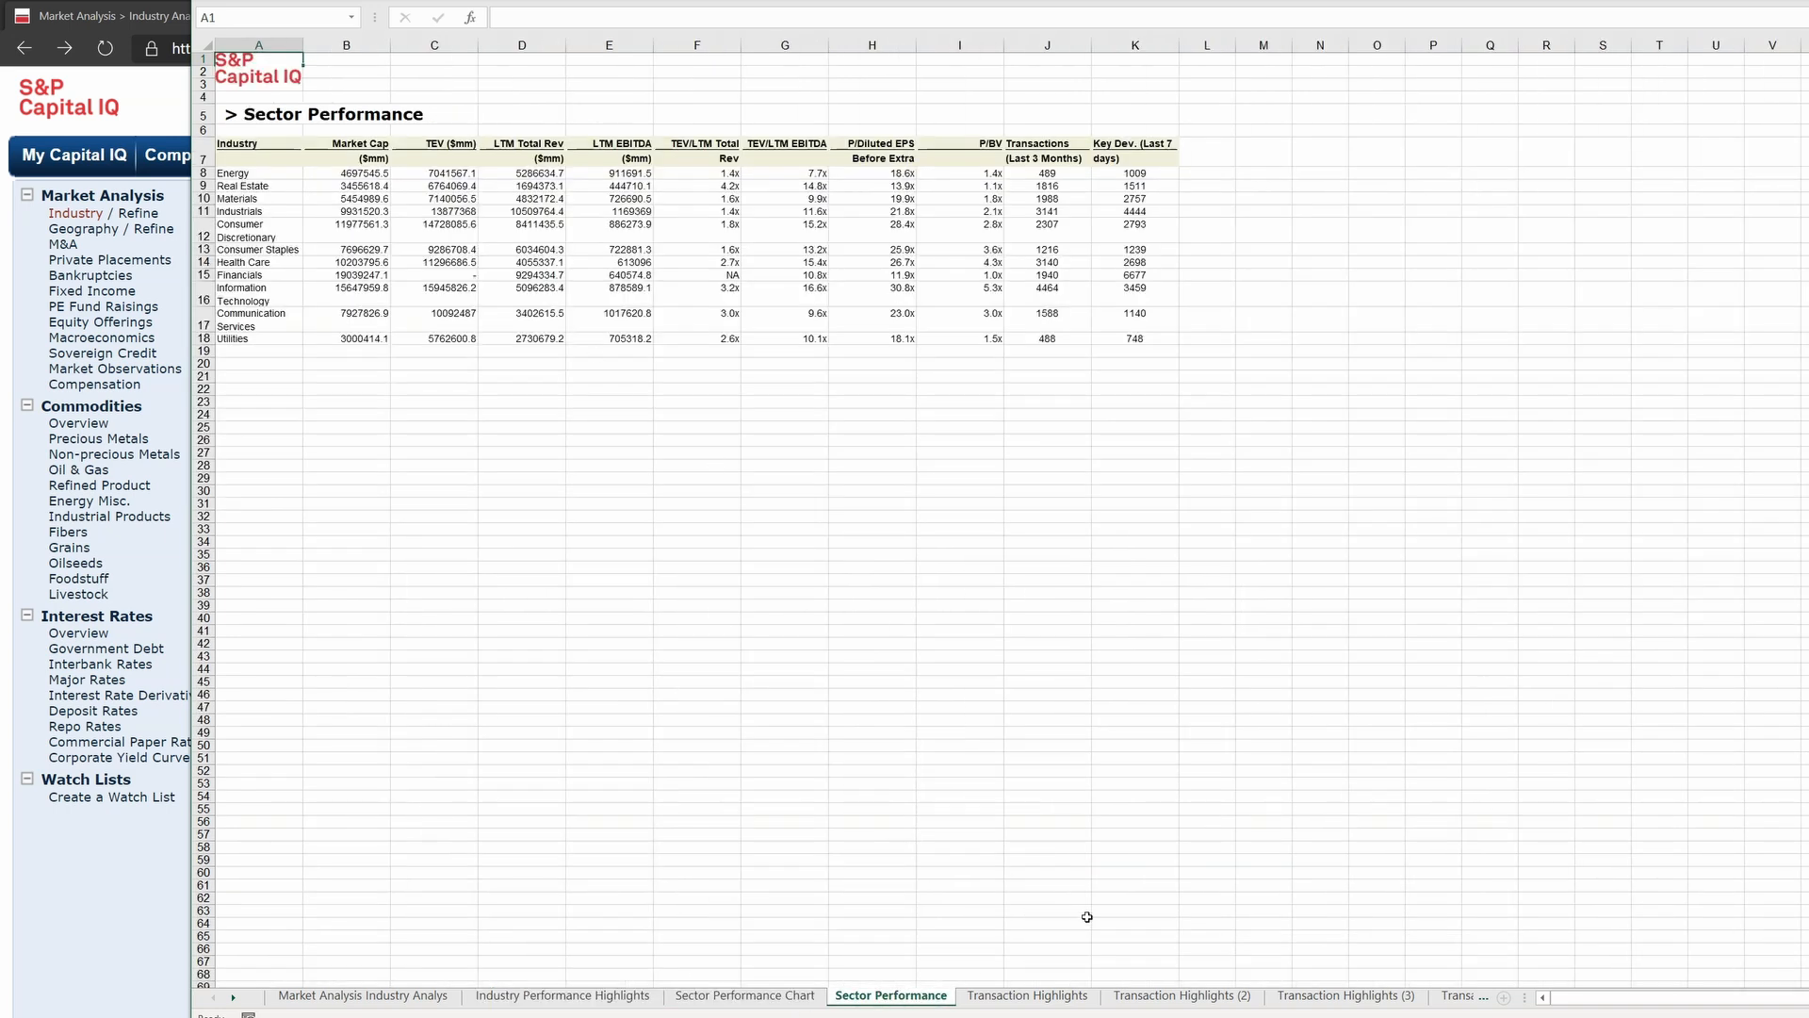
pyautogui.click(1181, 995)
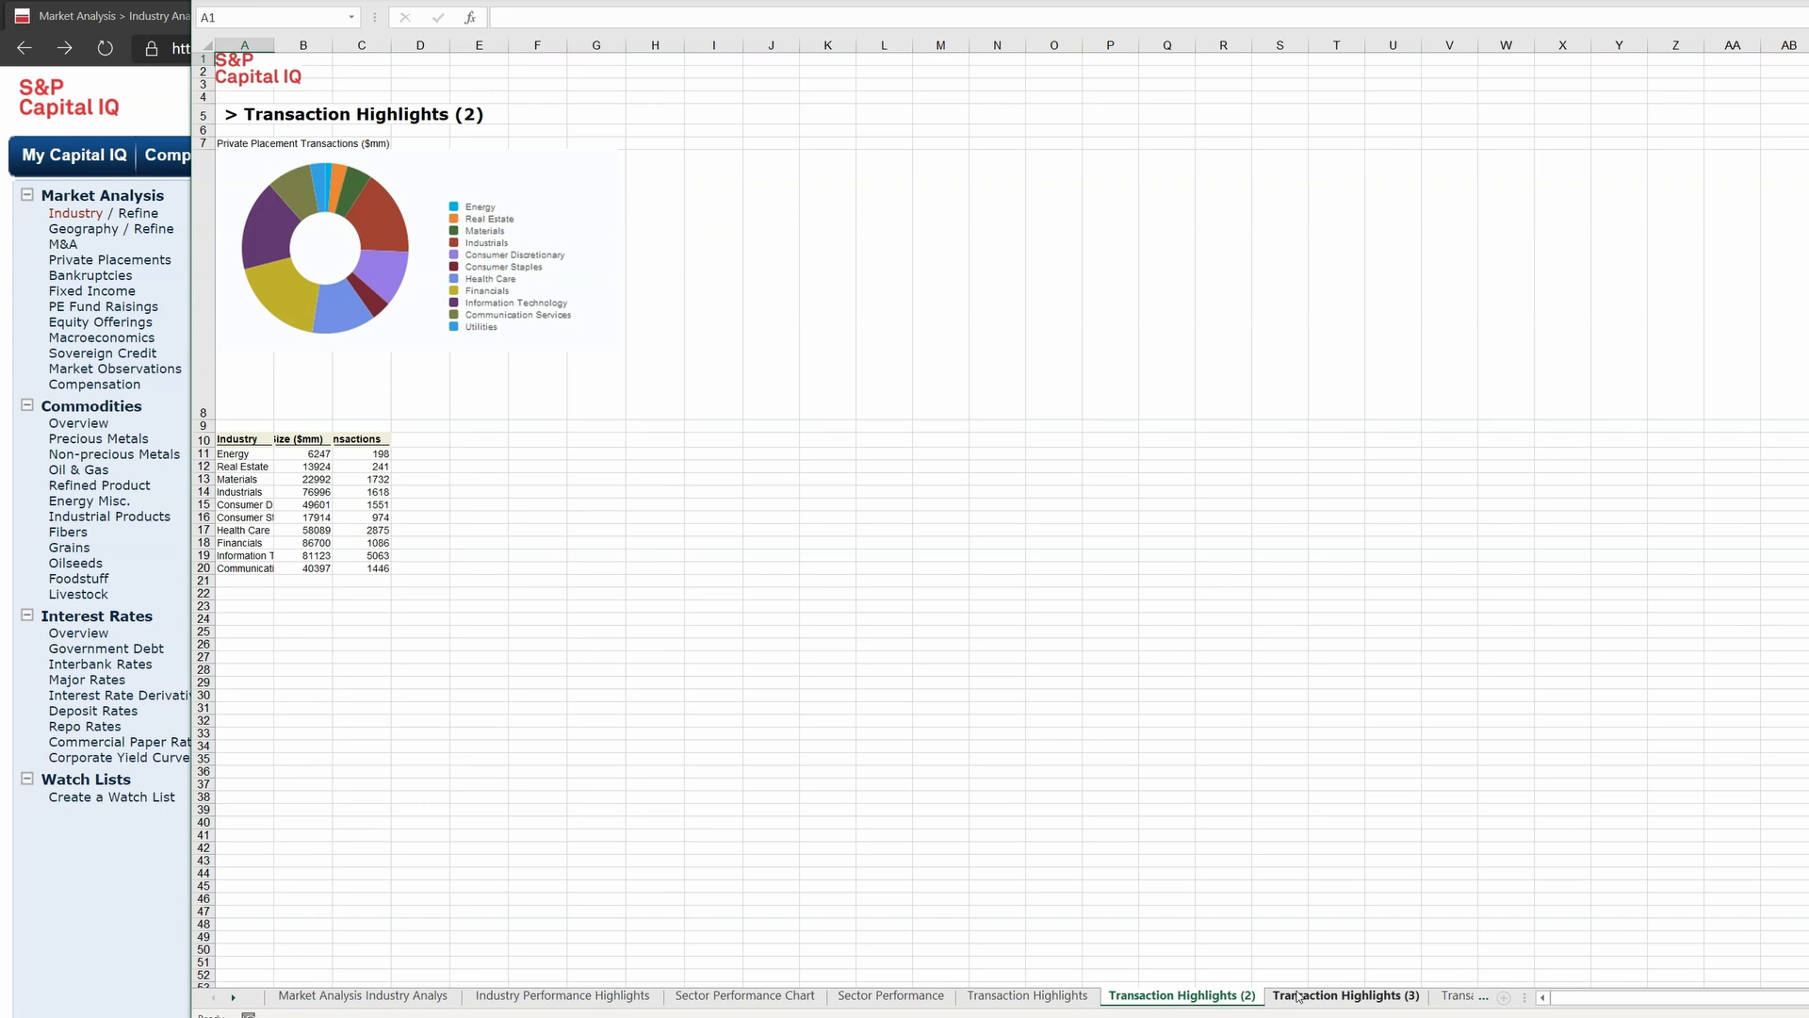
pyautogui.click(561, 996)
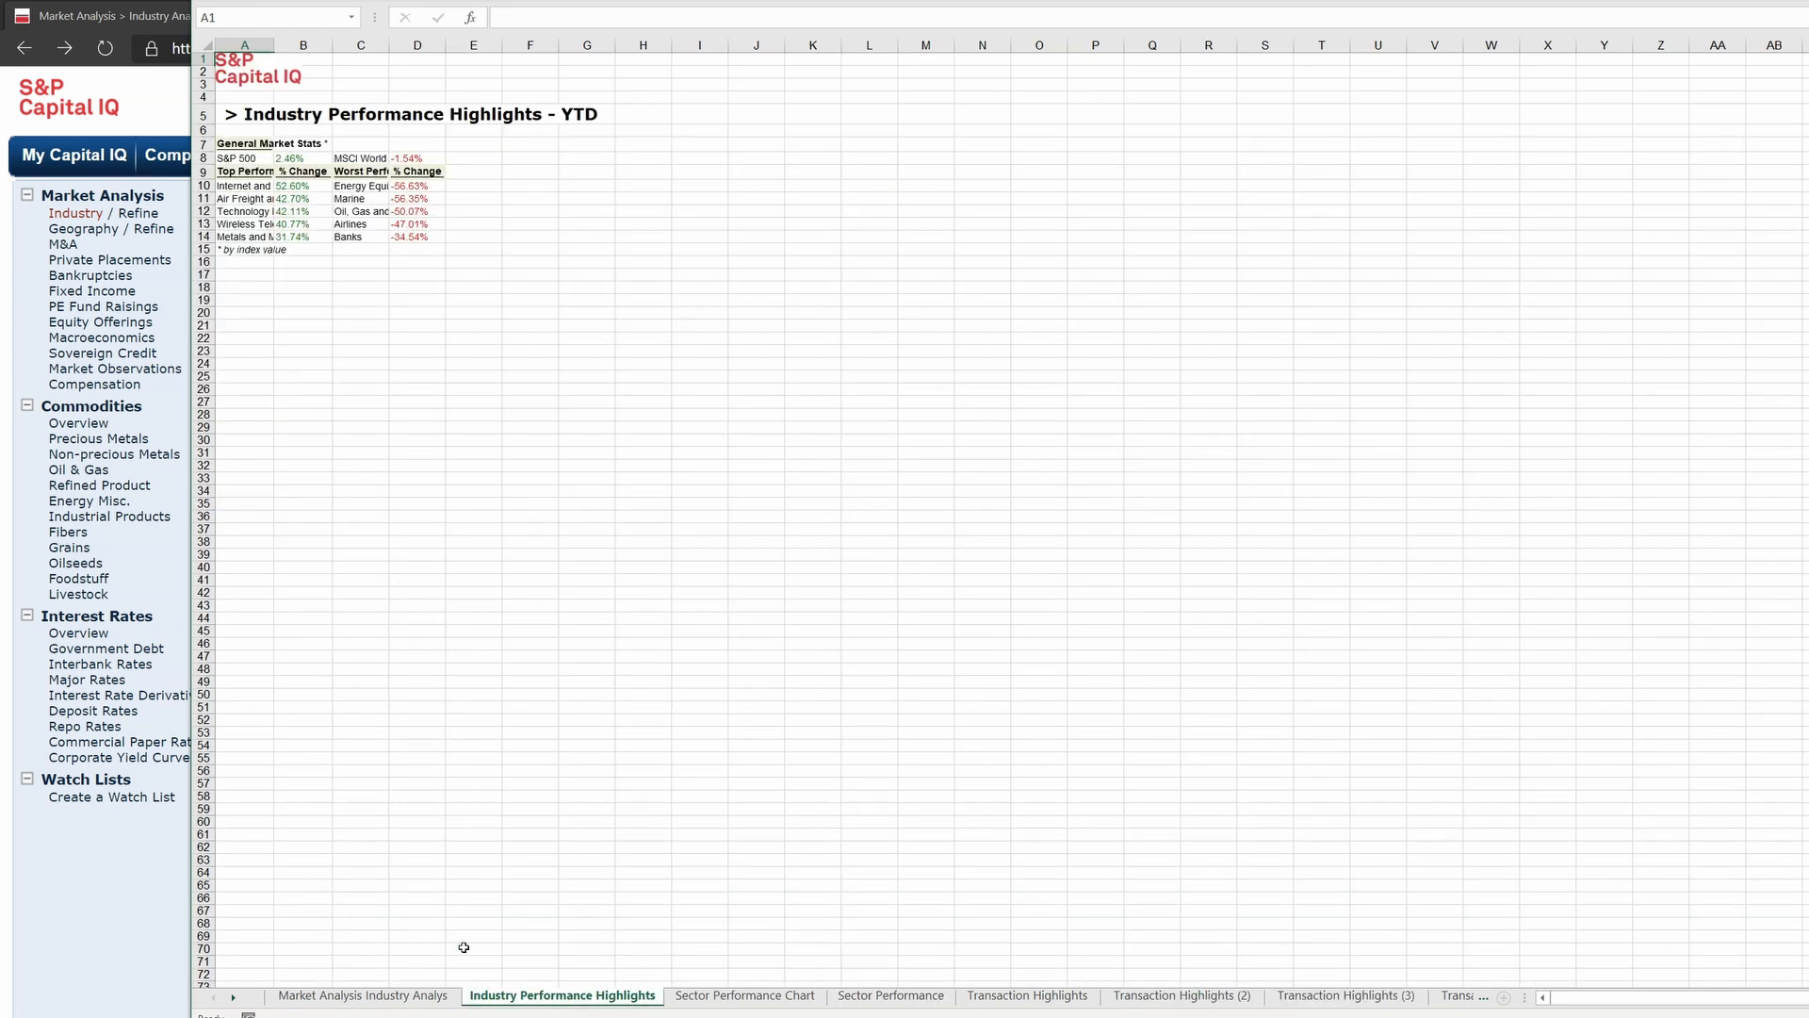
pyautogui.click(744, 995)
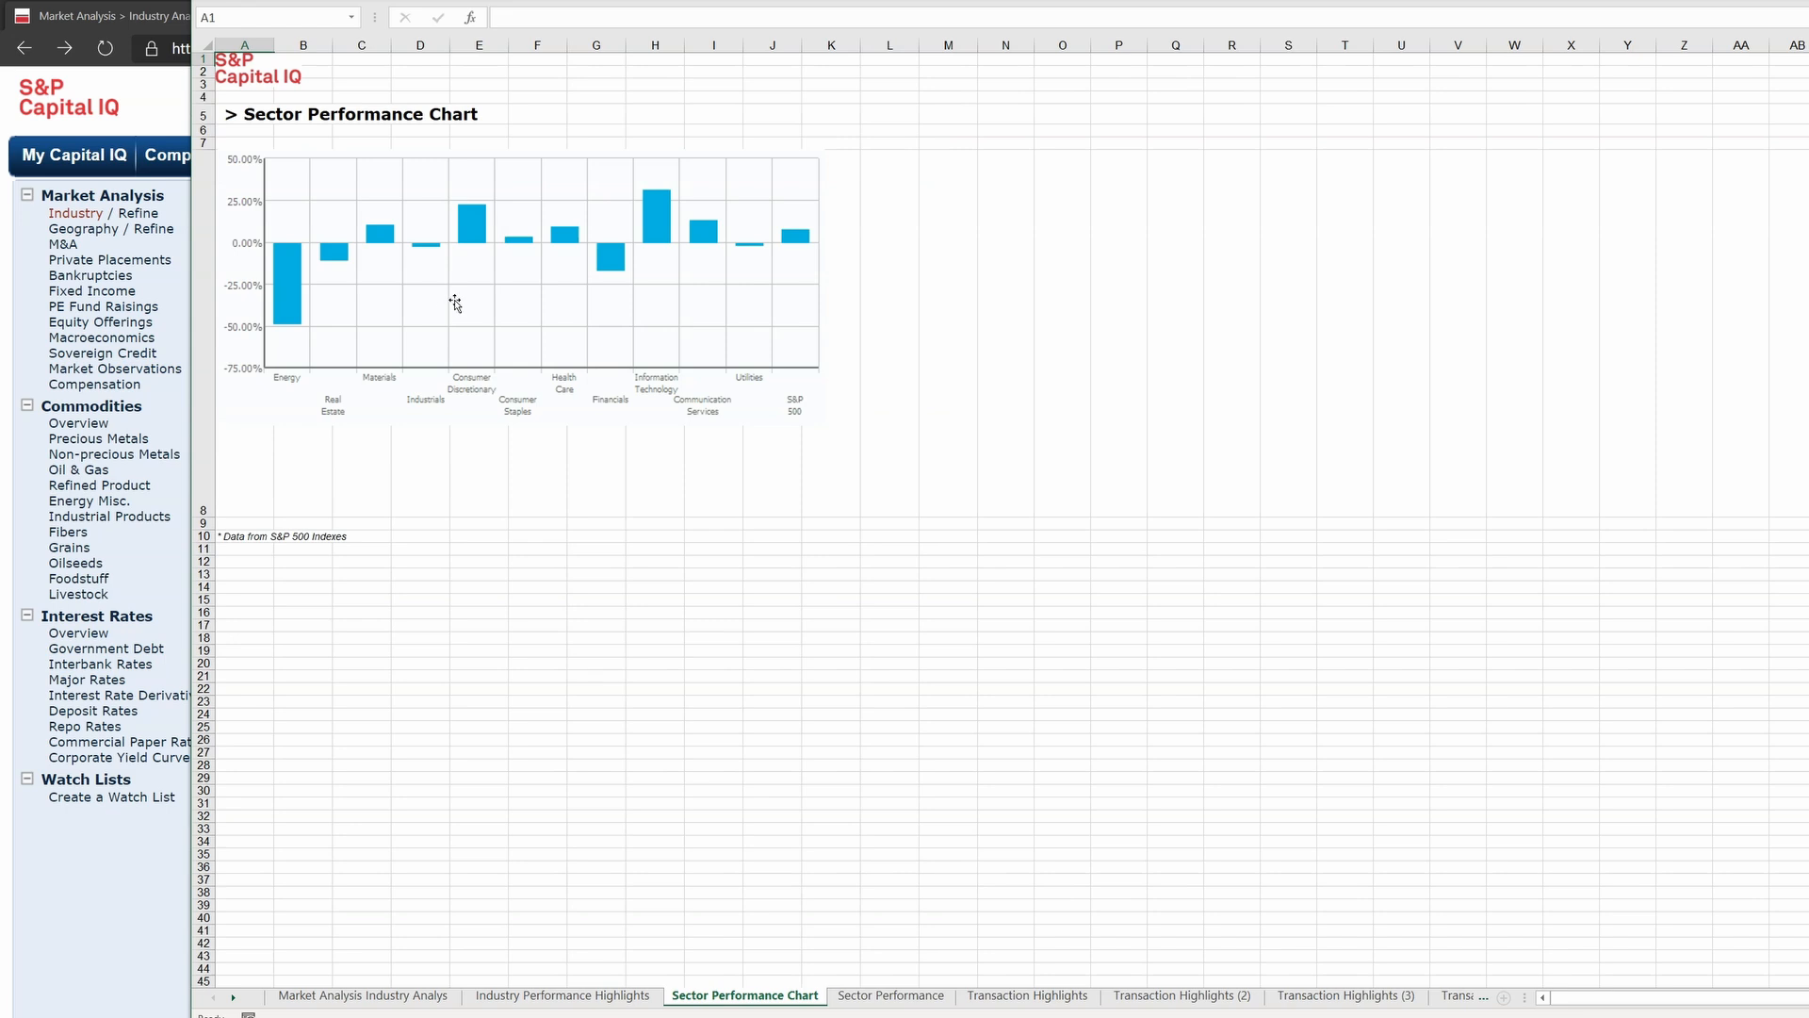
pyautogui.moveTo(869, 410)
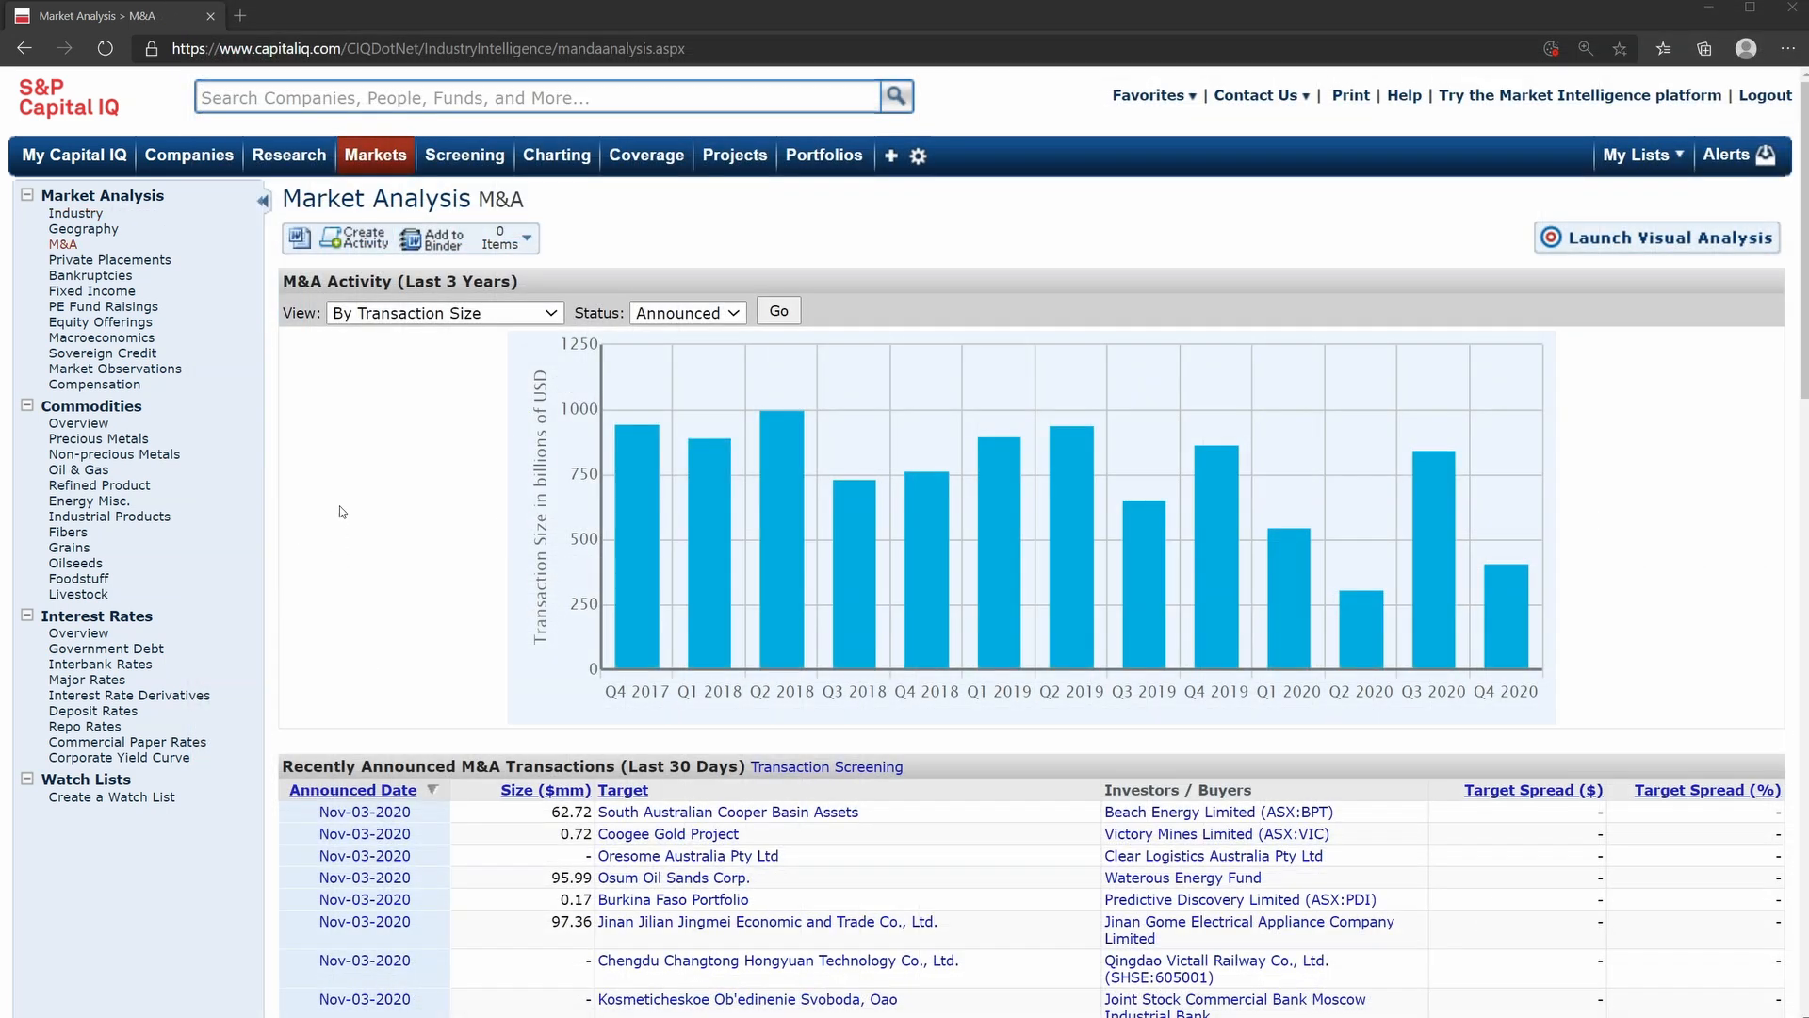
# Chart M&A activity by number of transactions, restricted to closed deals.
pyautogui.click(375, 155)
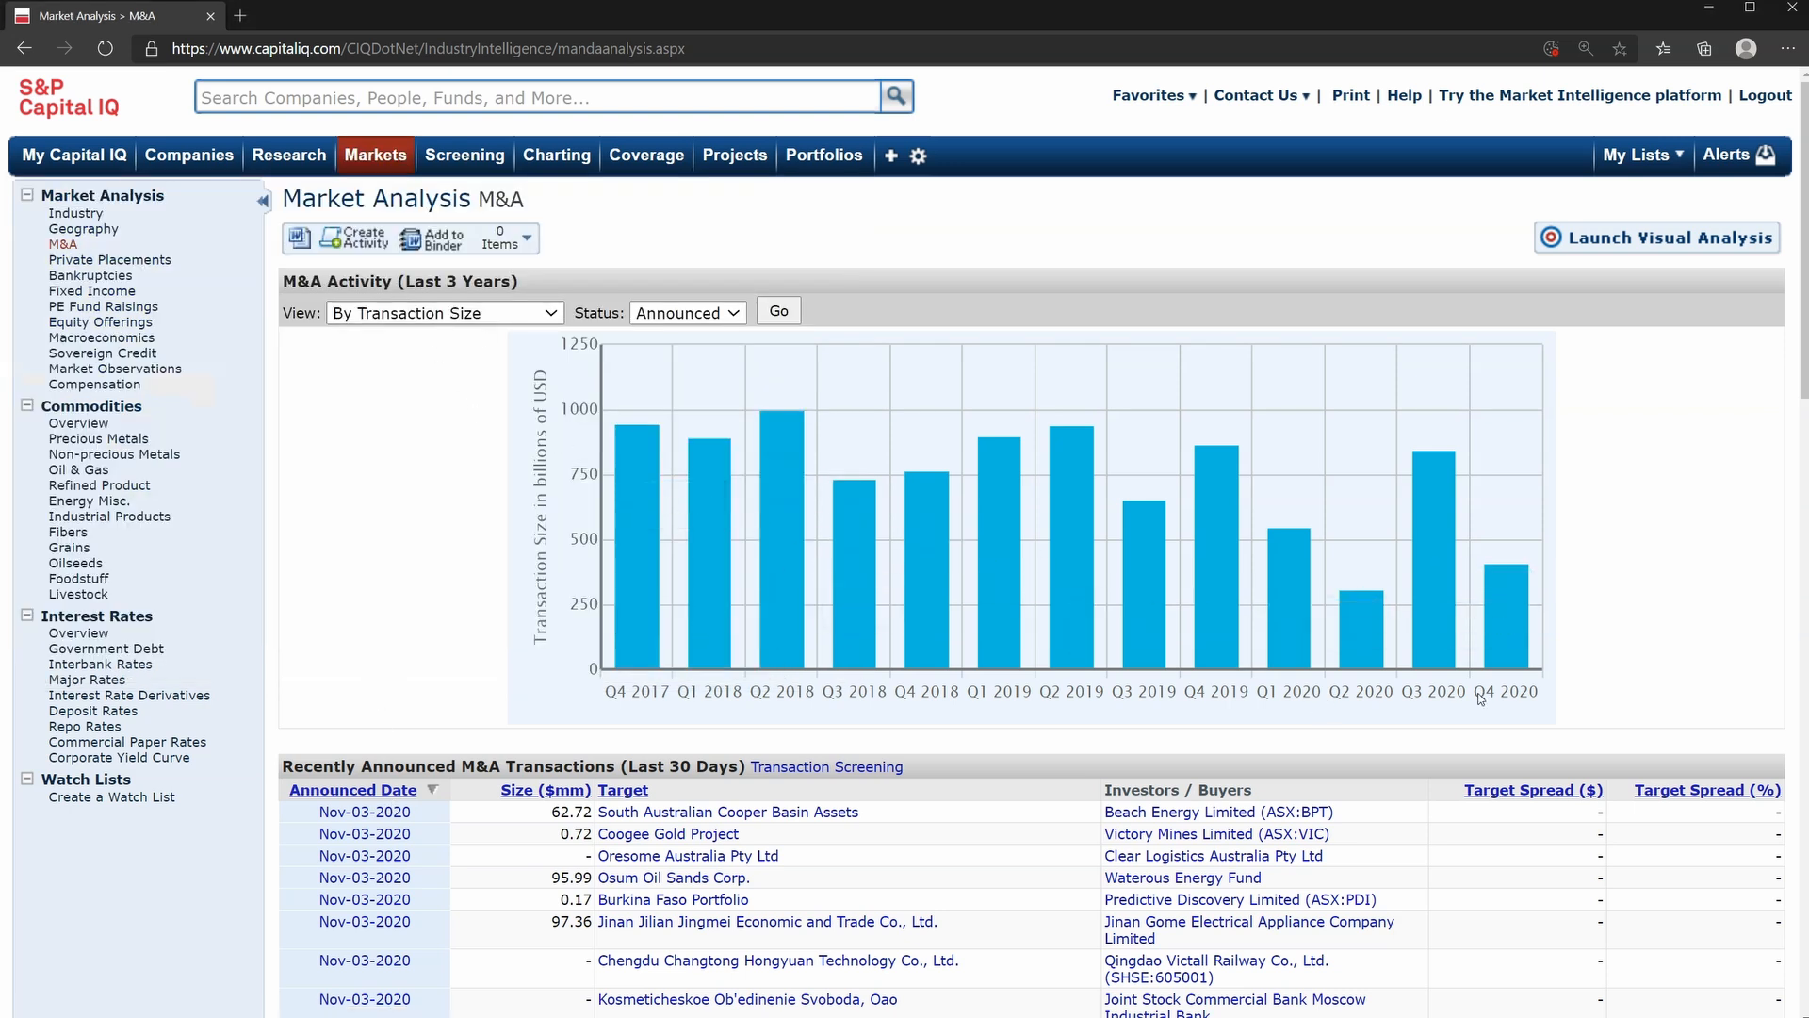
pyautogui.moveTo(1153, 586)
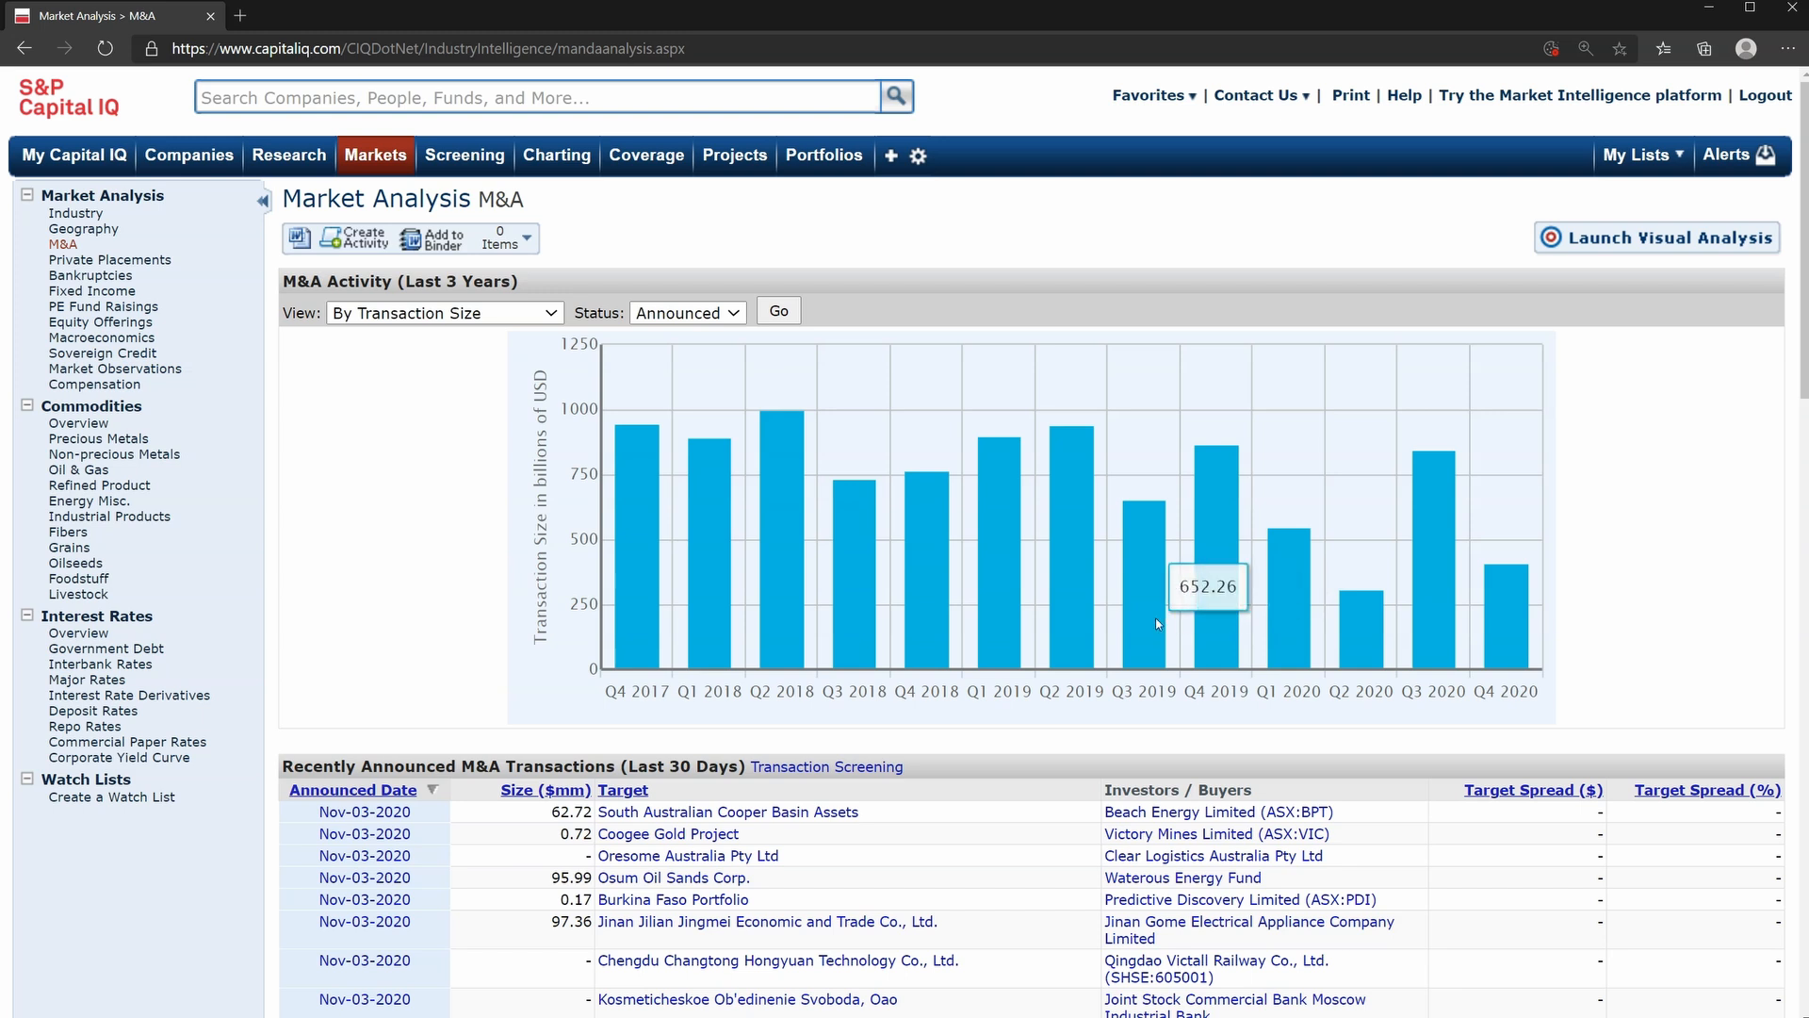
pyautogui.moveTo(1502, 670)
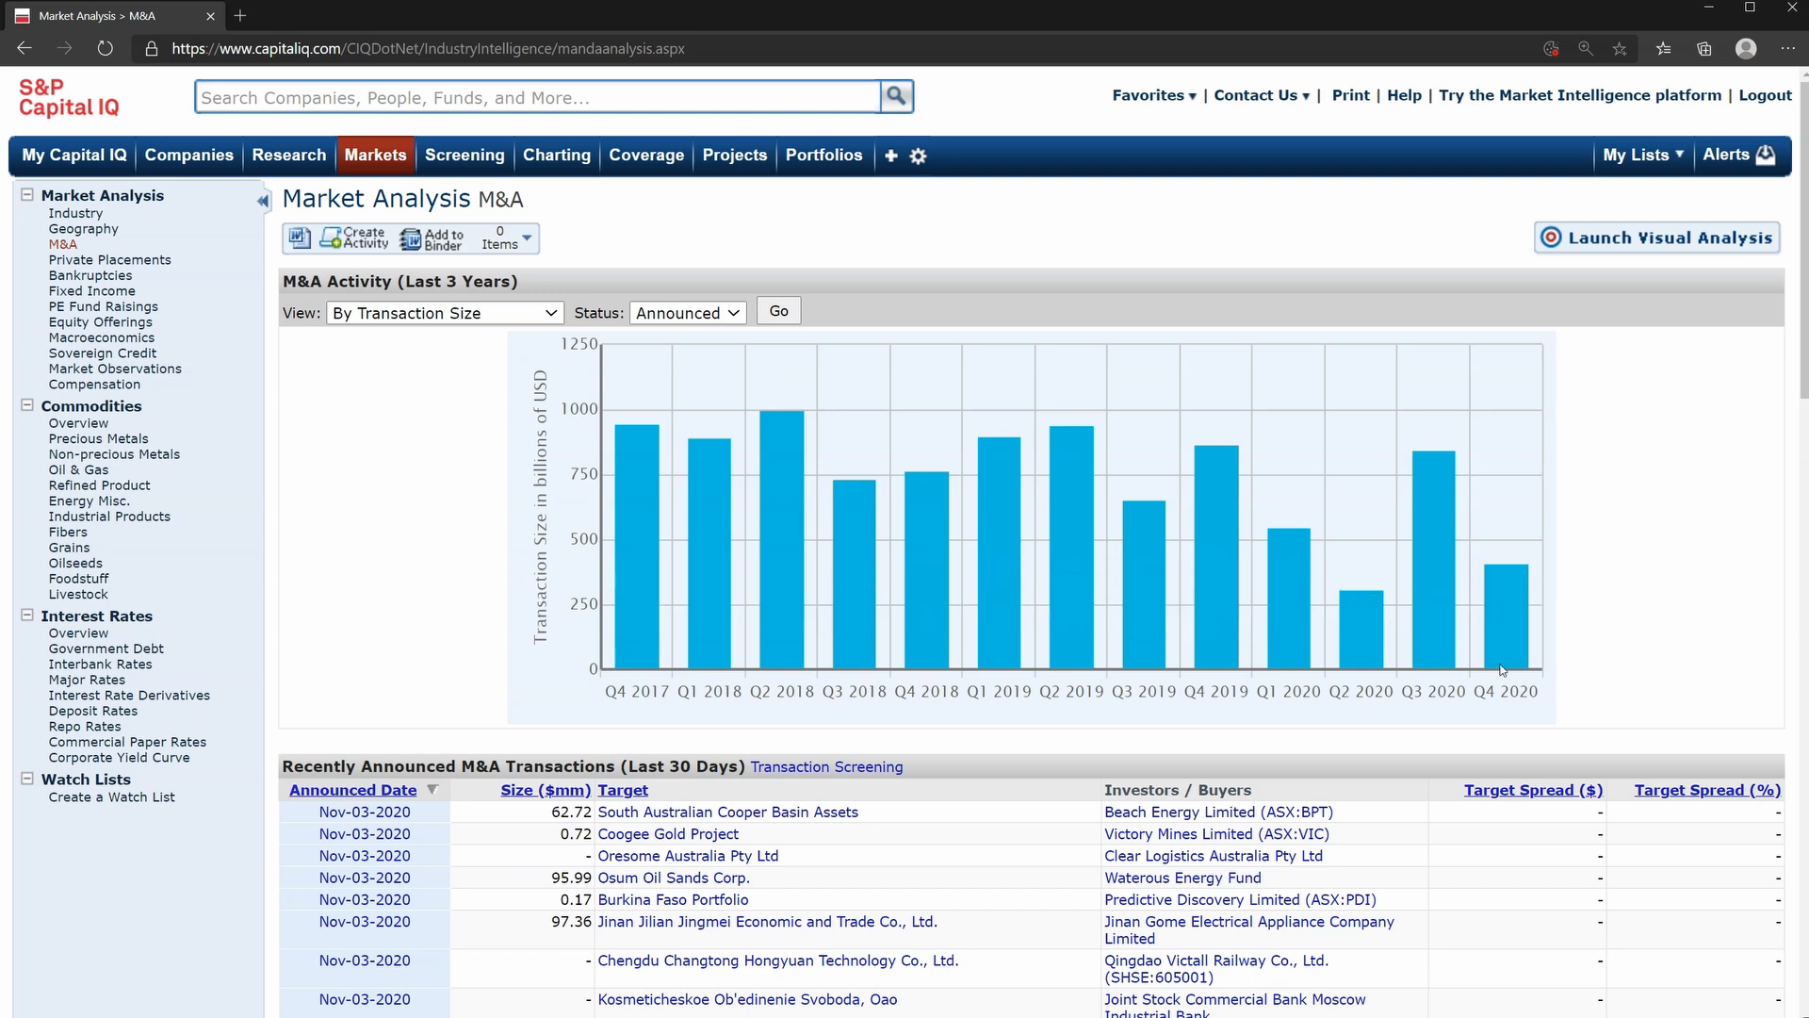
pyautogui.click(443, 313)
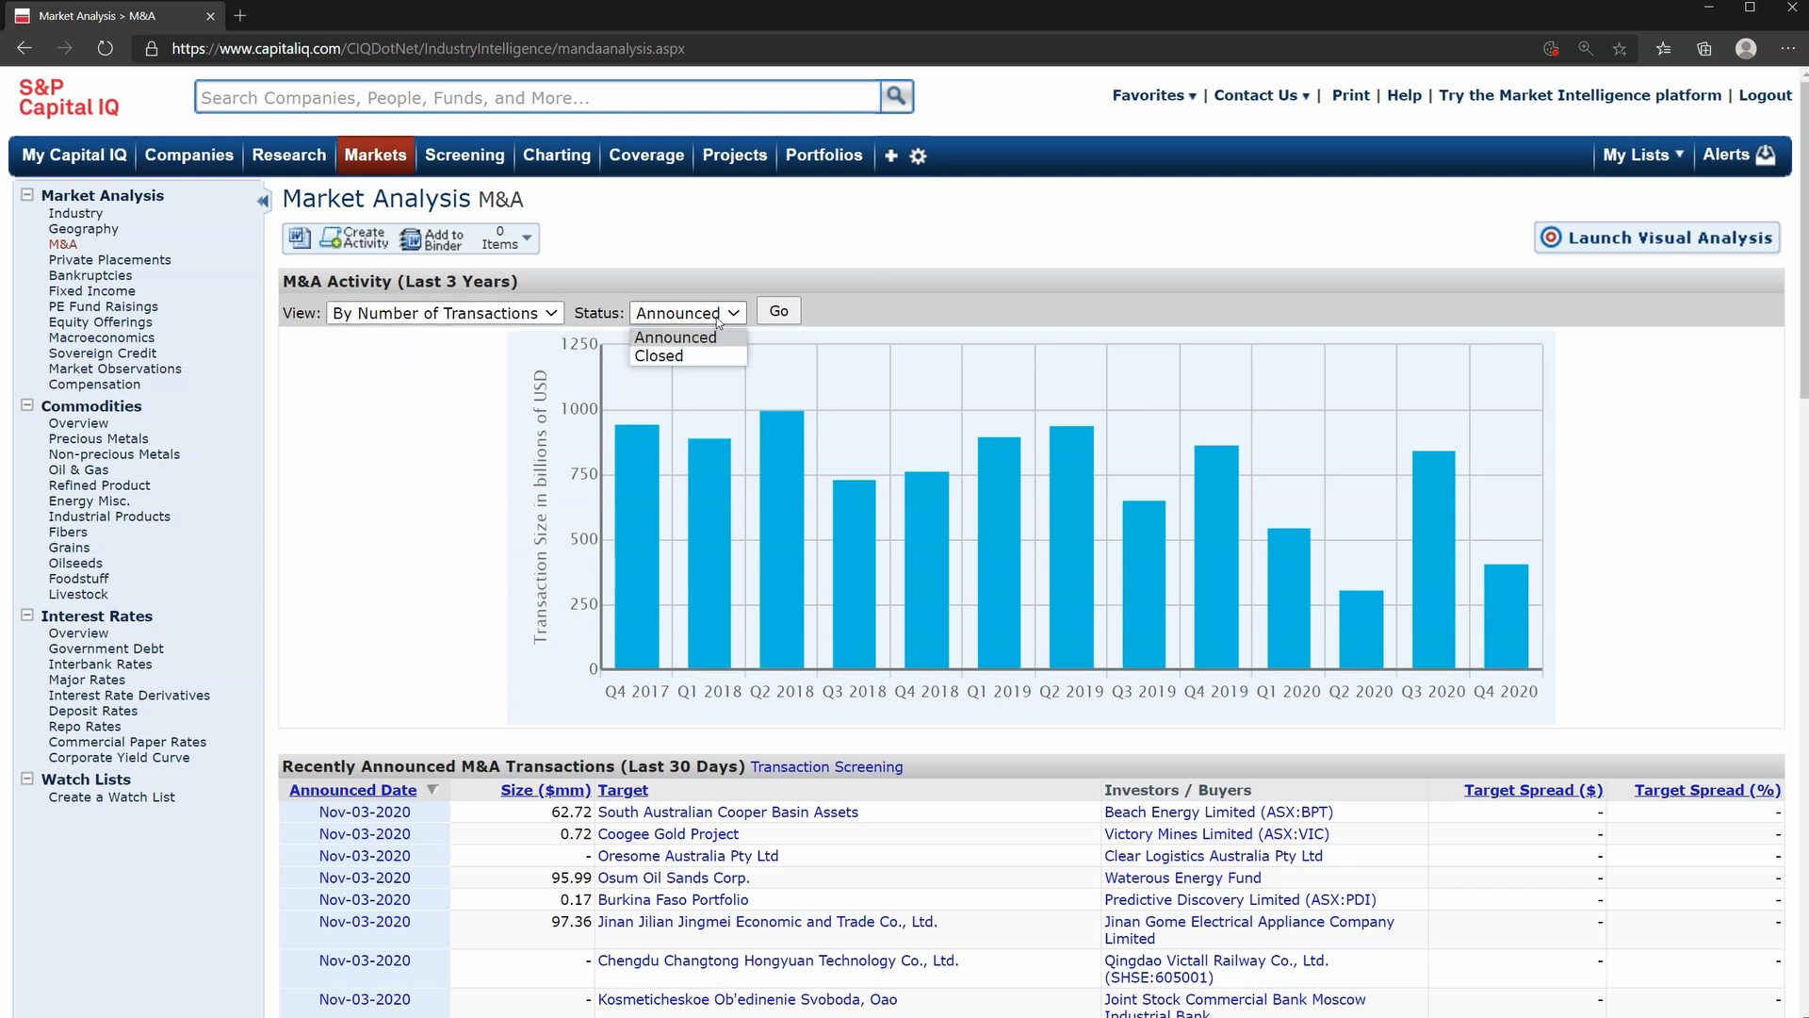
pyautogui.click(658, 356)
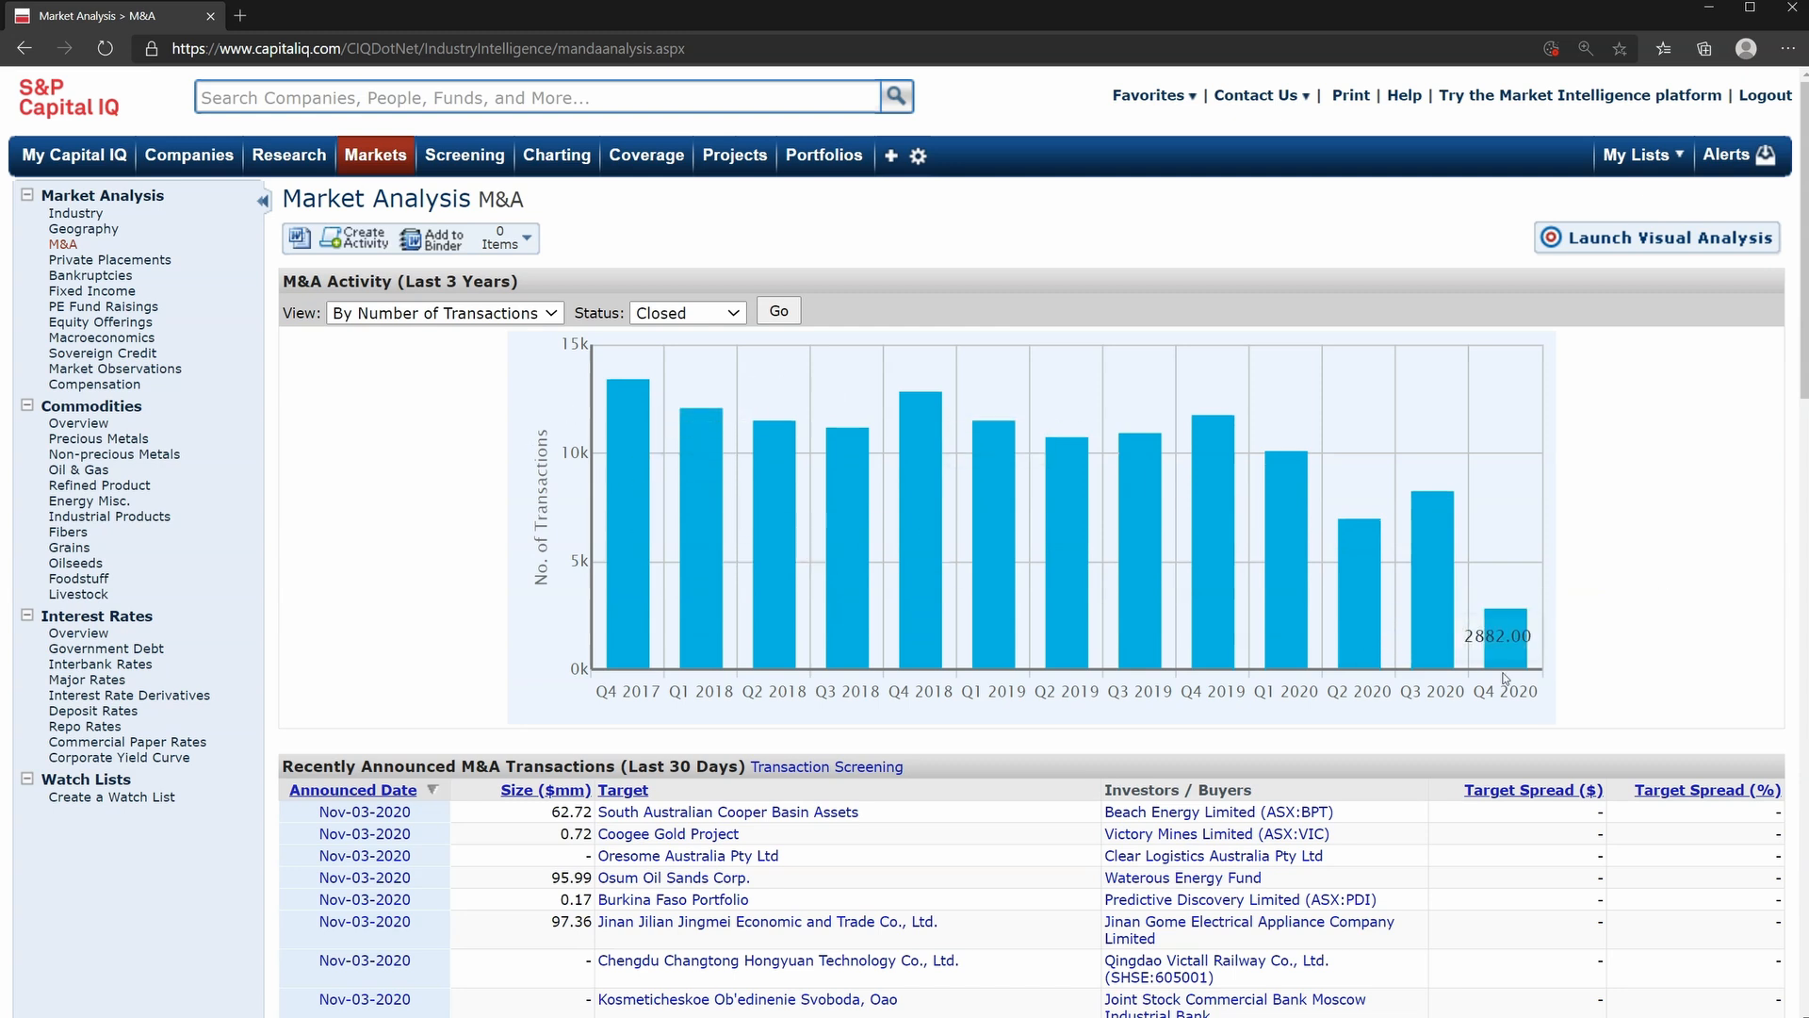
pyautogui.moveTo(1612, 672)
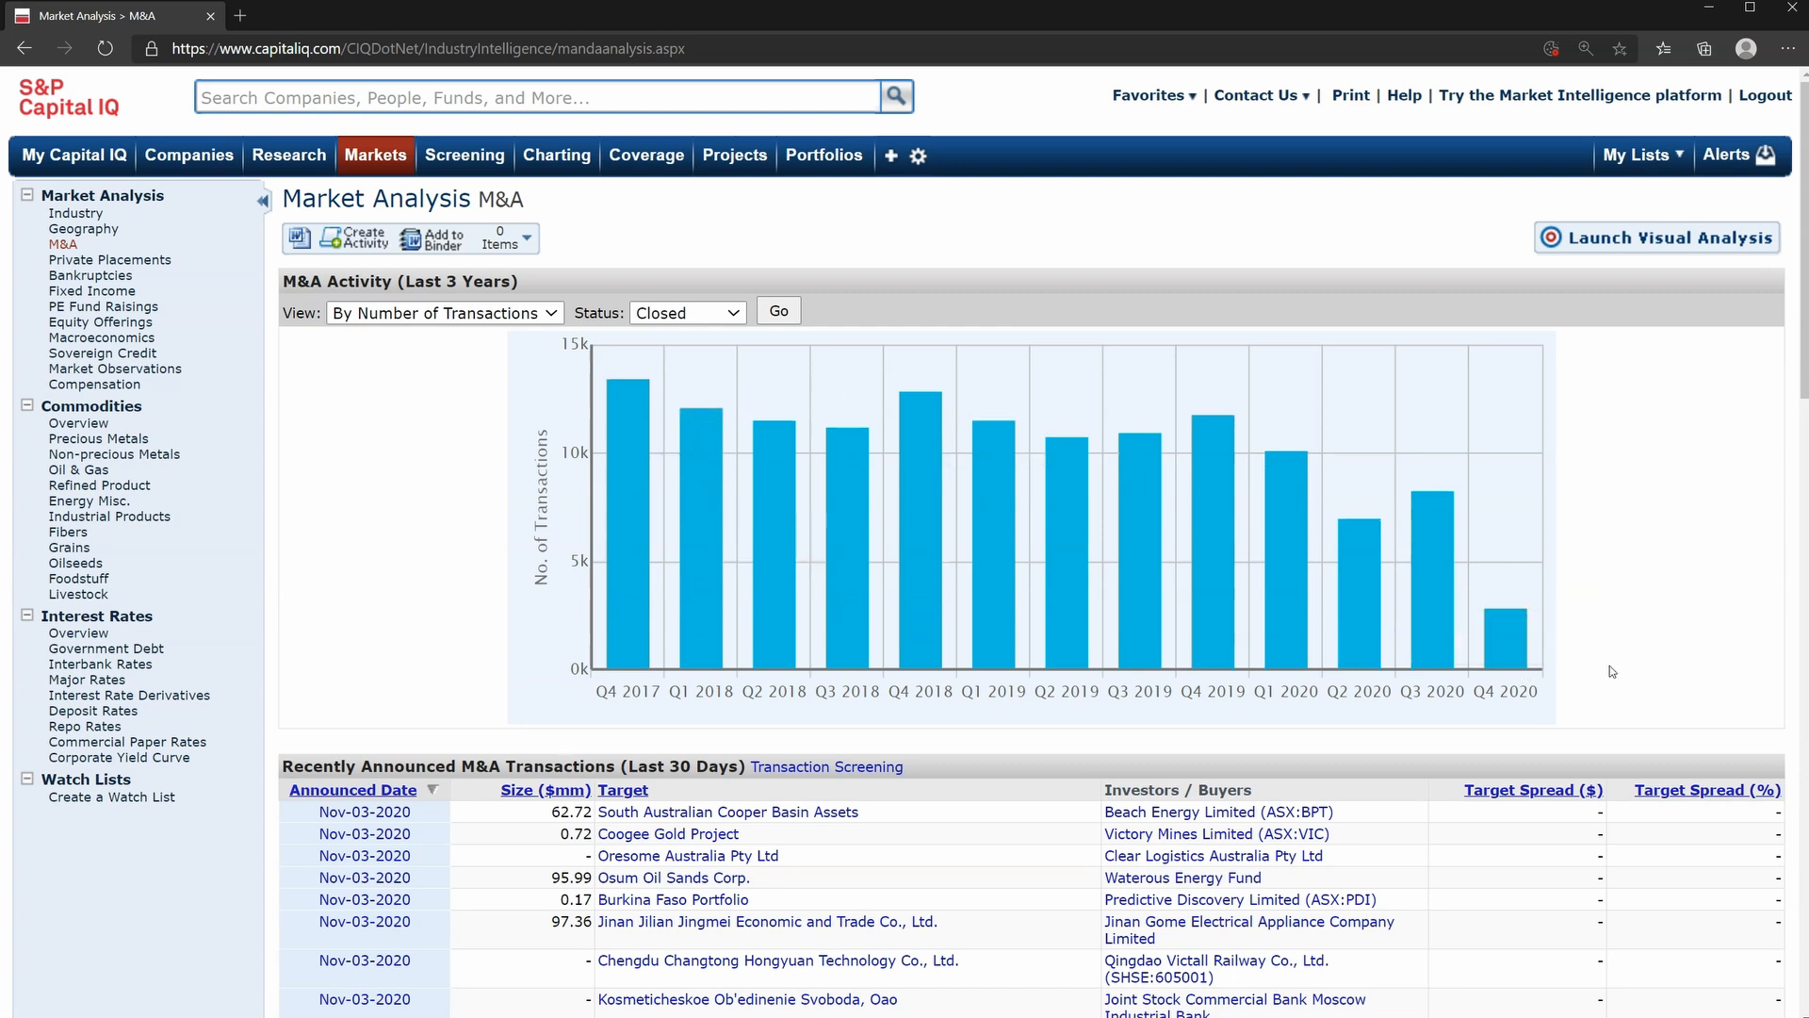
pyautogui.scroll(-3)
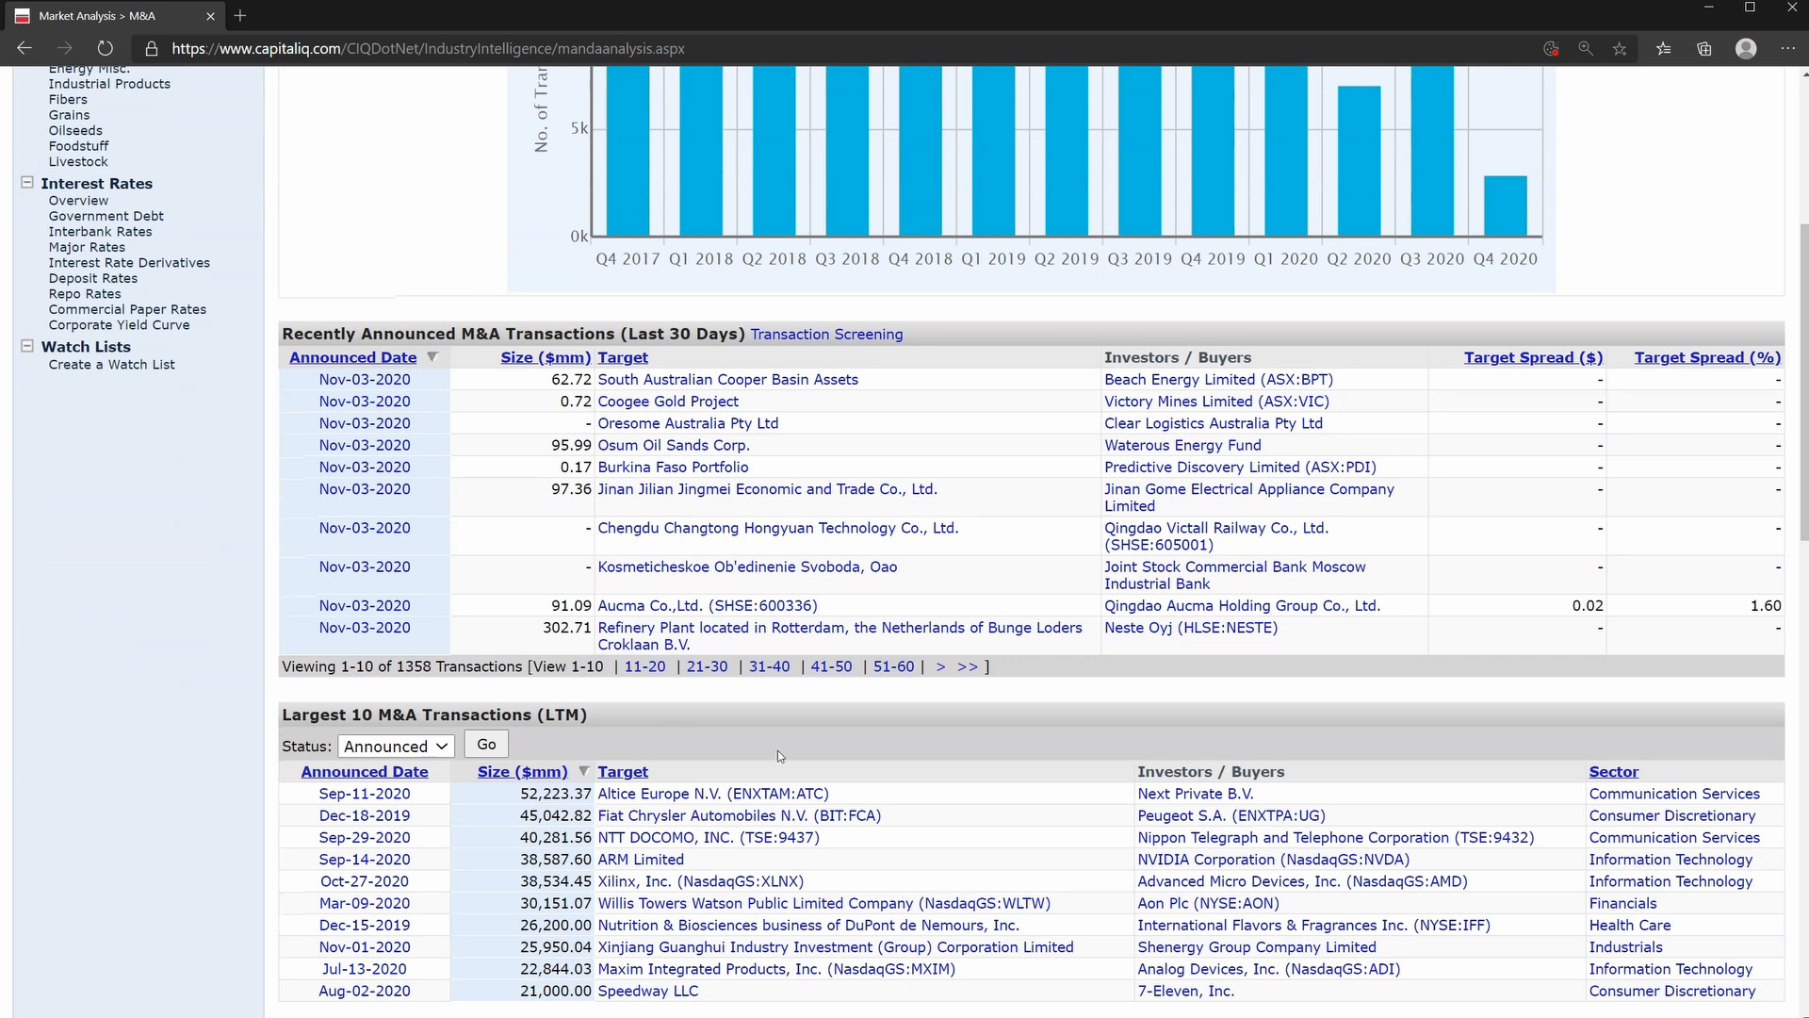
pyautogui.scroll(-3)
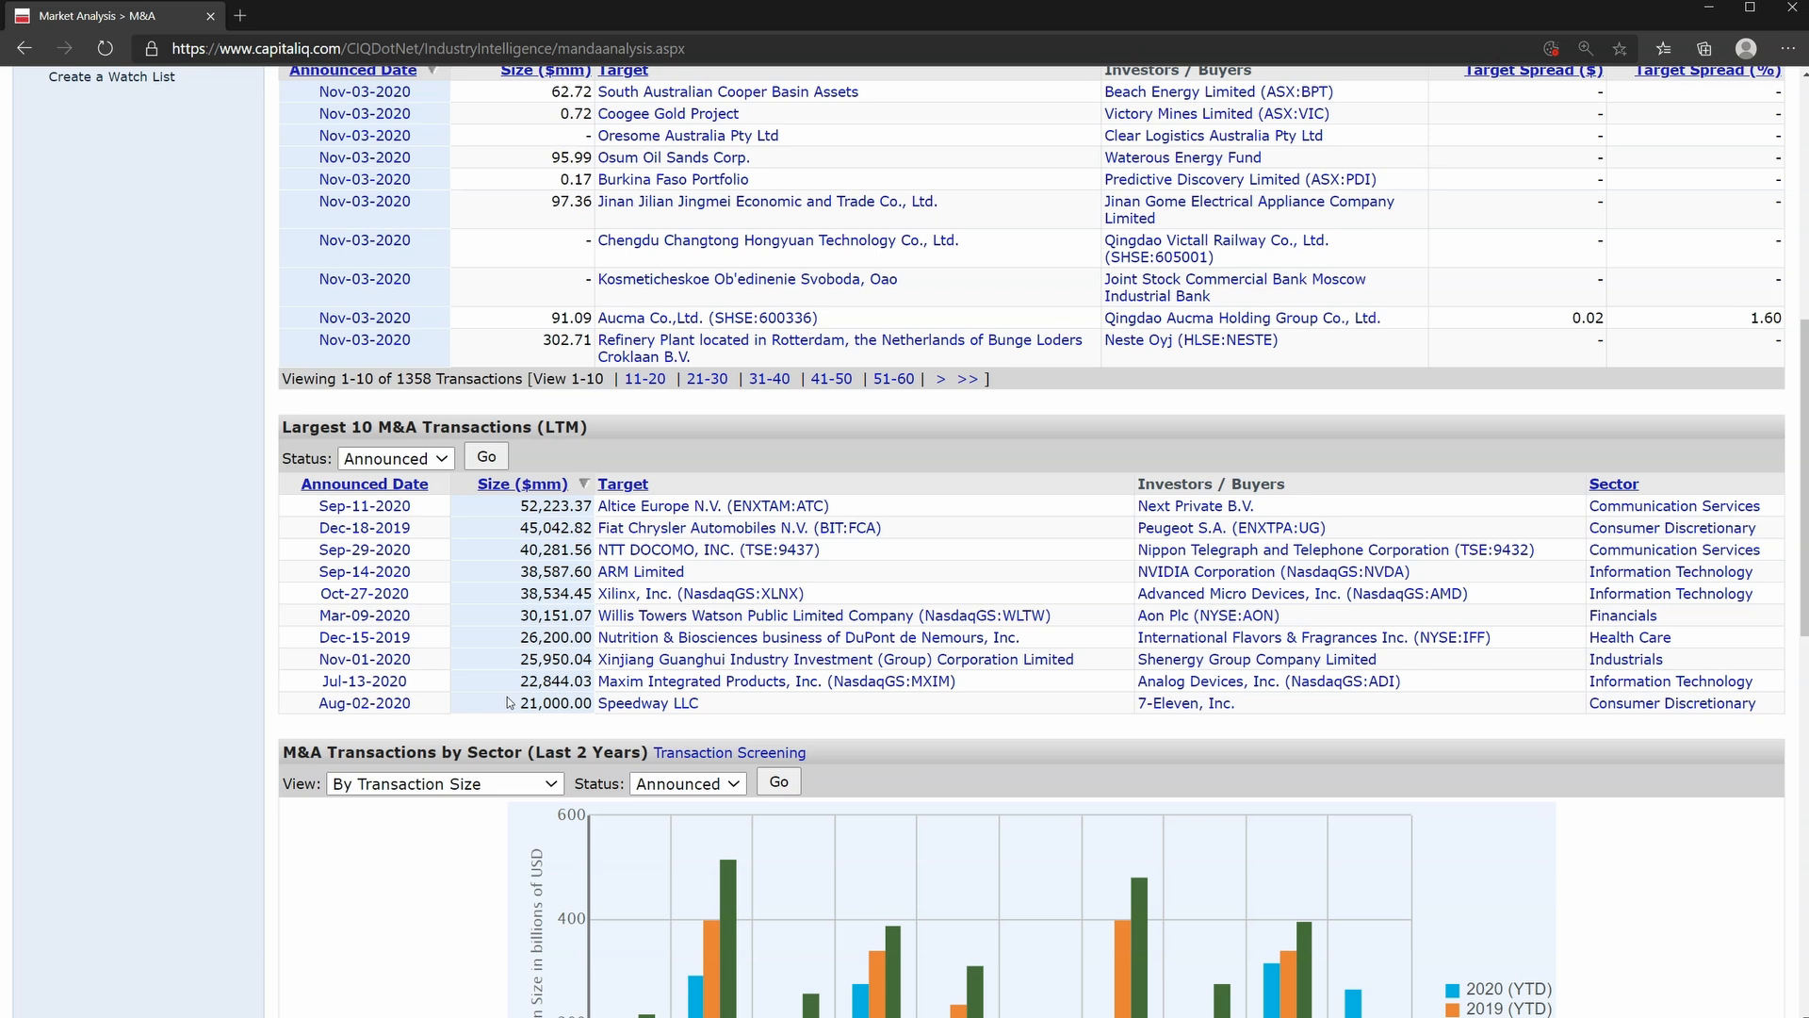
pyautogui.scroll(-3)
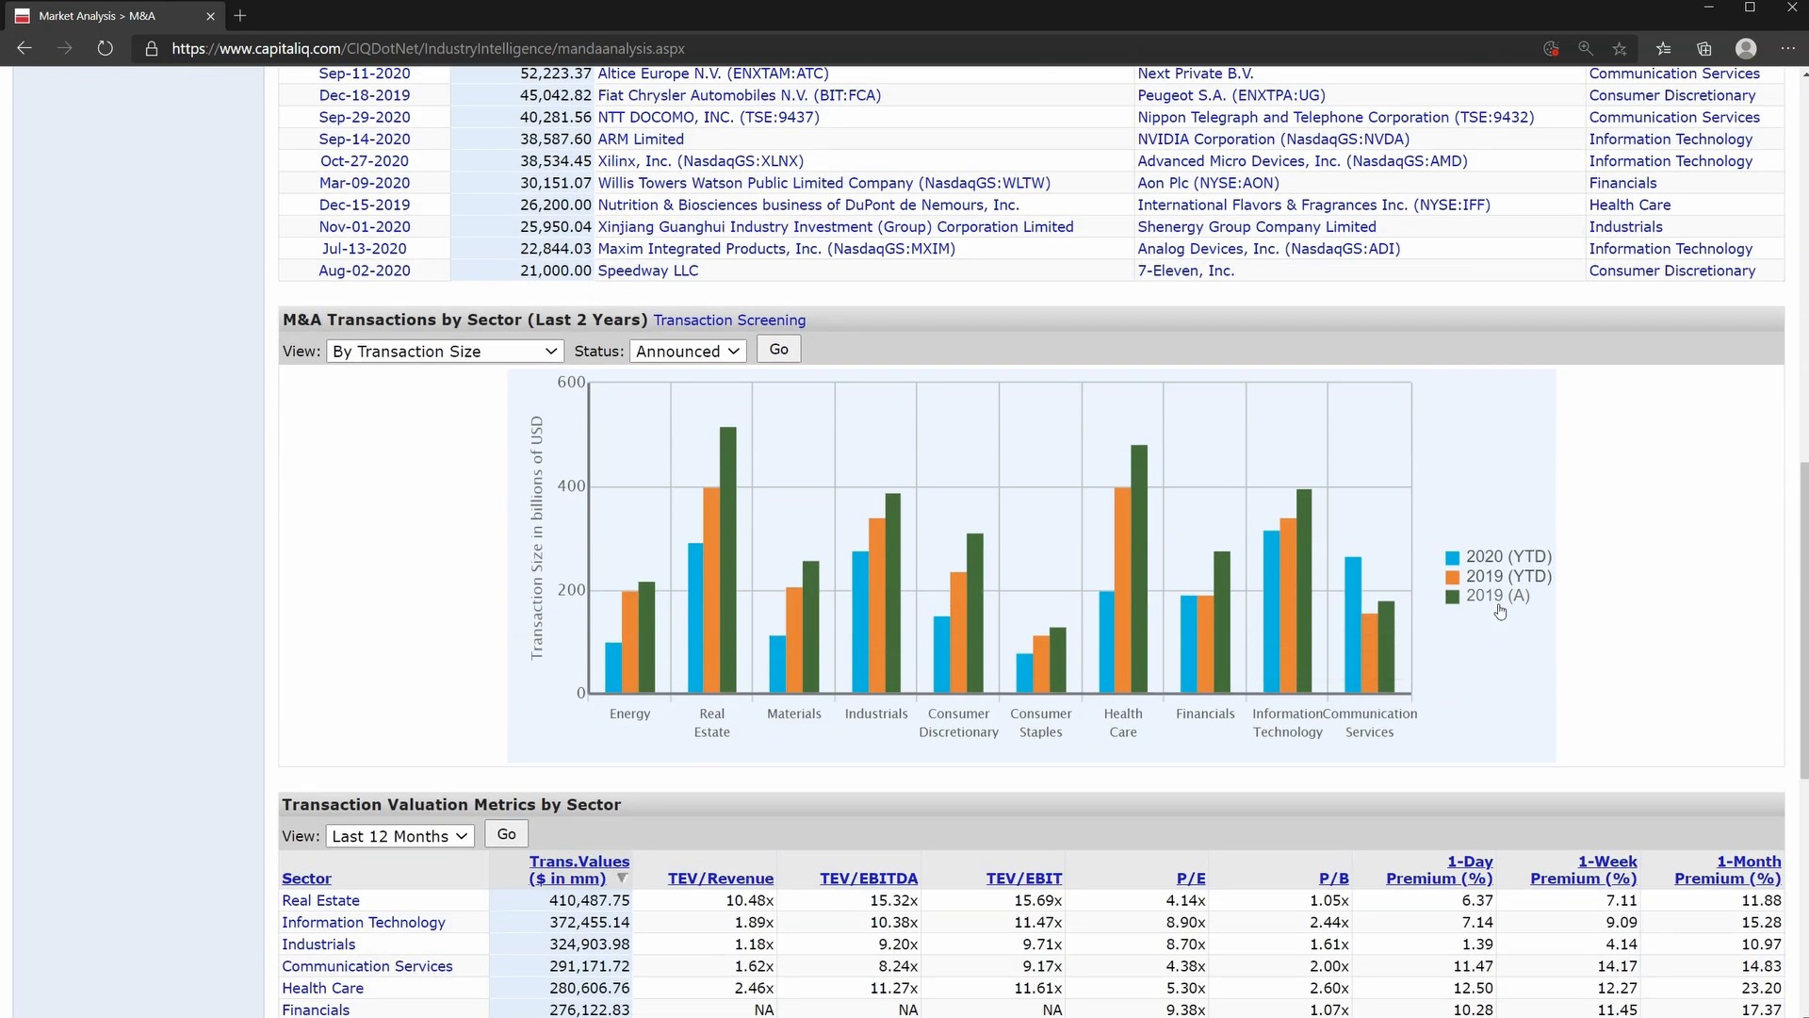
pyautogui.scroll(-3)
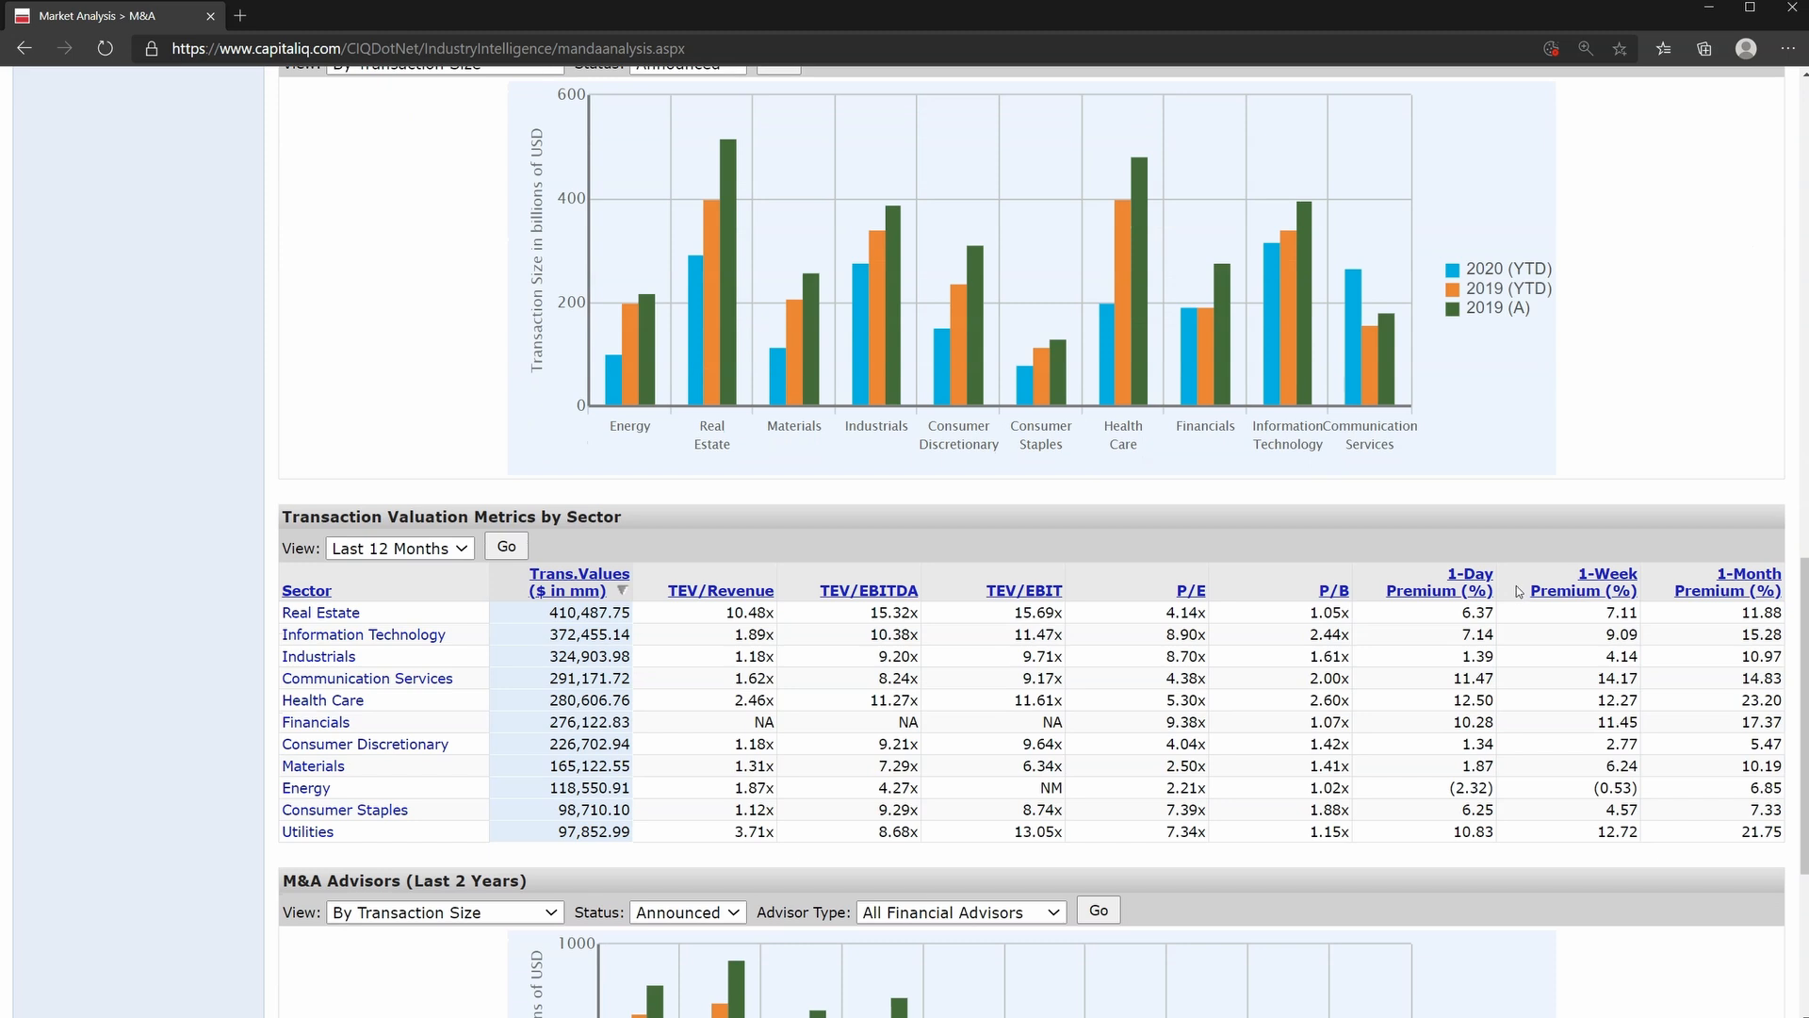
pyautogui.moveTo(548, 629)
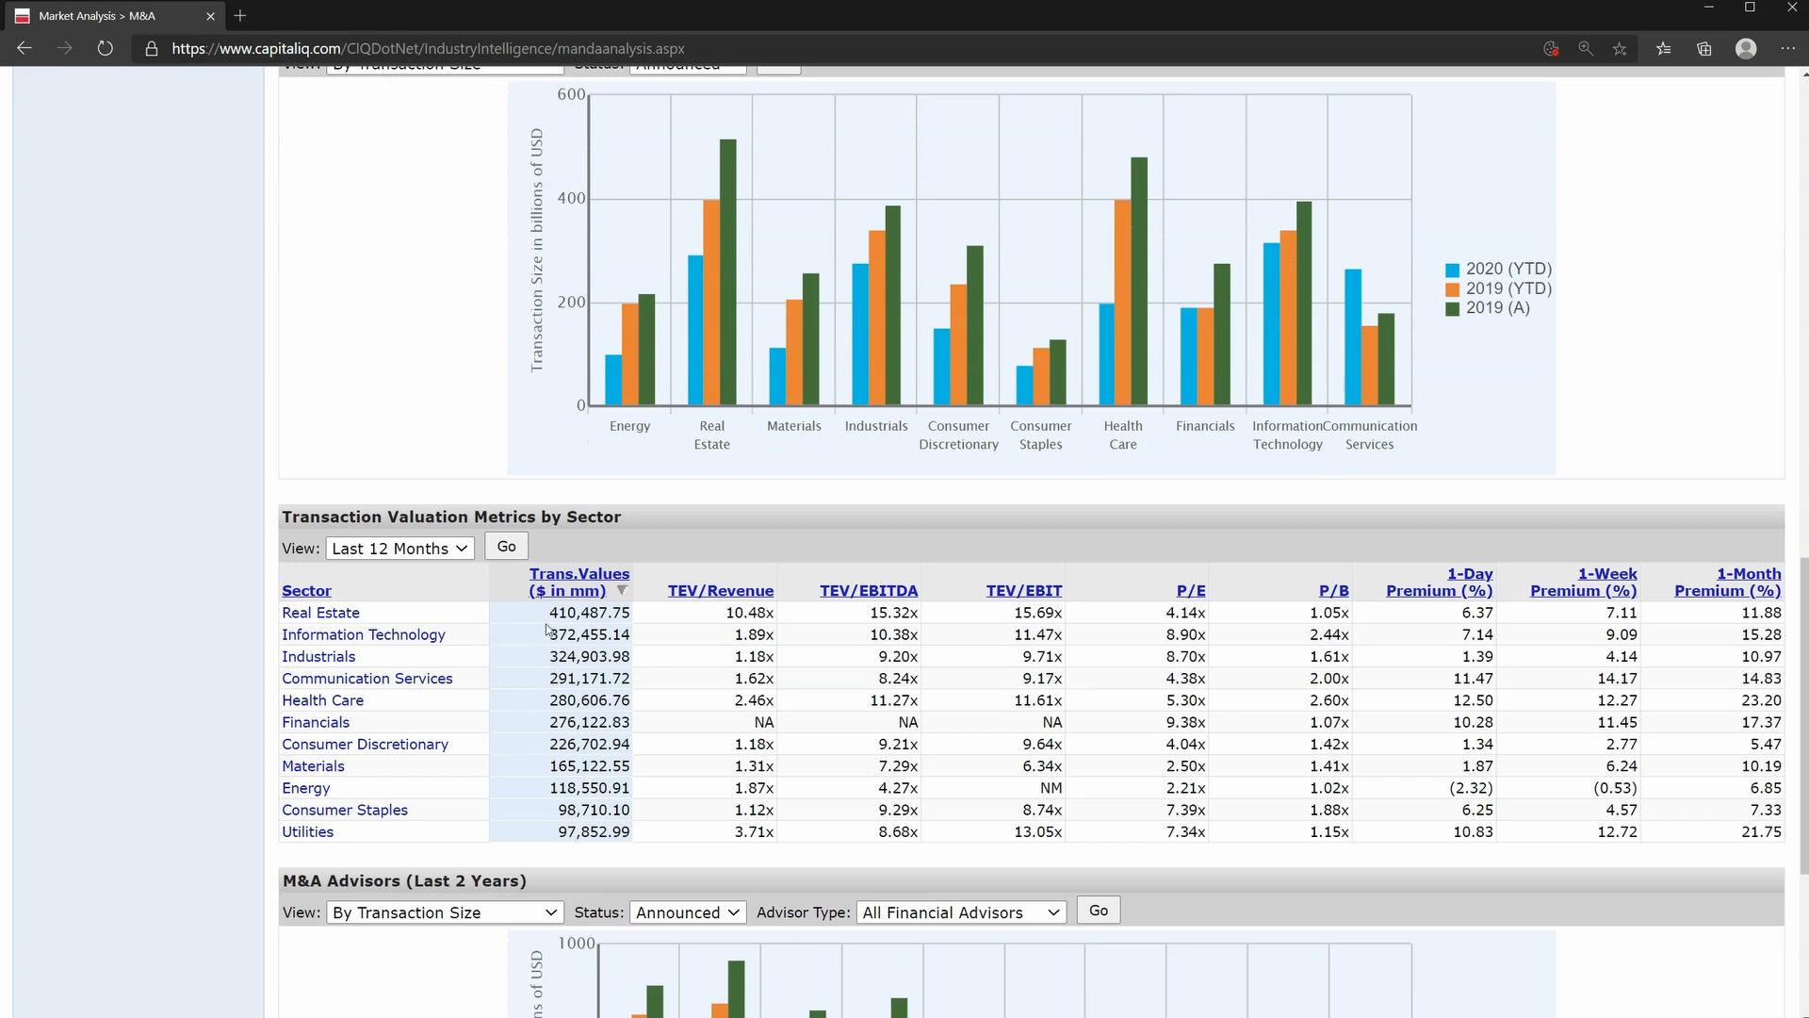
pyautogui.moveTo(344, 808)
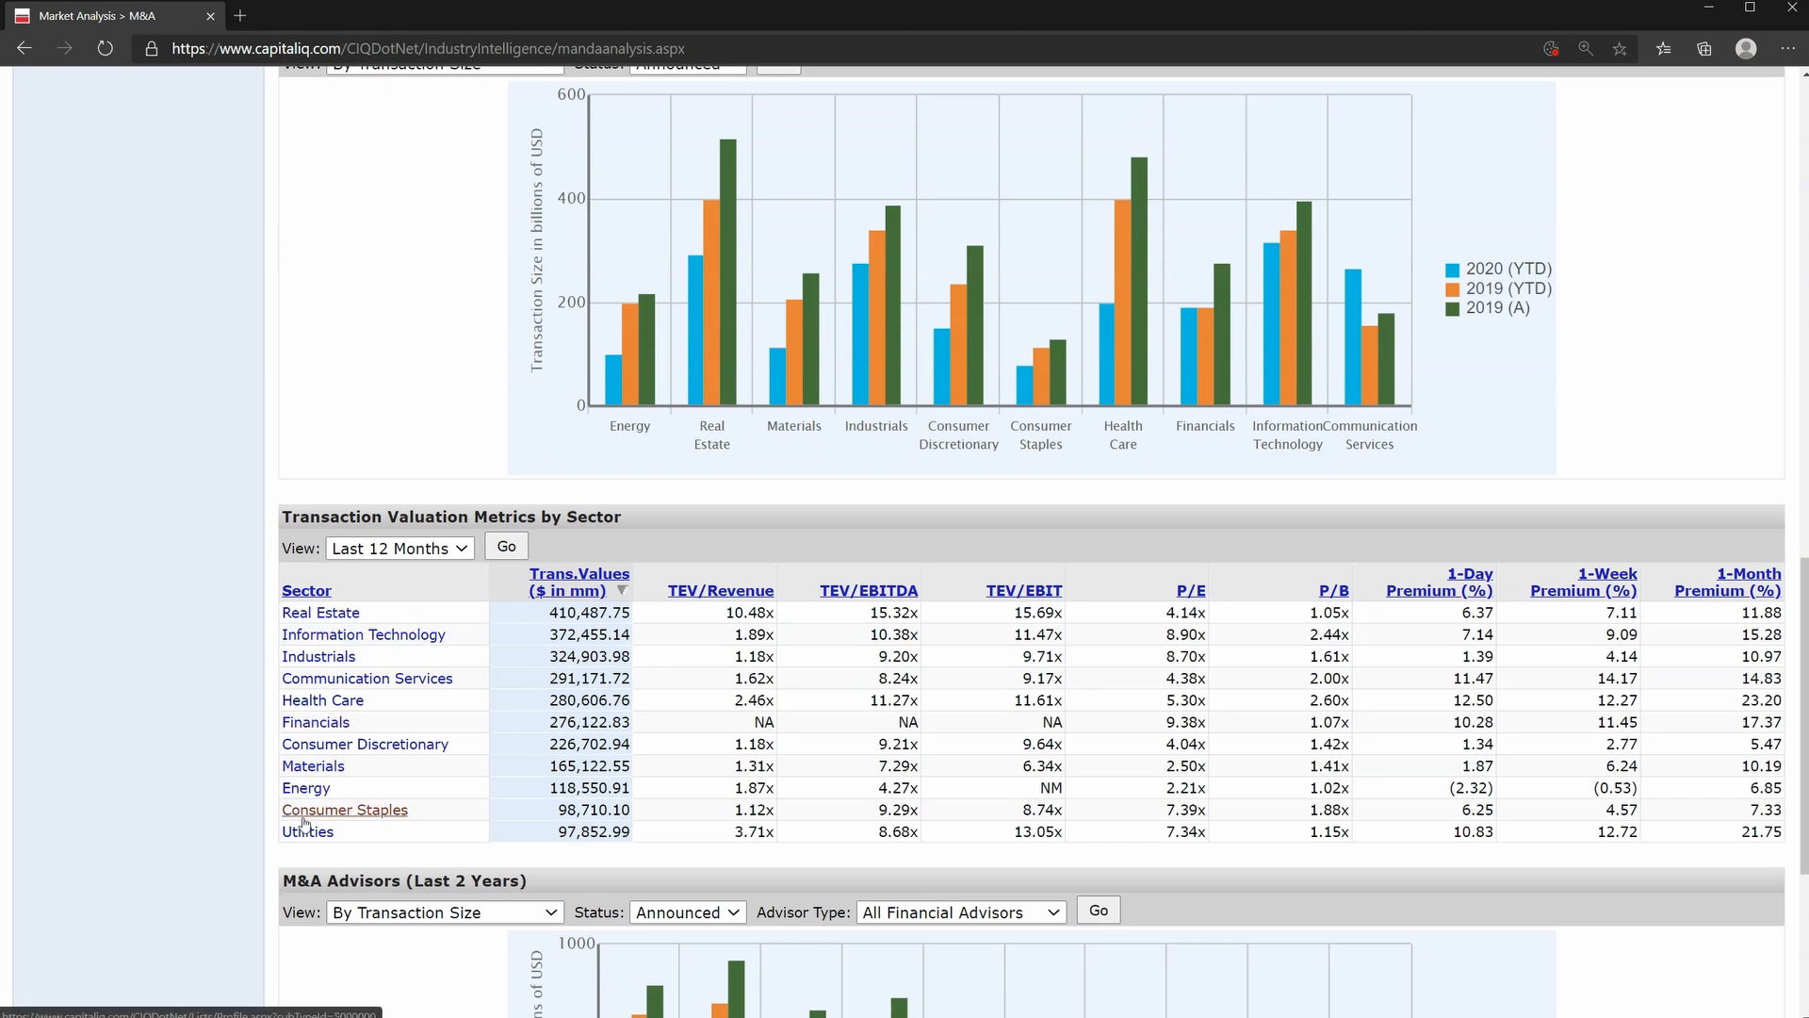
pyautogui.click(344, 809)
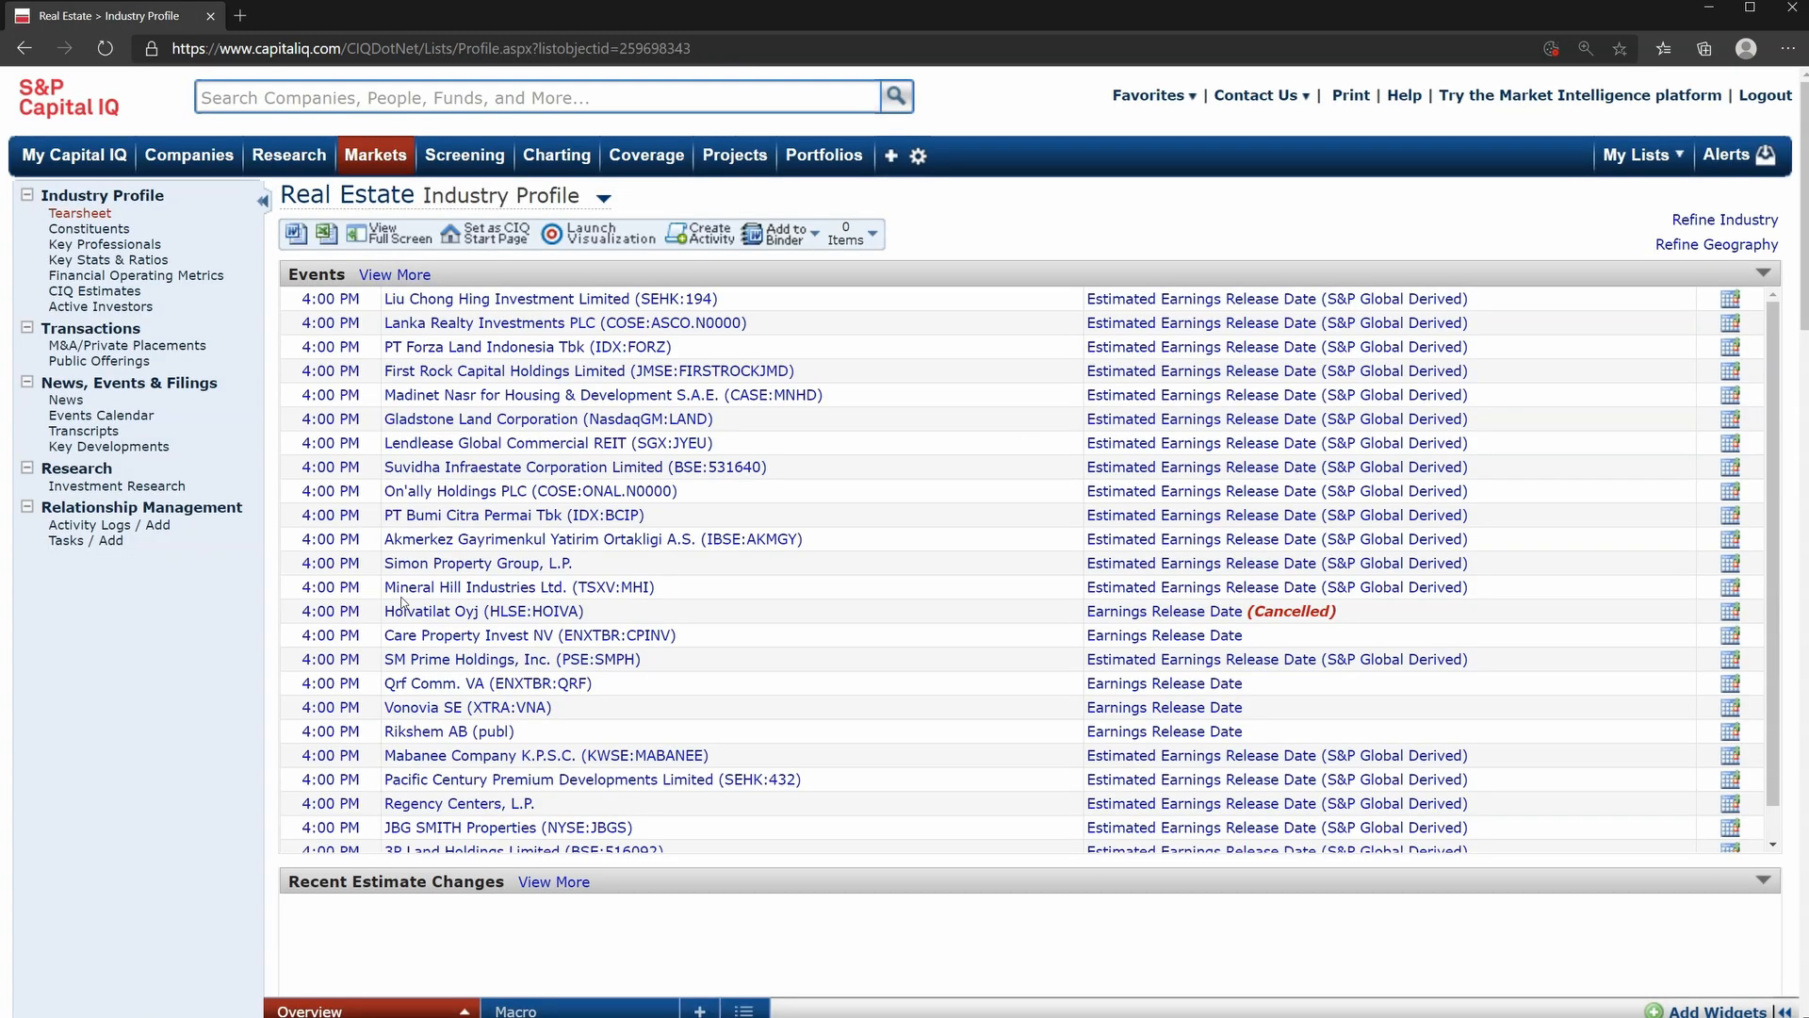
pyautogui.scroll(-3)
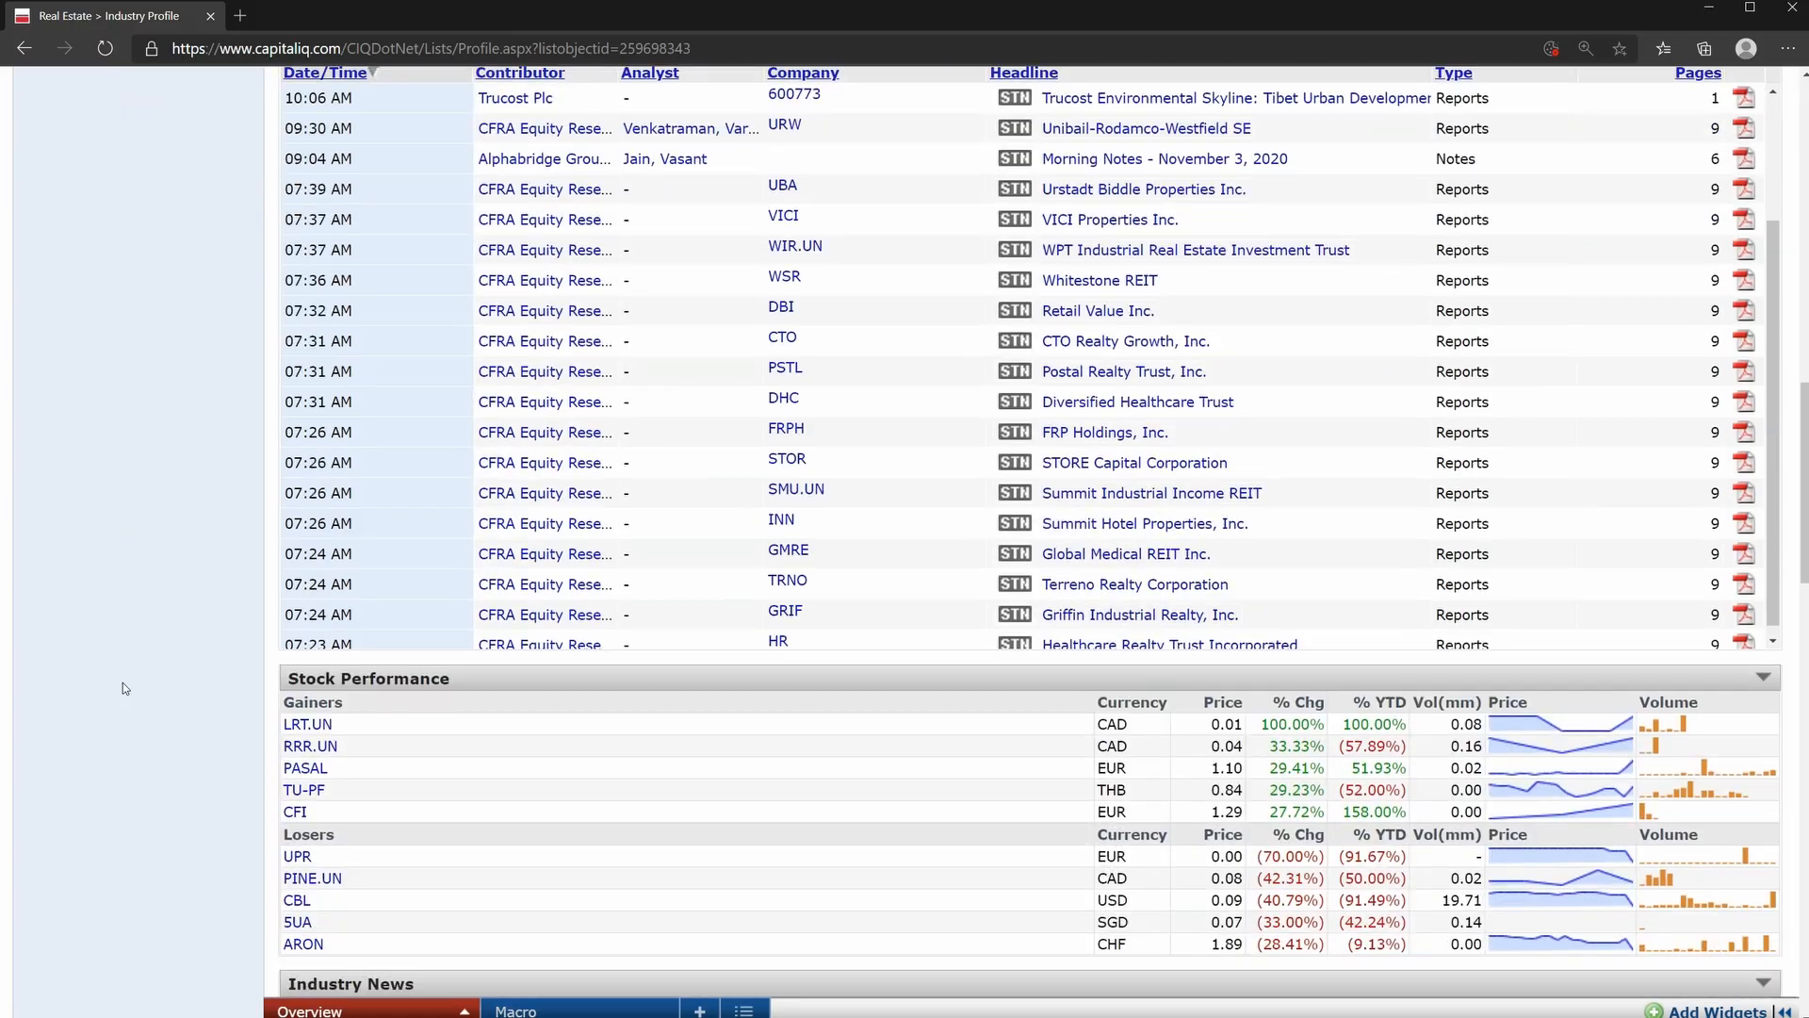
pyautogui.scroll(-3)
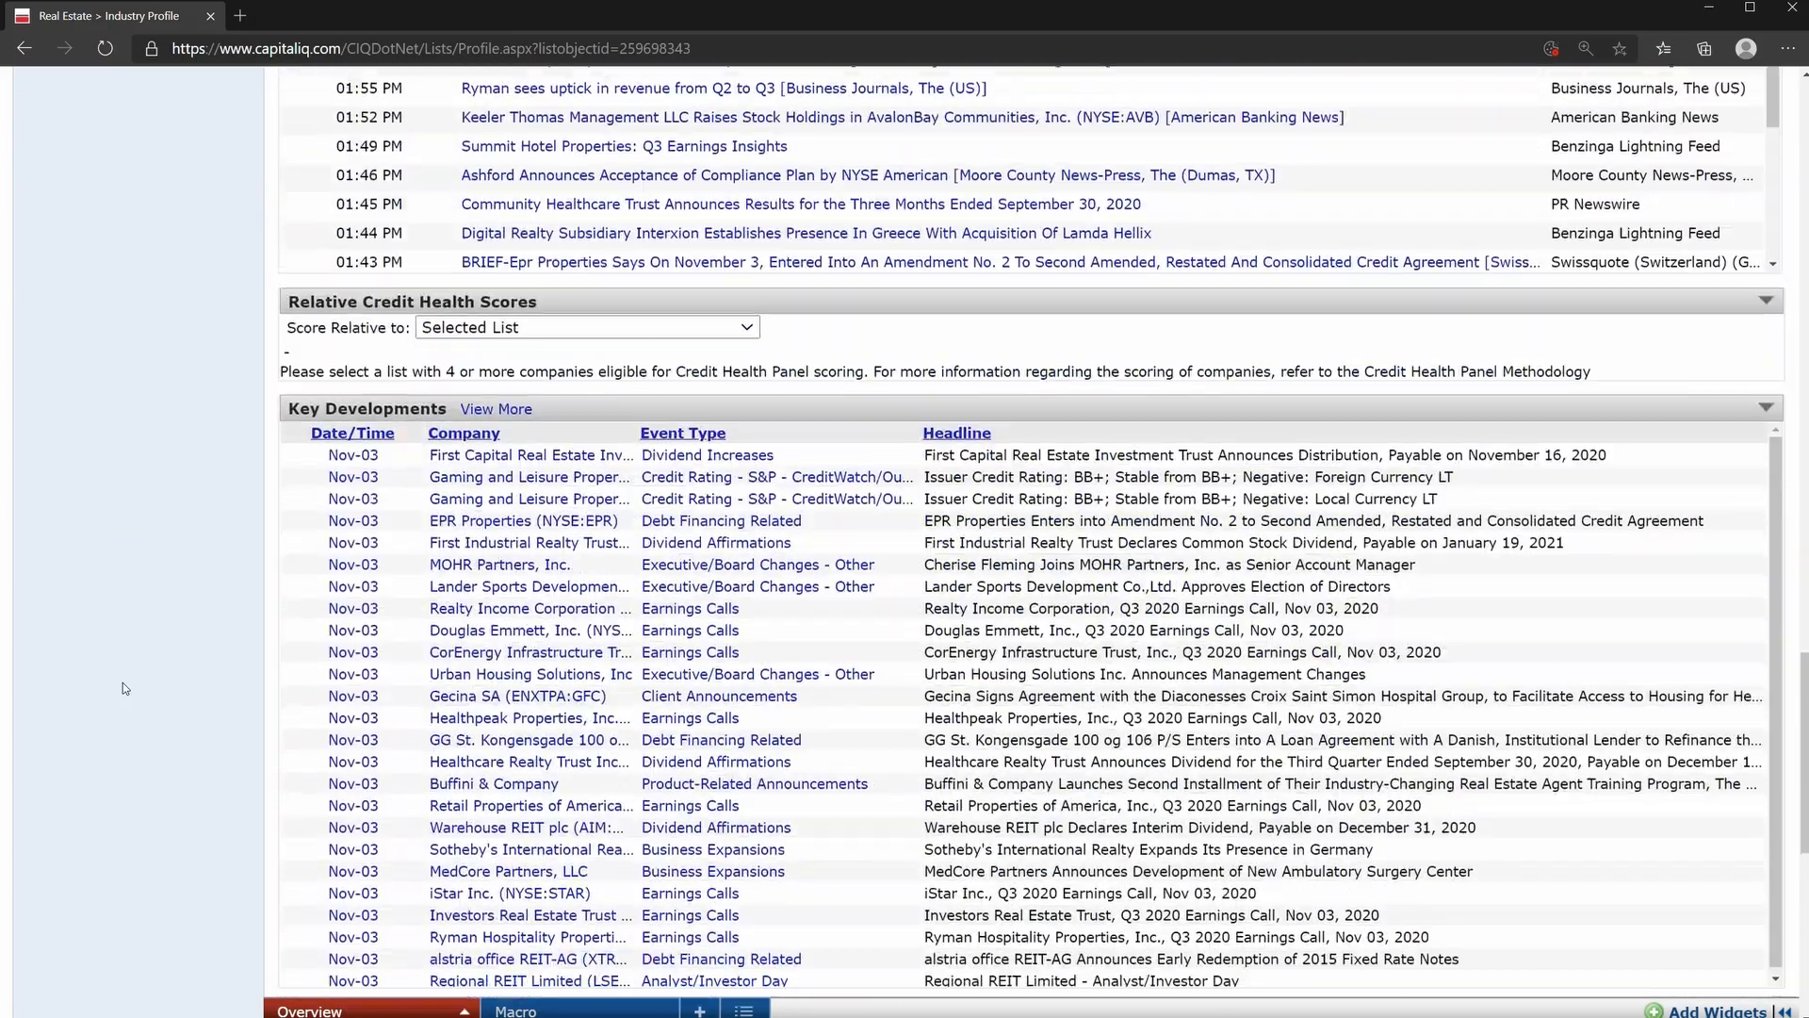
pyautogui.scroll(-3)
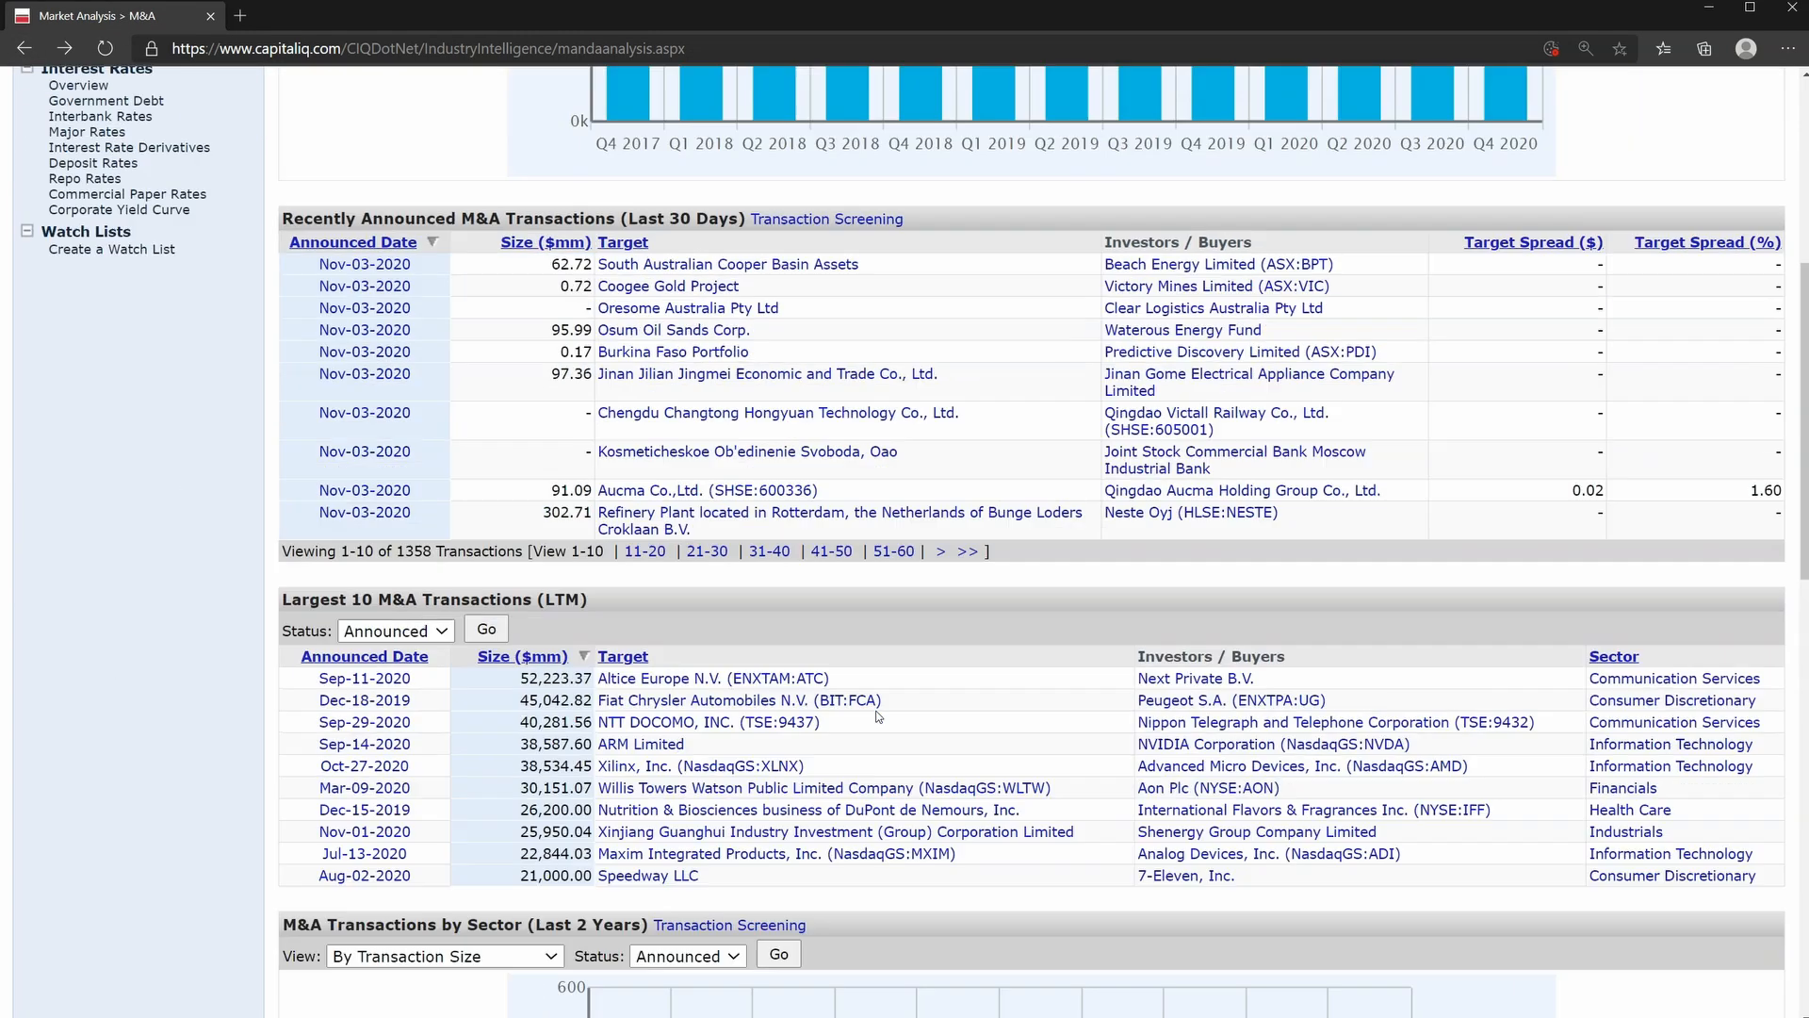
# Scroll through the M&A overview, then switch to the Private Placements market analysis.
pyautogui.scroll(3)
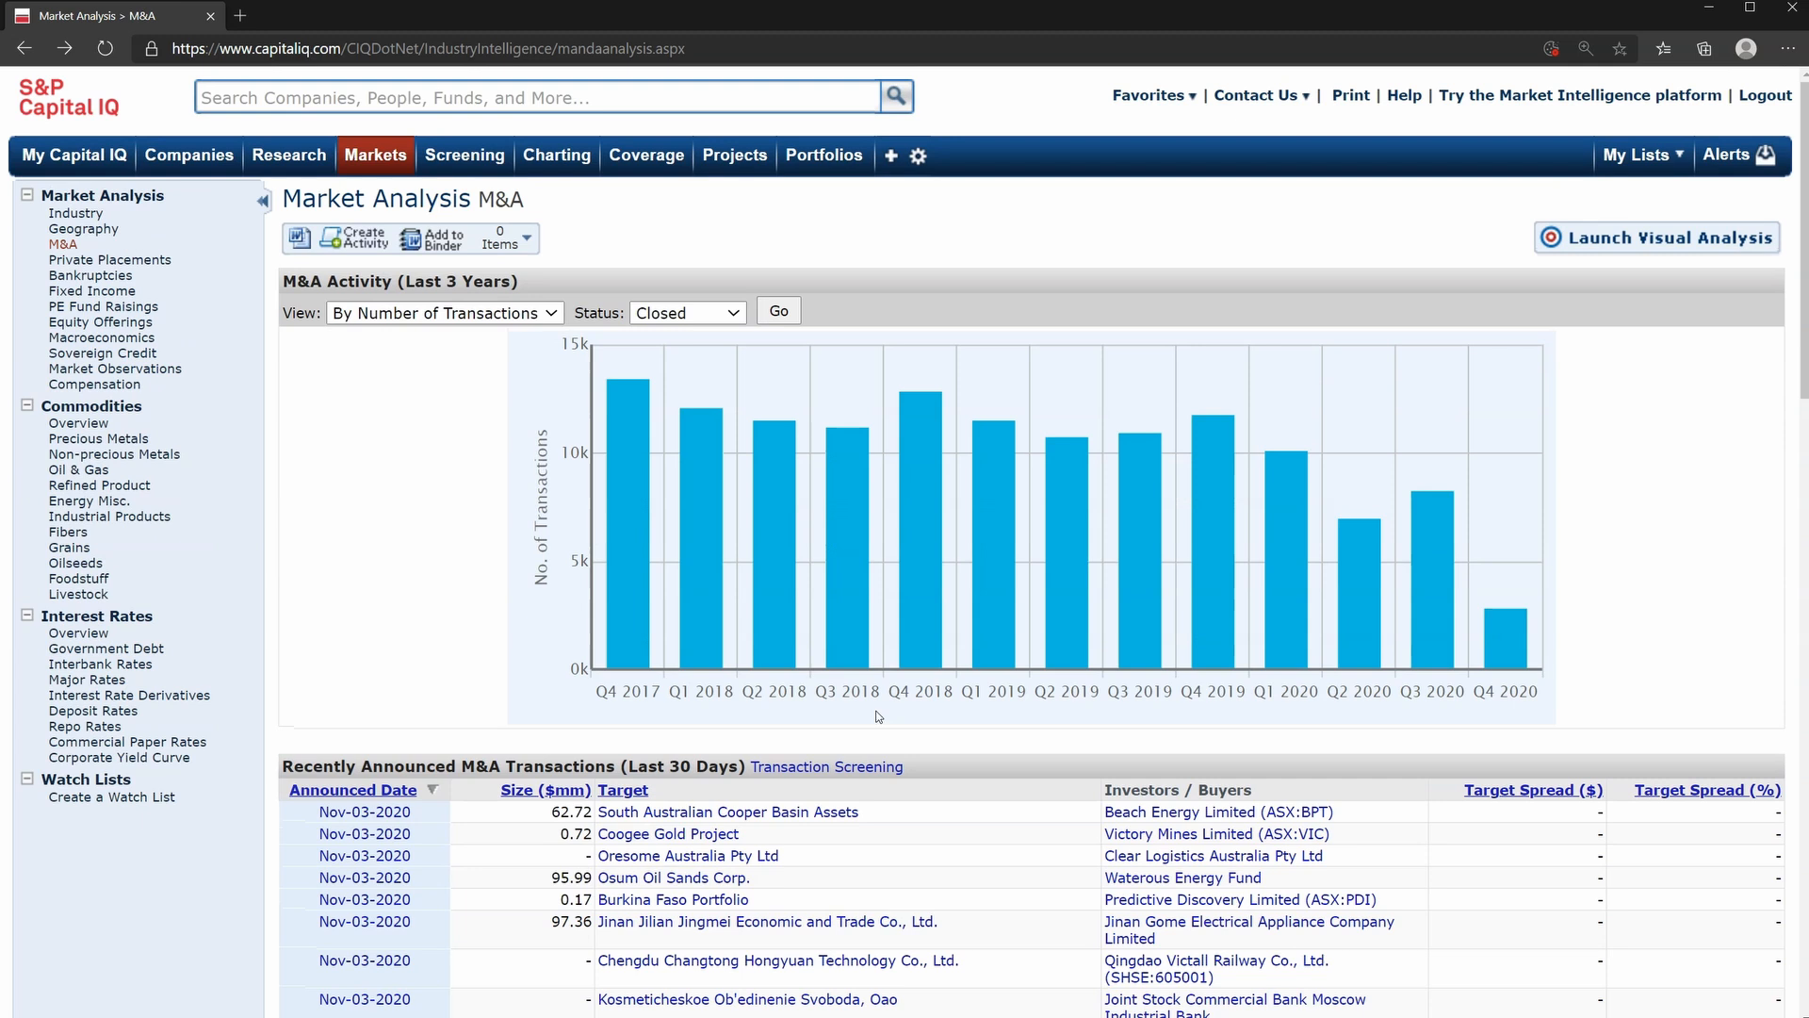
pyautogui.scroll(-3)
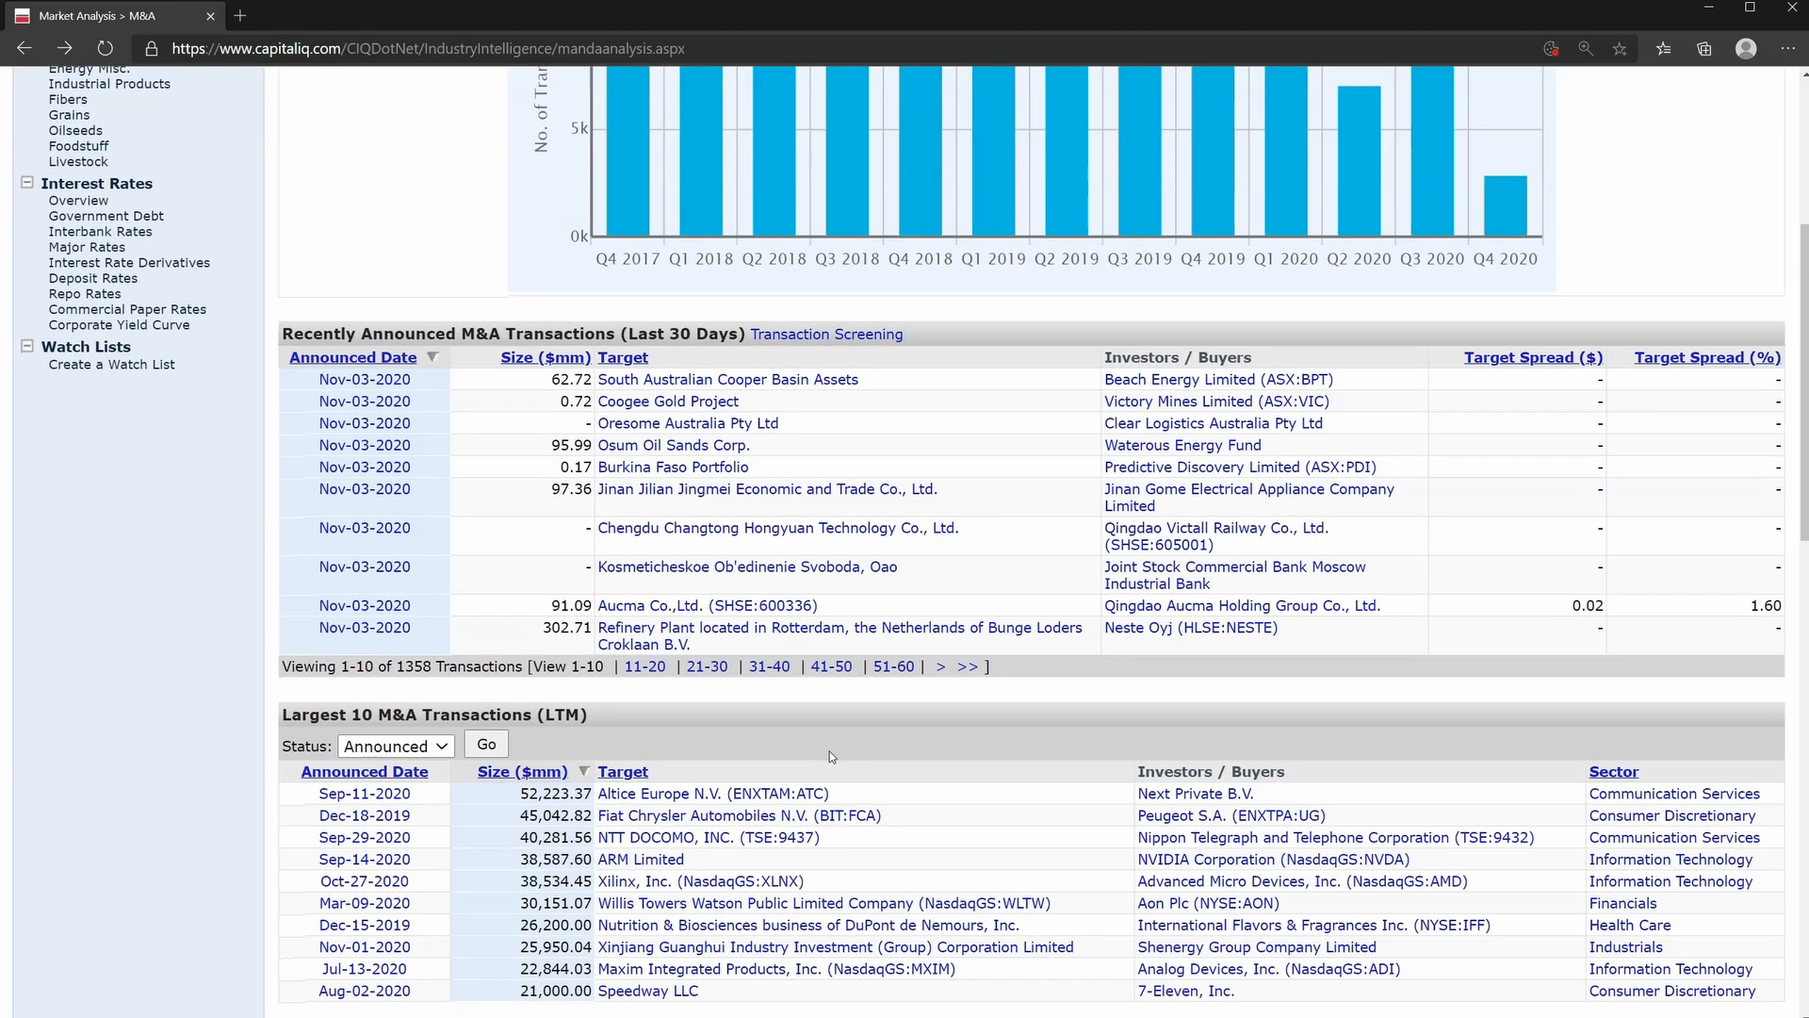
pyautogui.scroll(-3)
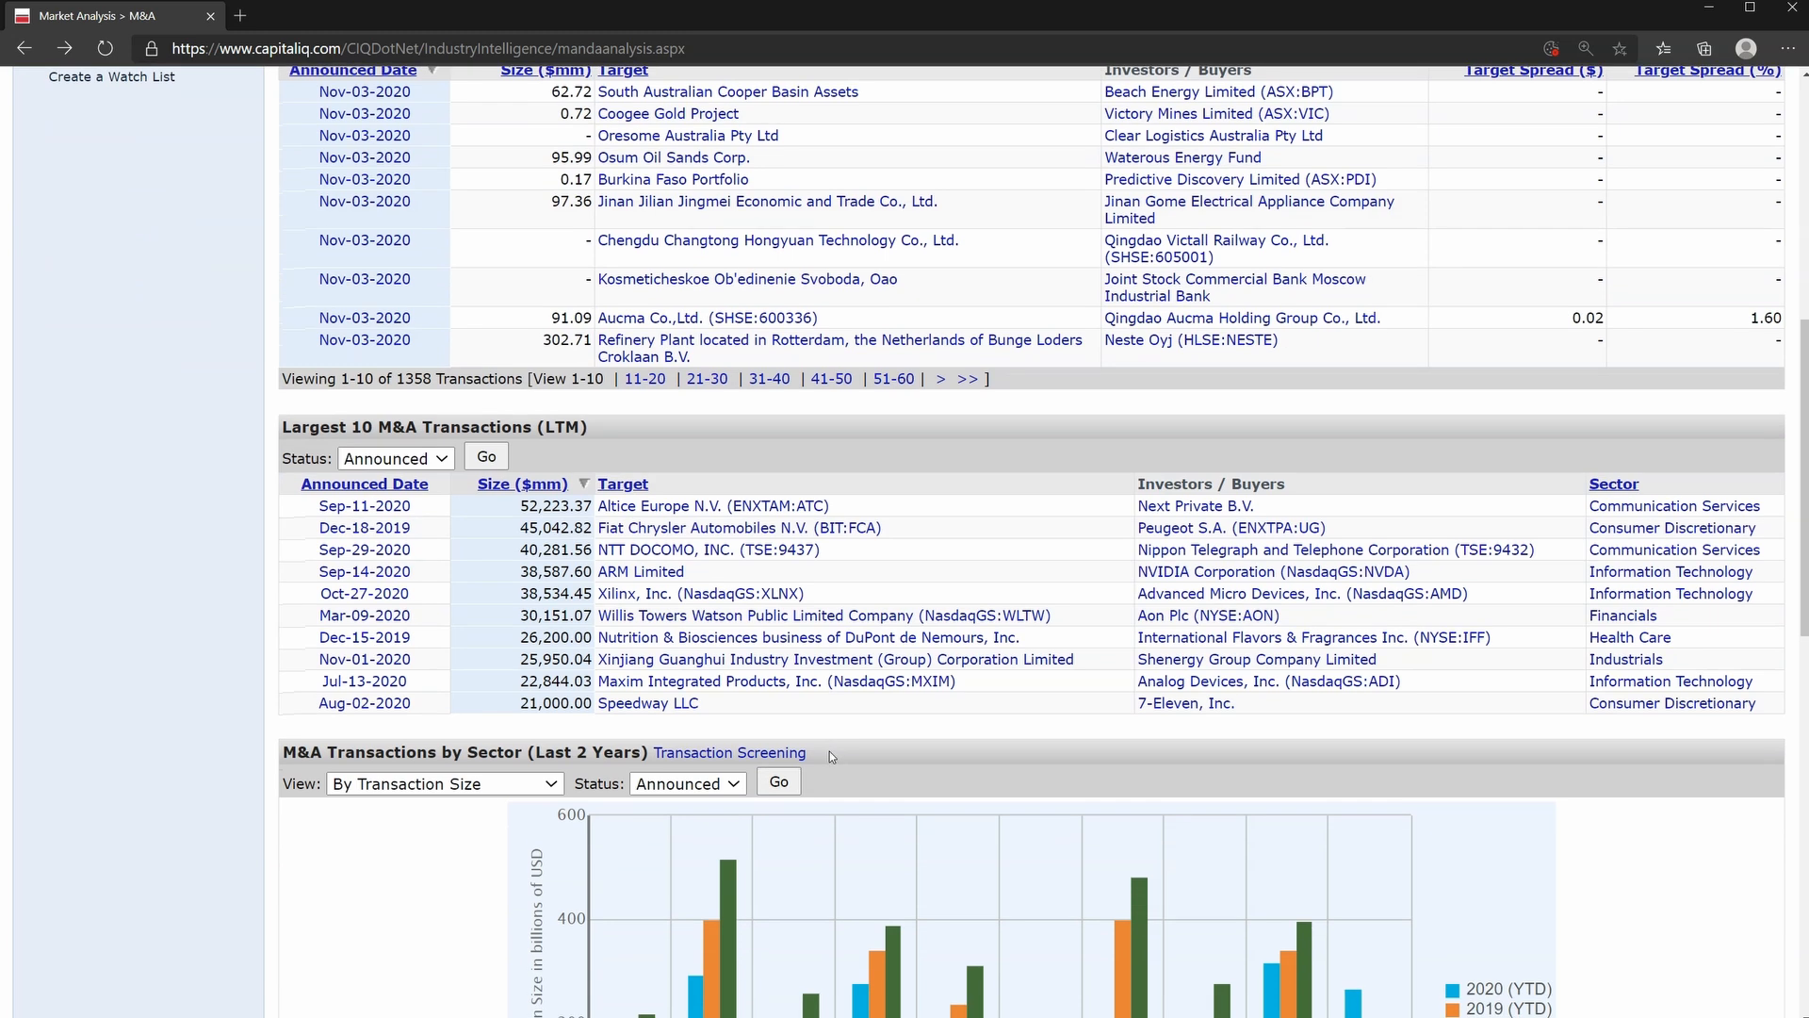
pyautogui.scroll(-3)
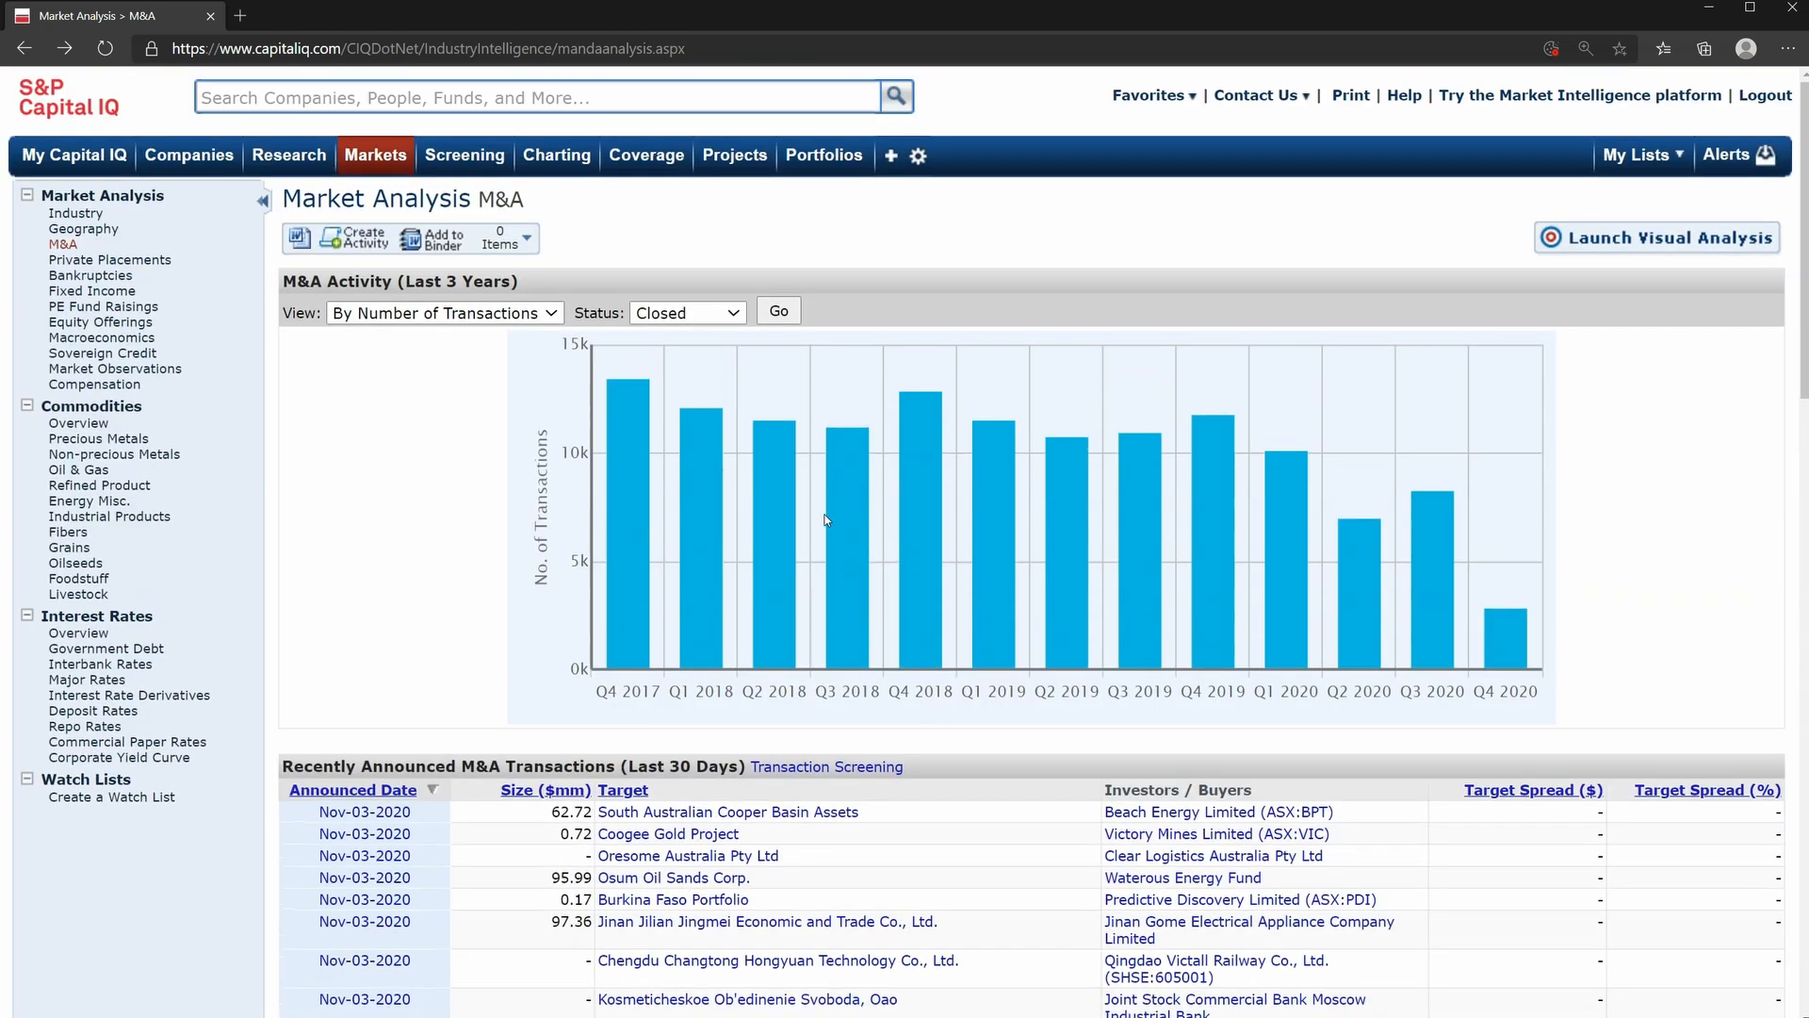
pyautogui.click(464, 155)
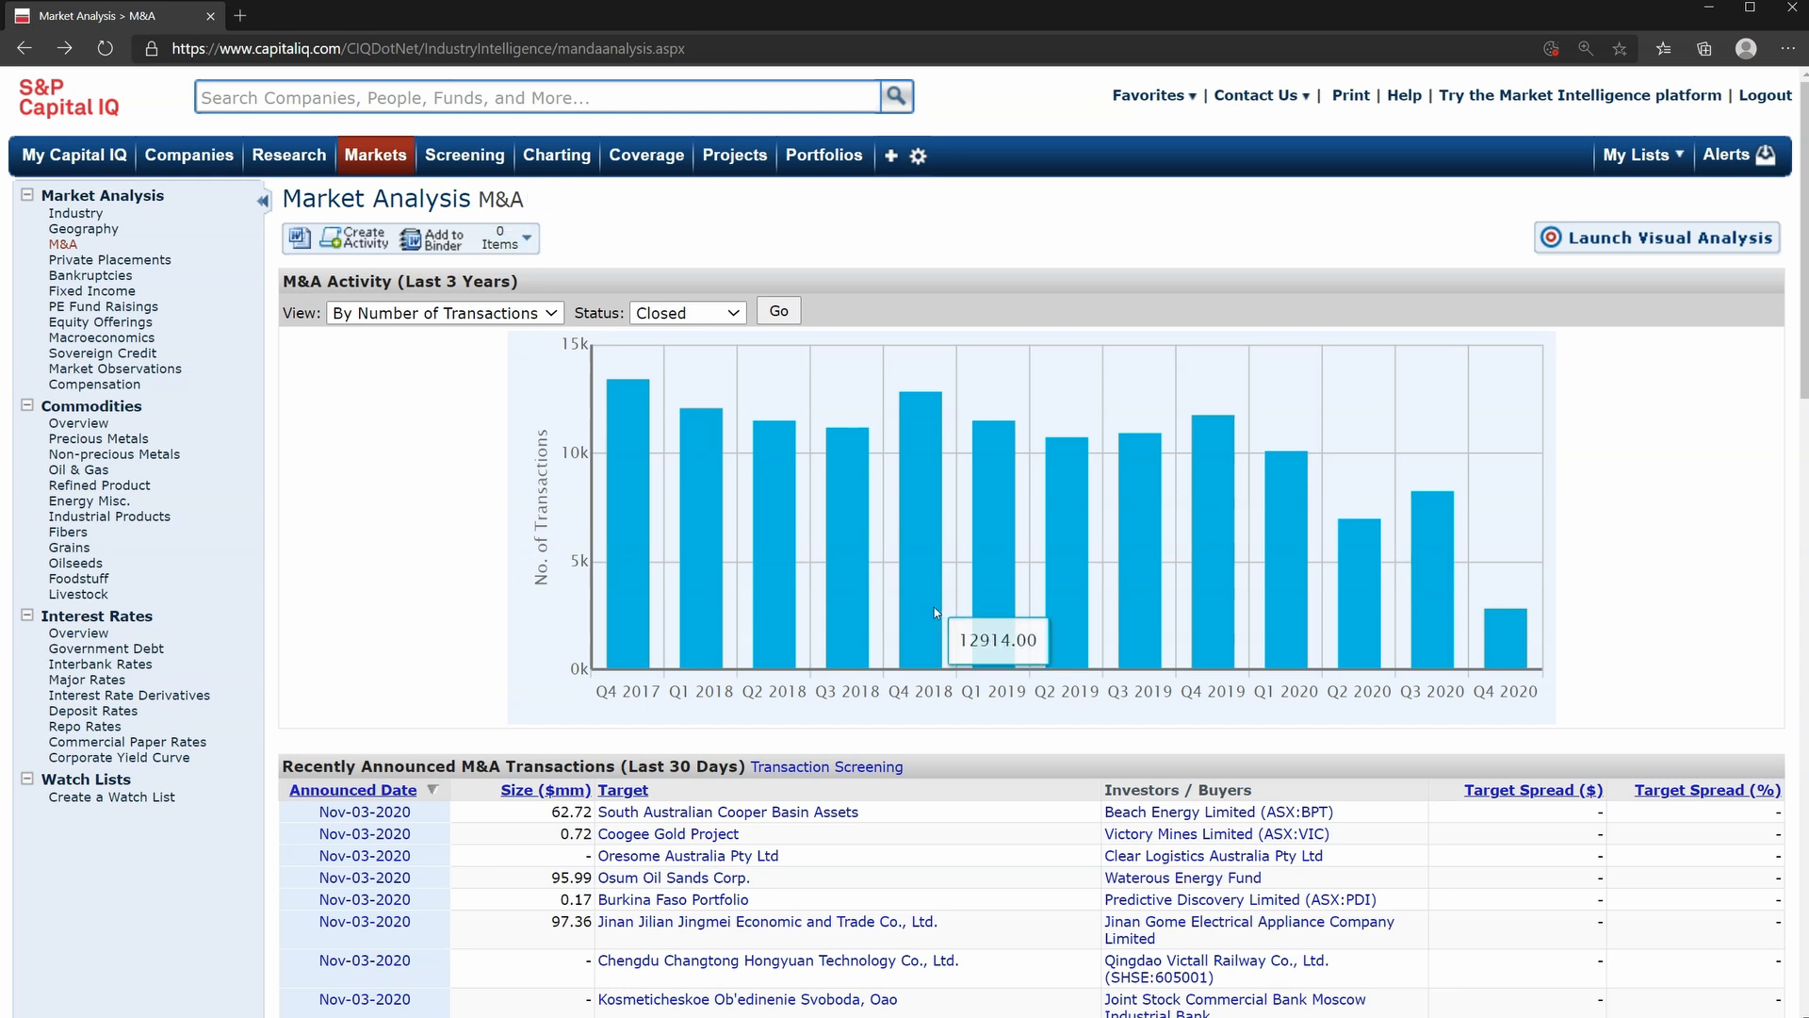
pyautogui.moveTo(880, 760)
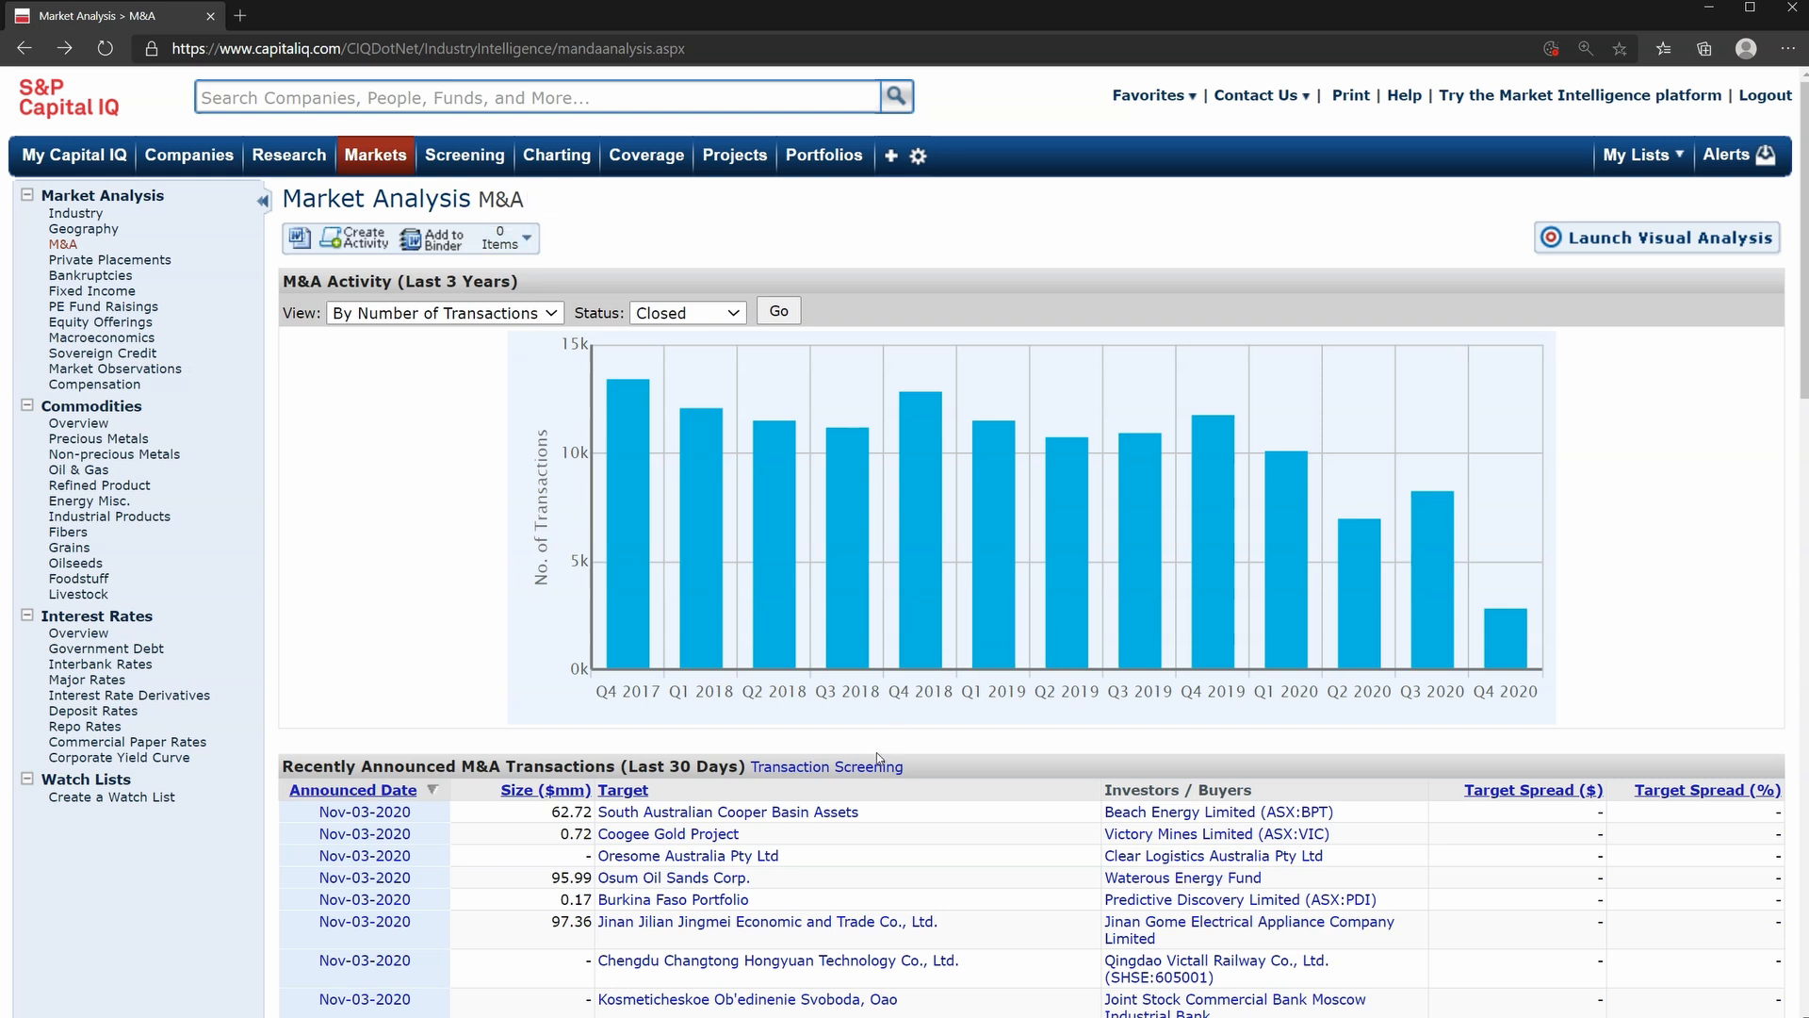
pyautogui.click(109, 260)
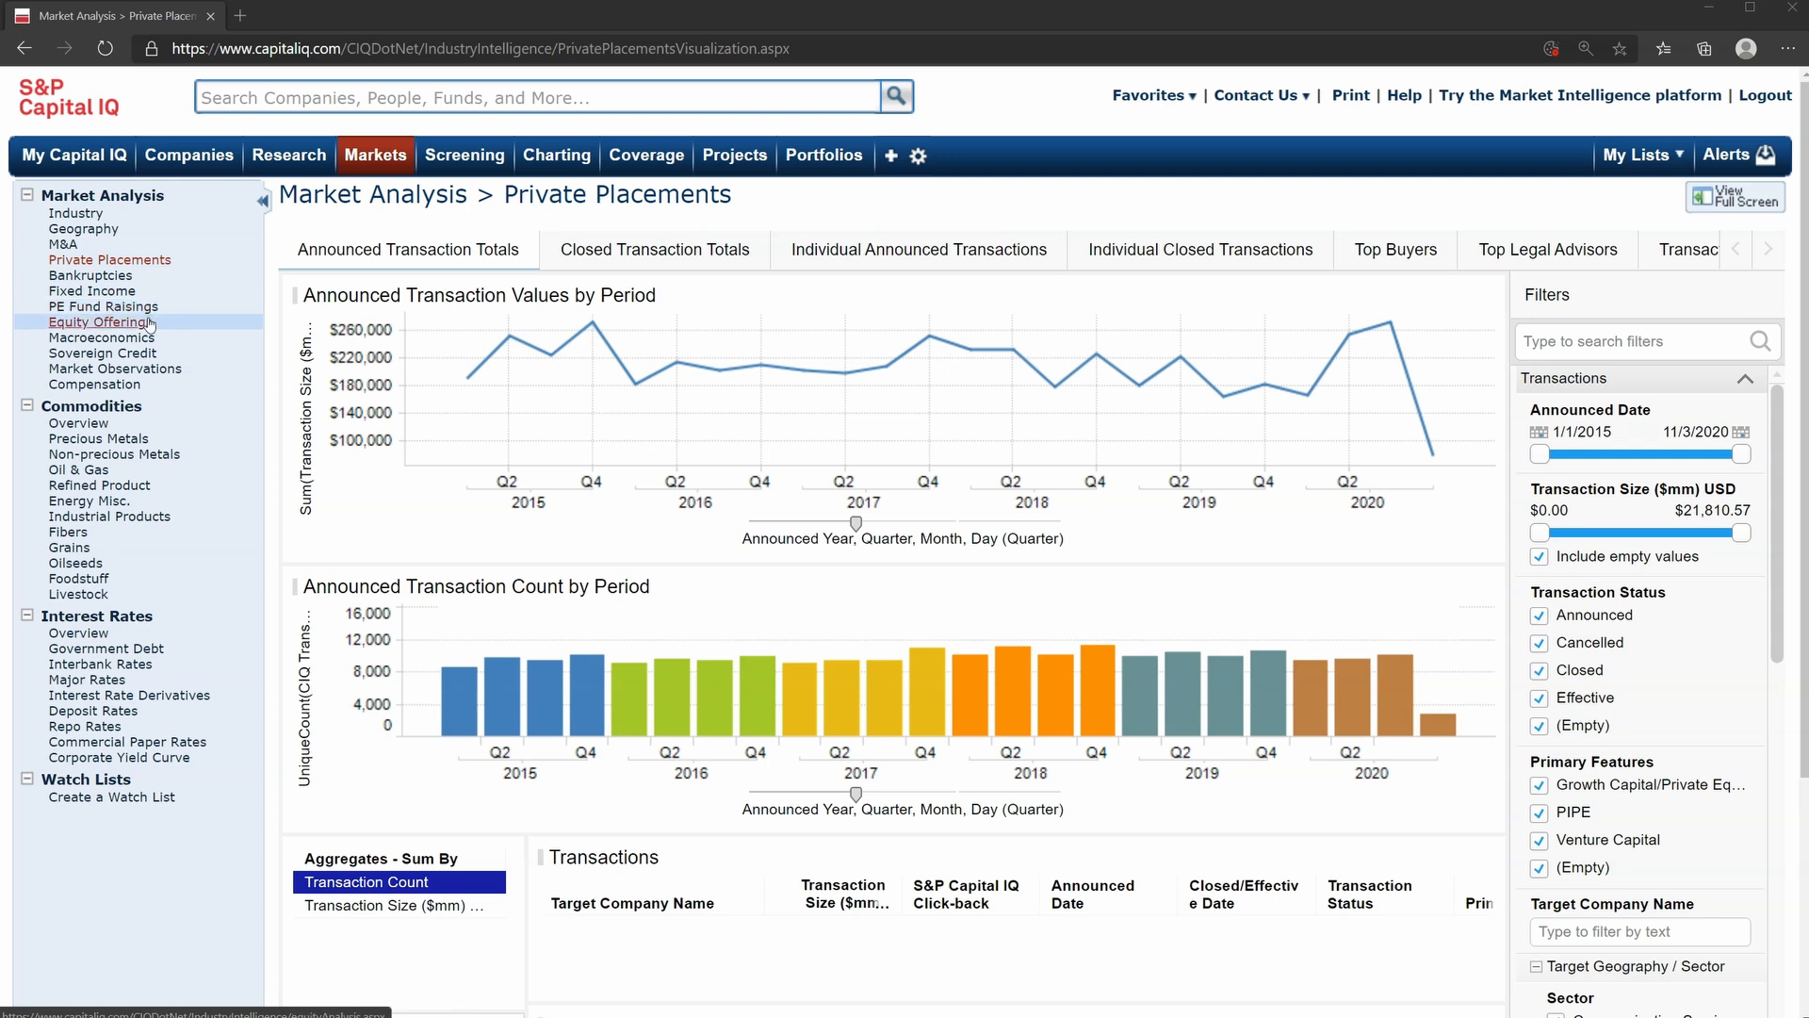
pyautogui.moveTo(147, 324)
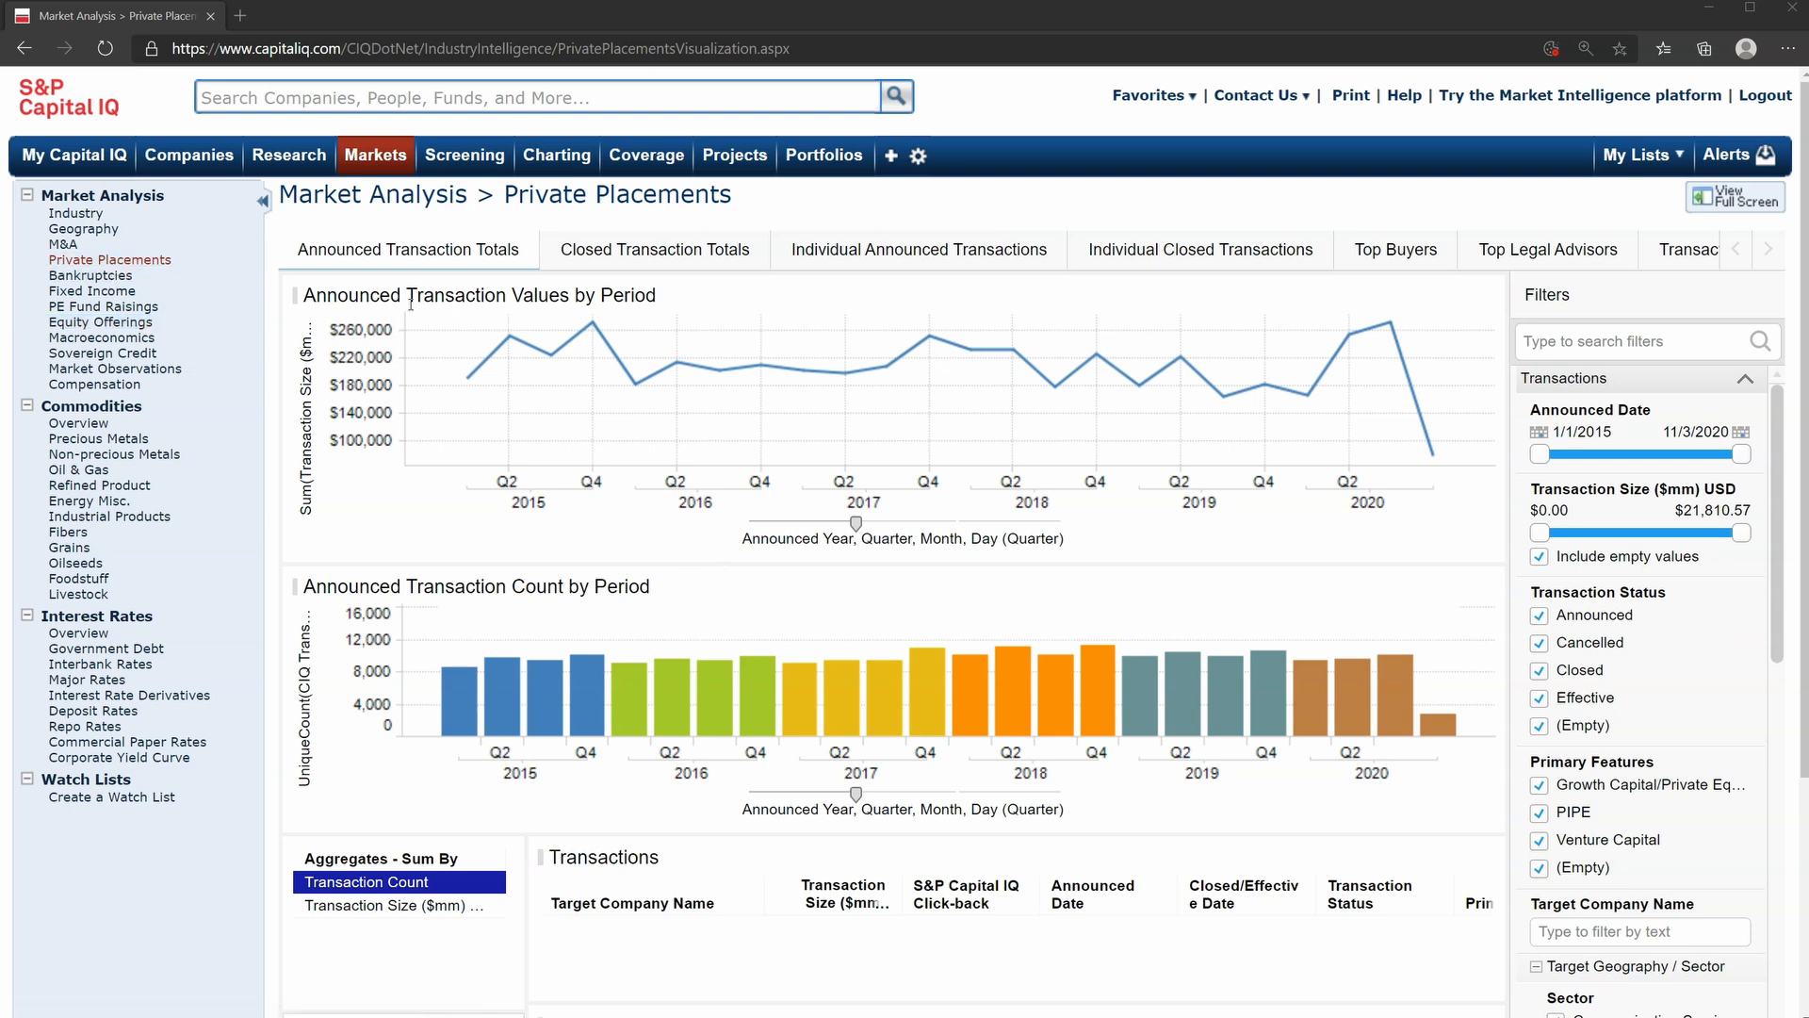
pyautogui.moveTo(652, 524)
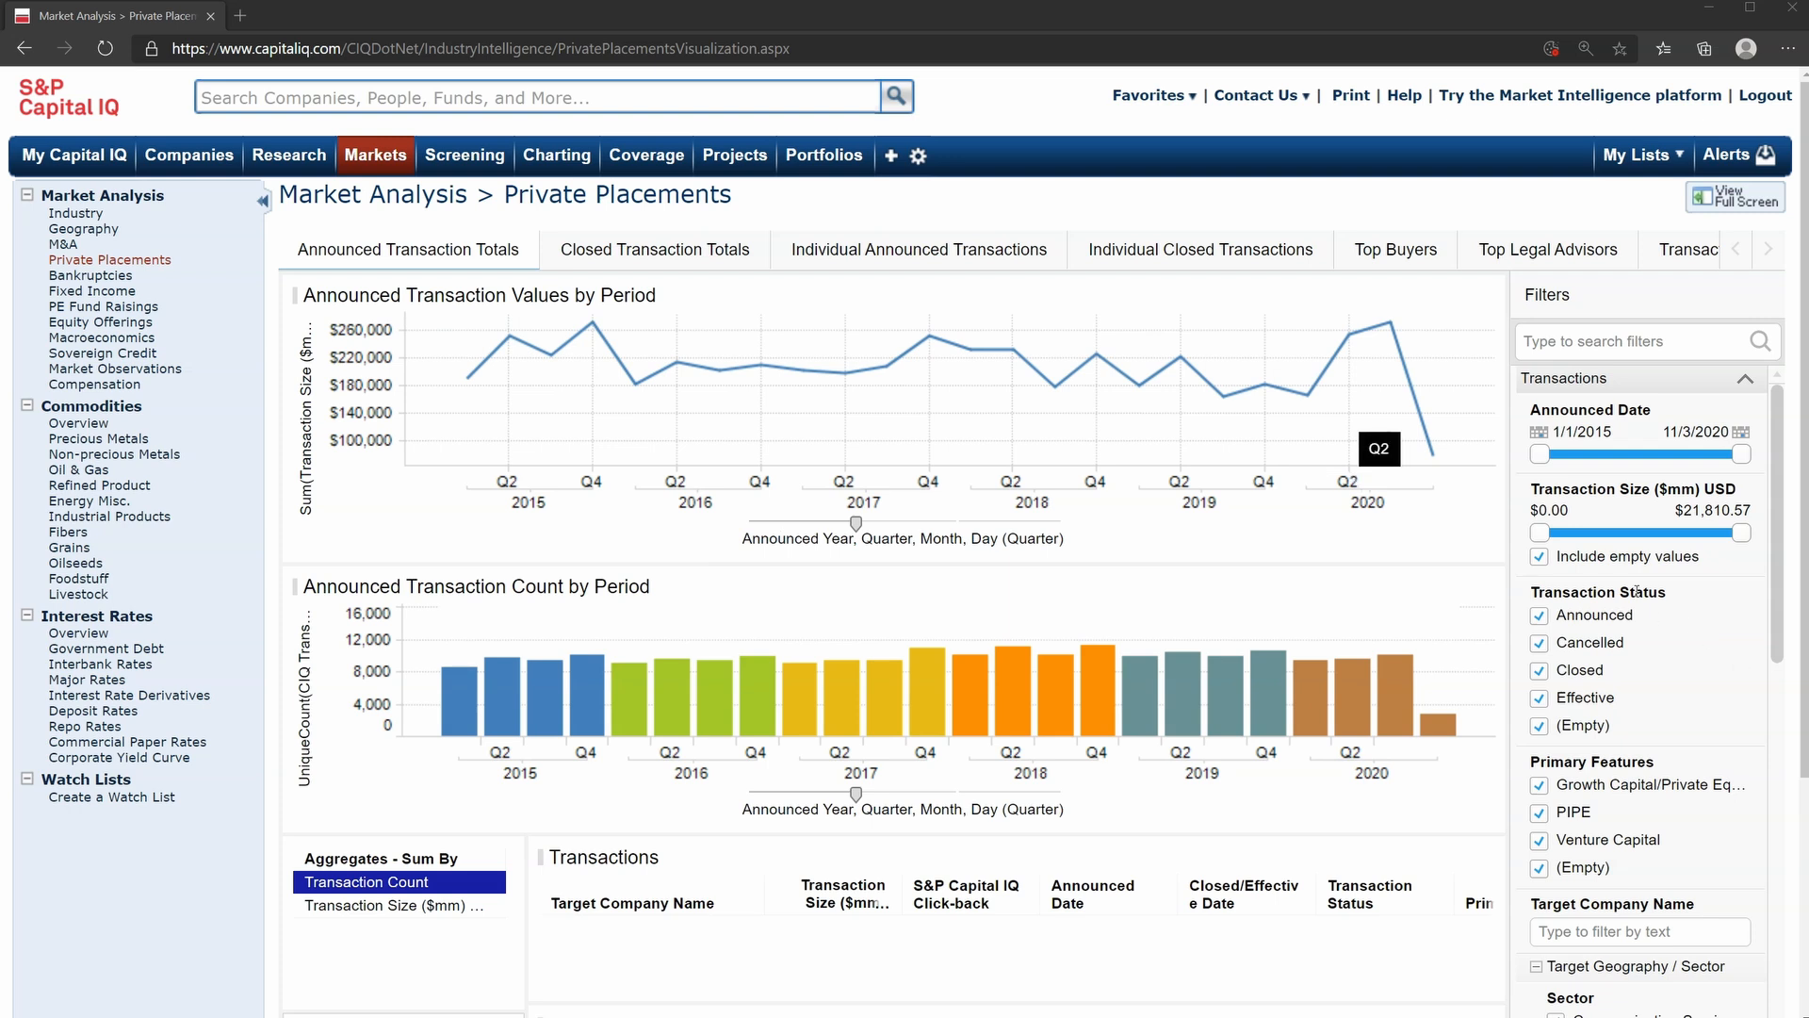
# Scroll the Private Placements page, then switch to the PE Fund Raisings analysis.
pyautogui.scroll(-3)
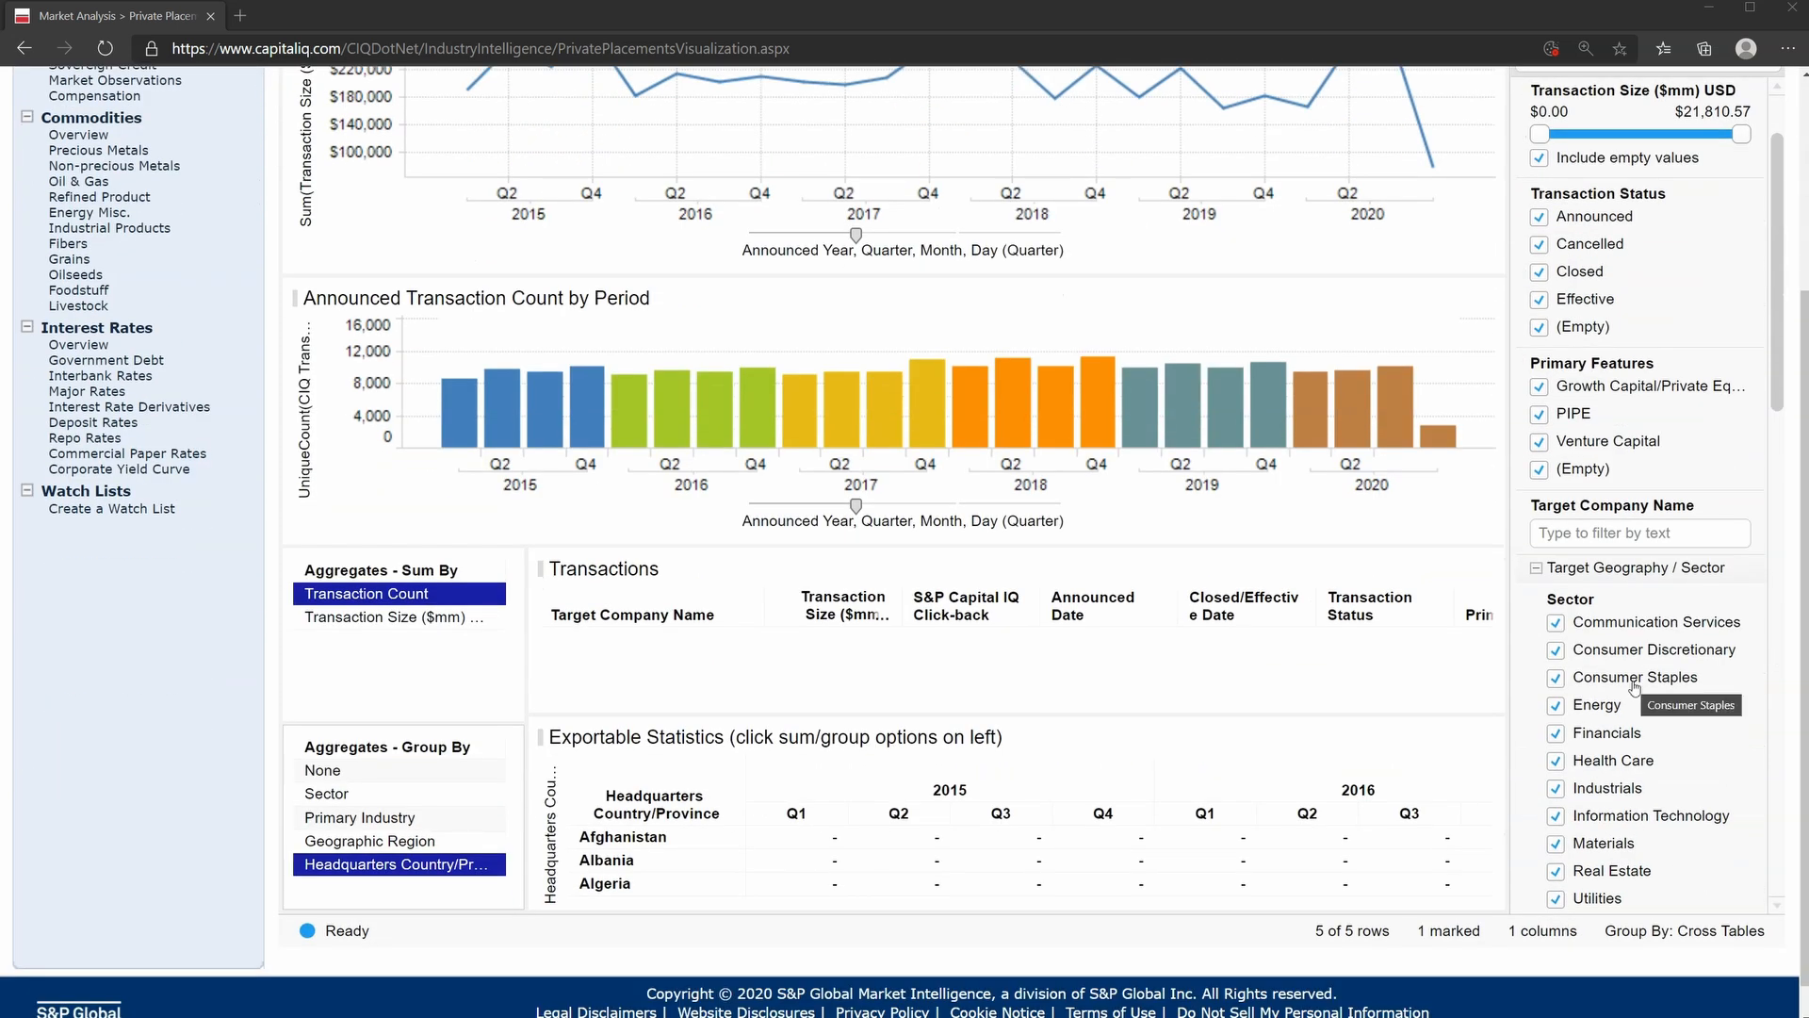
pyautogui.moveTo(467, 412)
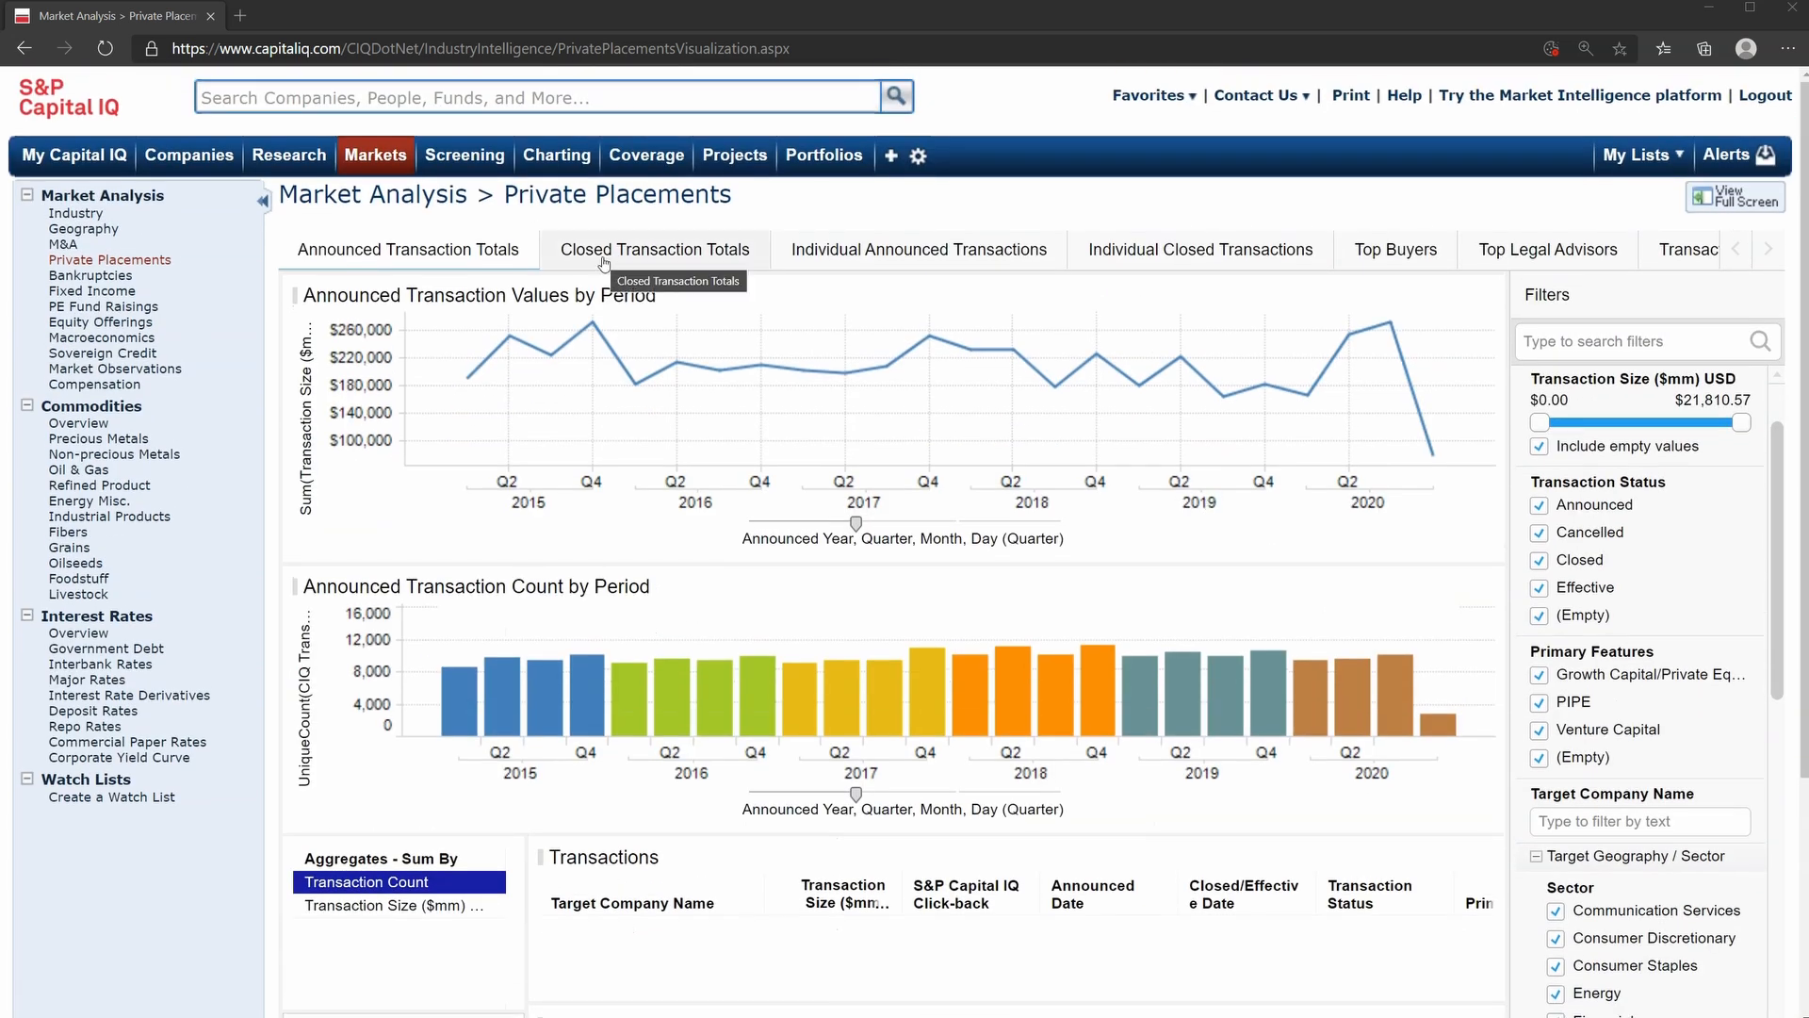
pyautogui.moveTo(1388, 278)
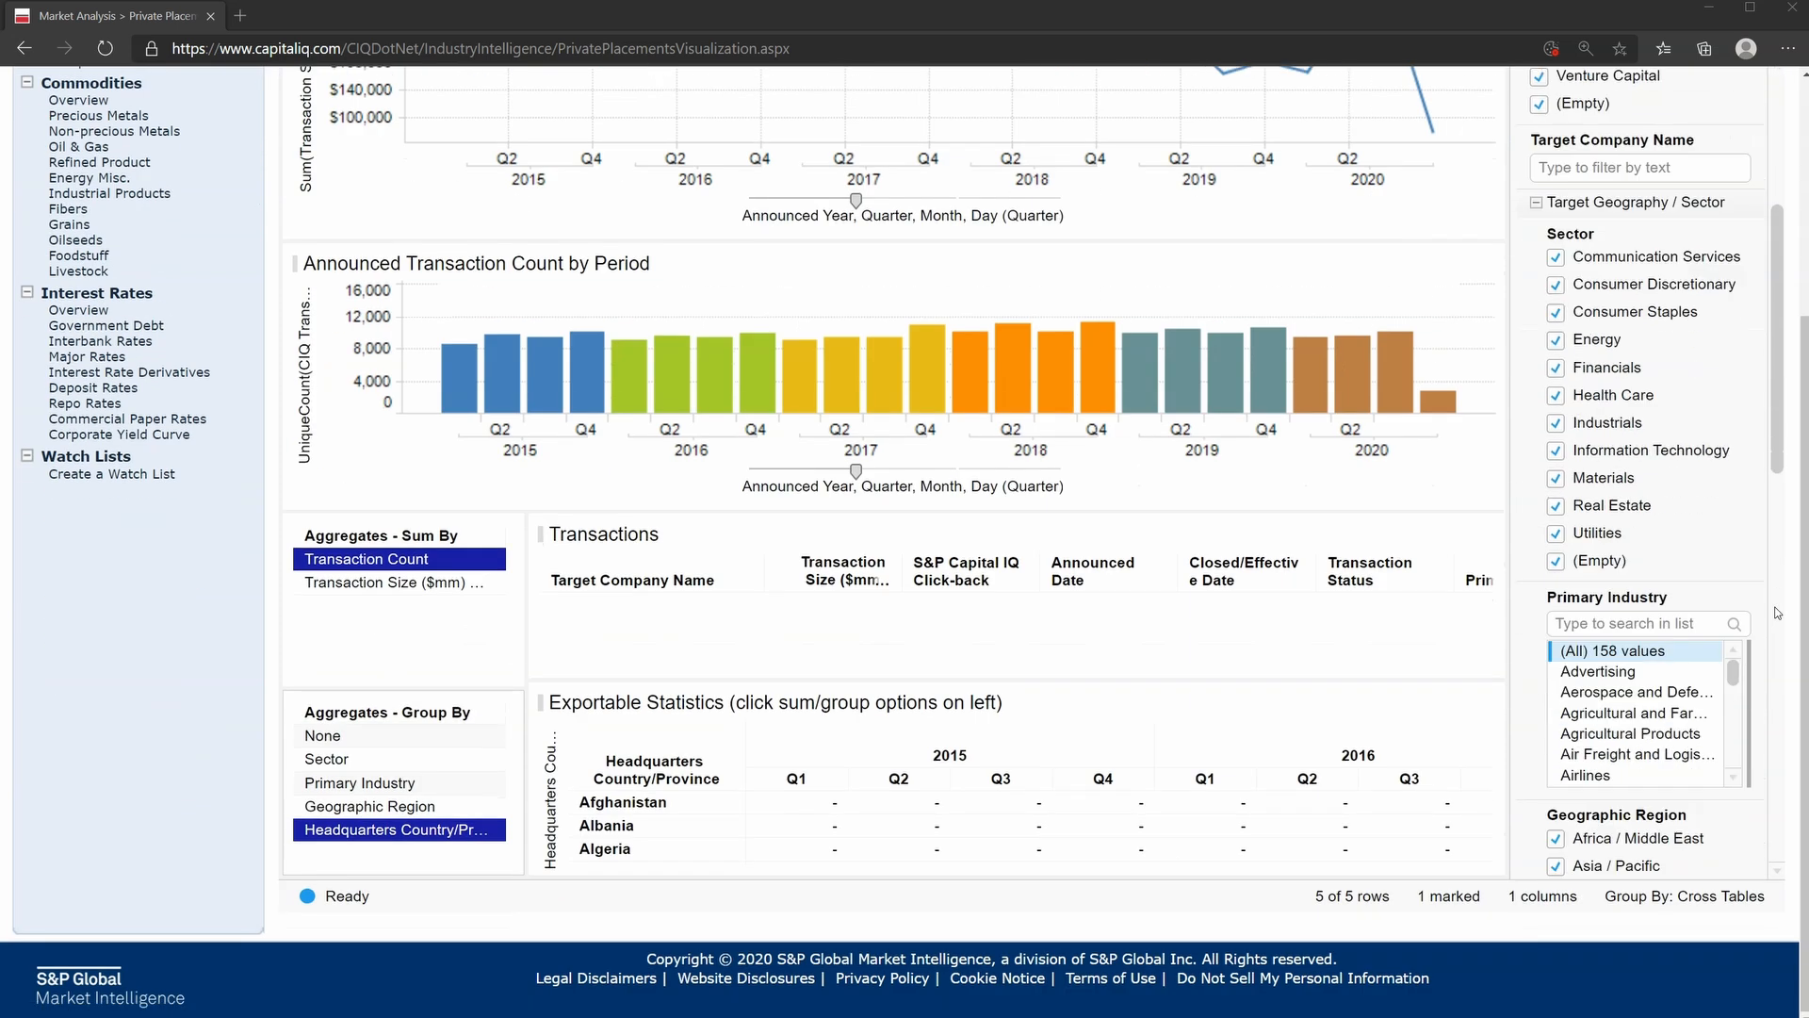
pyautogui.moveTo(1624, 534)
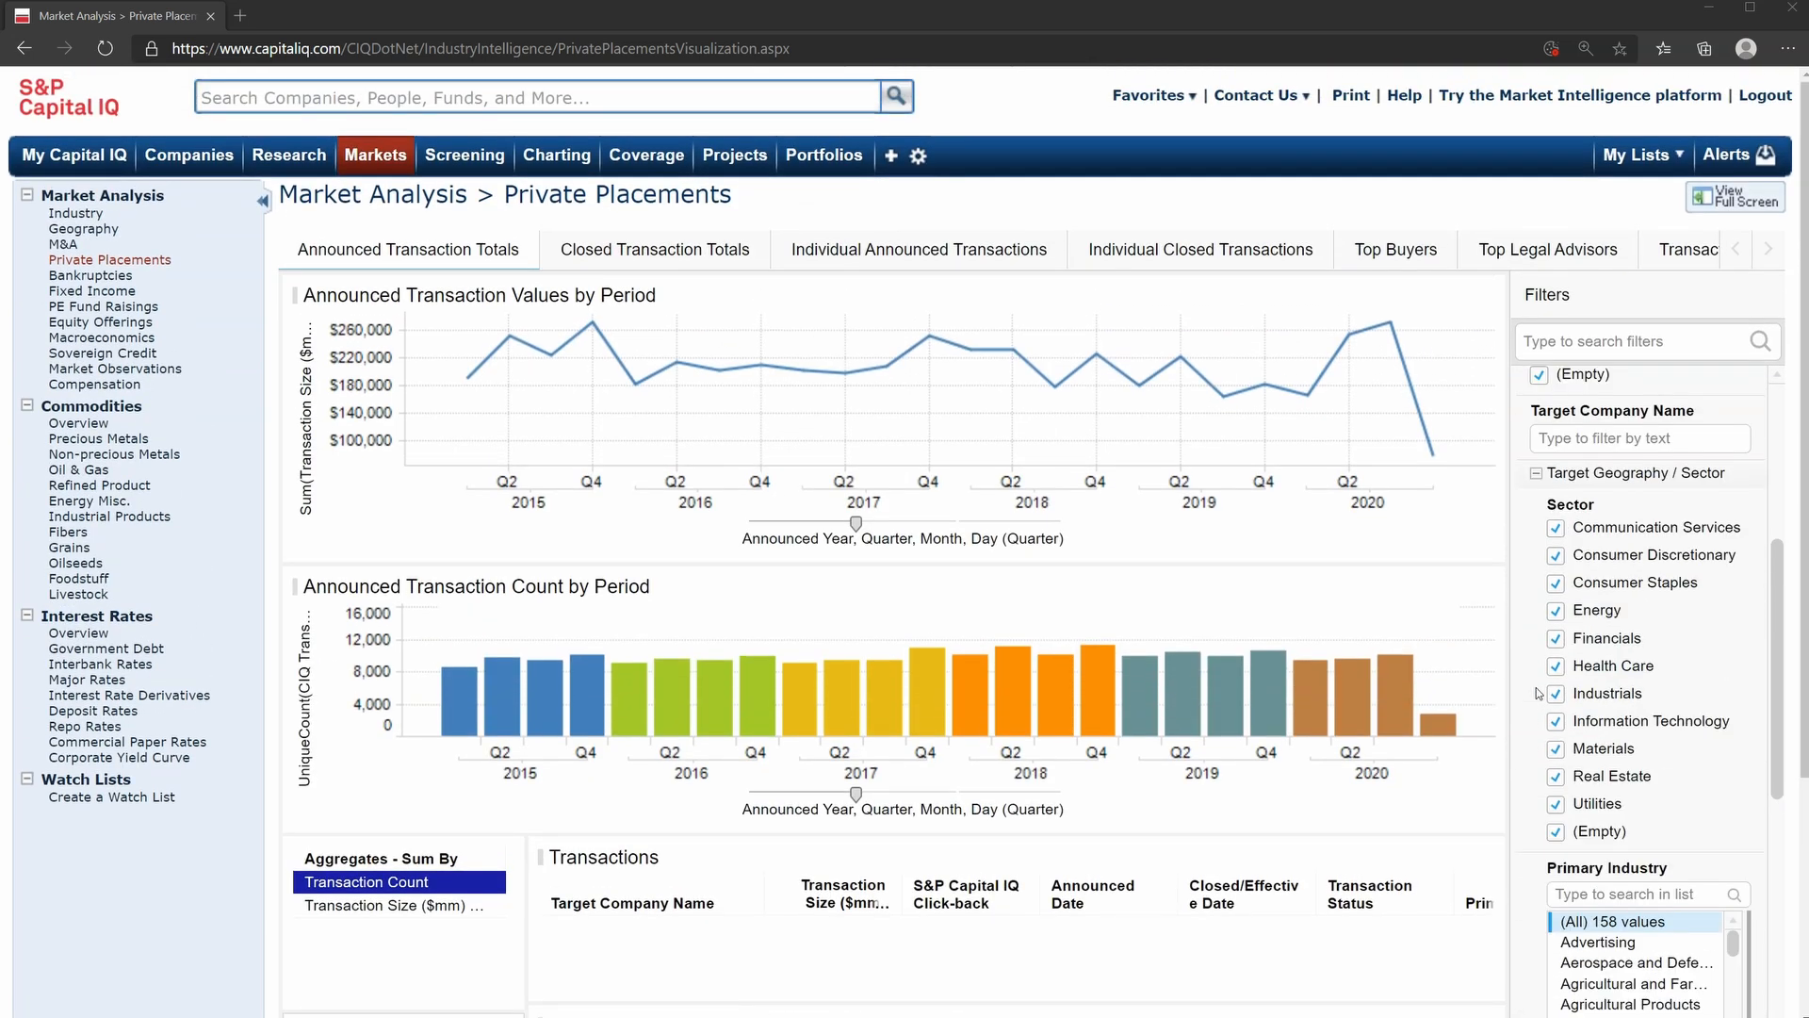
pyautogui.moveTo(544, 429)
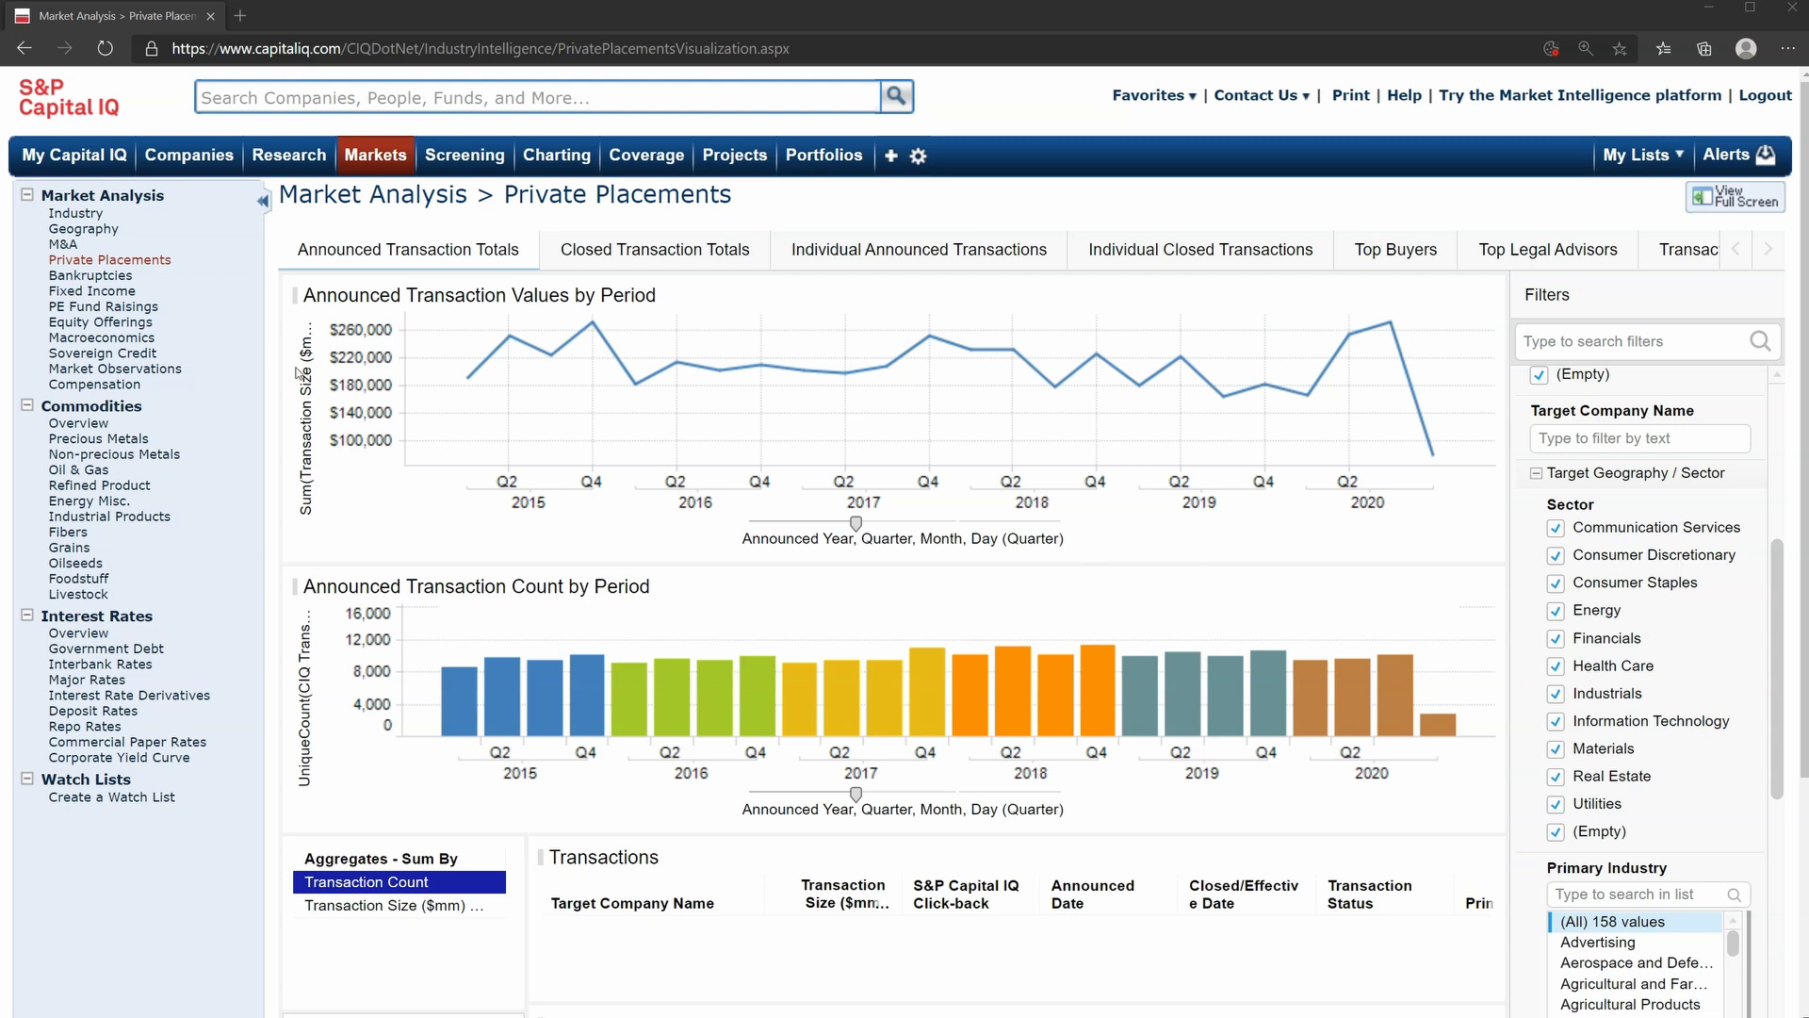
pyautogui.click(102, 305)
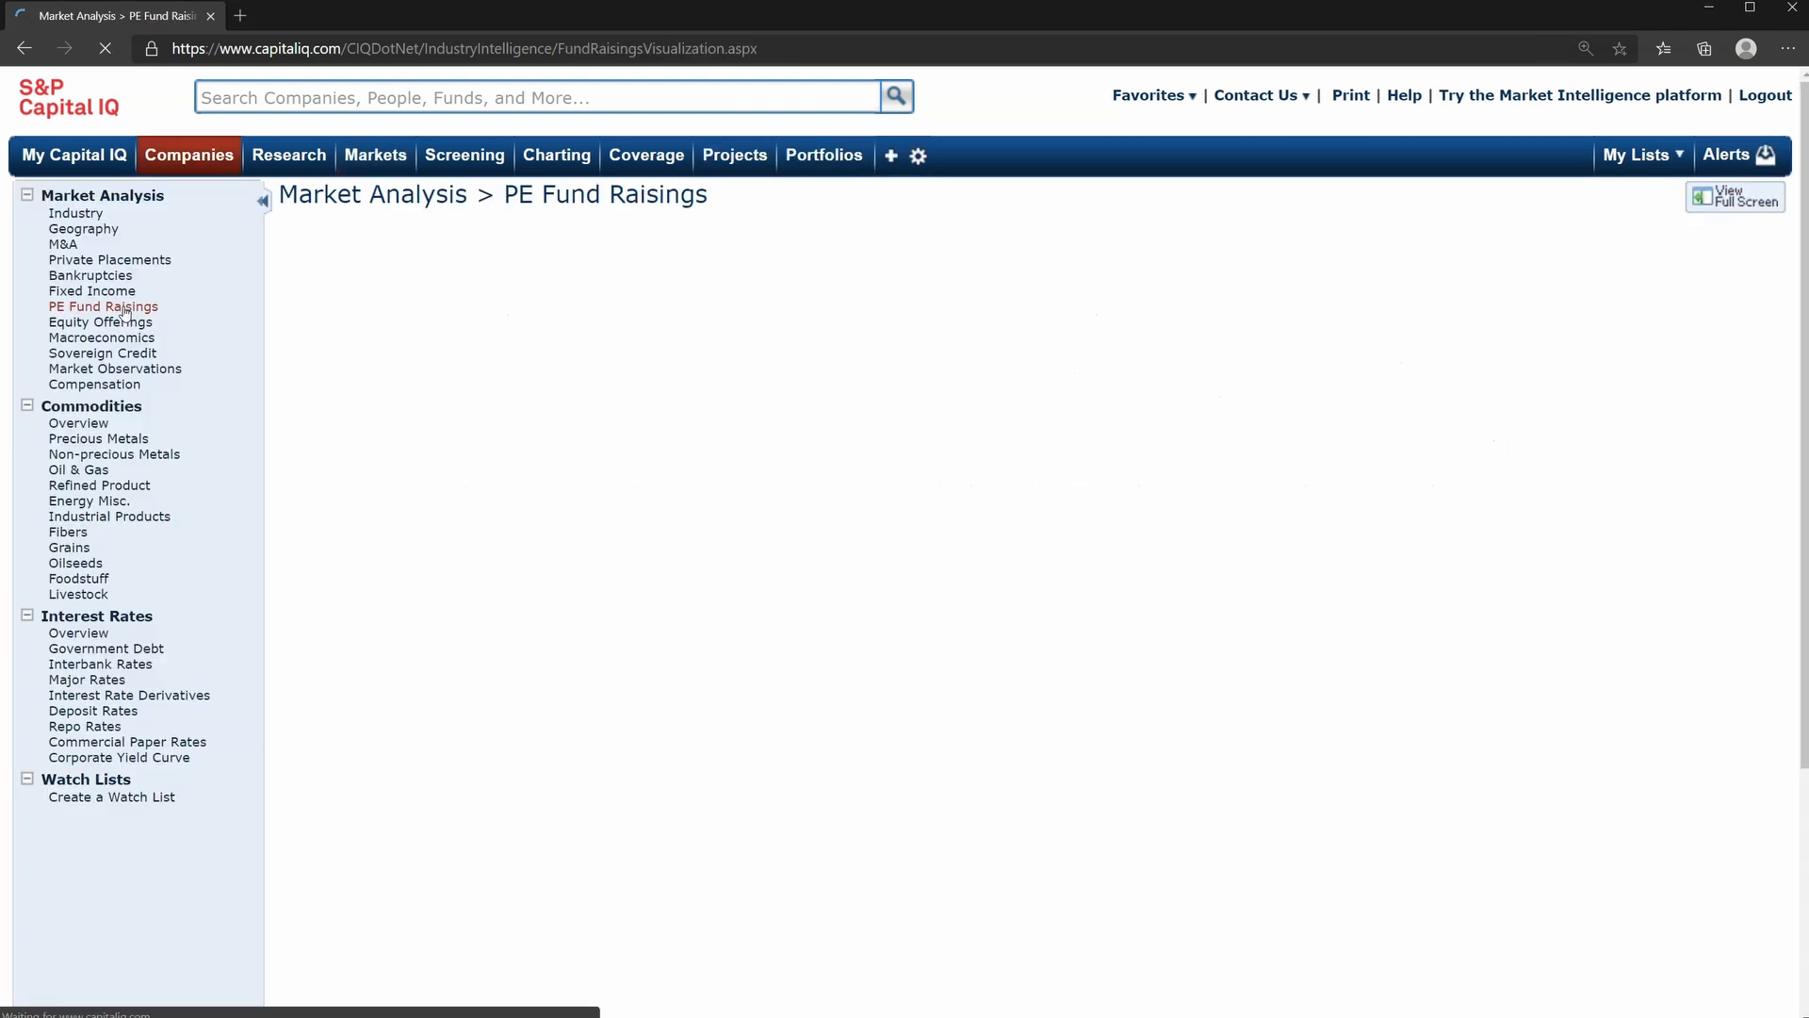
# Review the Funds Launched by Year chart, then open the Equity Offerings market analysis.
pyautogui.click(103, 305)
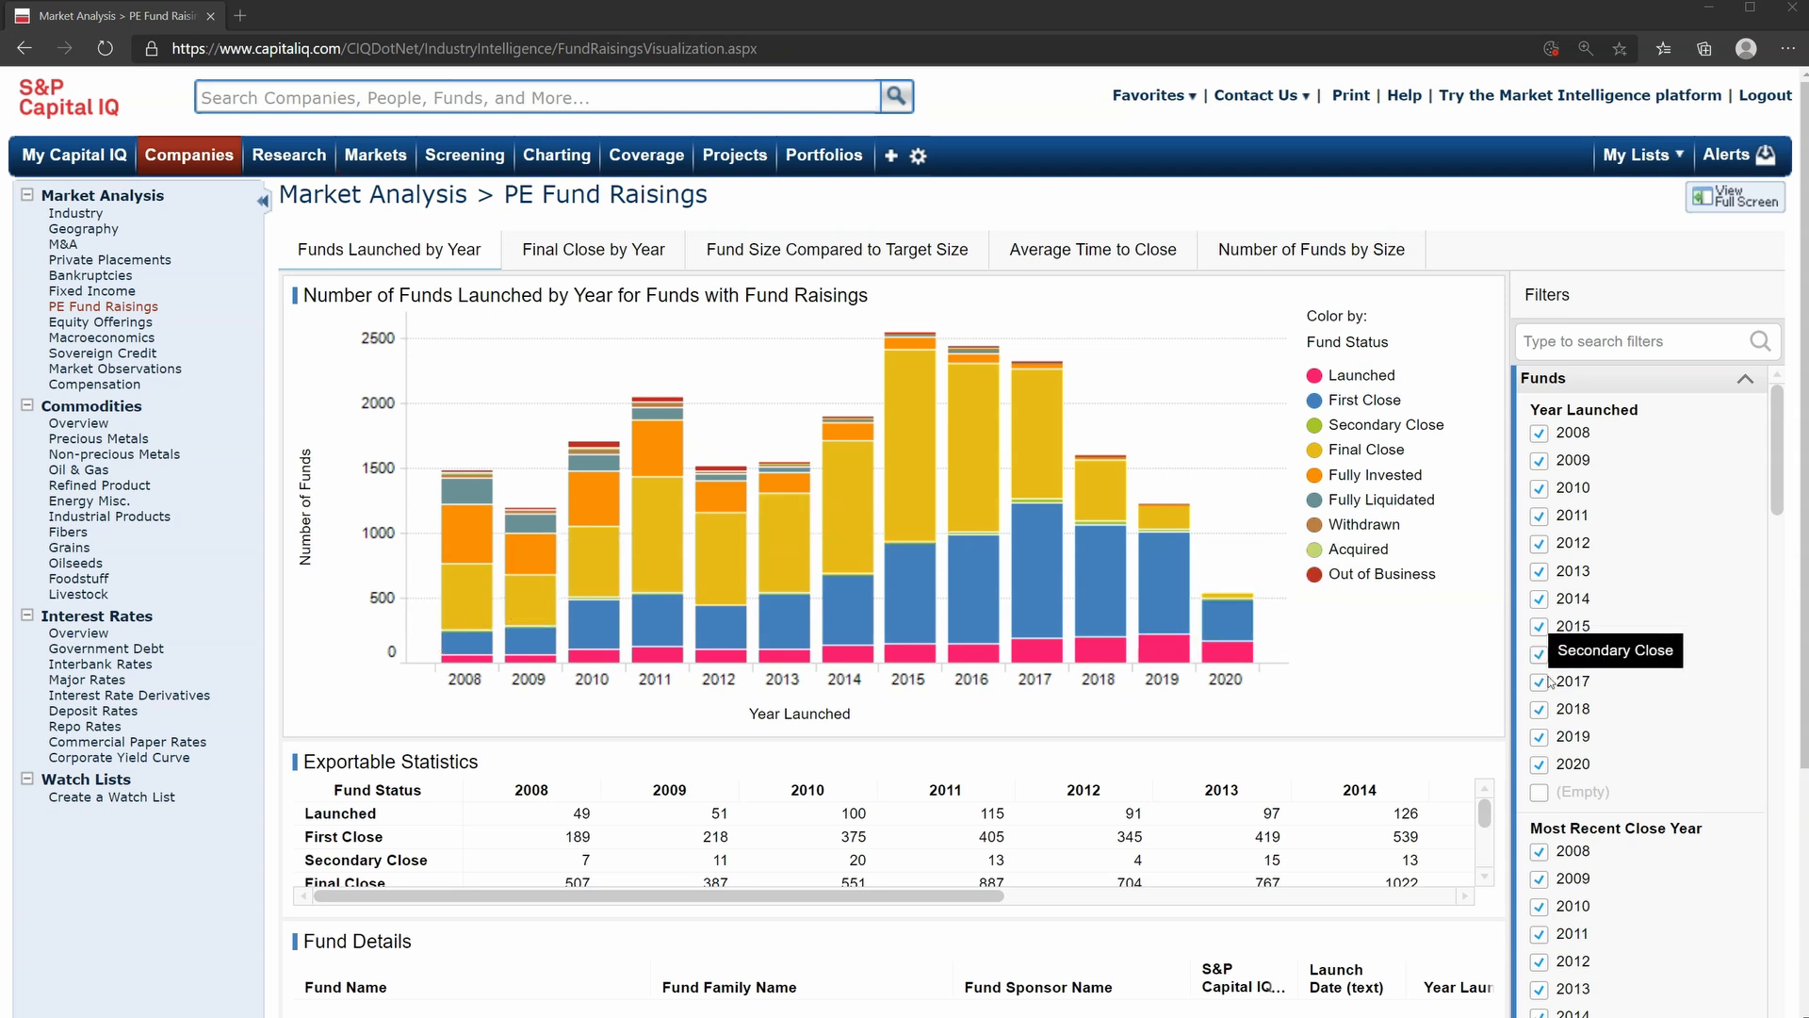
pyautogui.scroll(-3)
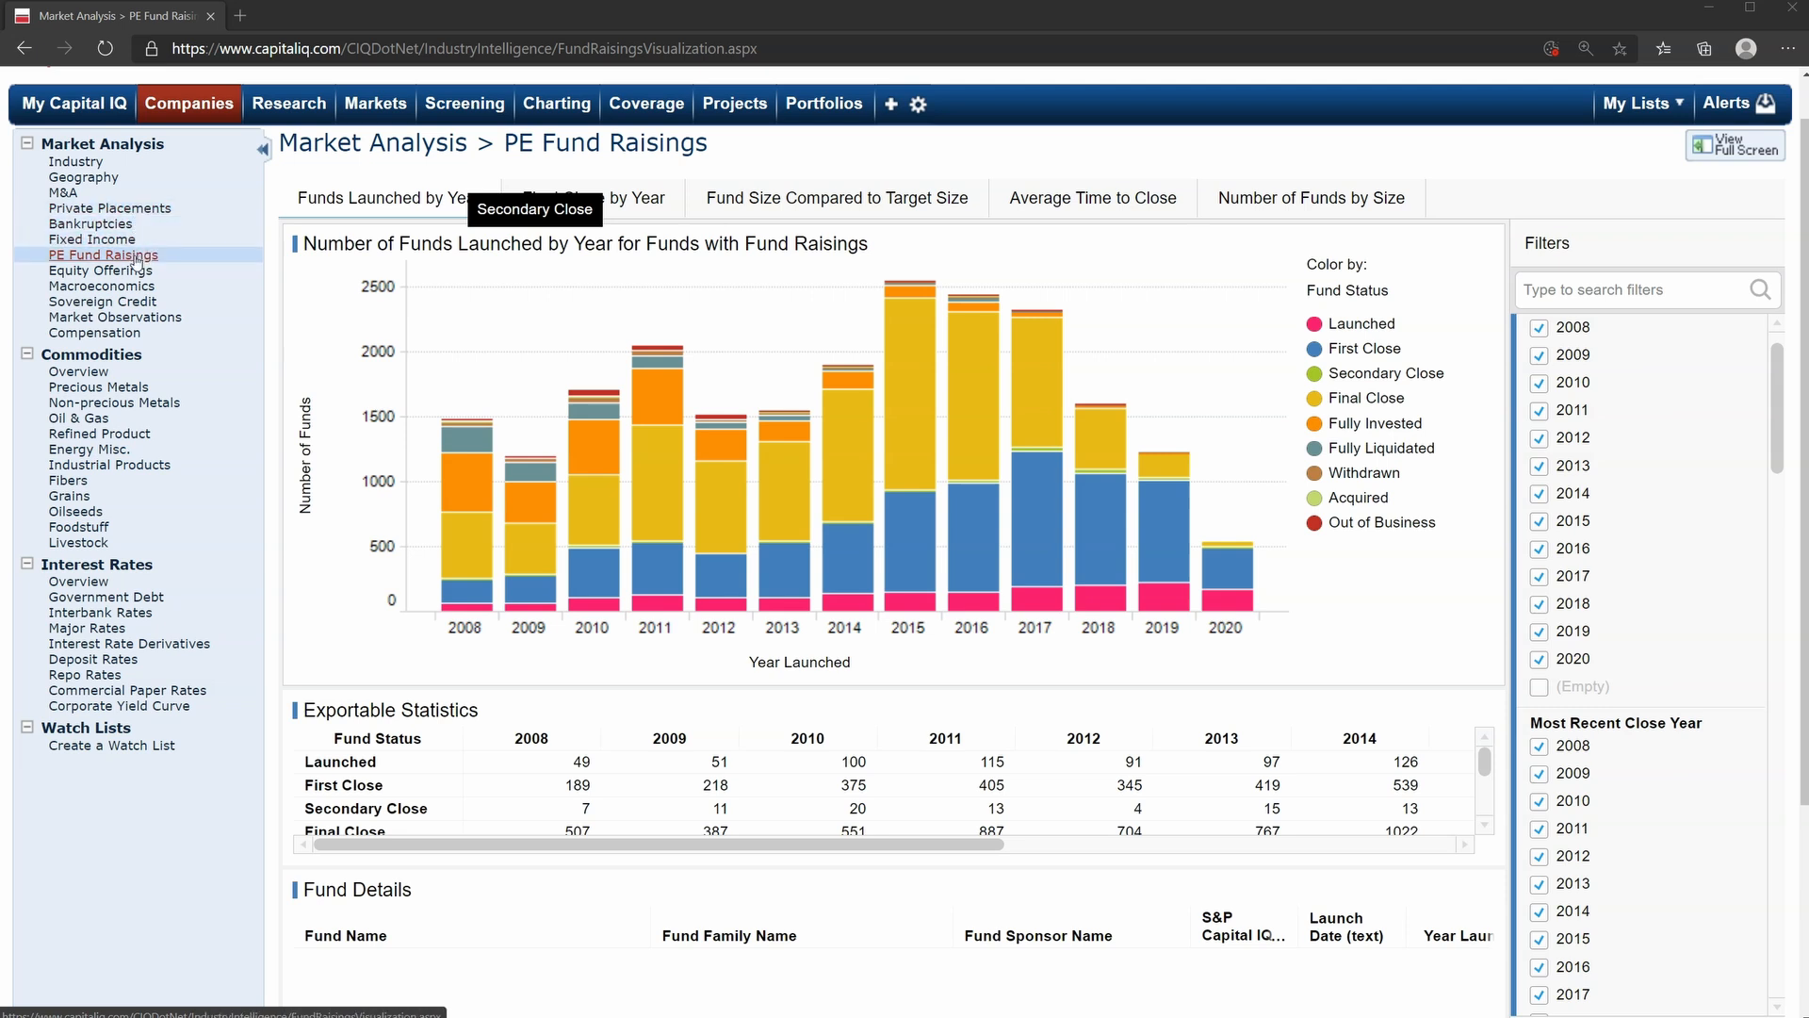
pyautogui.click(101, 271)
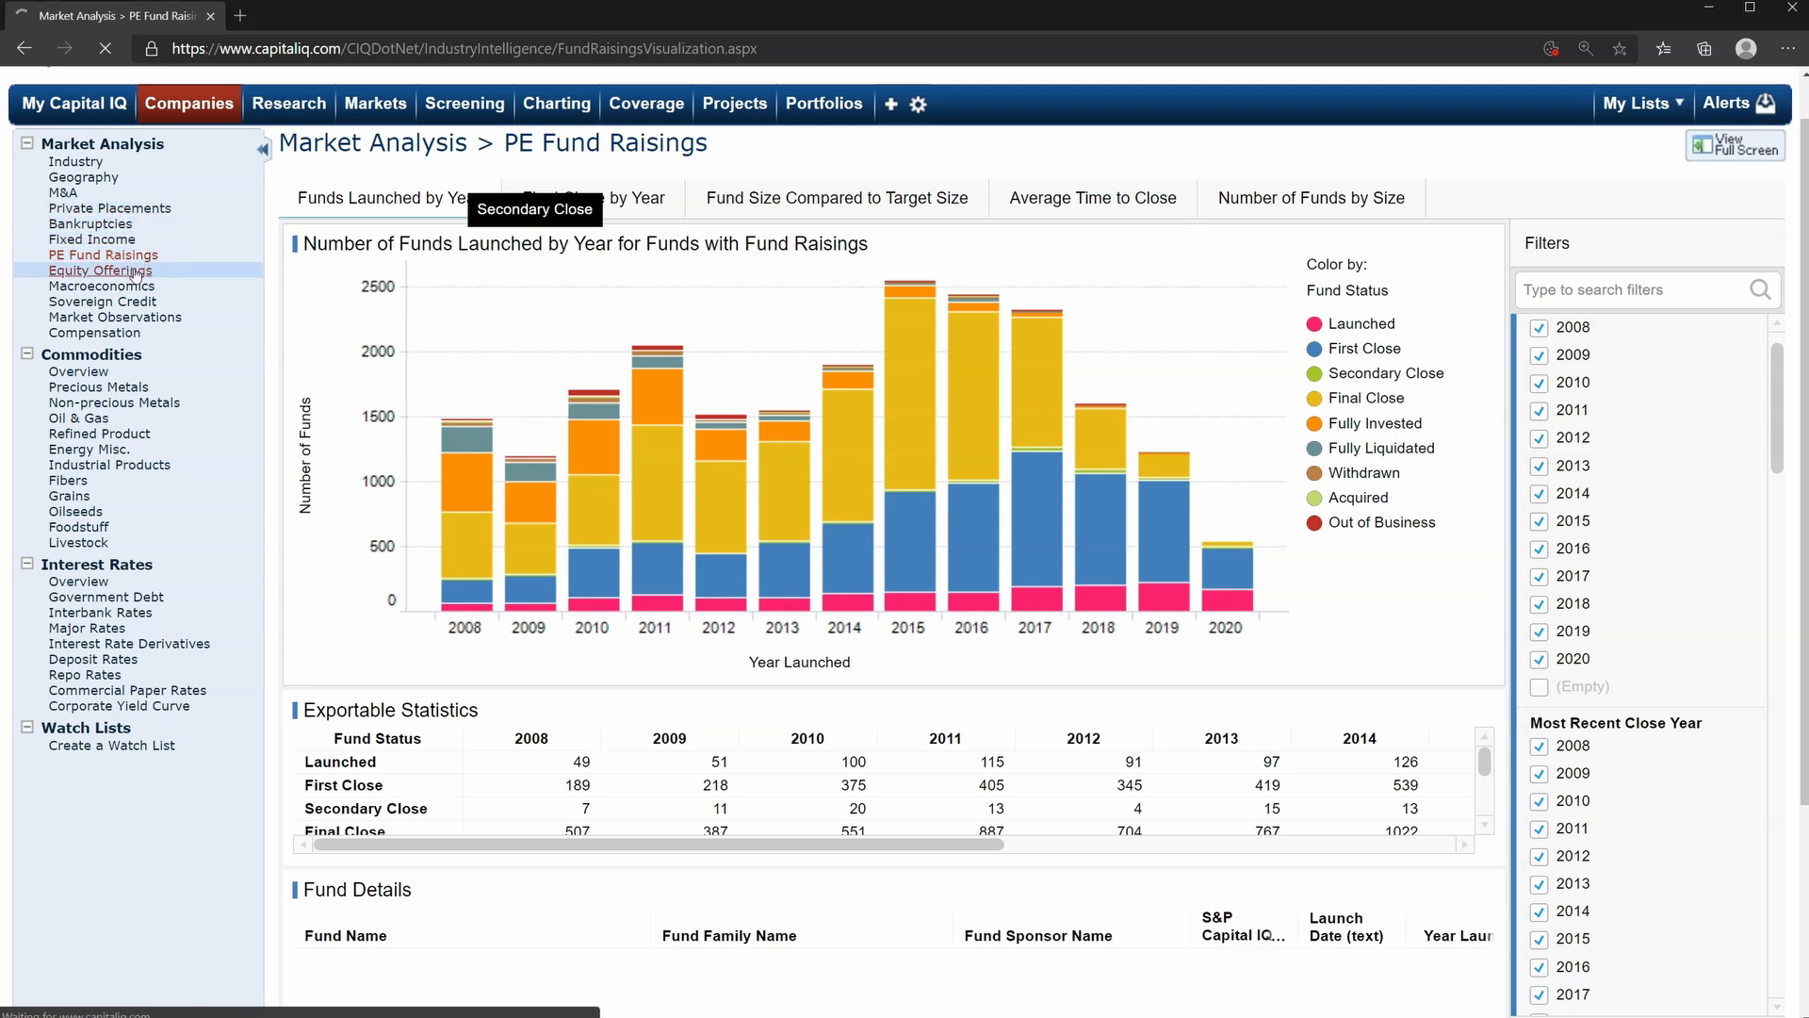
pyautogui.click(101, 271)
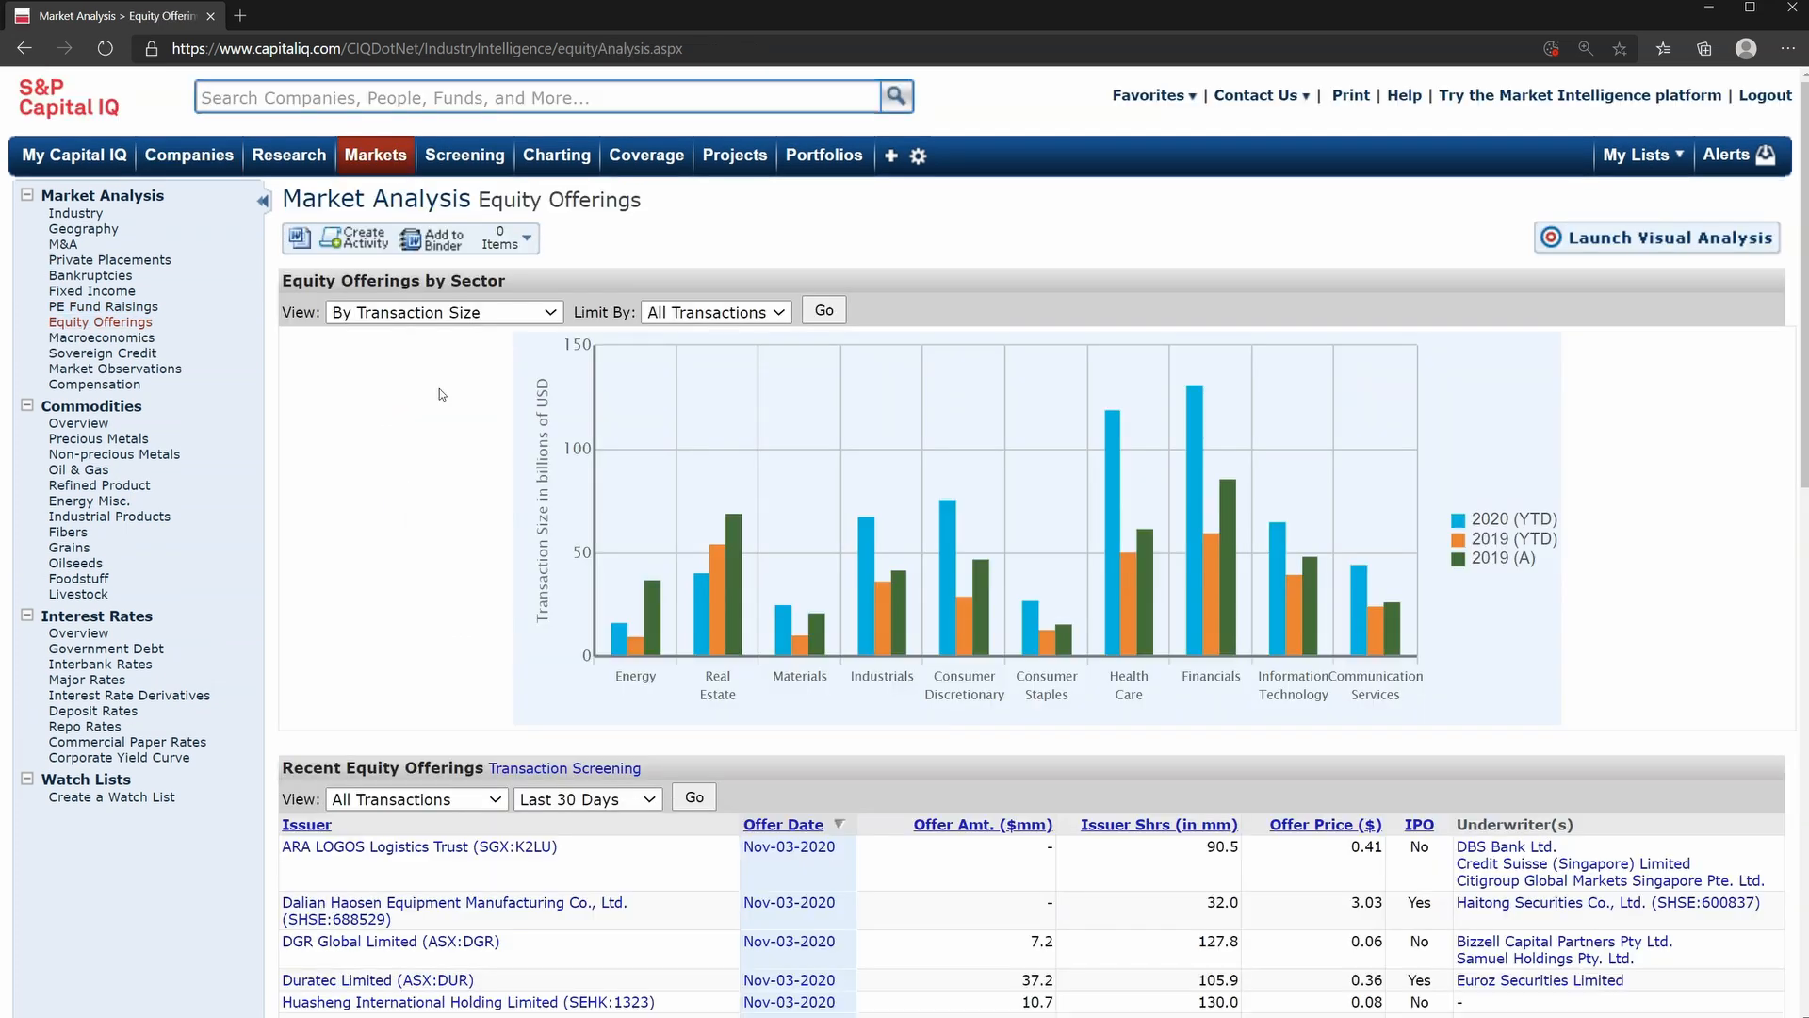
pyautogui.moveTo(1422, 585)
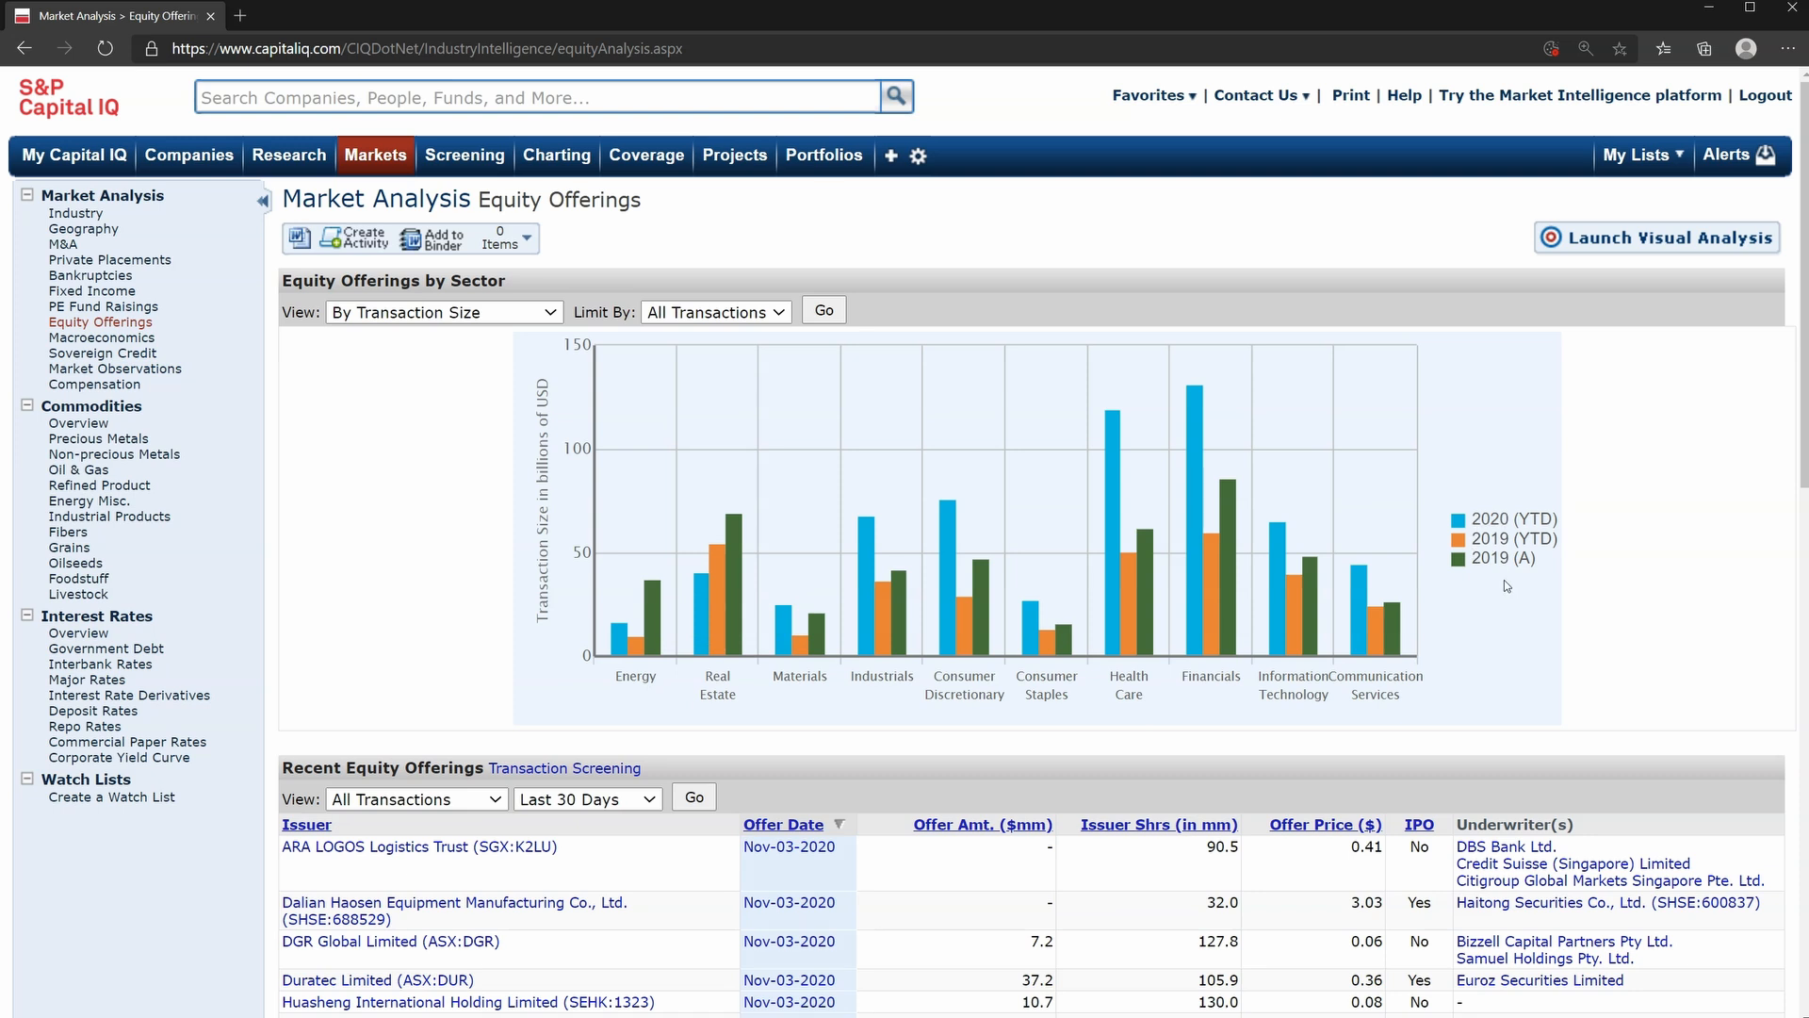
pyautogui.moveTo(1198, 392)
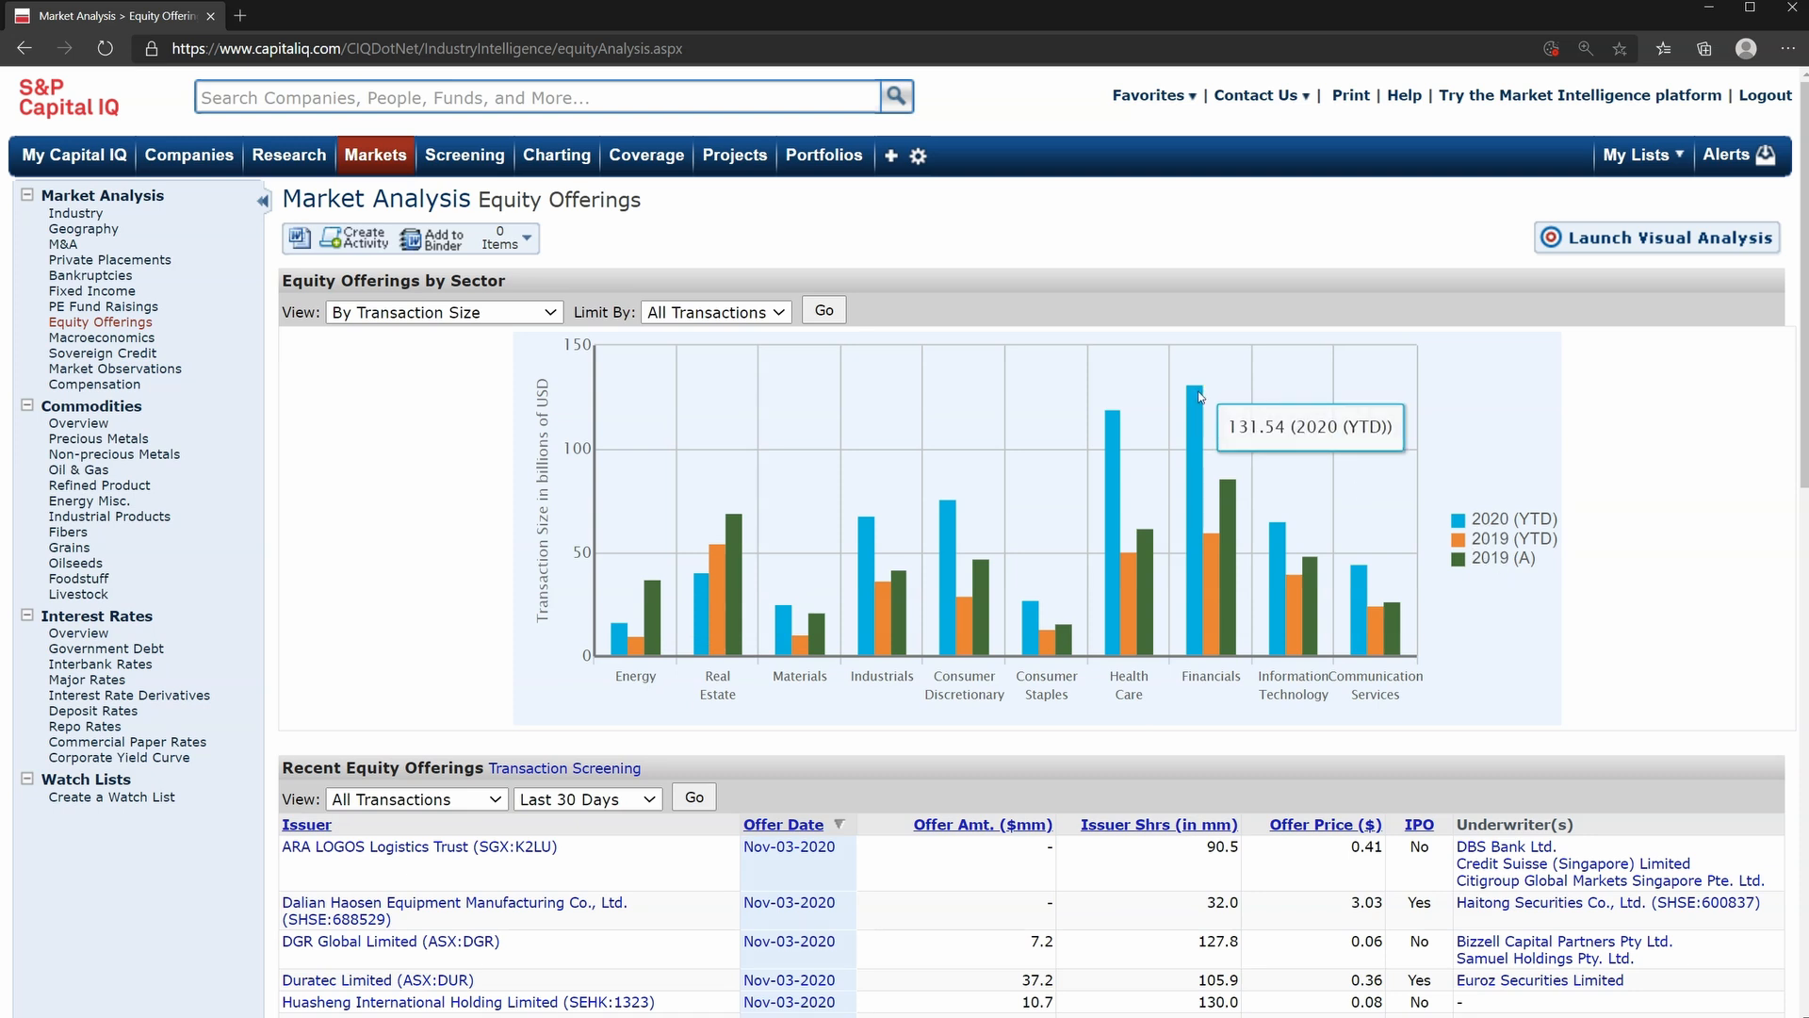
pyautogui.moveTo(1278, 458)
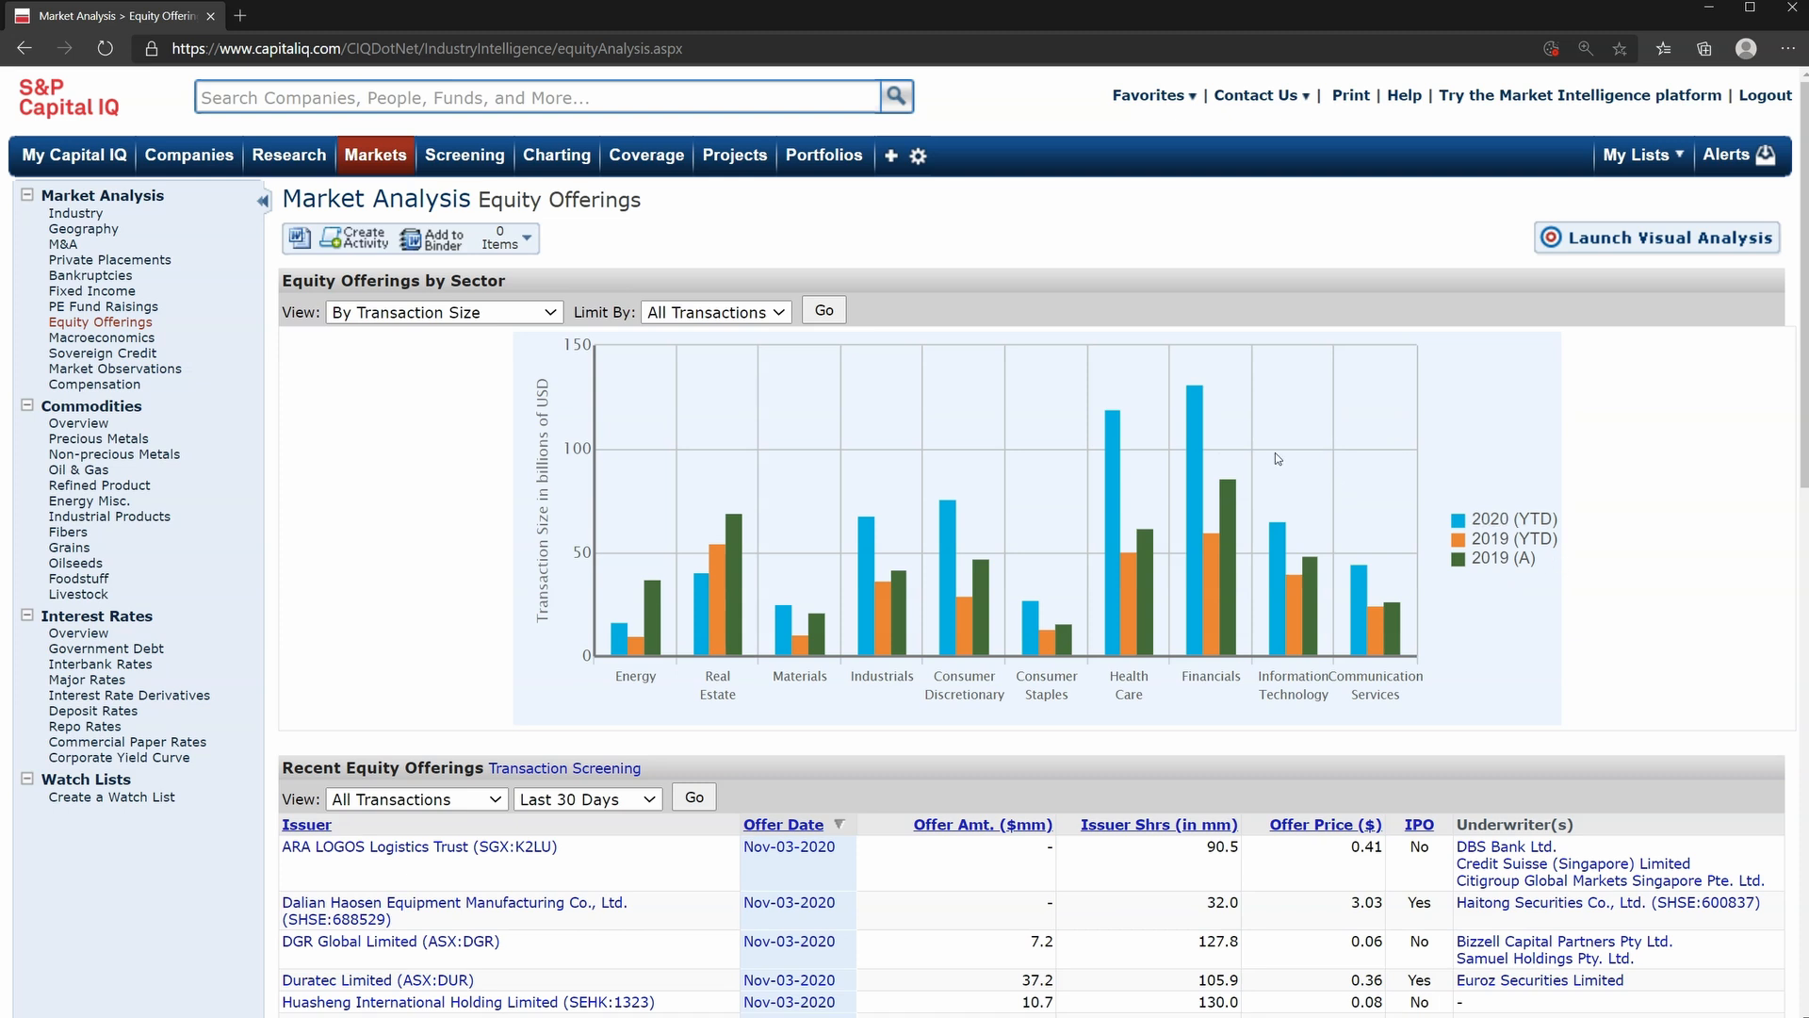
pyautogui.scroll(-3)
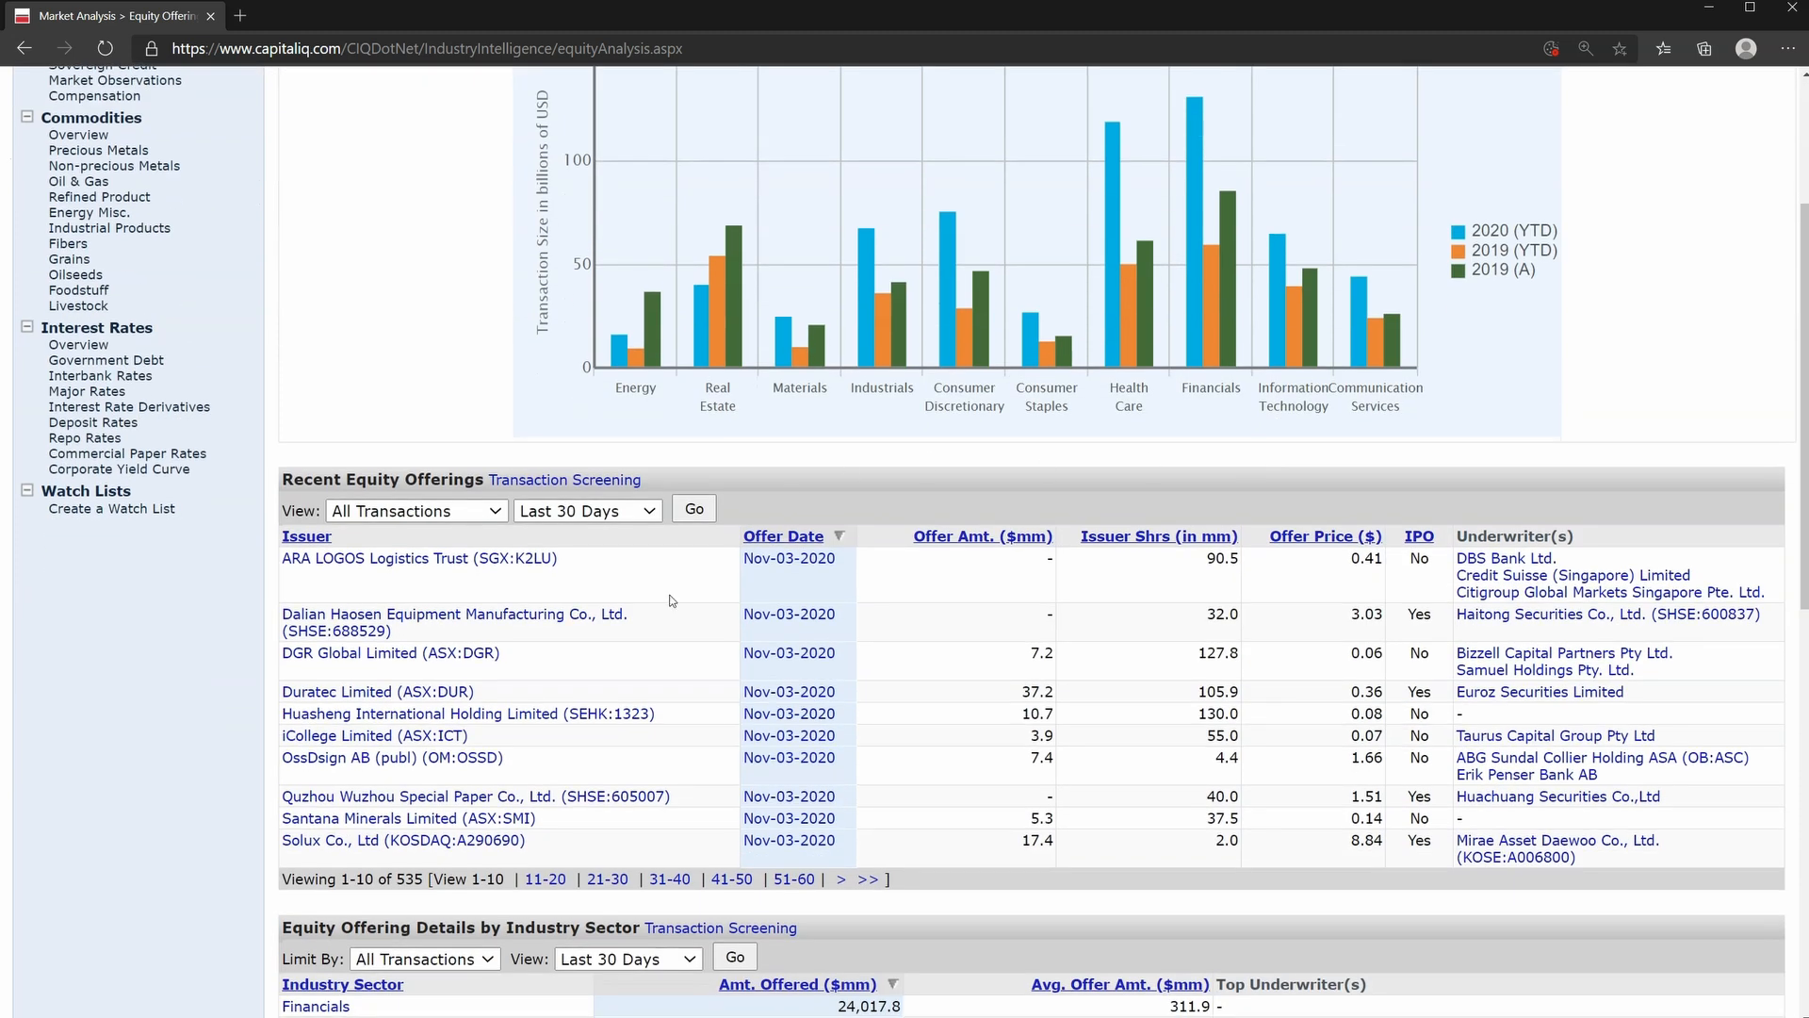
pyautogui.scroll(-3)
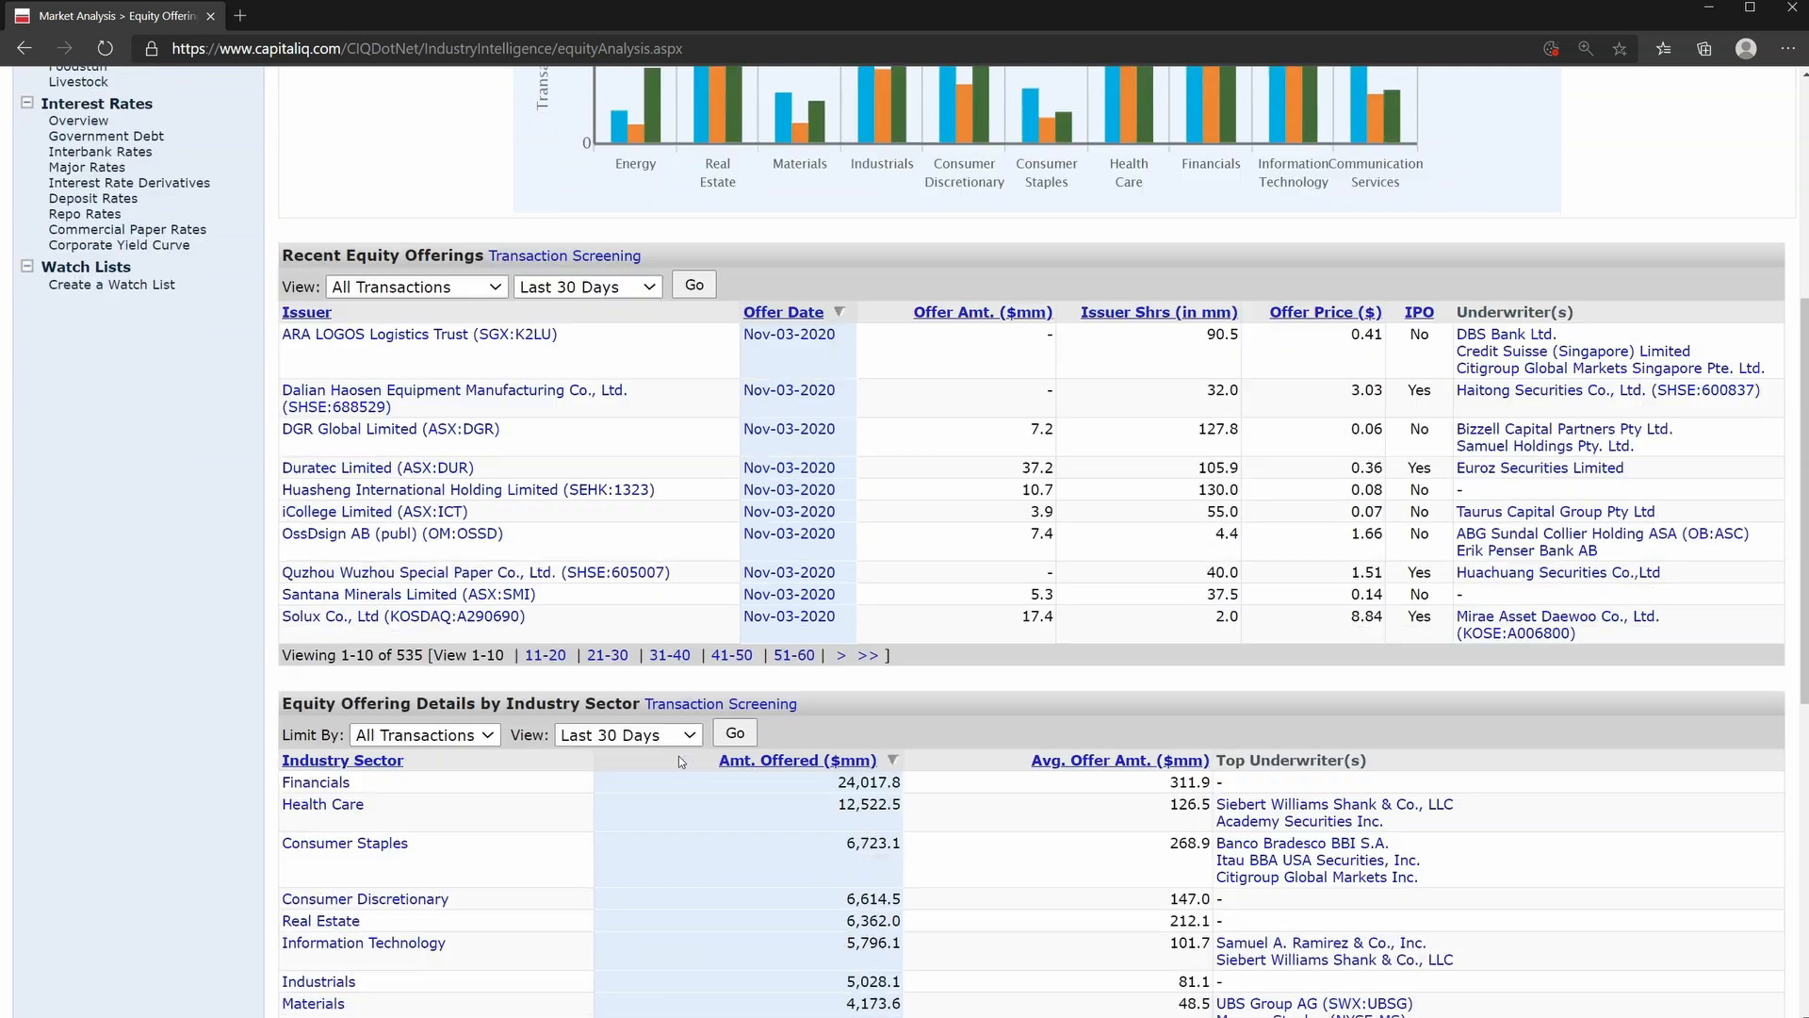
pyautogui.scroll(-3)
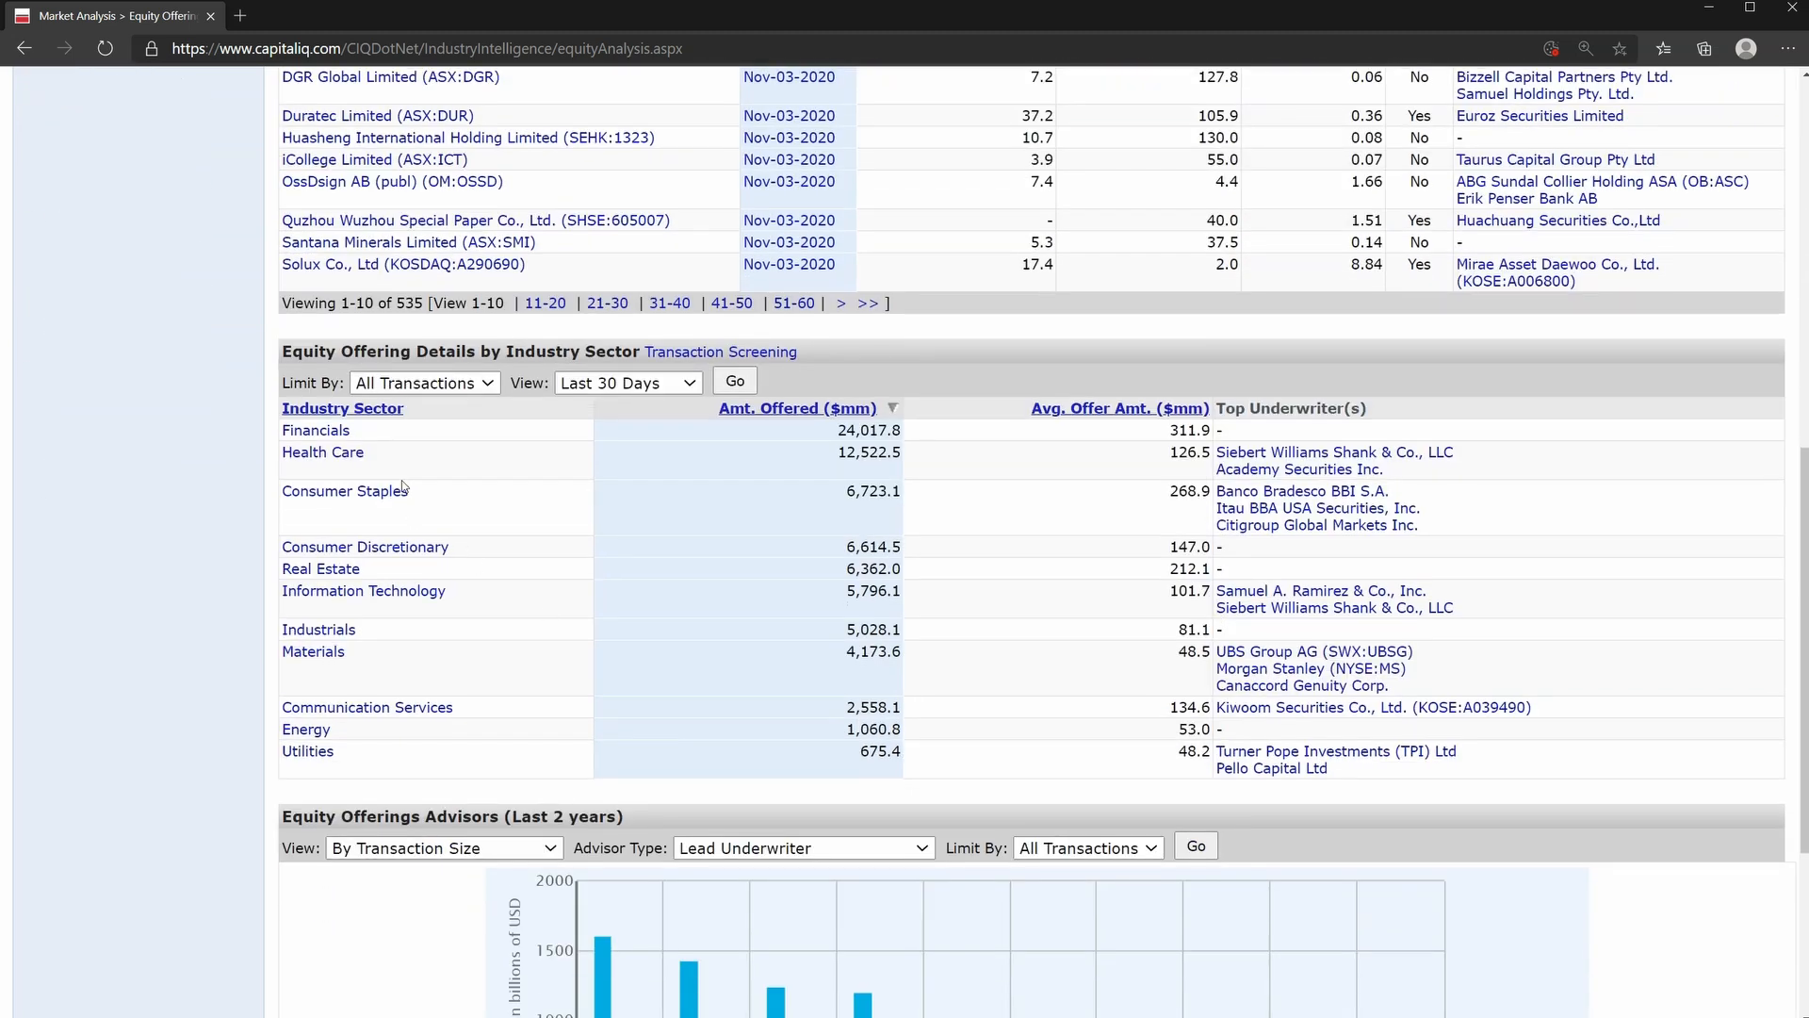
pyautogui.moveTo(760, 493)
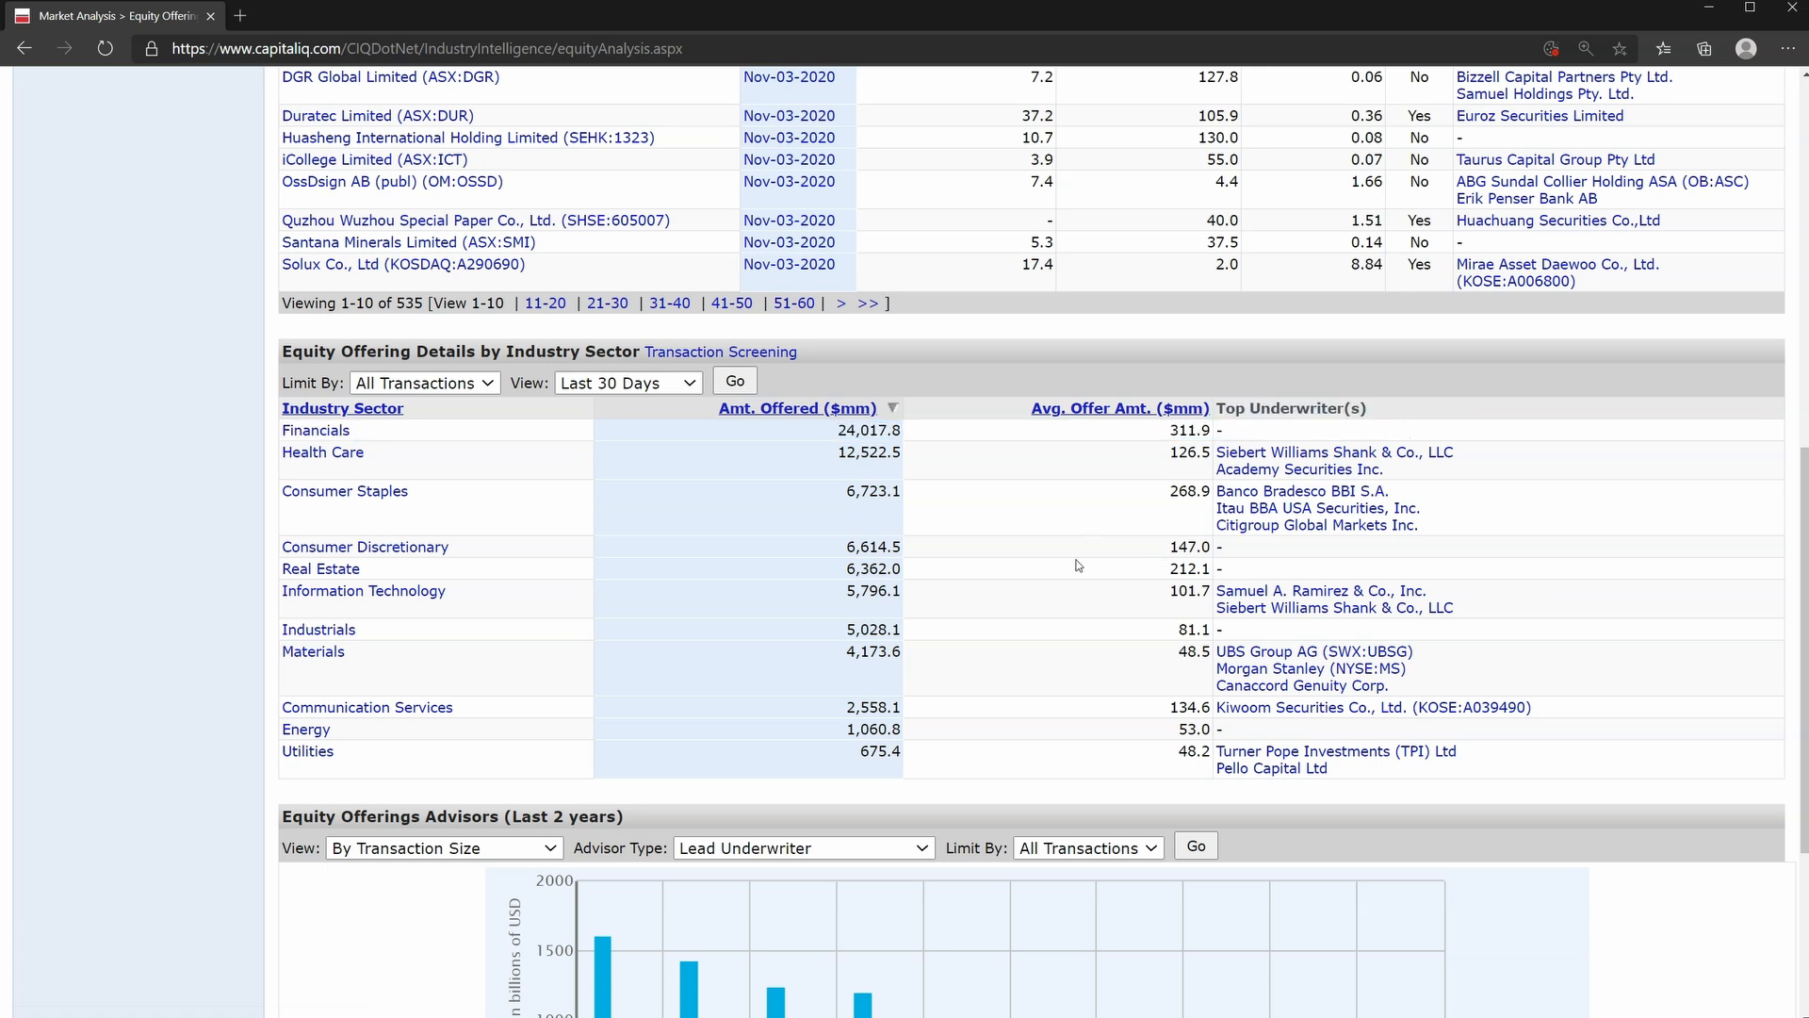
pyautogui.scroll(-3)
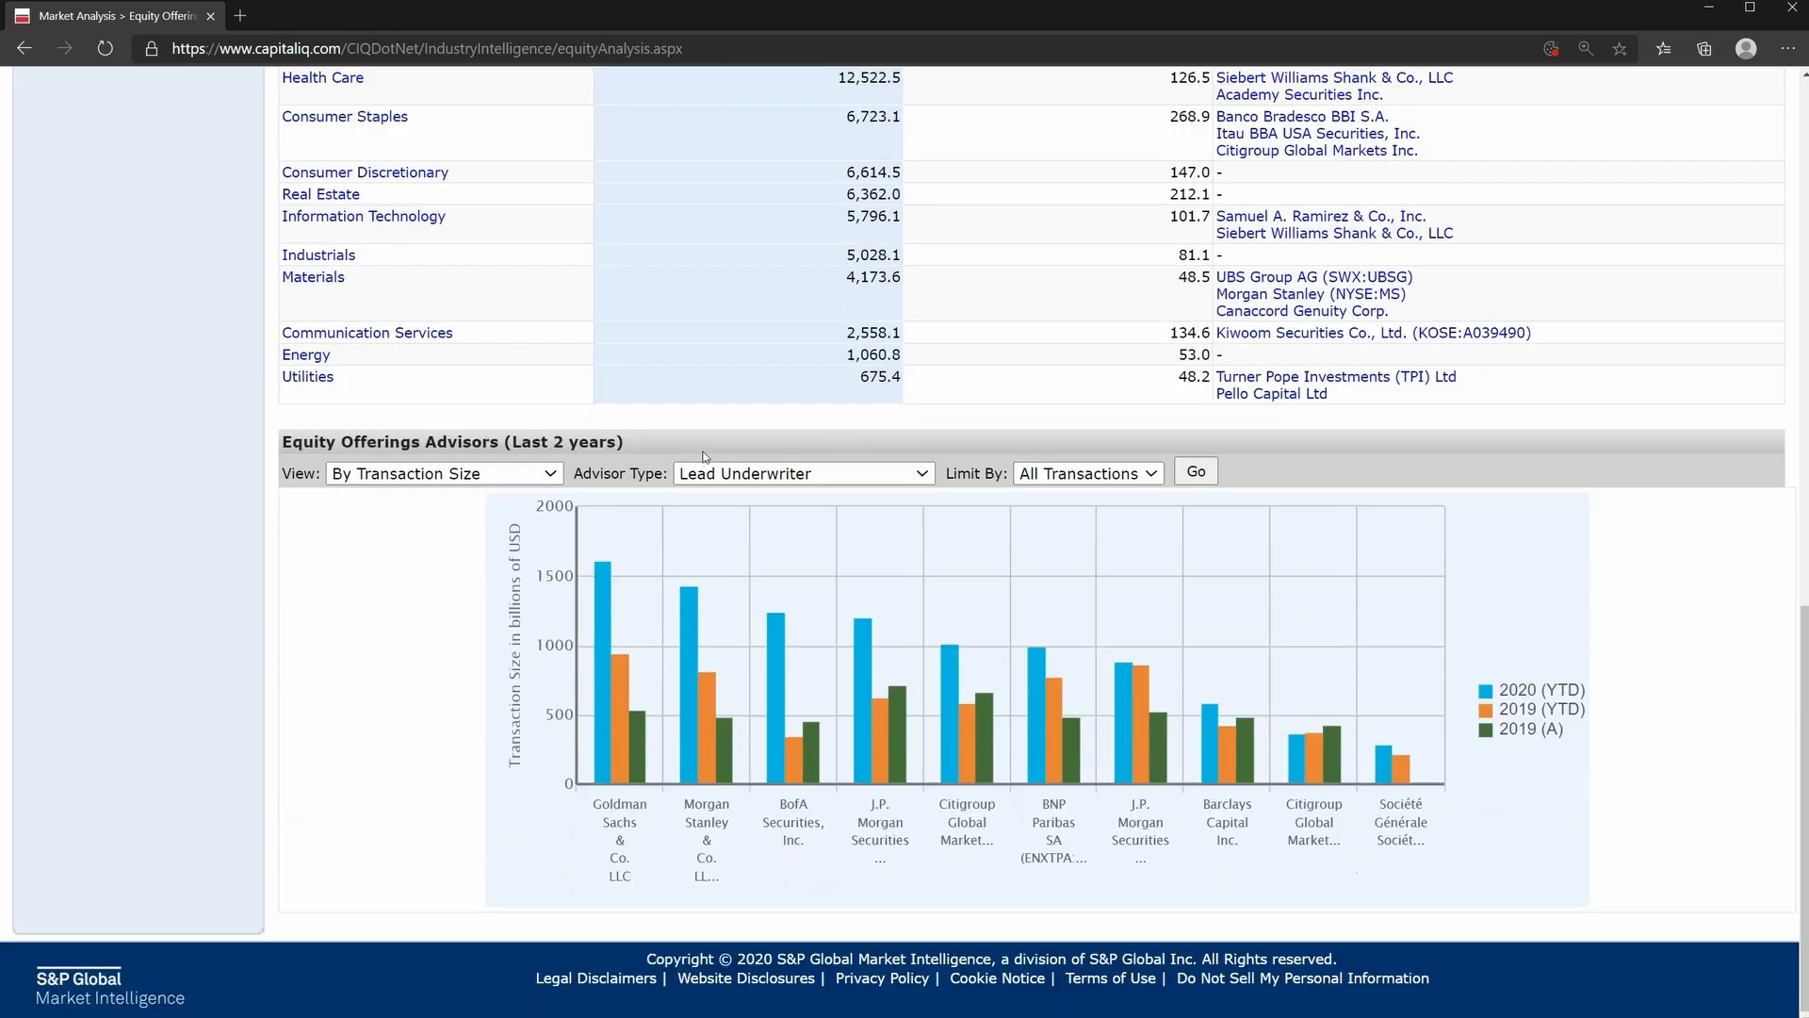
pyautogui.click(802, 473)
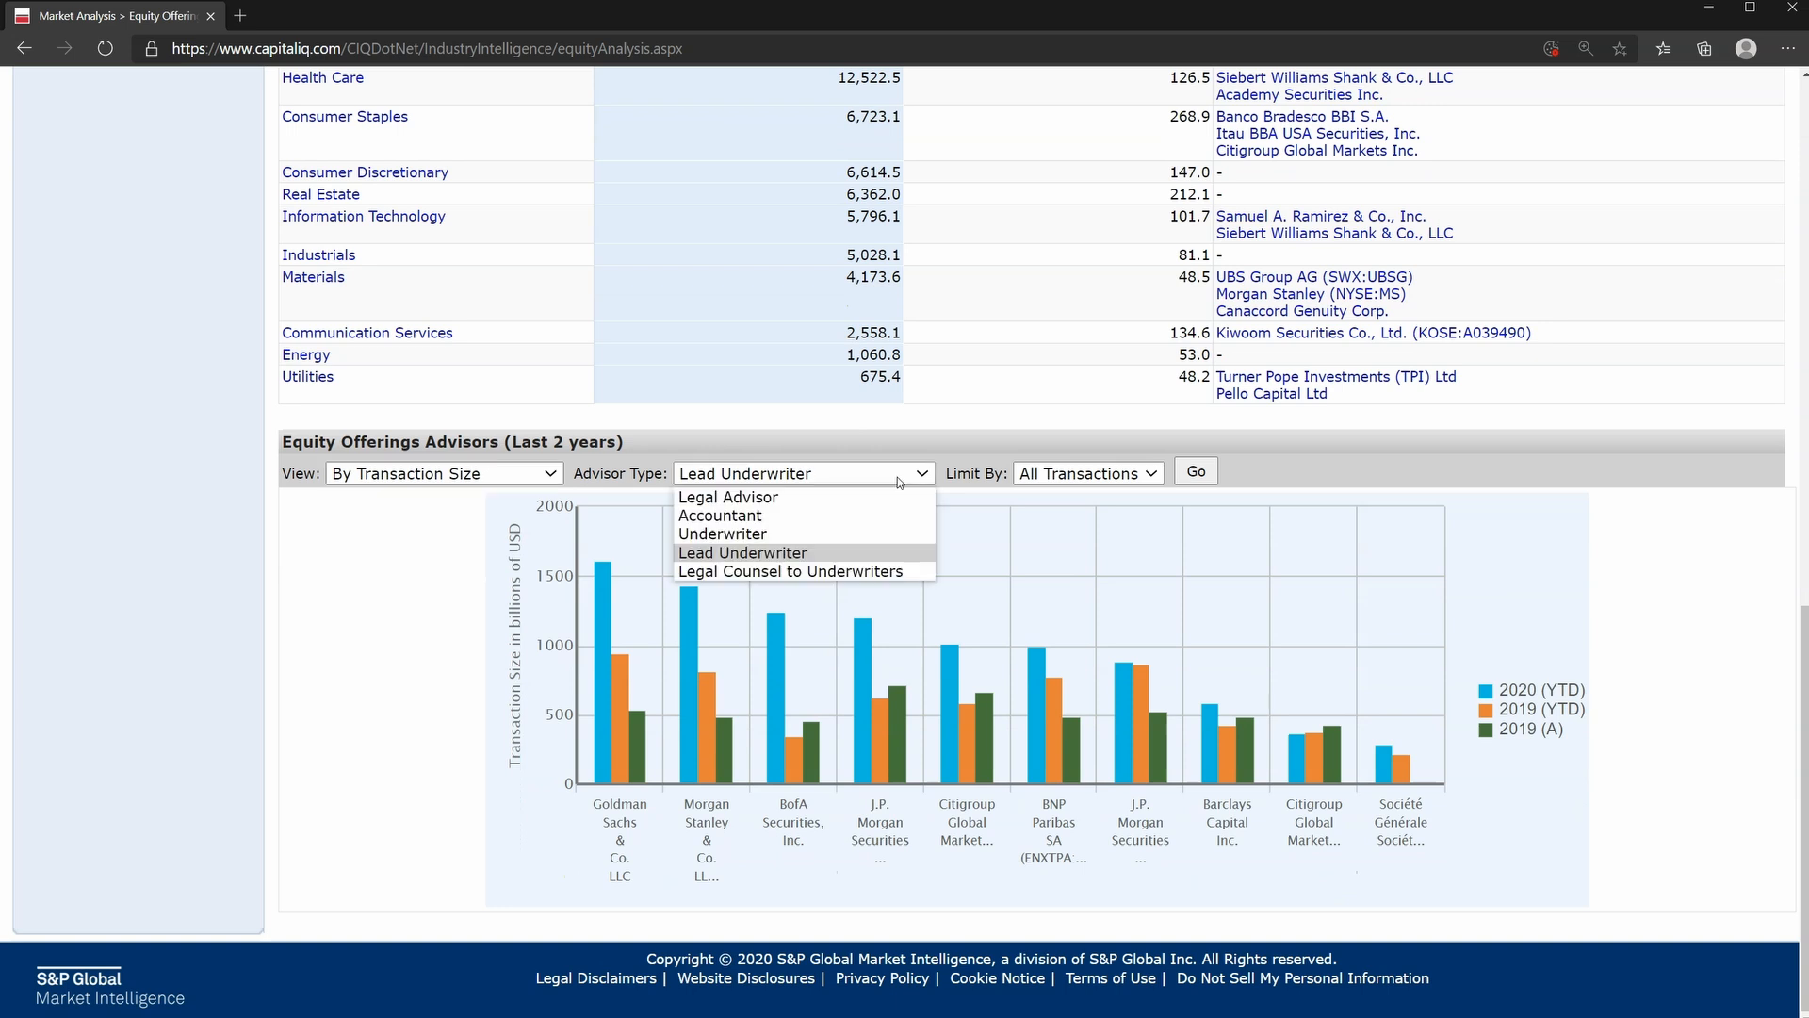
pyautogui.click(744, 553)
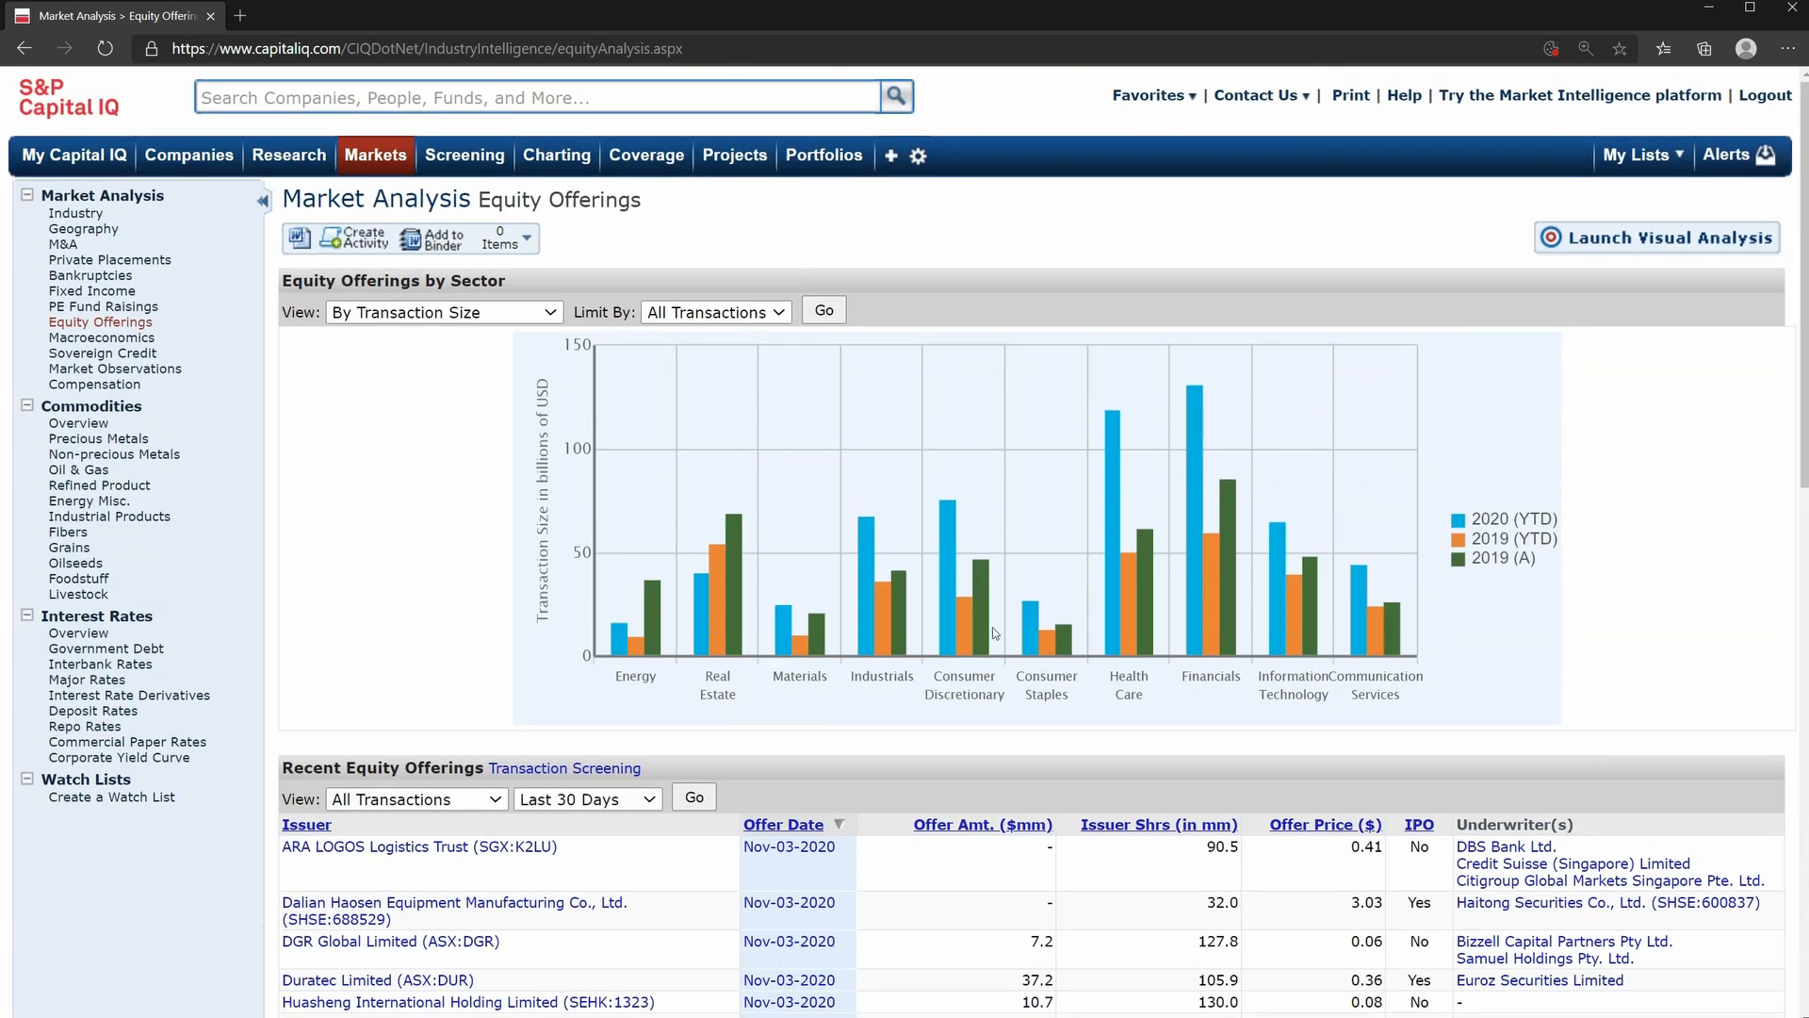
pyautogui.moveTo(299, 238)
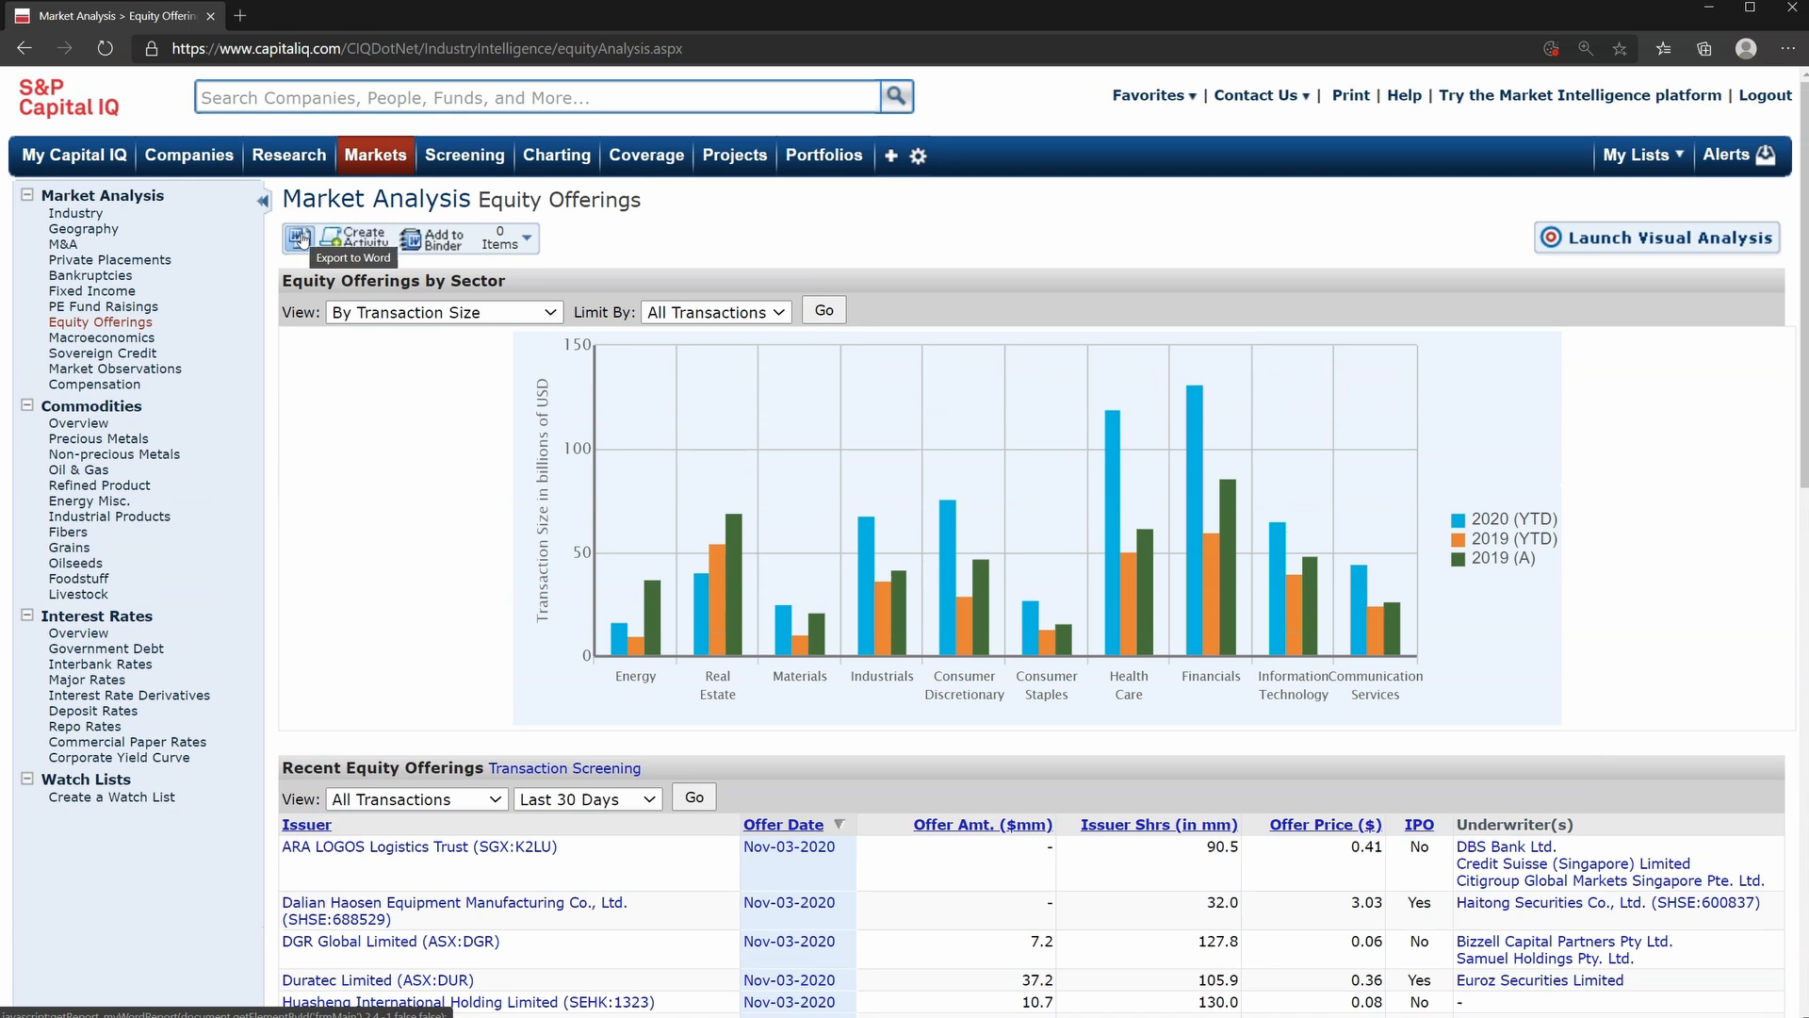
pyautogui.moveTo(375, 422)
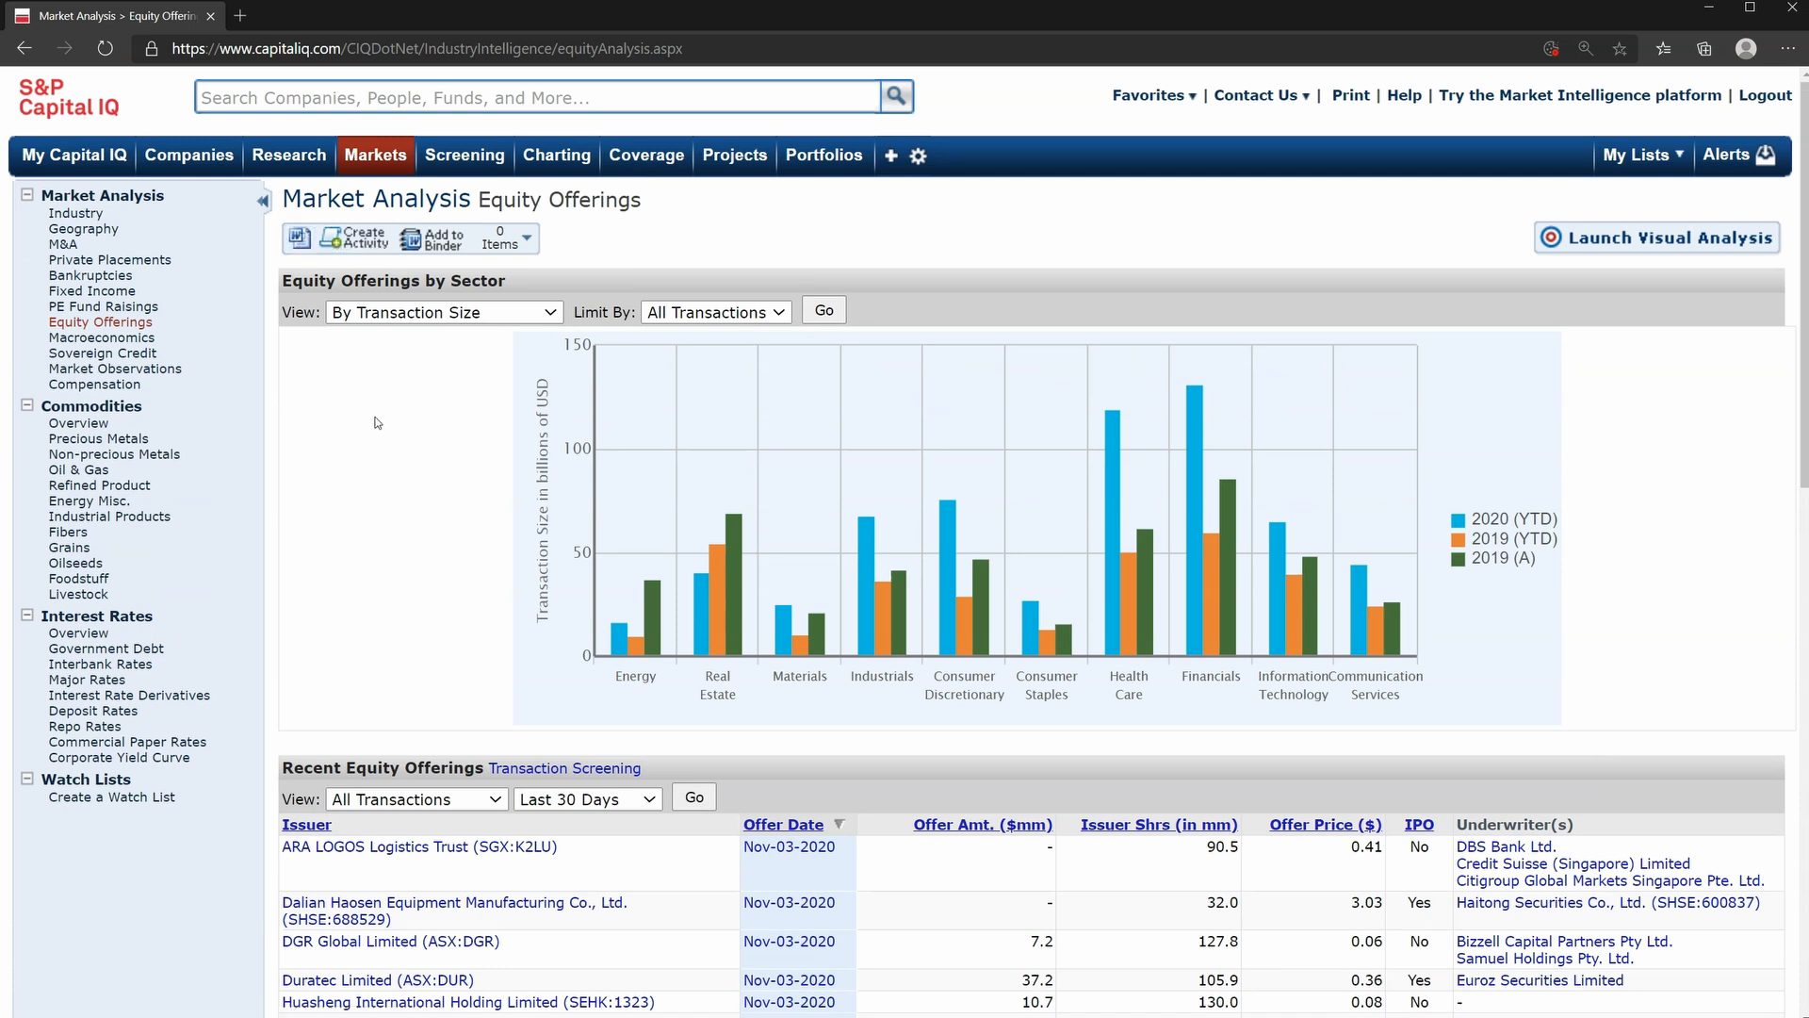
# Open the Commodities Overview listing metals, agriculture, energy and industrial futures prices.
pyautogui.click(464, 155)
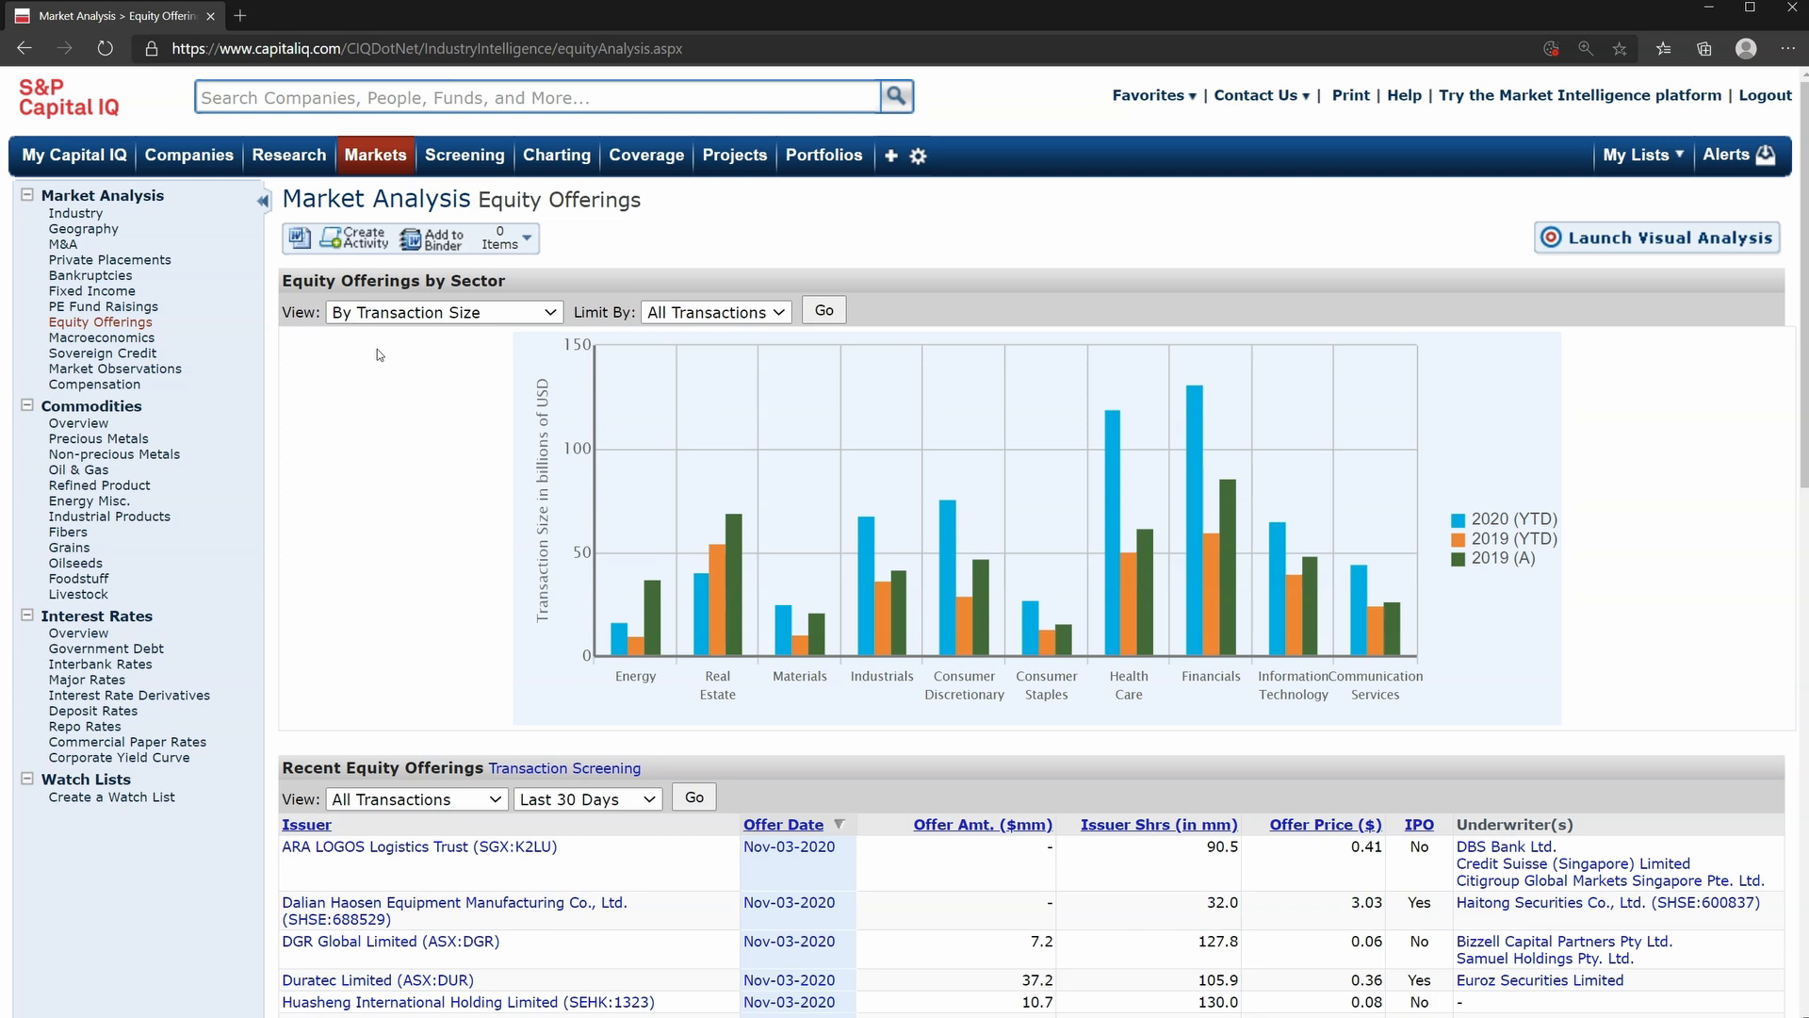
pyautogui.click(78, 423)
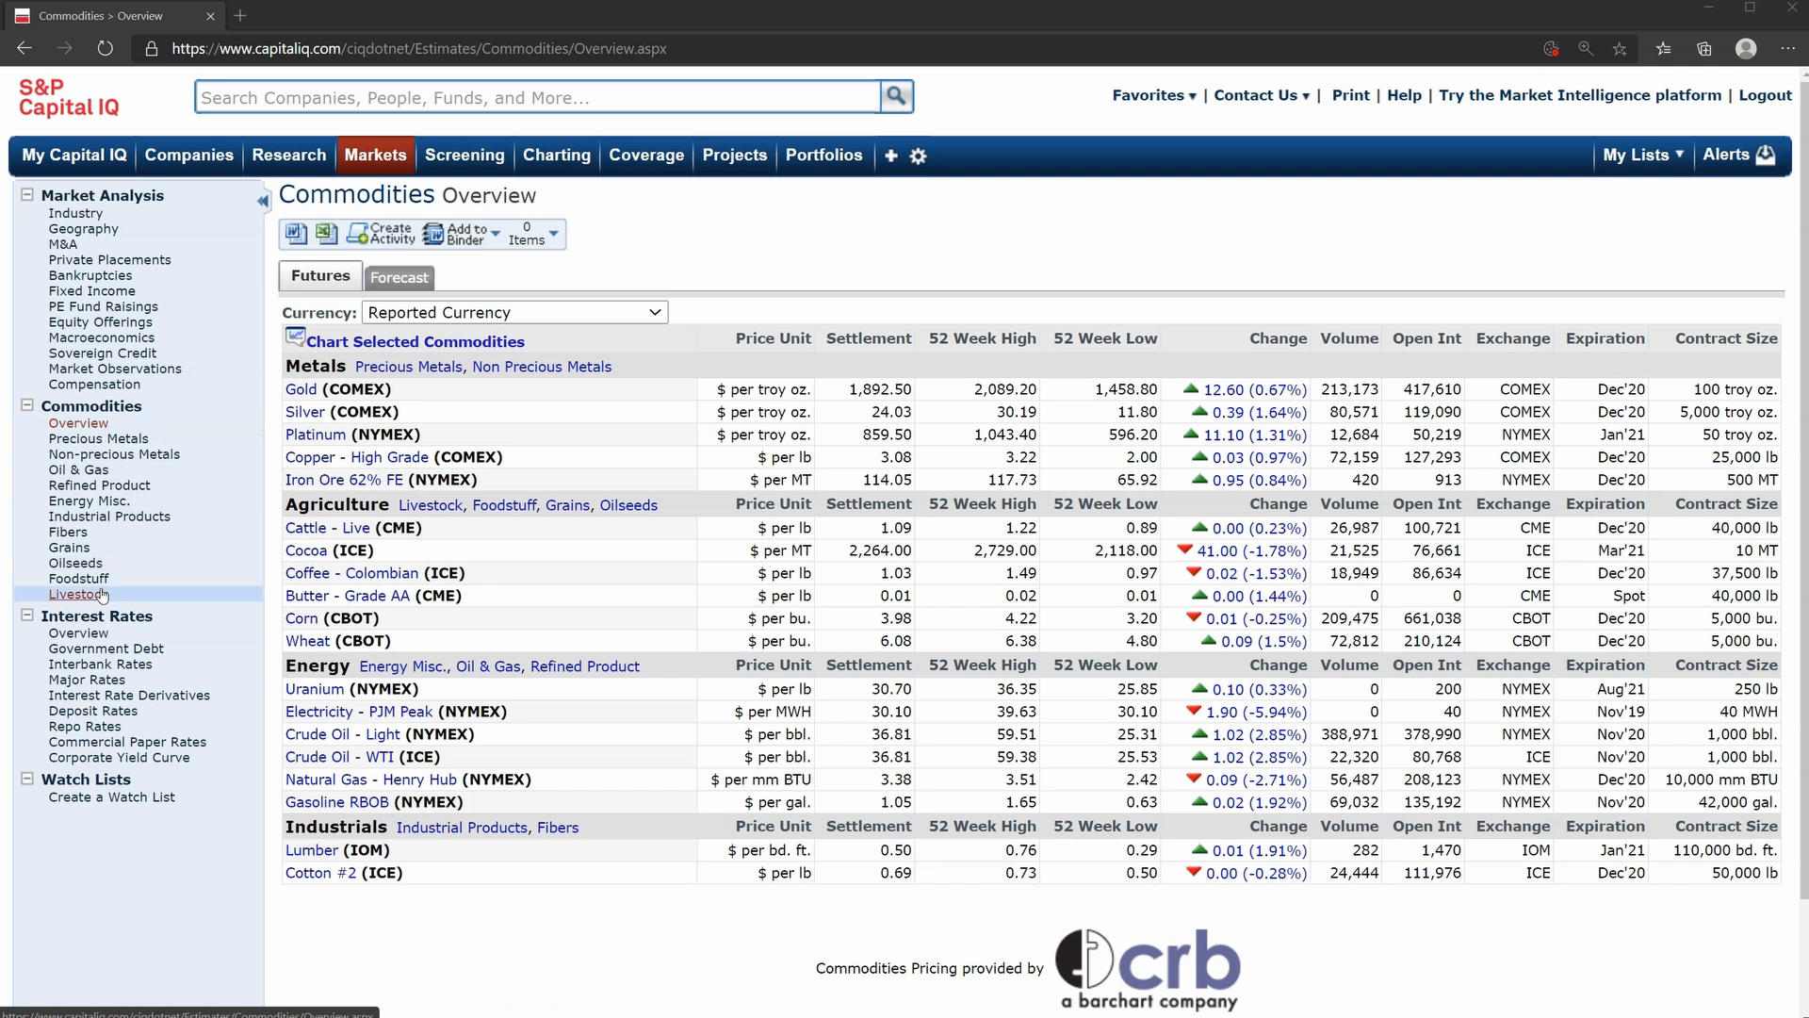
pyautogui.moveTo(79, 577)
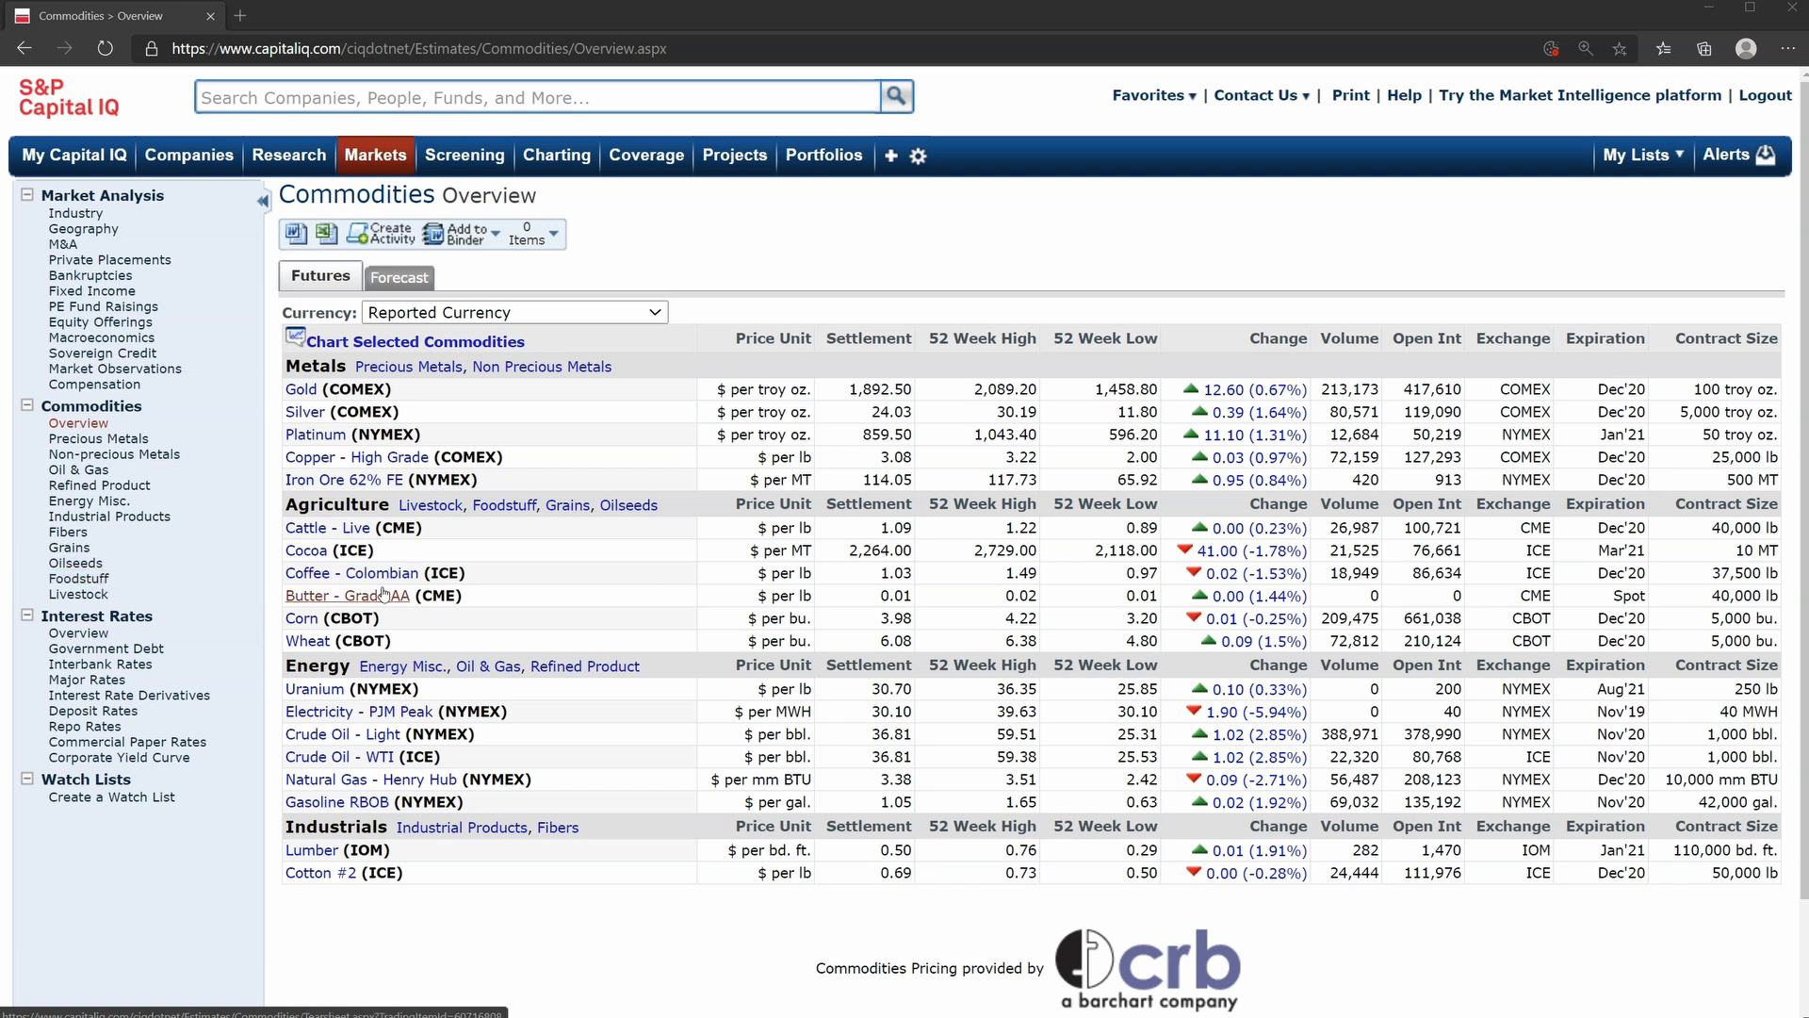
# Open the Coffee - Colombian (ICE) summary and extend its close price chart to 5 years.
pyautogui.click(351, 572)
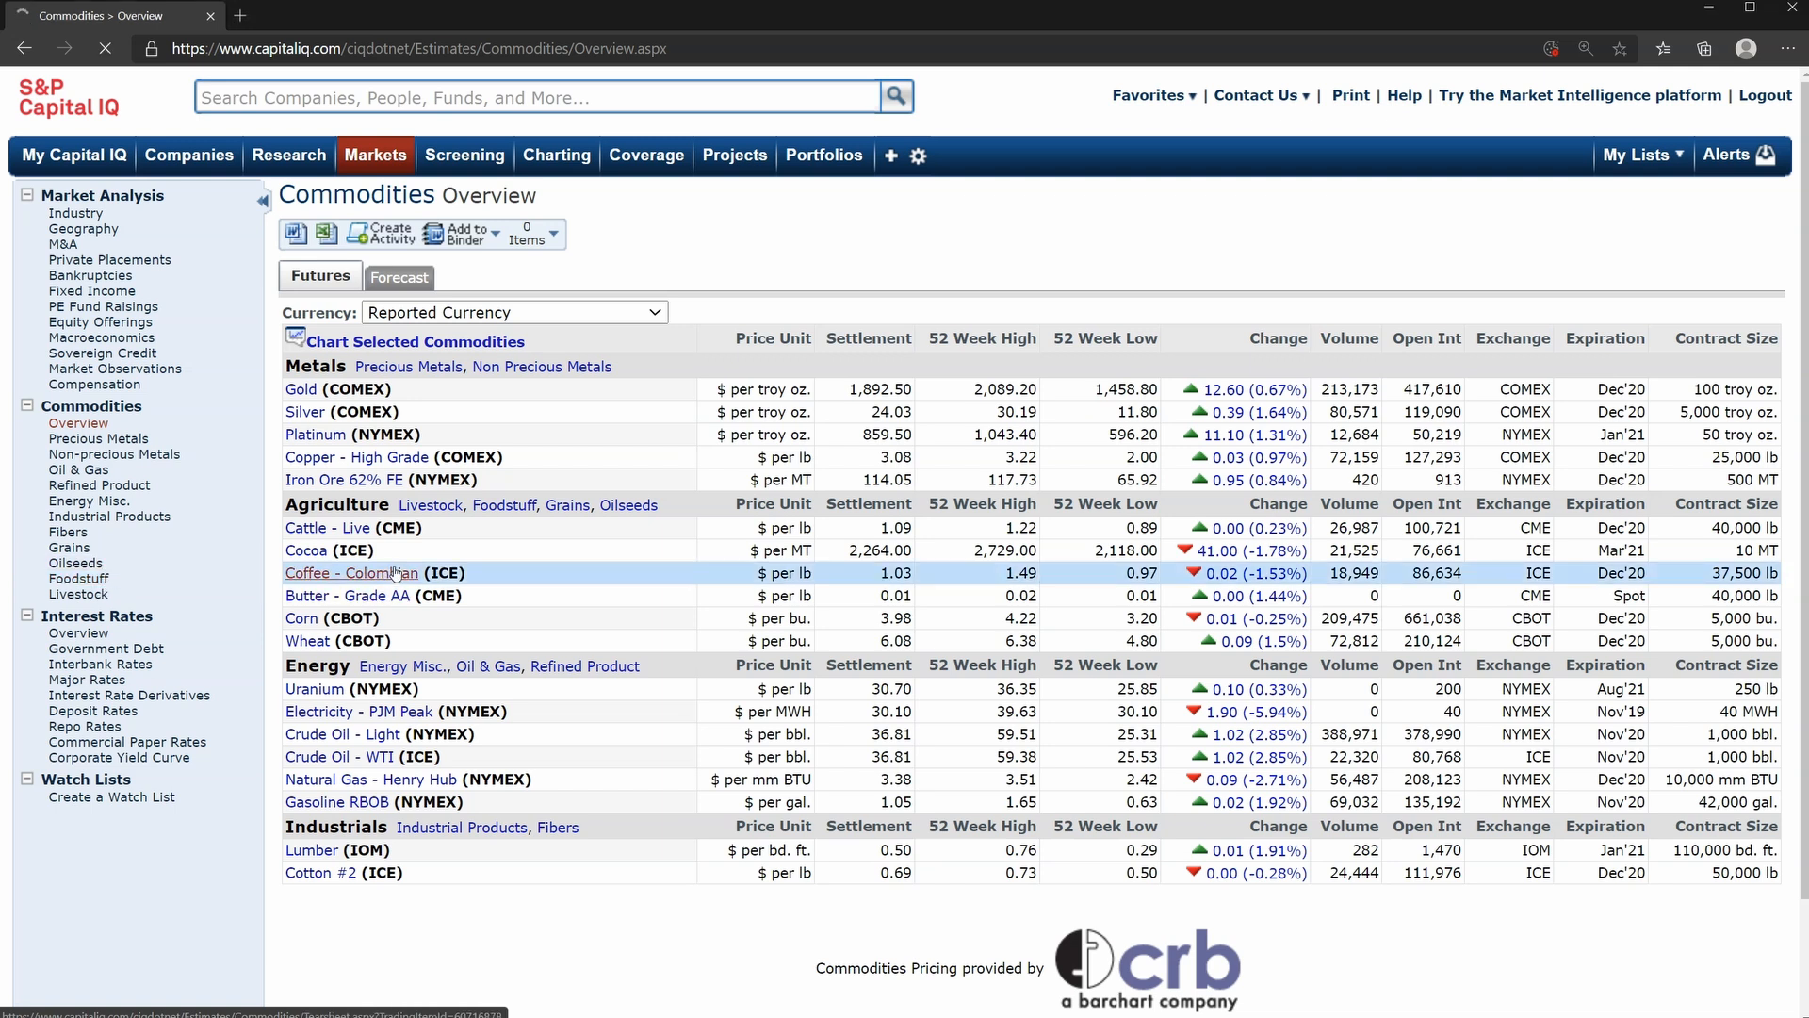
pyautogui.click(350, 574)
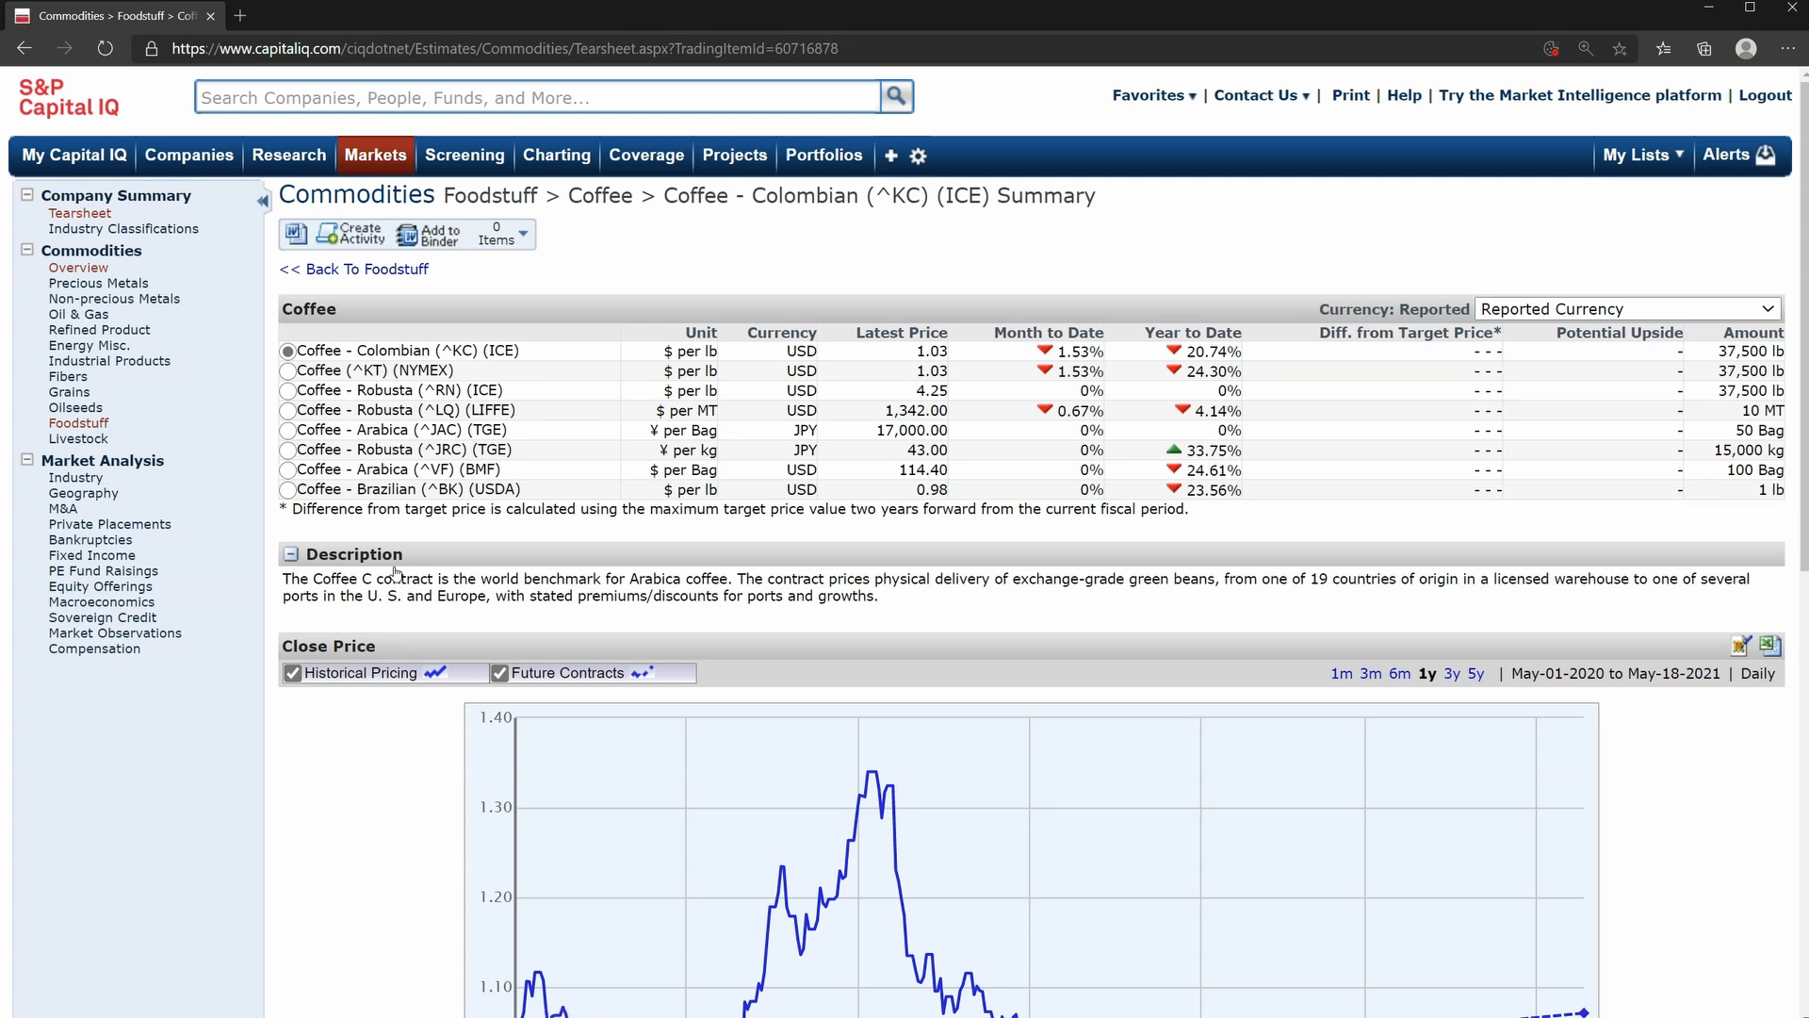
pyautogui.scroll(-3)
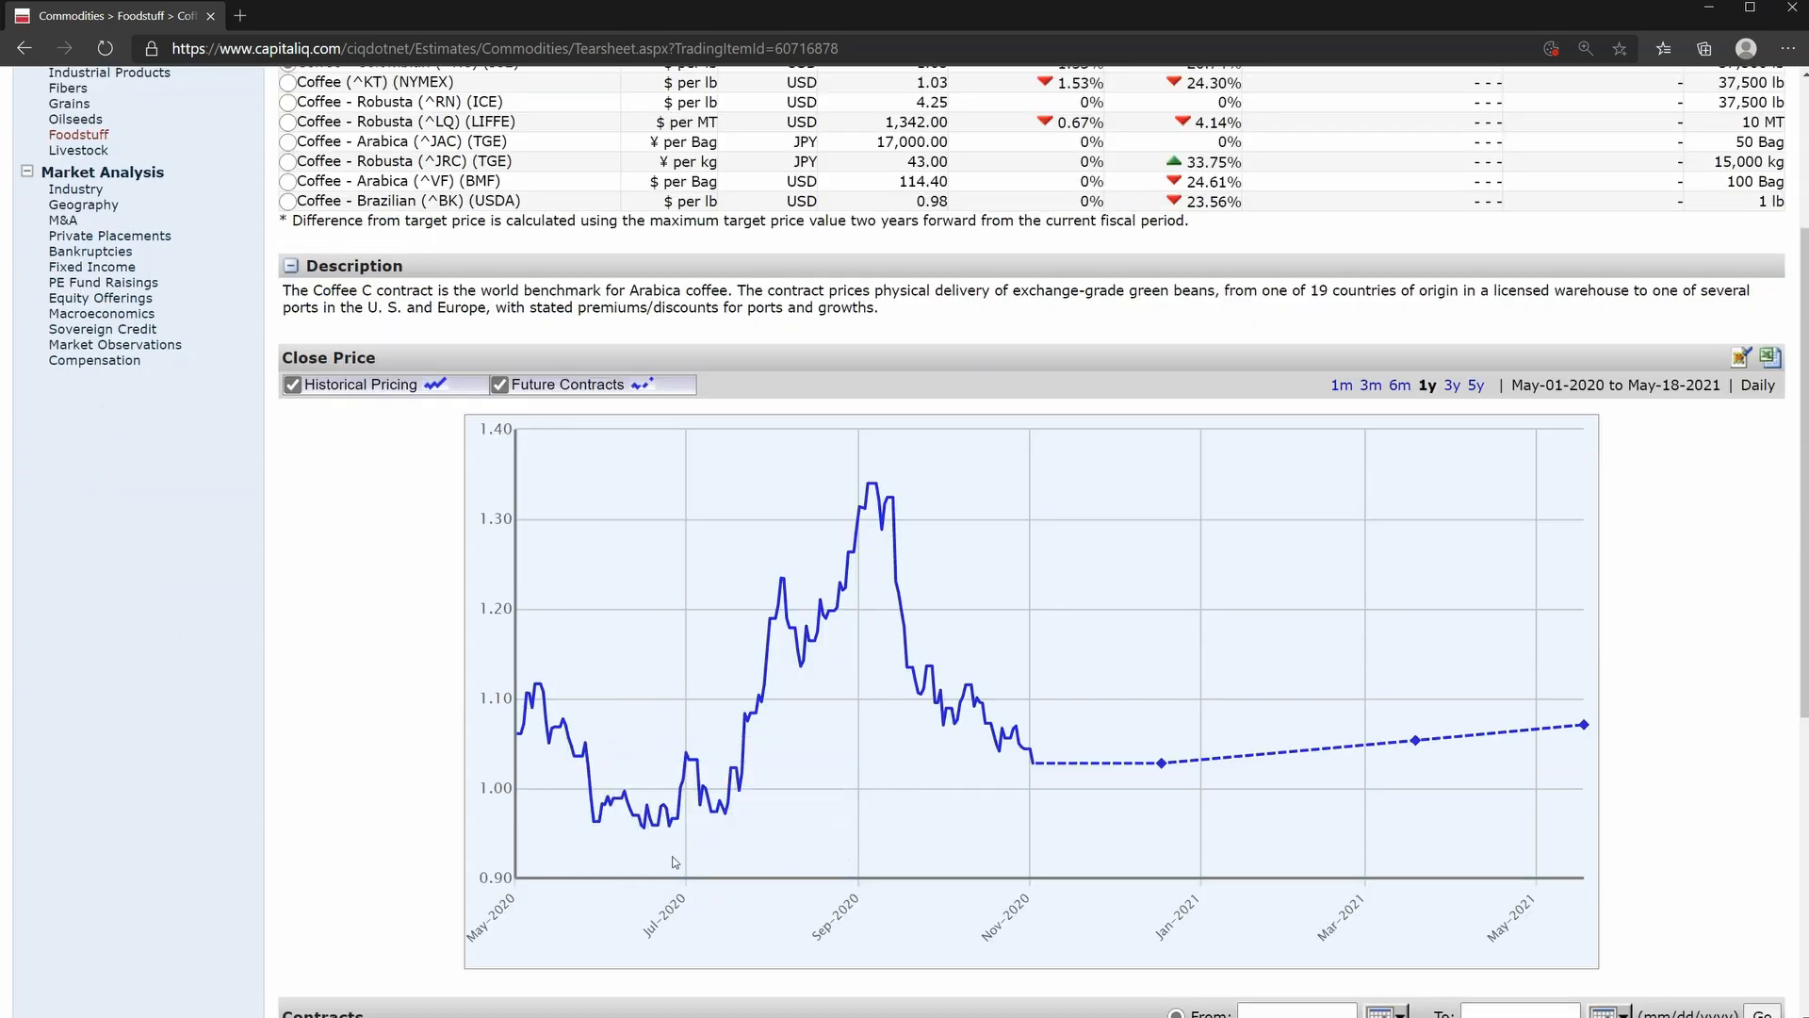
pyautogui.moveTo(1214, 776)
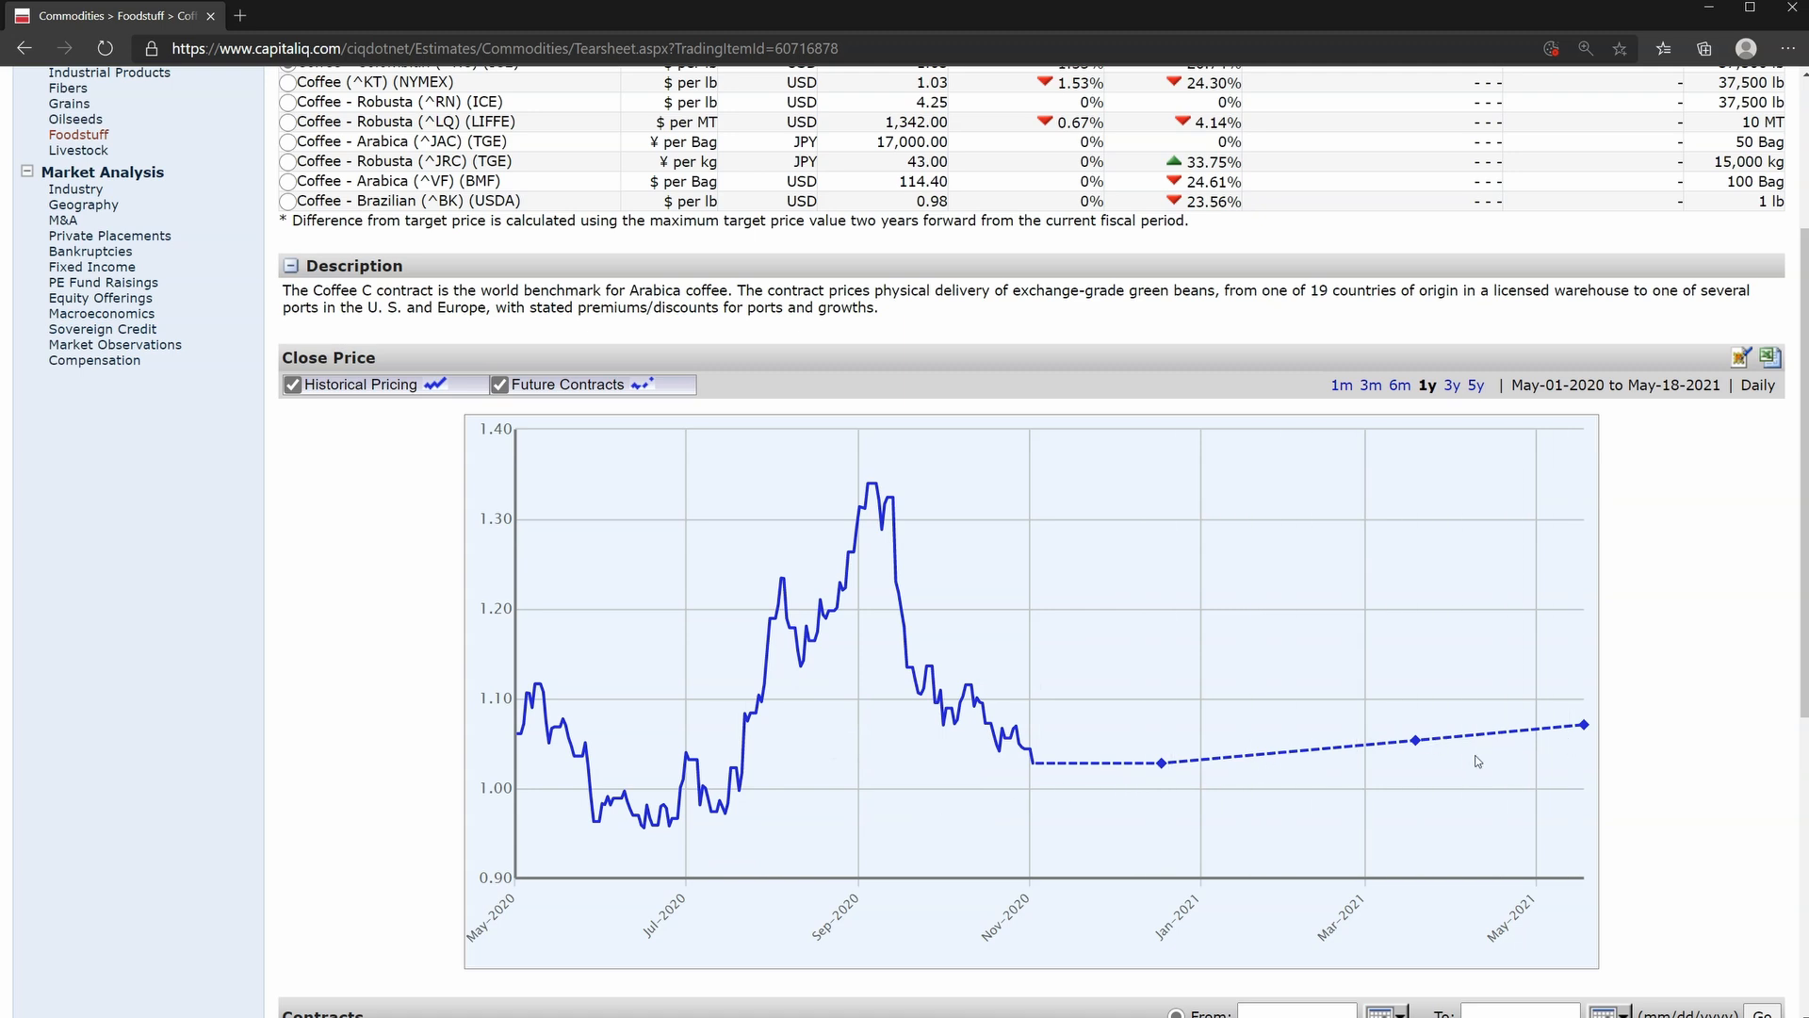
pyautogui.scroll(-3)
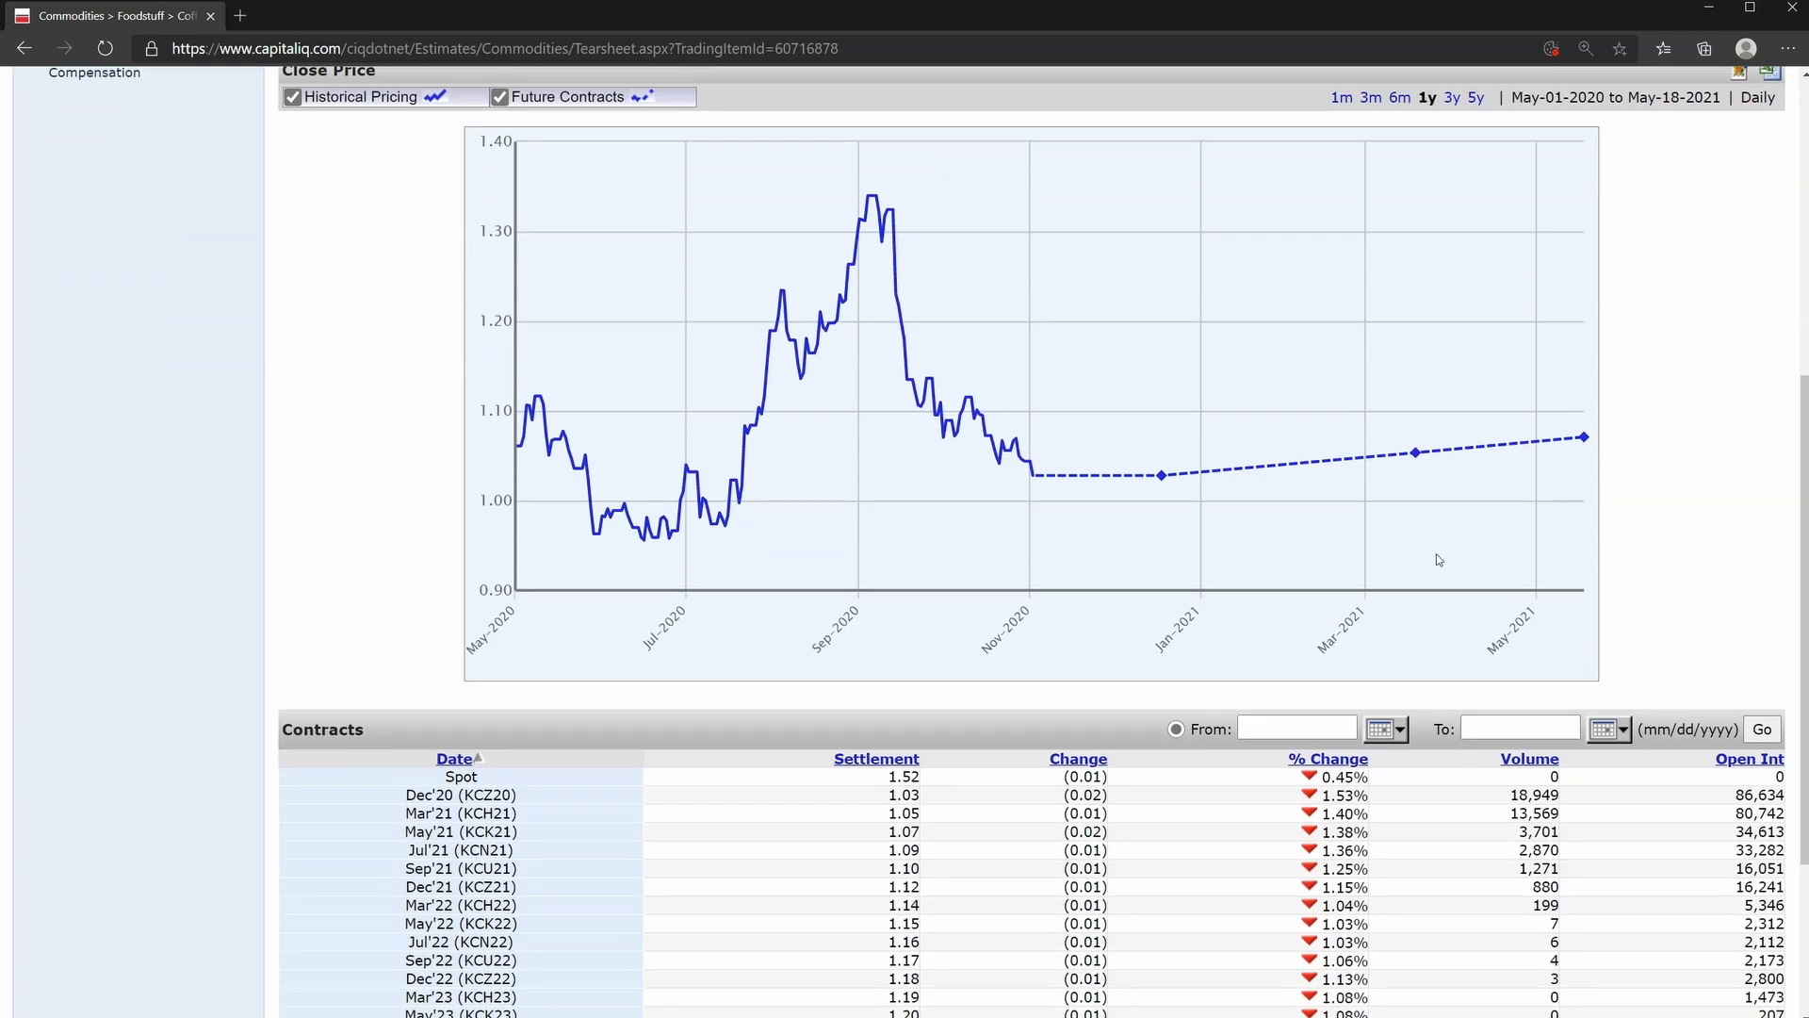
pyautogui.scroll(3)
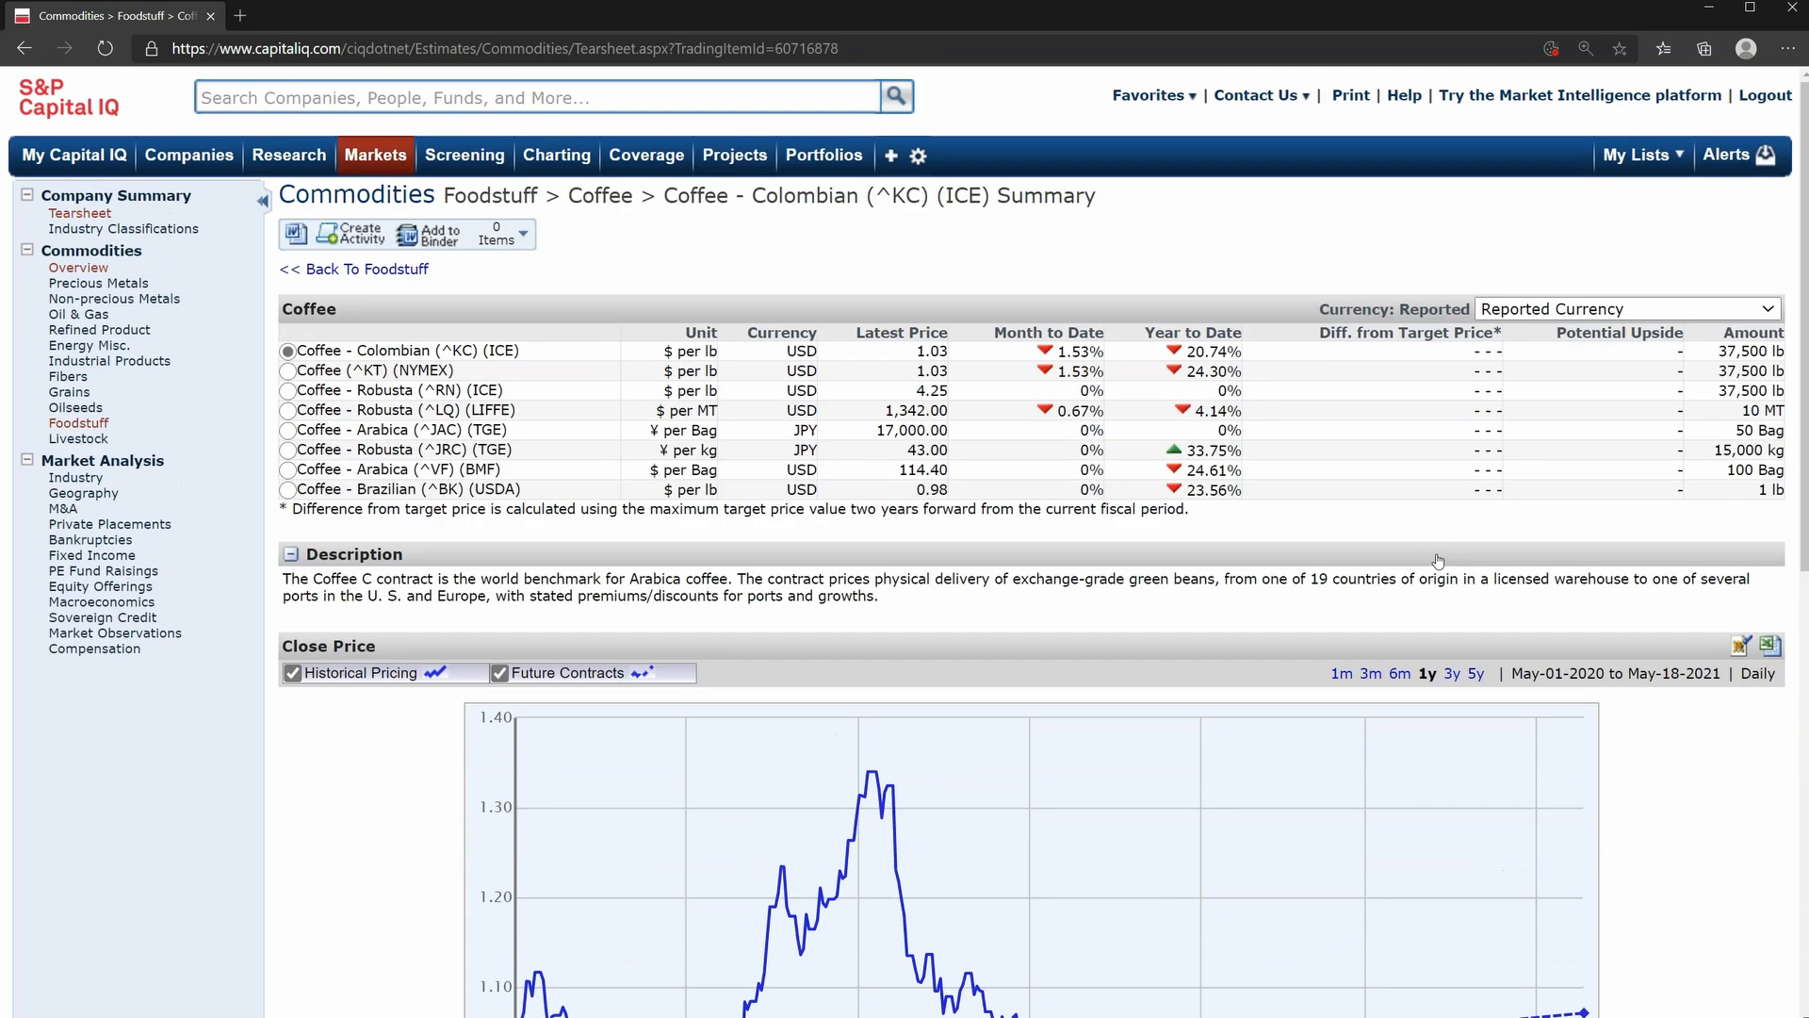
pyautogui.scroll(-3)
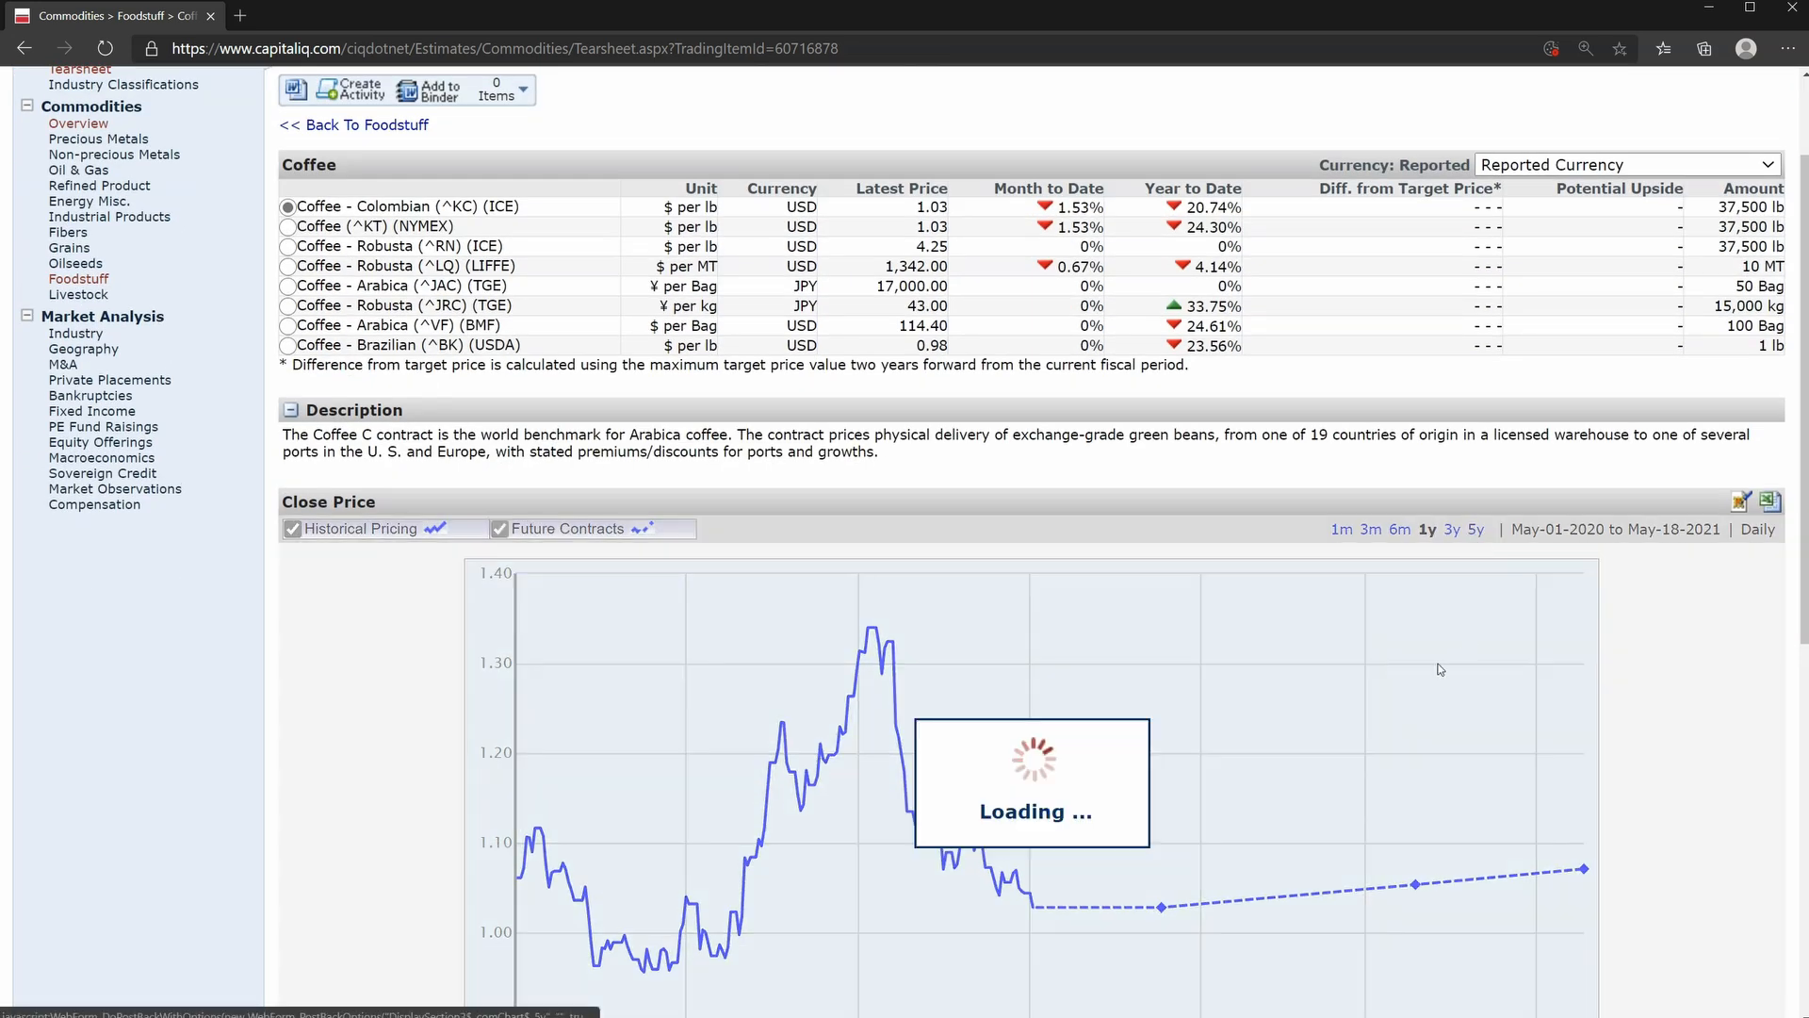
pyautogui.click(1475, 528)
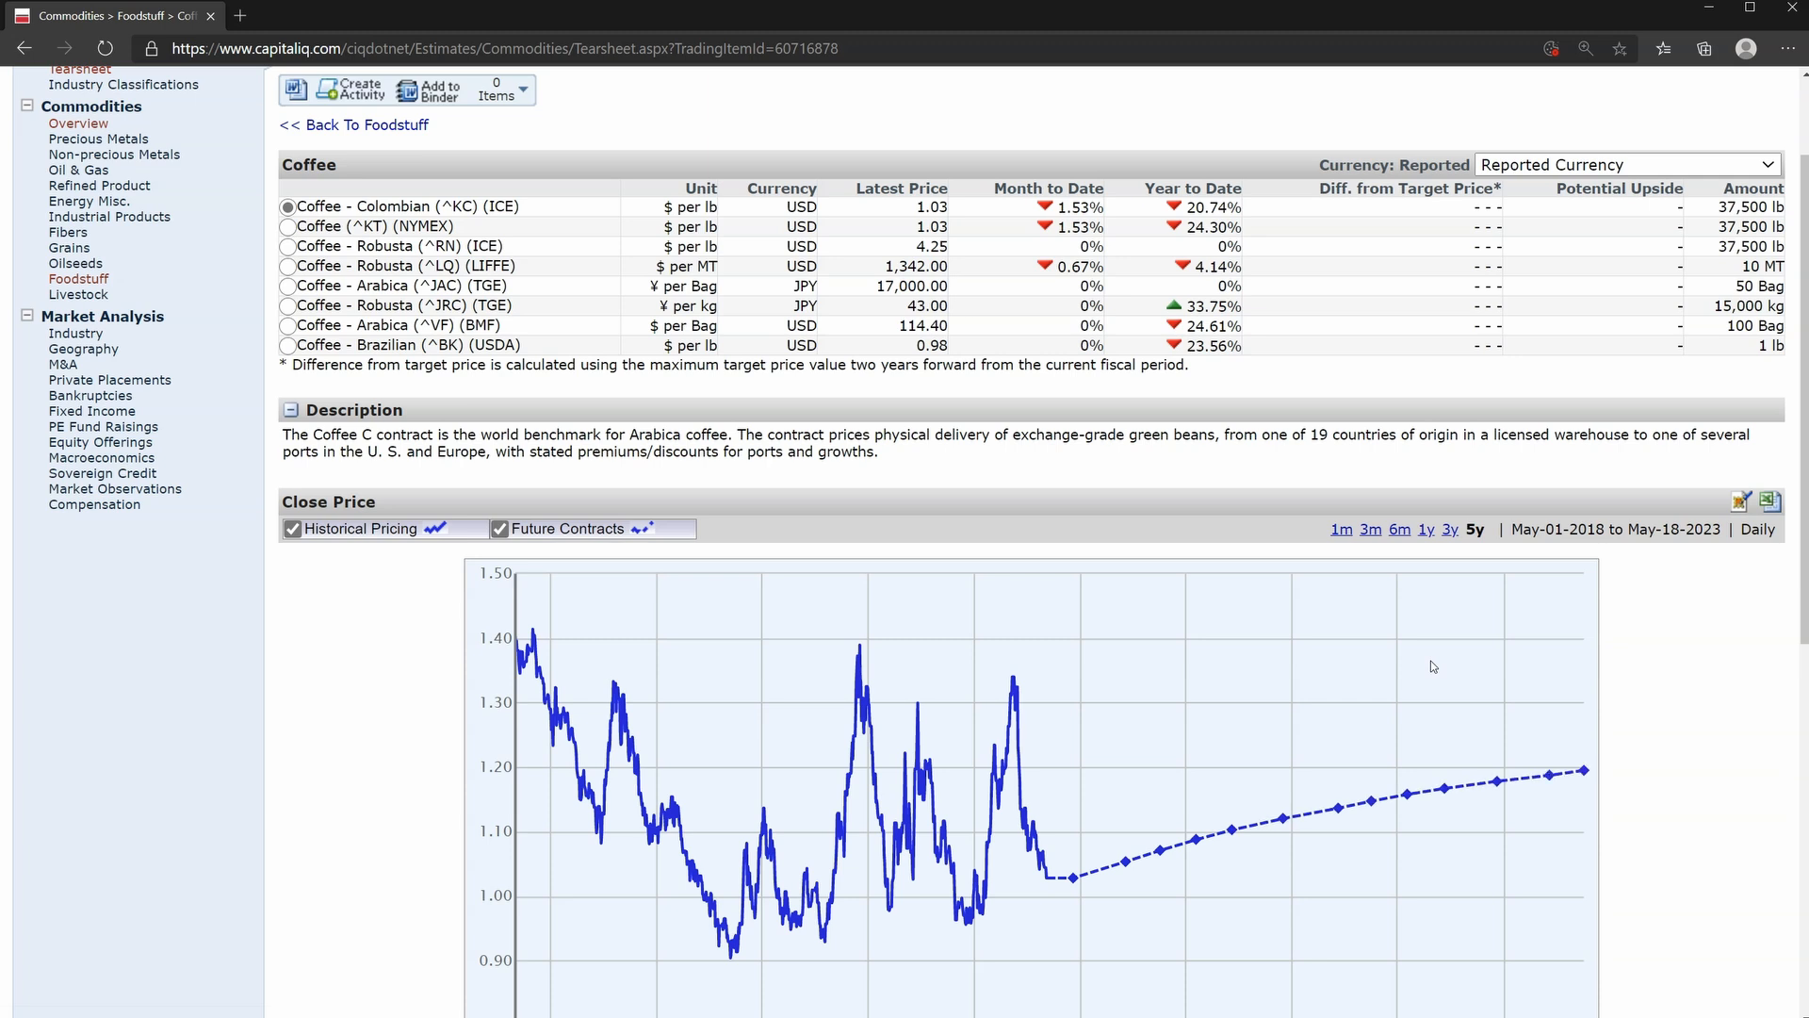
pyautogui.scroll(-3)
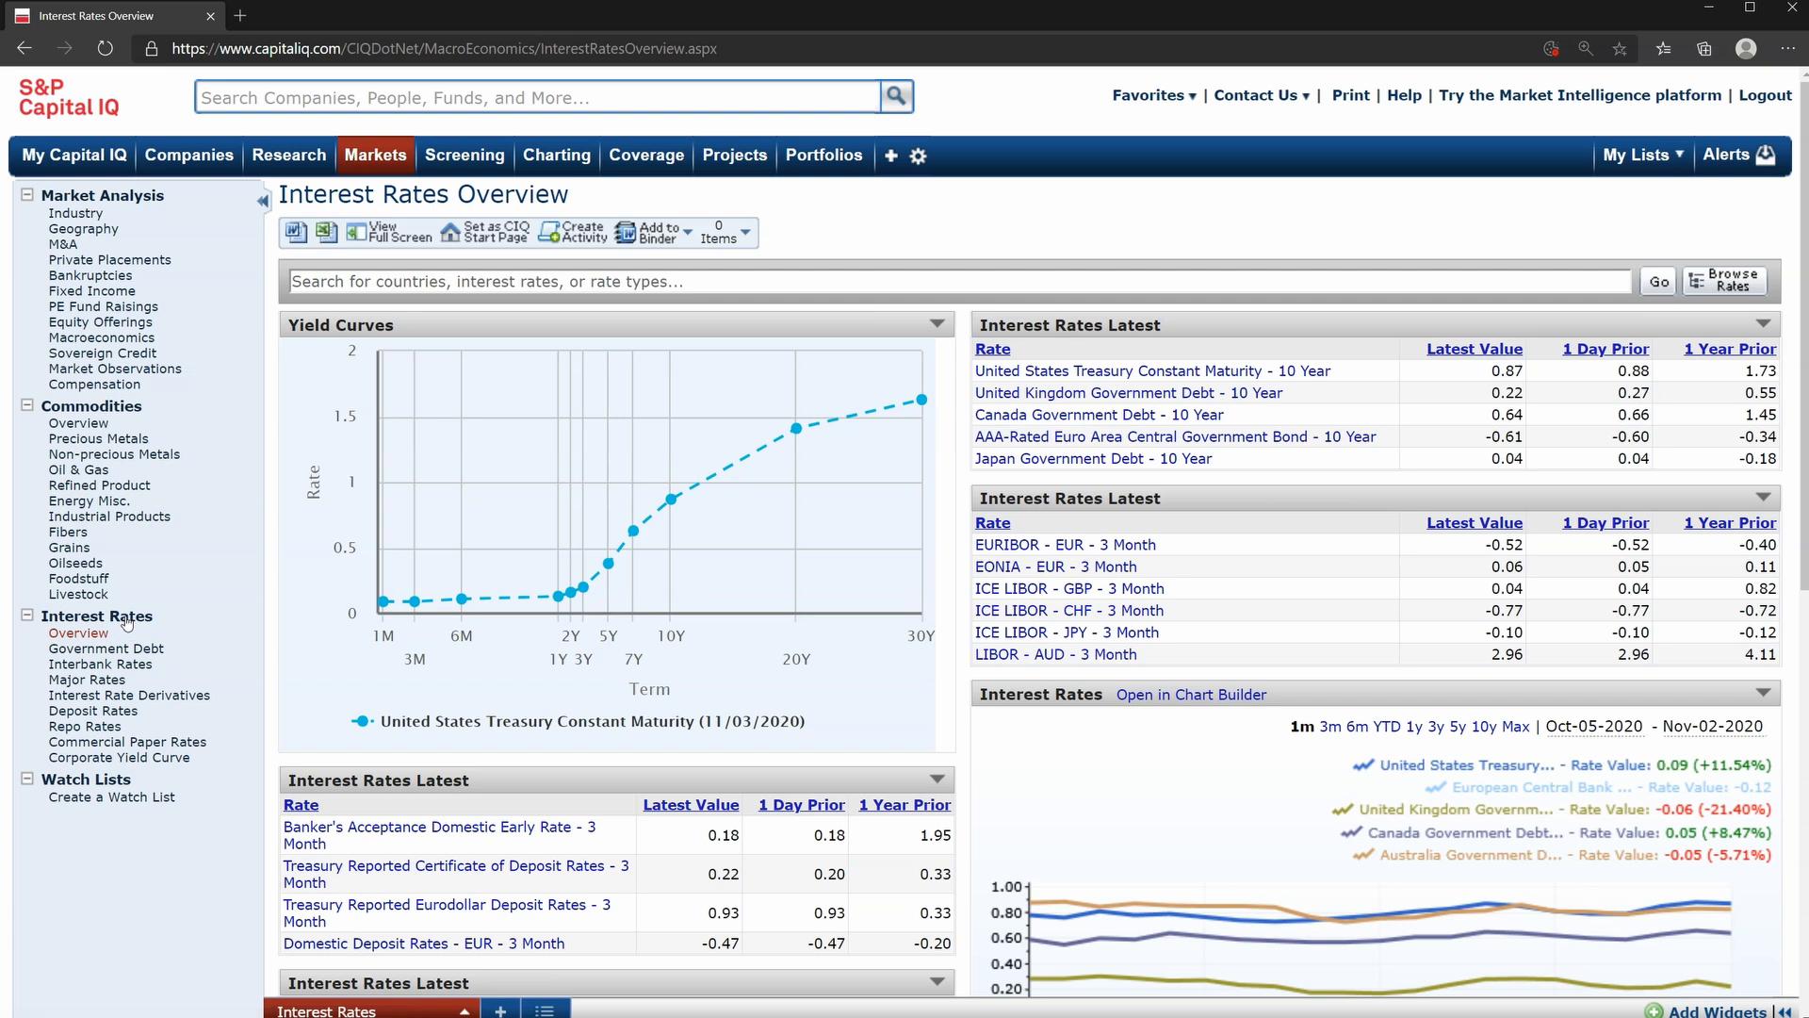
pyautogui.moveTo(795, 430)
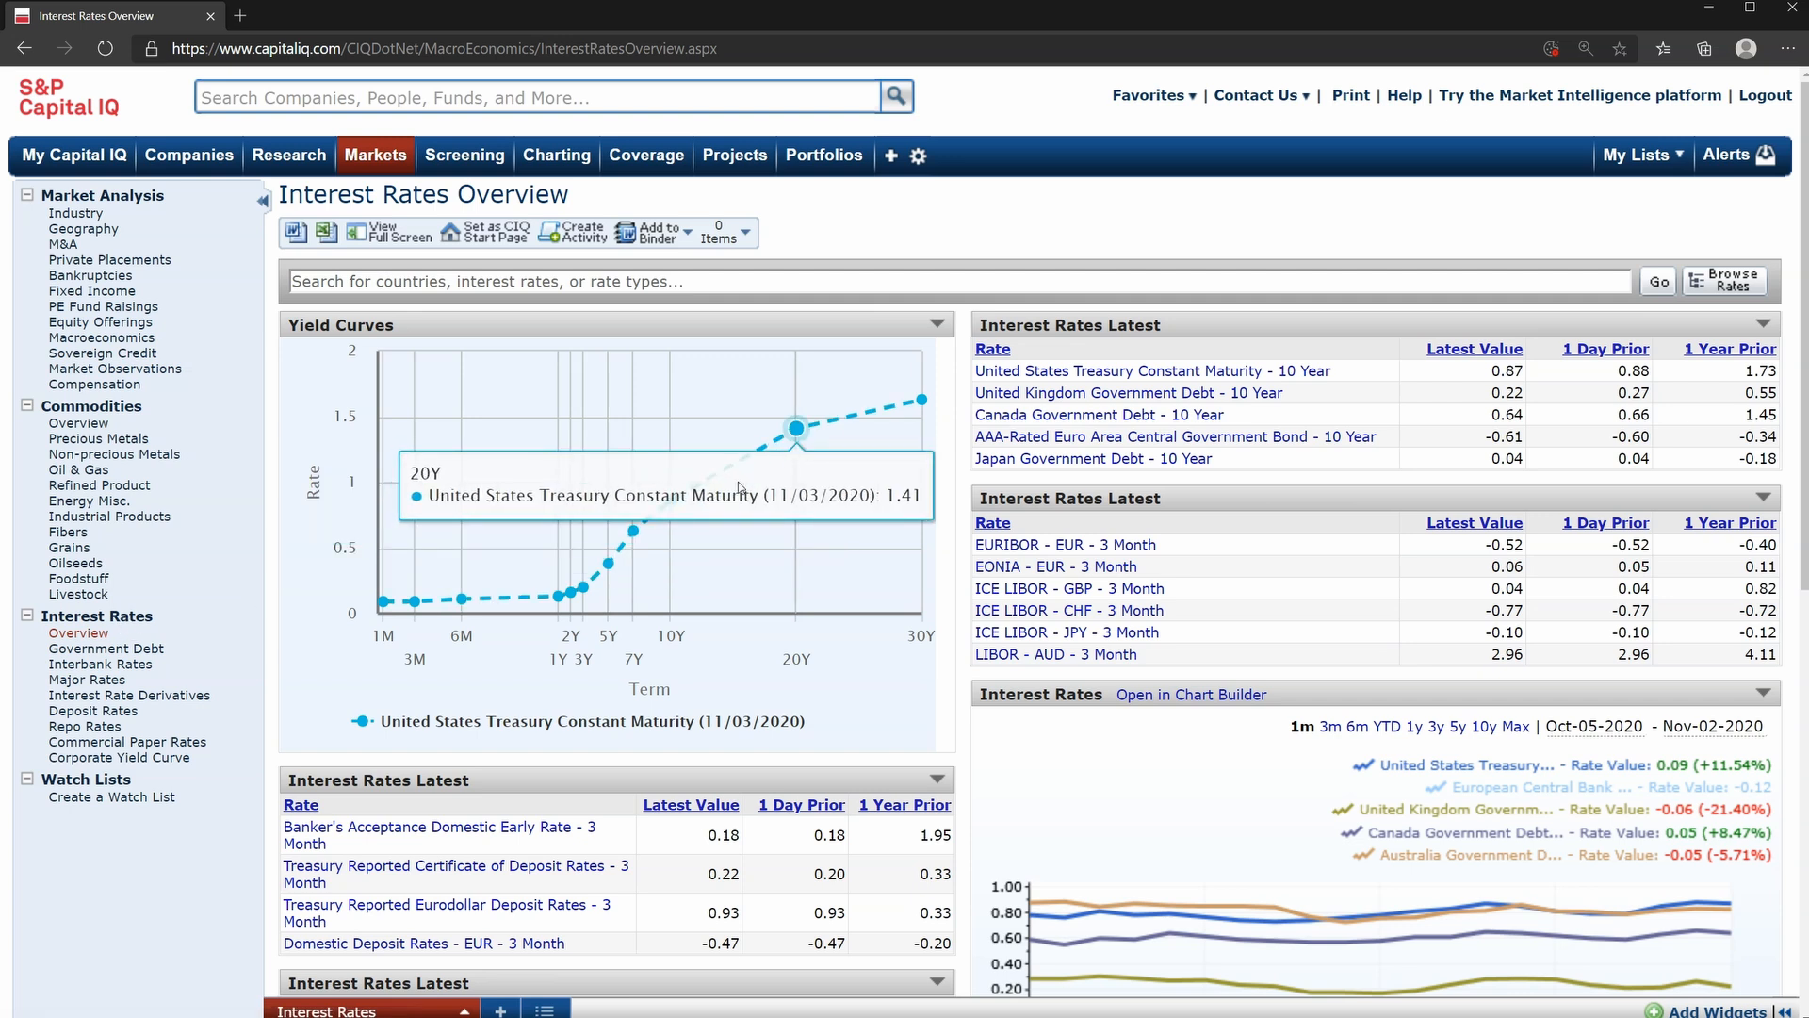
pyautogui.moveTo(670, 499)
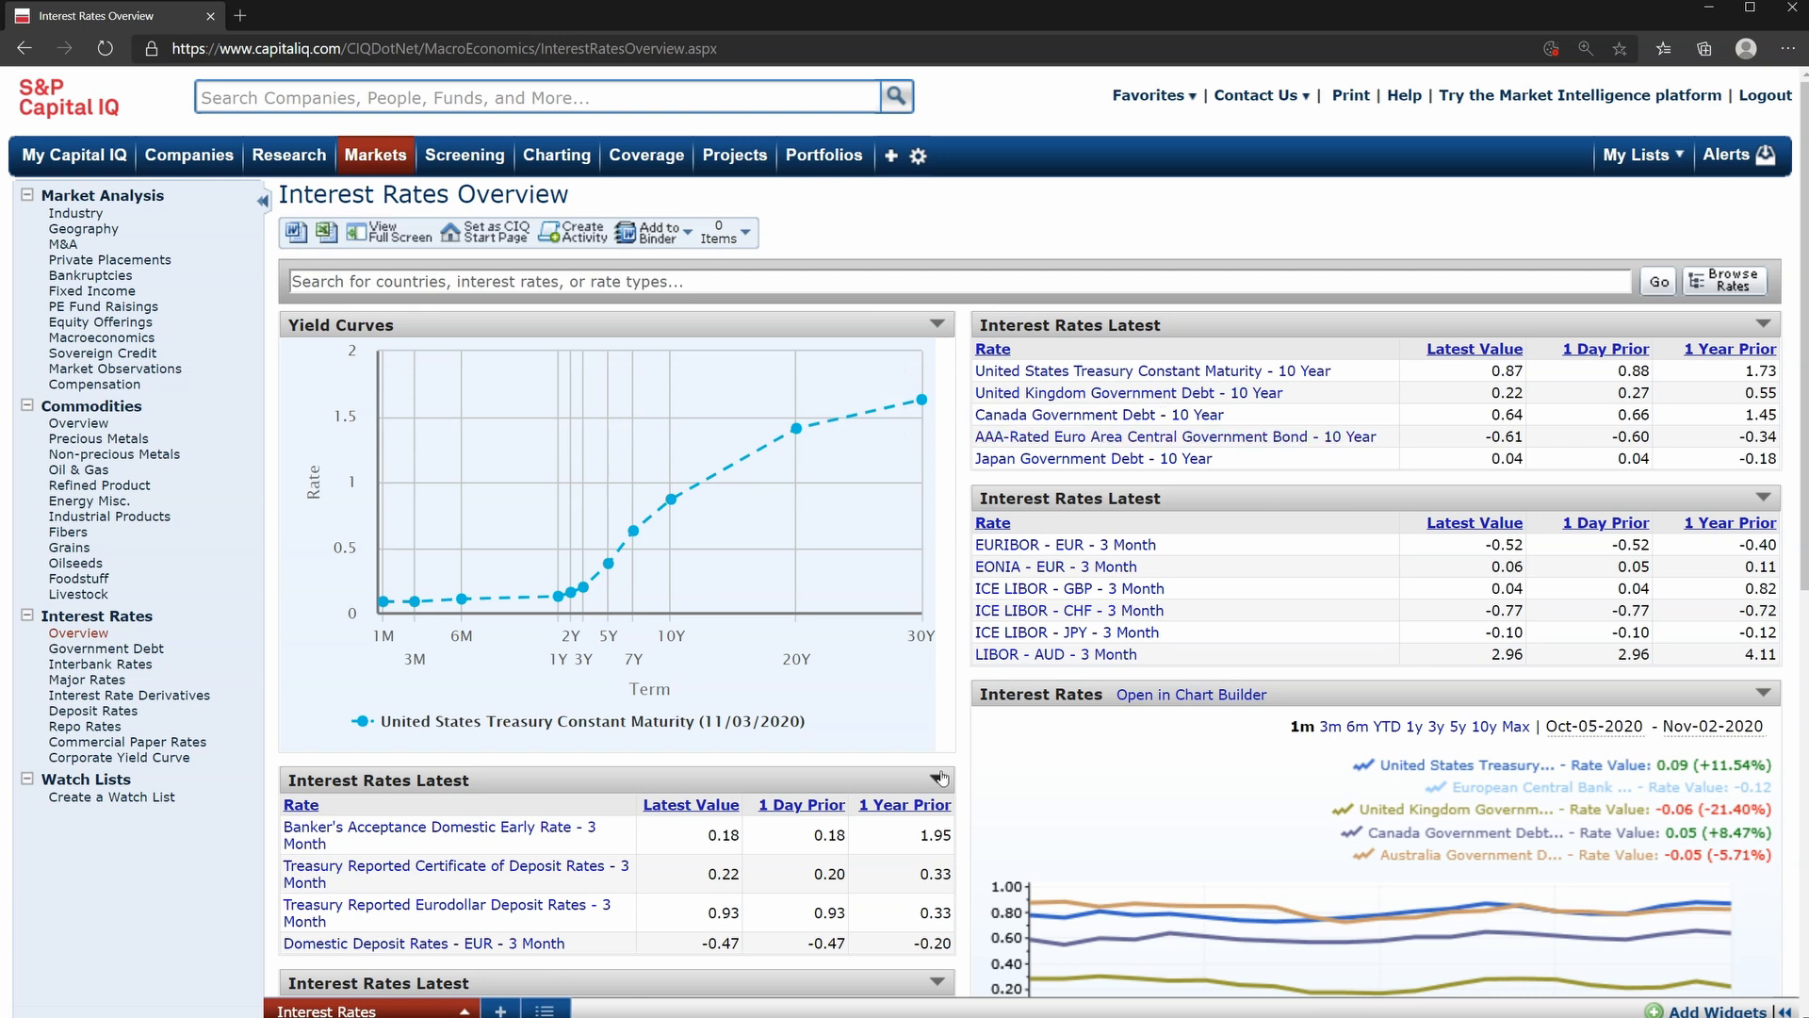
# Scroll through the Interest Rates Overview widgets down to commercial paper, prime rates and rates summary.
pyautogui.scroll(-3)
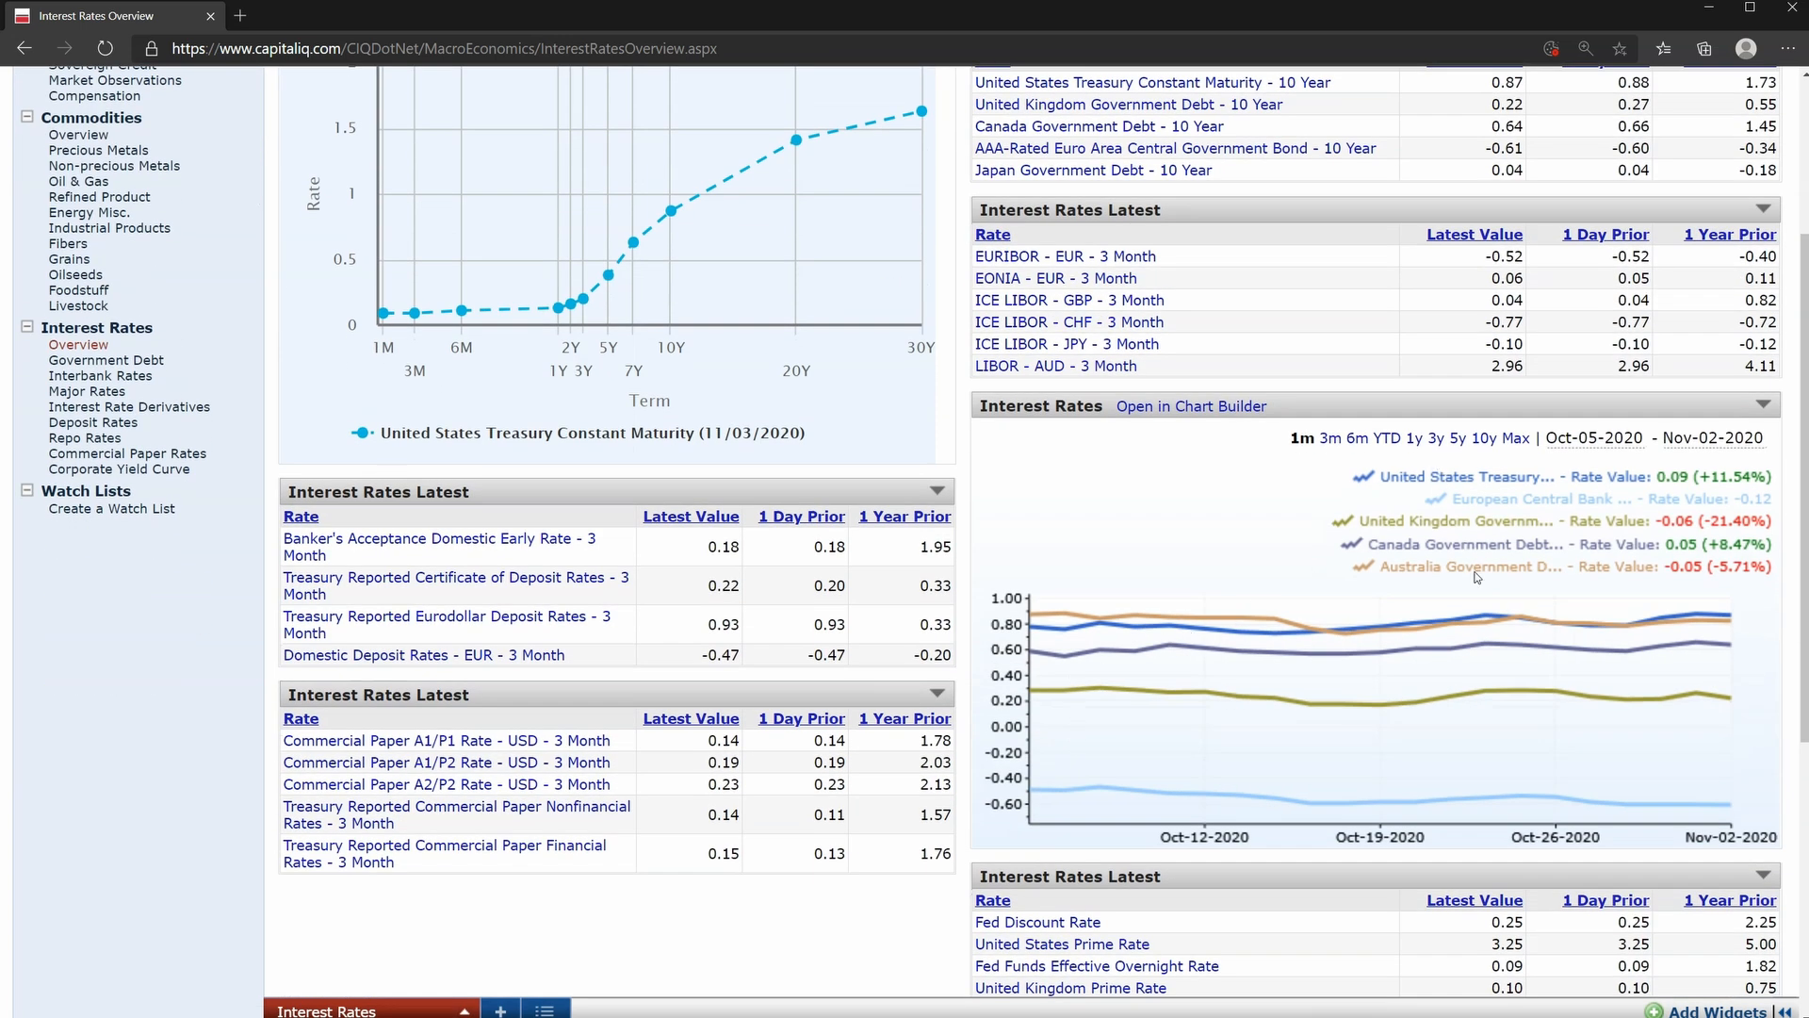
pyautogui.scroll(-3)
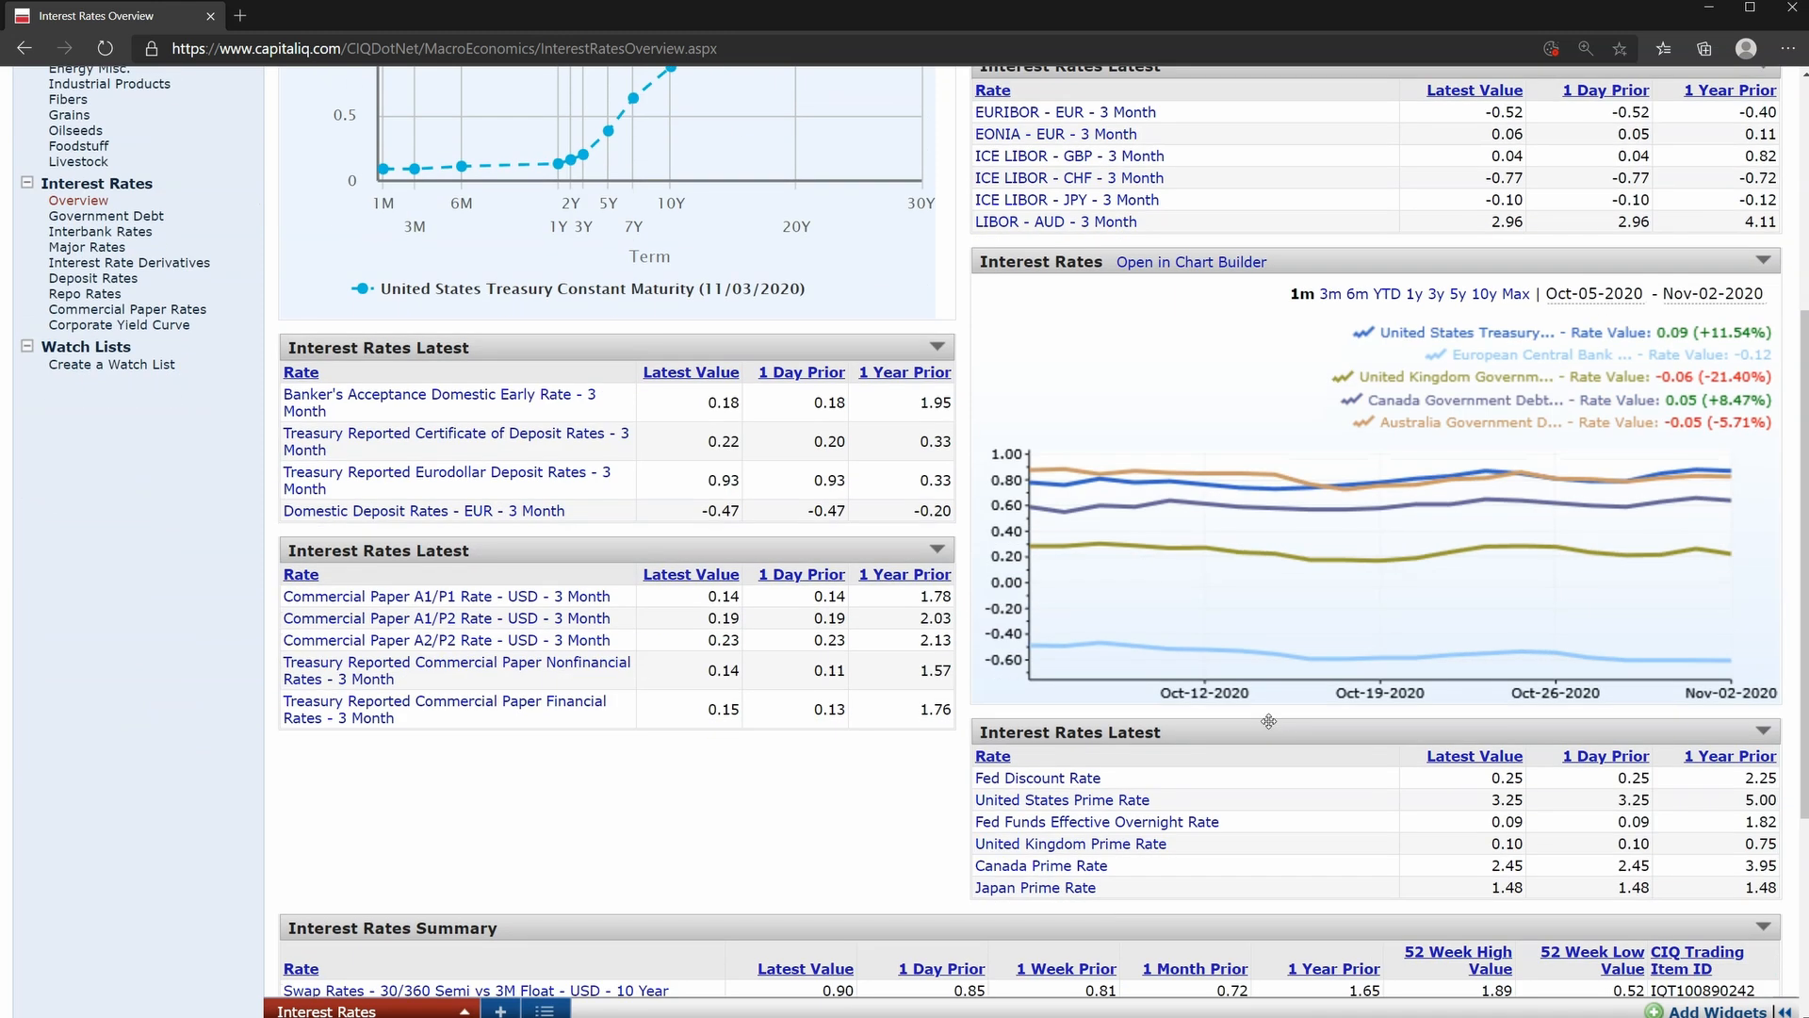
pyautogui.moveTo(1062, 800)
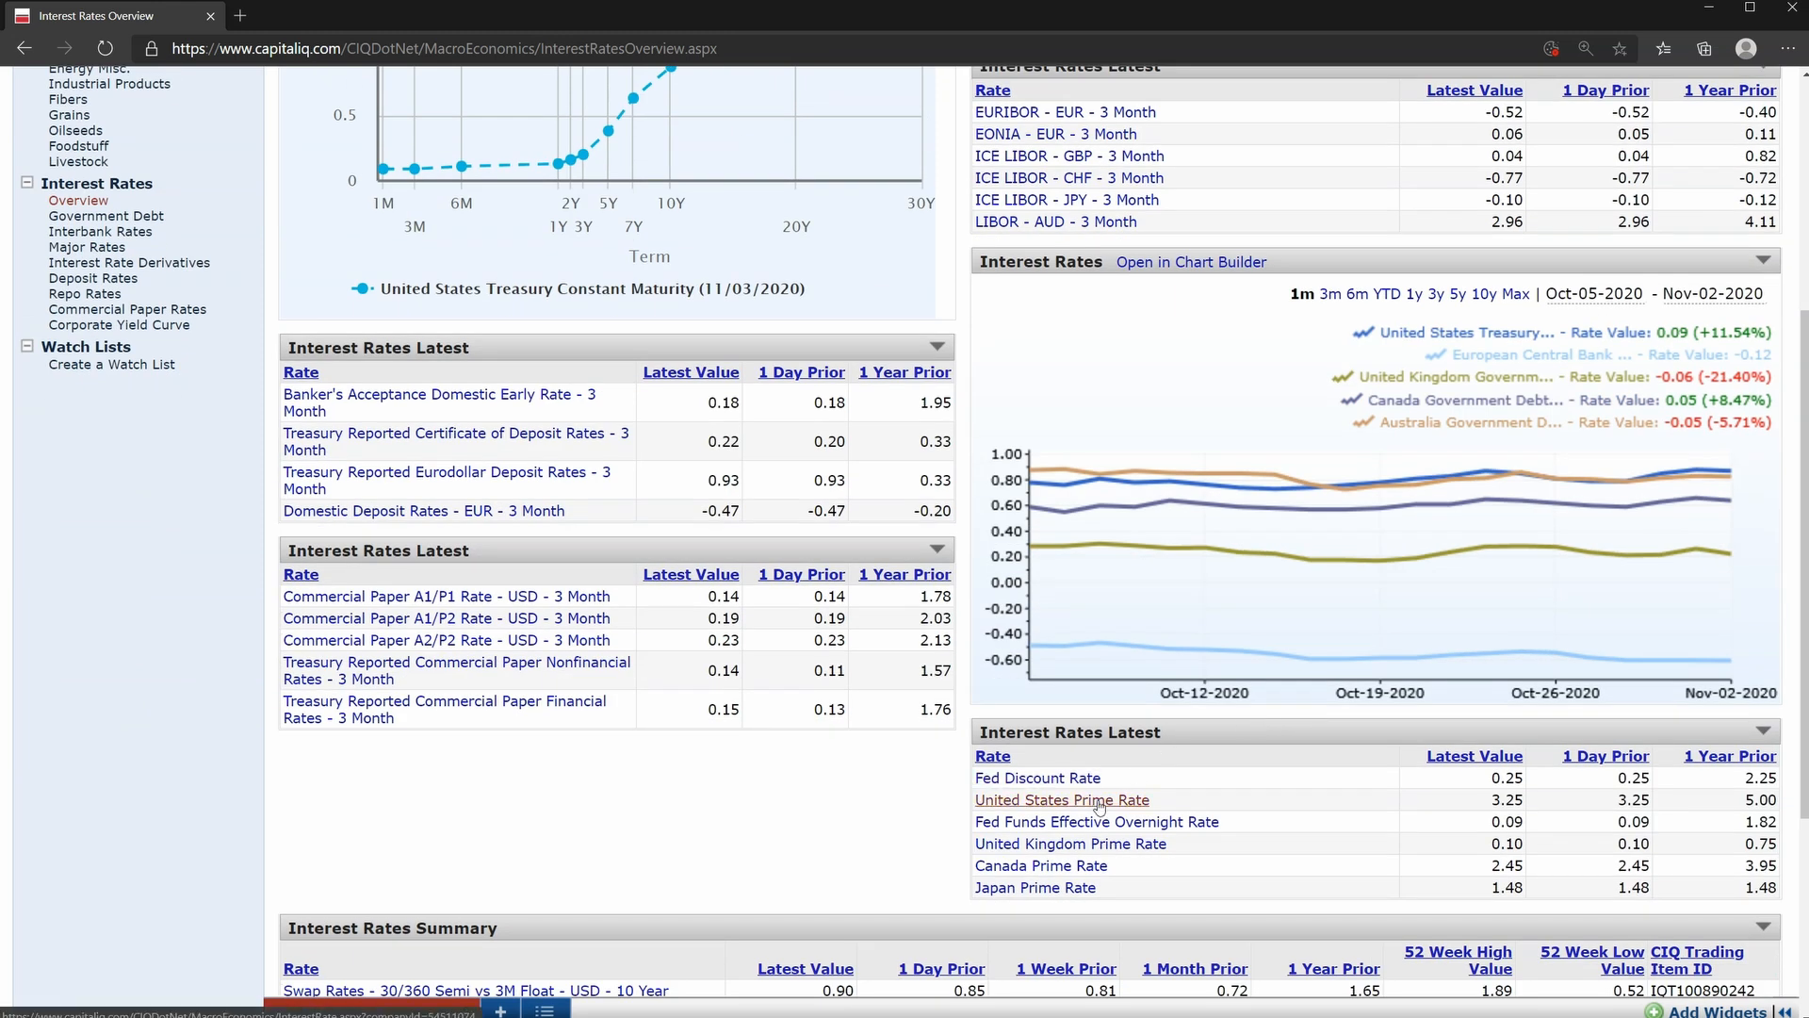
pyautogui.moveTo(1096, 821)
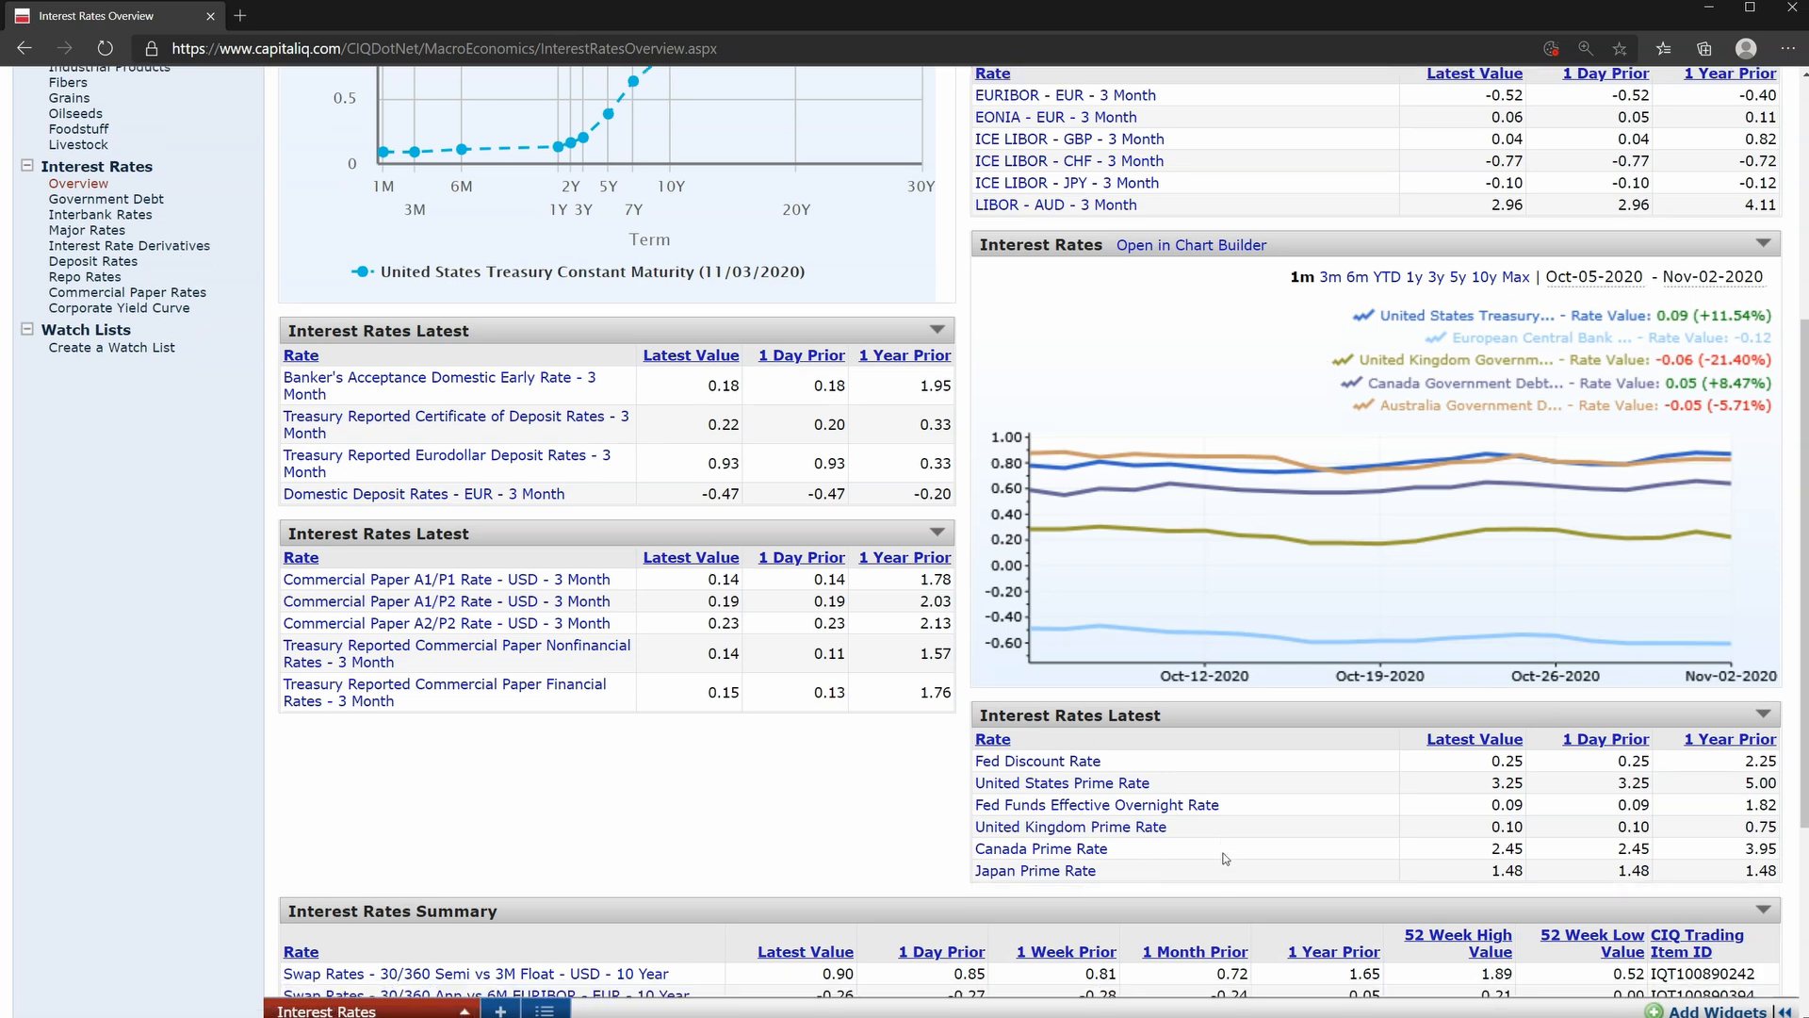
pyautogui.scroll(-3)
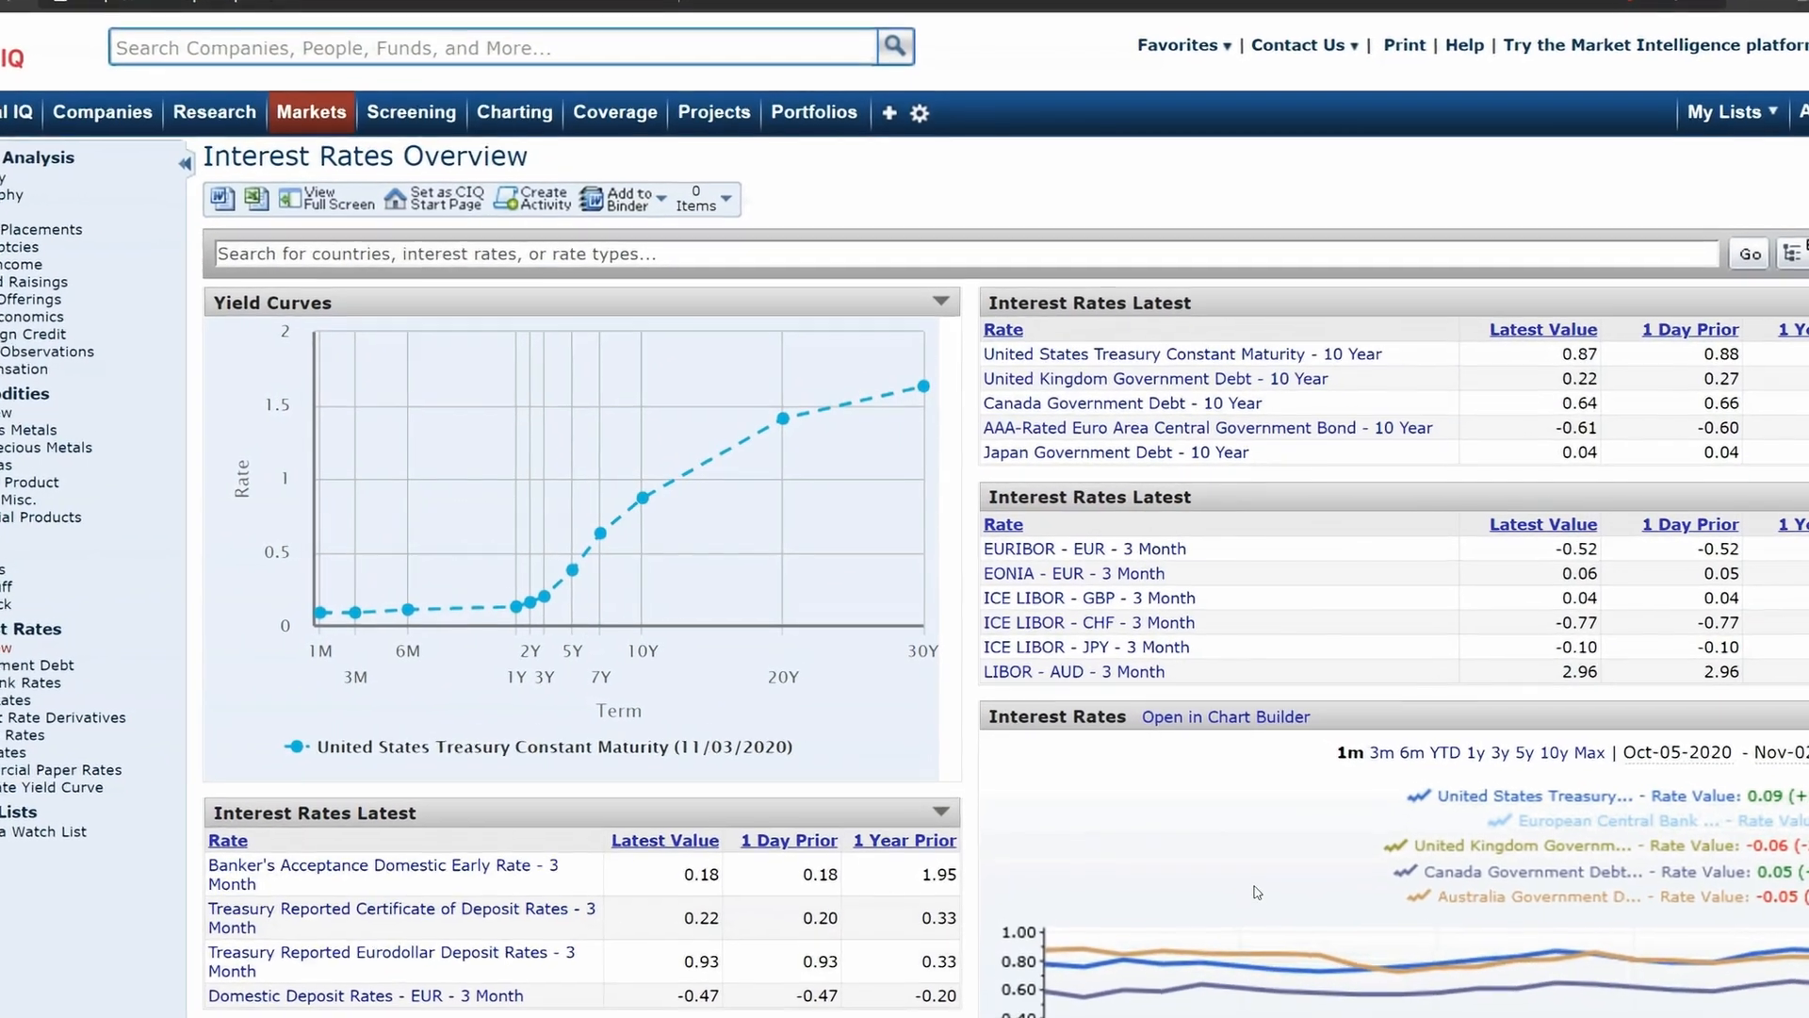
pyautogui.scroll(-3)
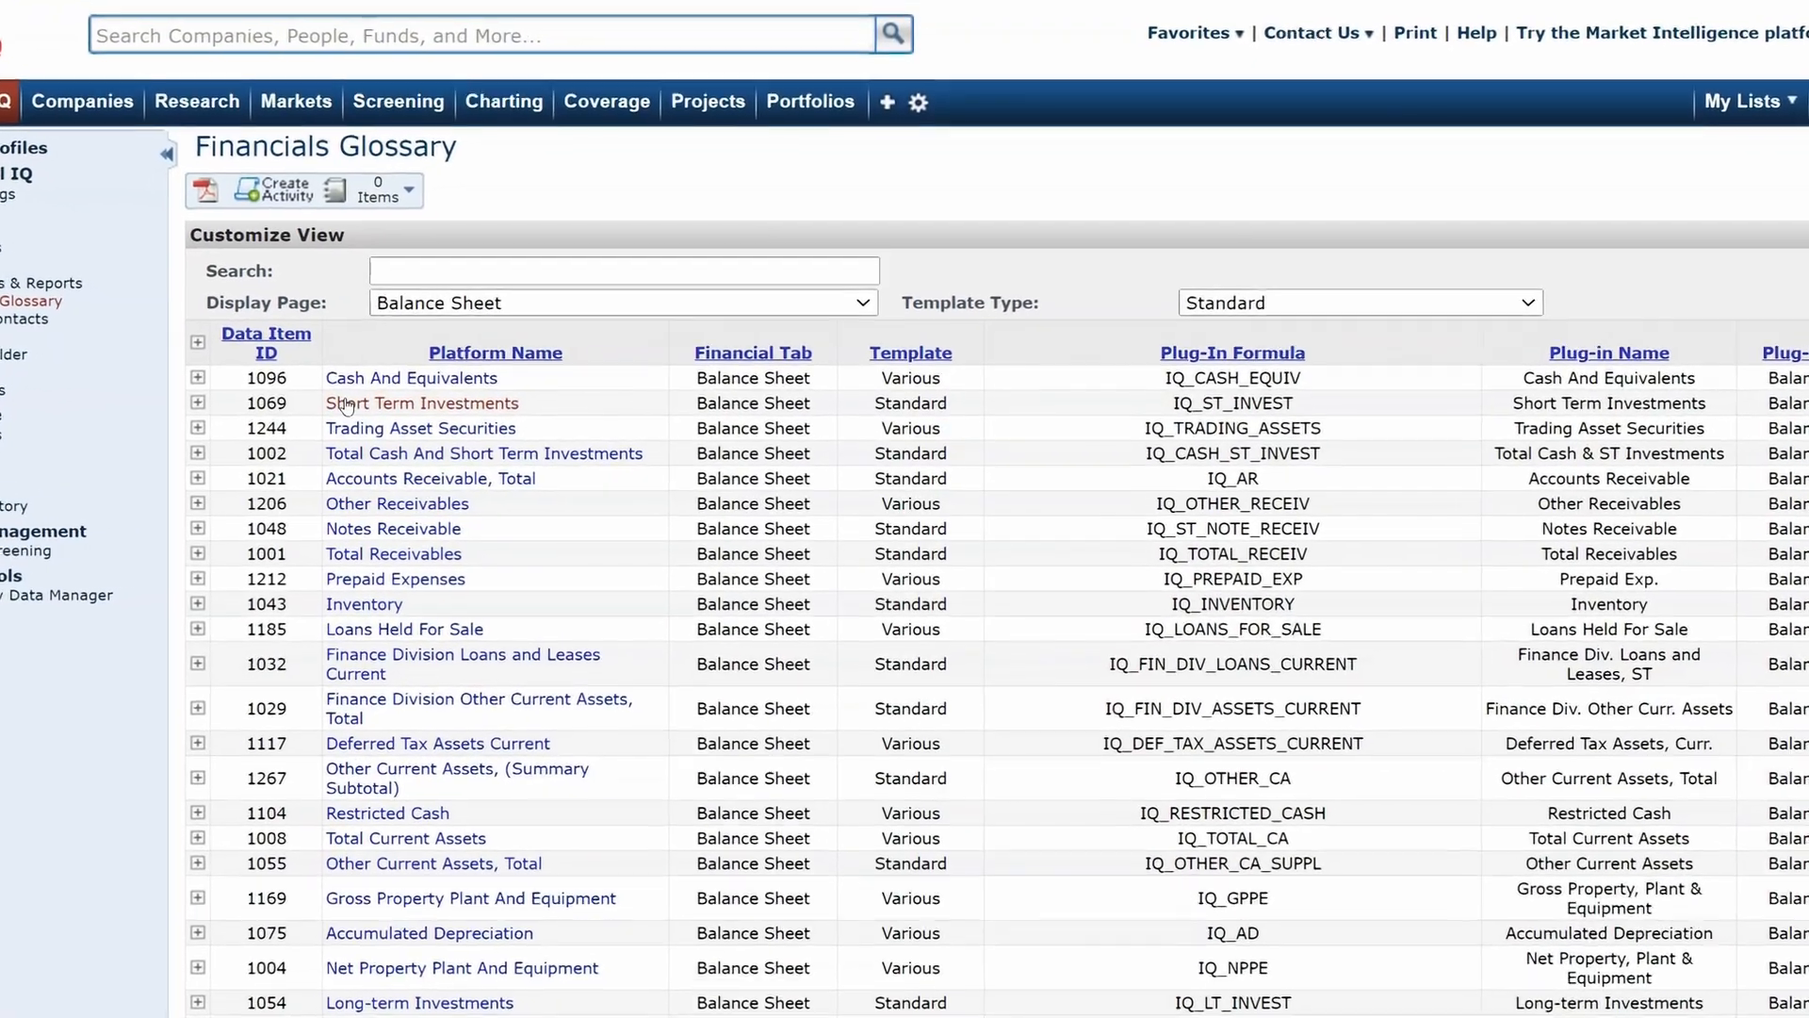
# Scroll down the Balance Sheet data items and their Excel plug-in formulas.
pyautogui.scroll(-3)
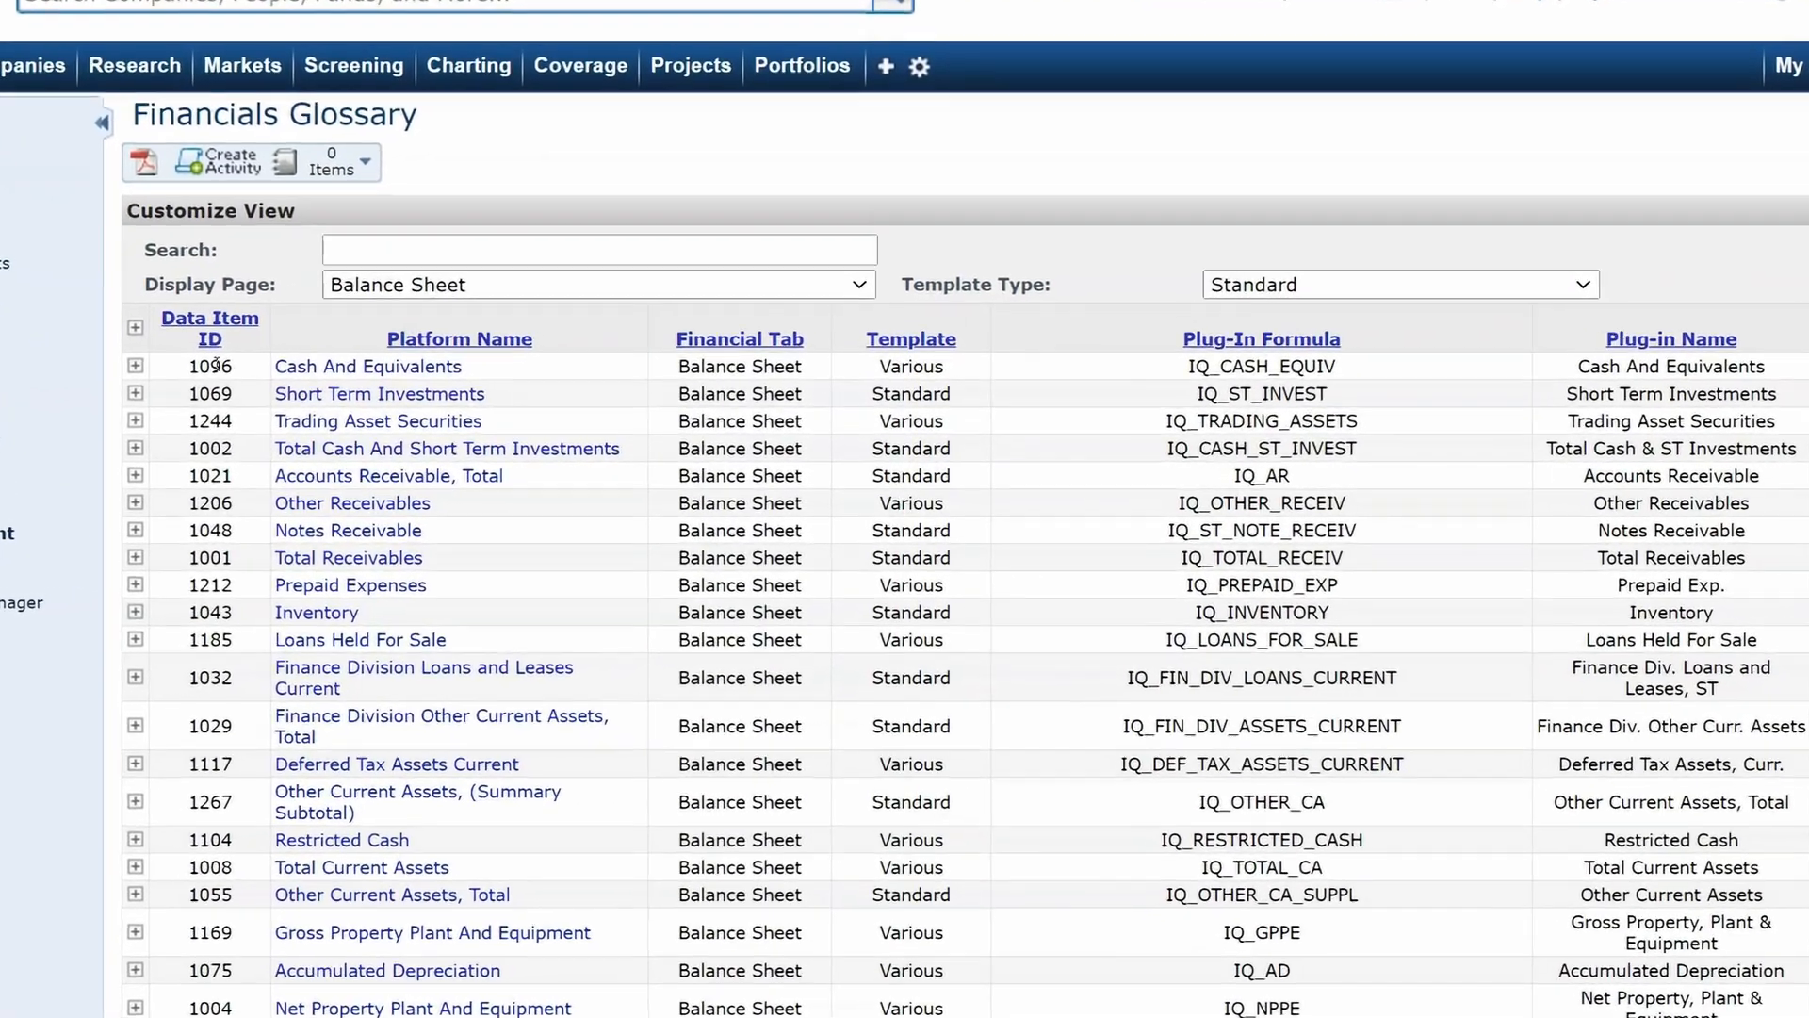